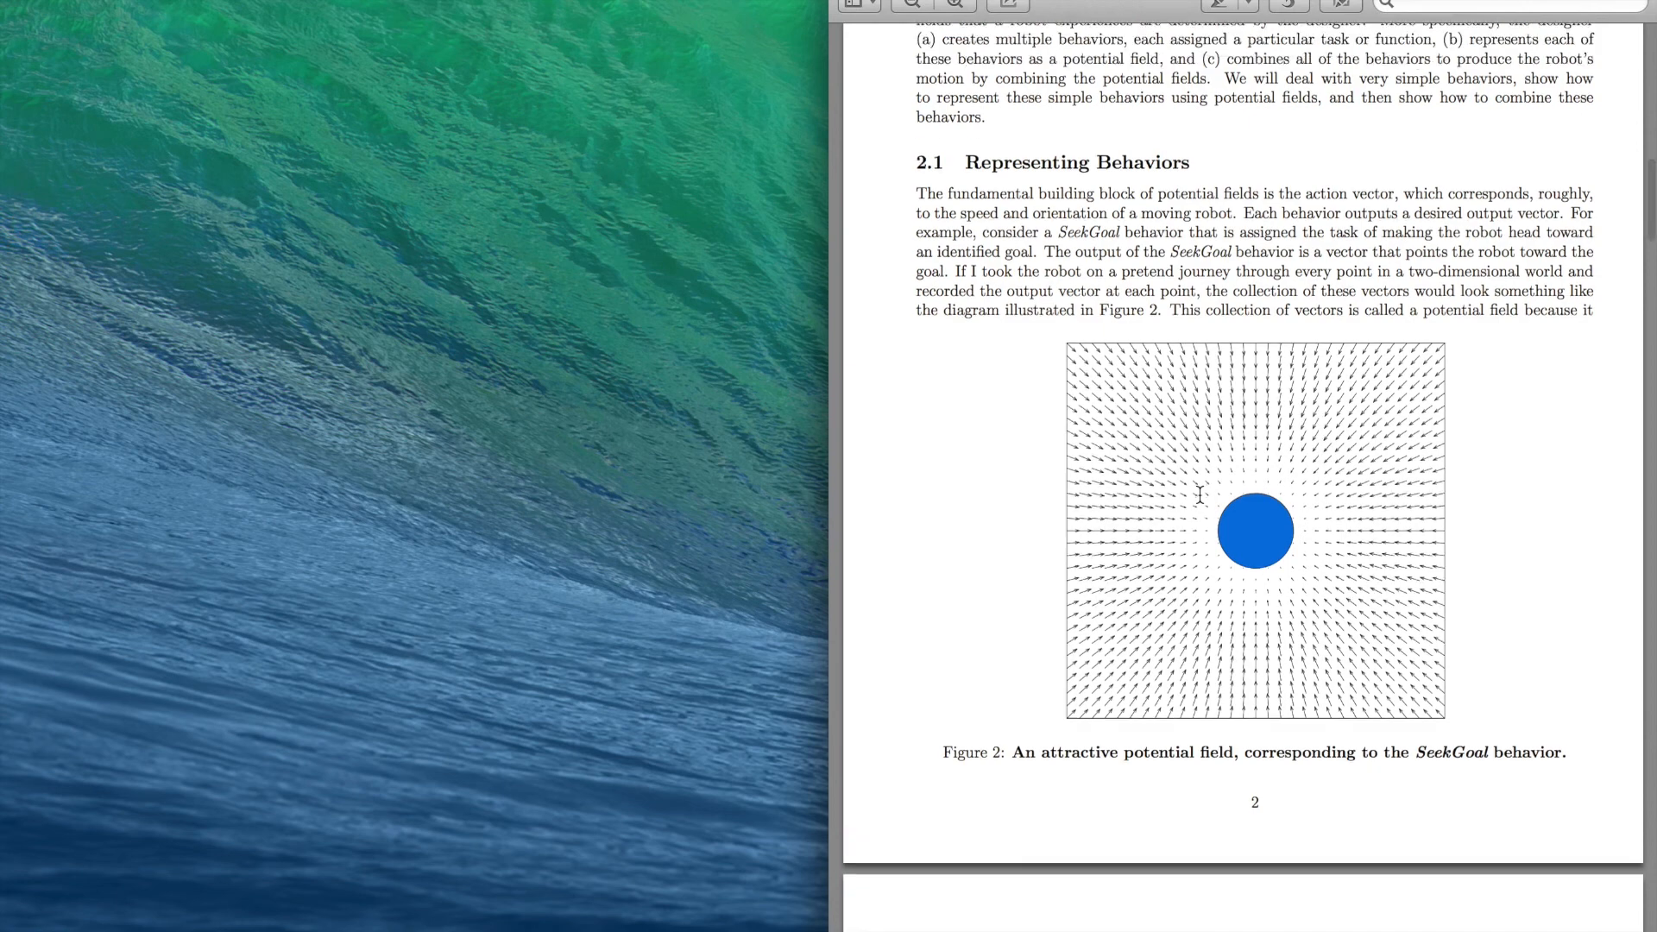
Step: Scroll the PDF past Figure 2 to page 3's SeekGoal field equations
scroll("down", 3)
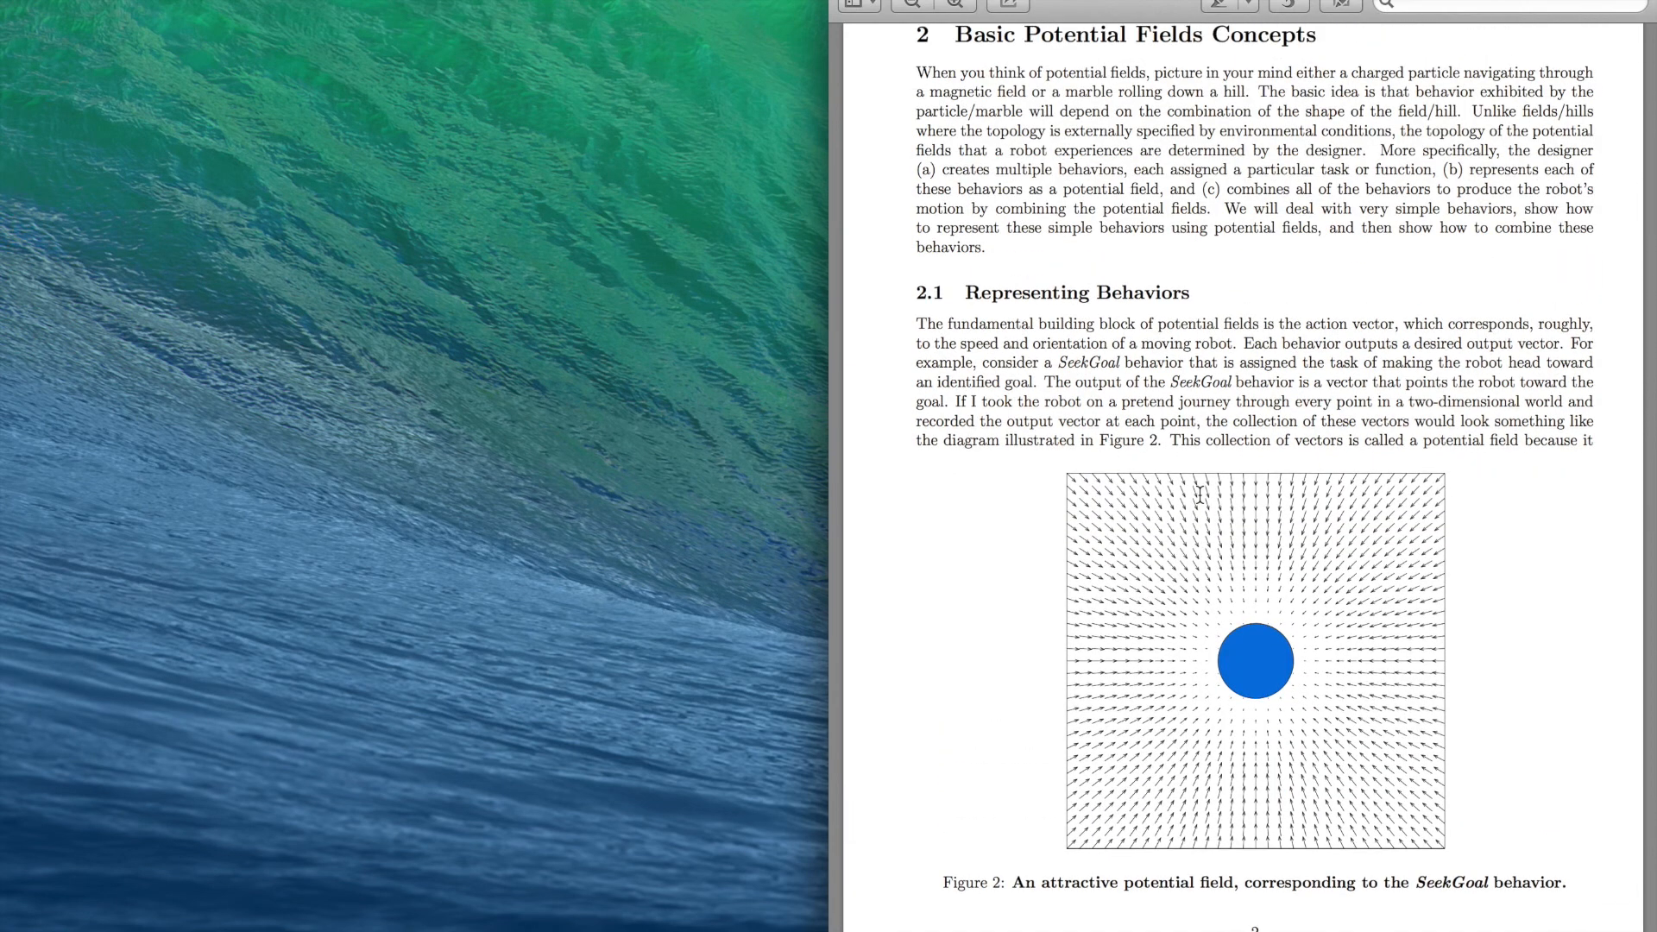
mouse_move(1226, 522)
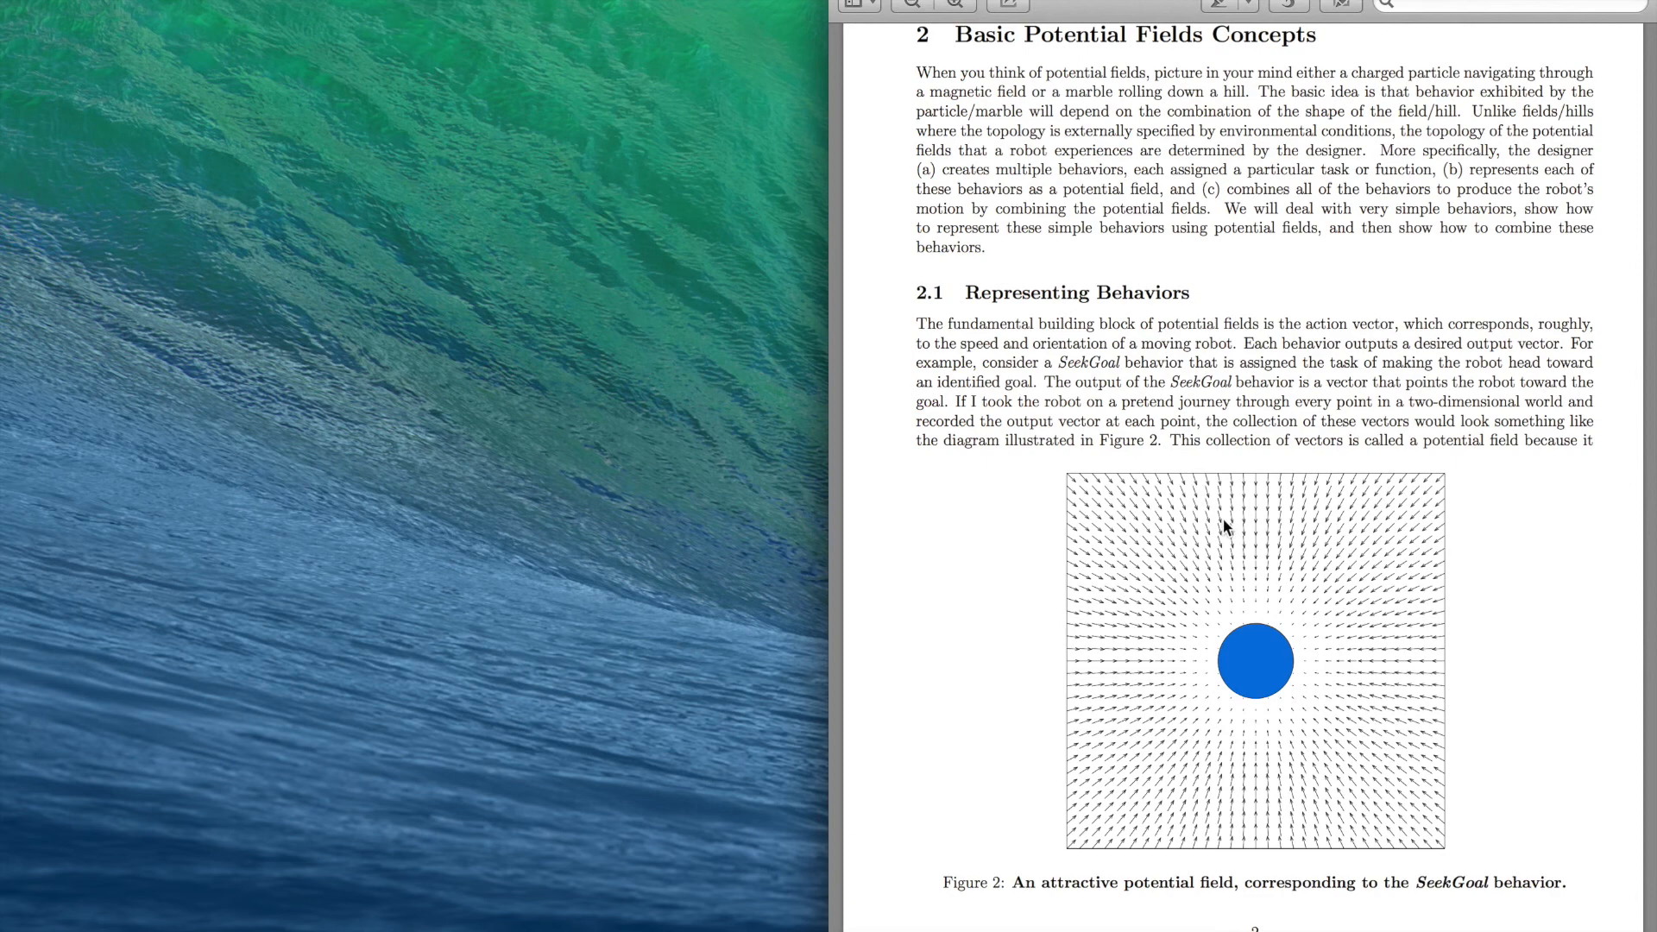
mouse_move(1316, 537)
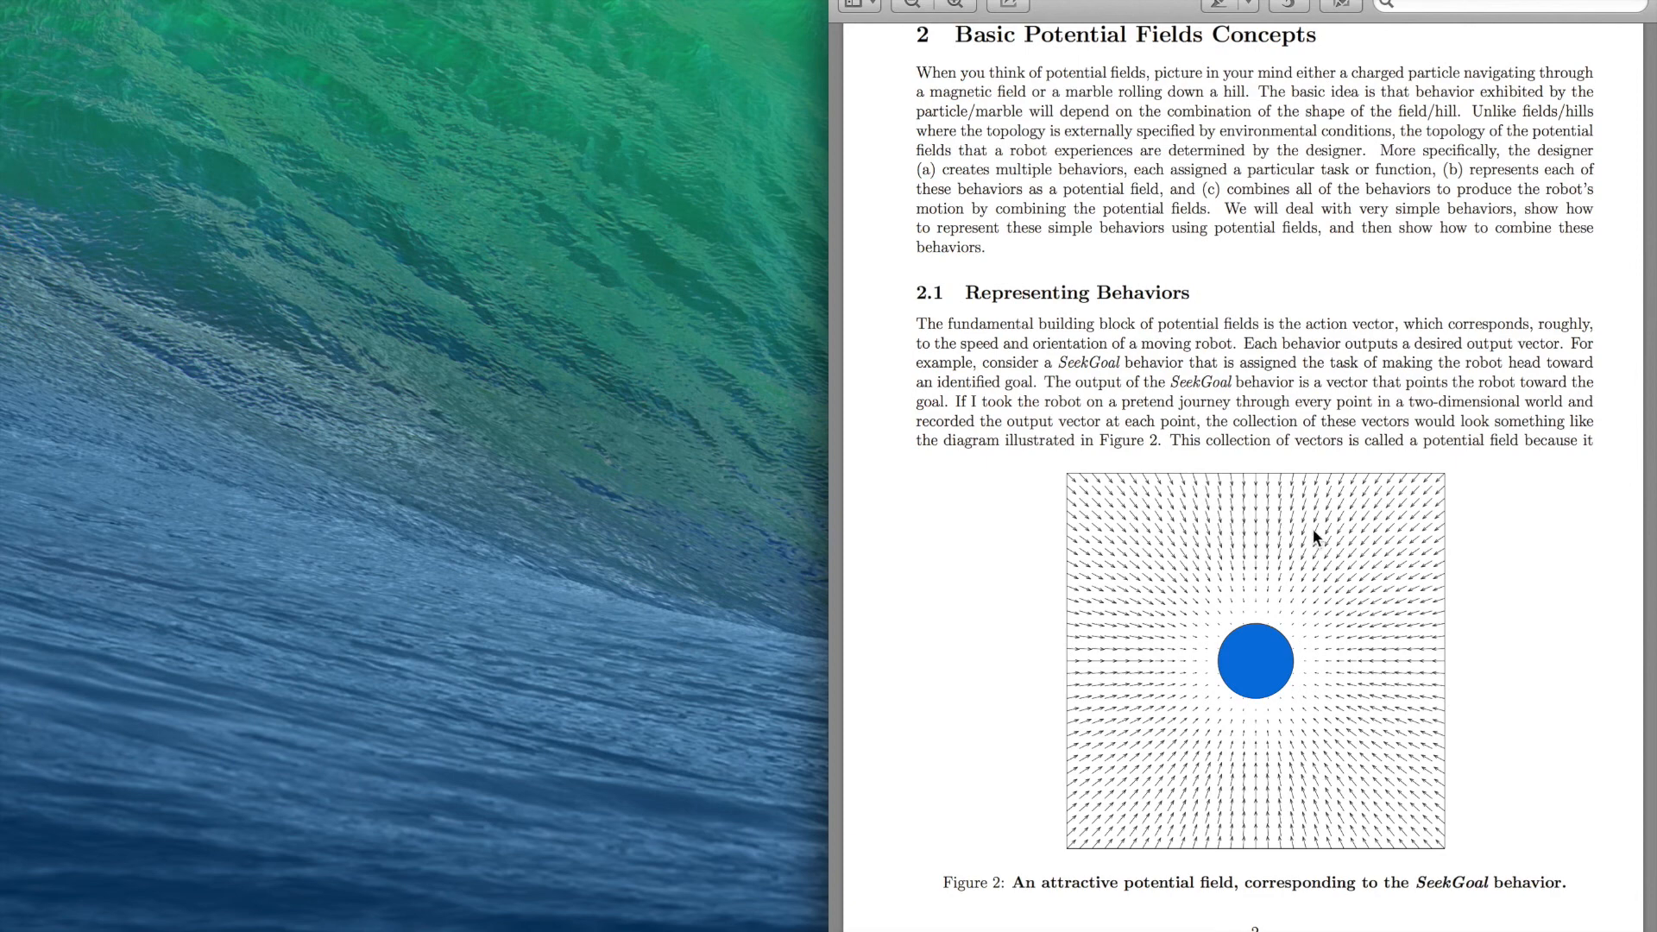
scroll("down", 3)
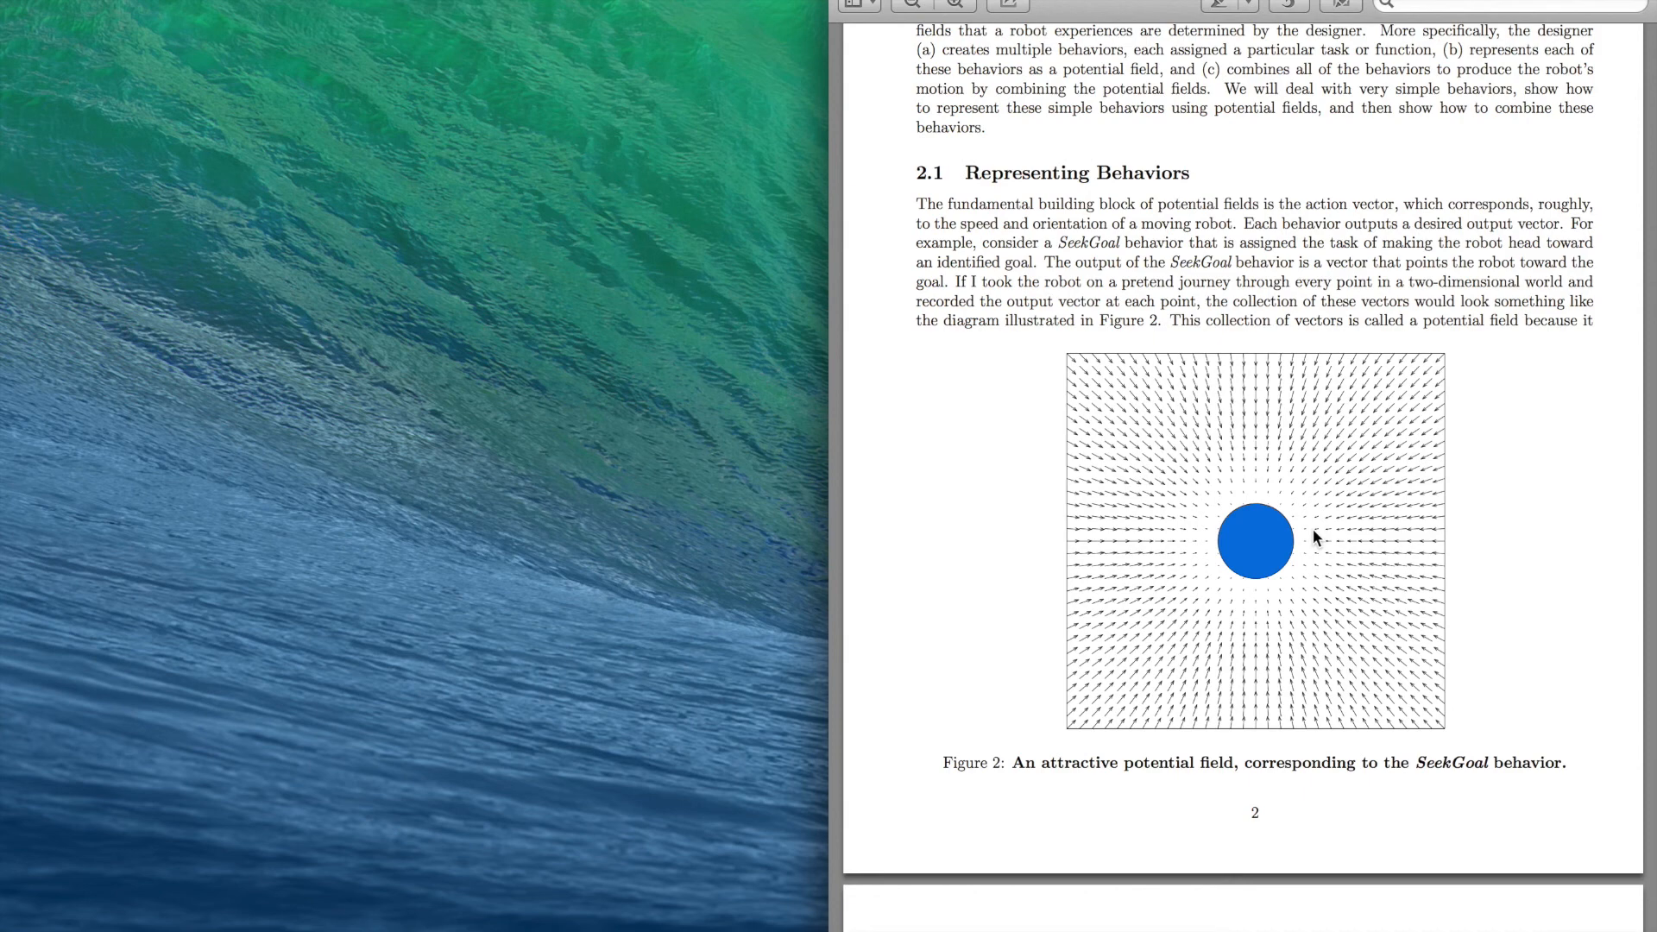
scroll("down", 3)
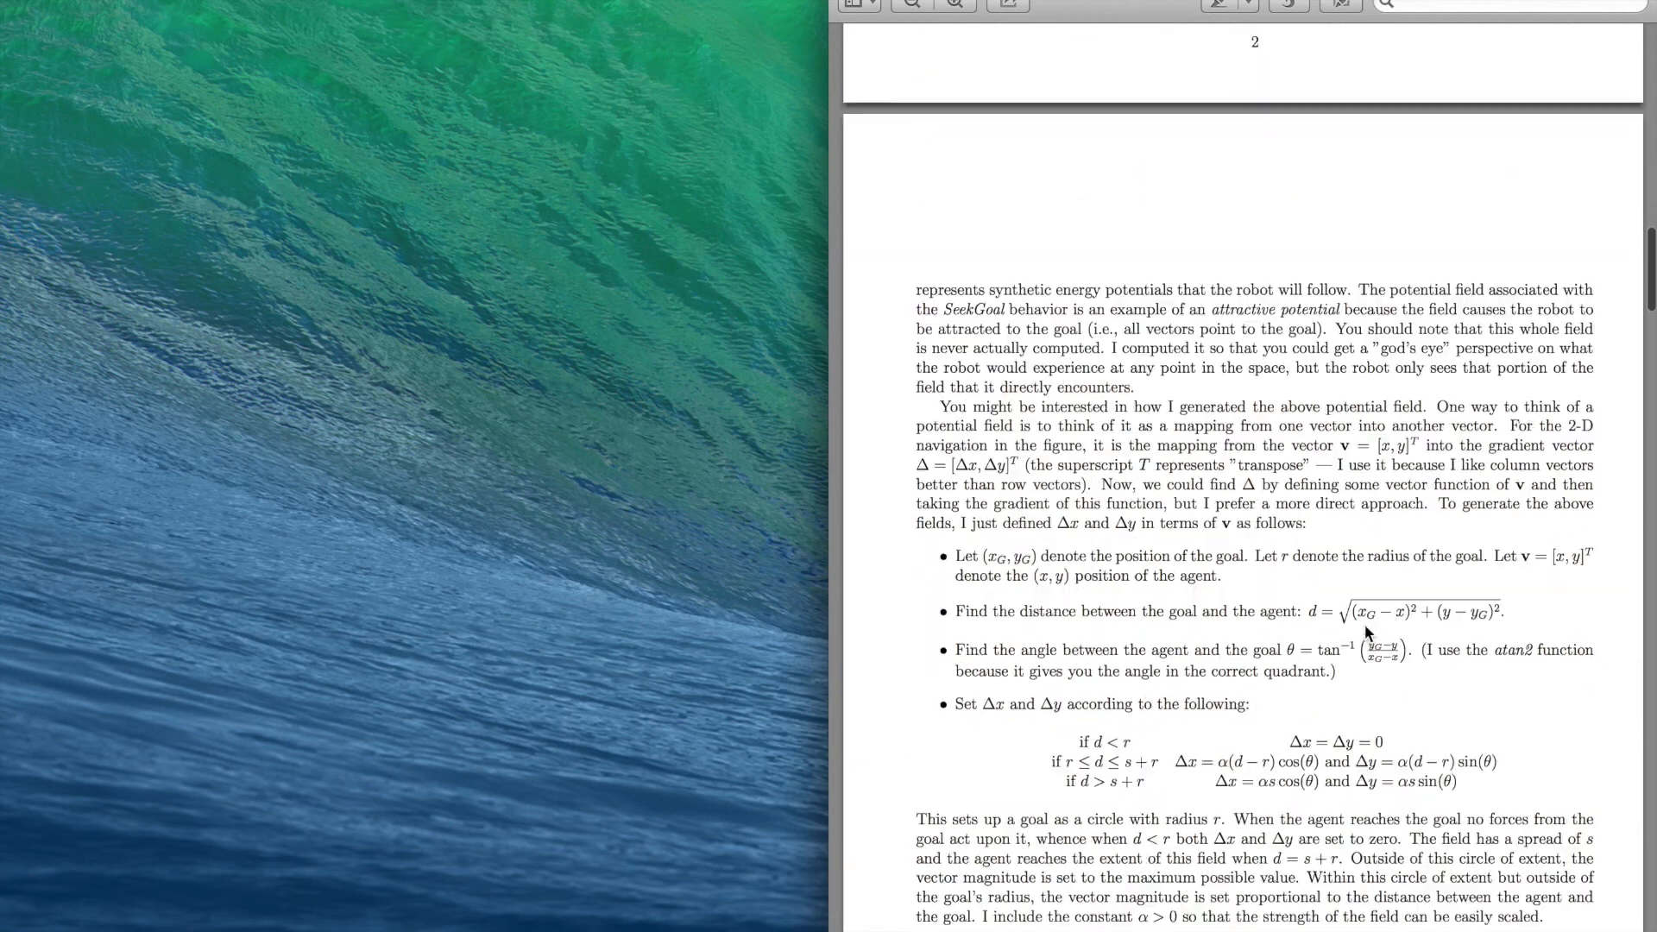
Step: Select the goal-to-agent distance formula and the atan2 remark in the PDF
scroll("down", 3)
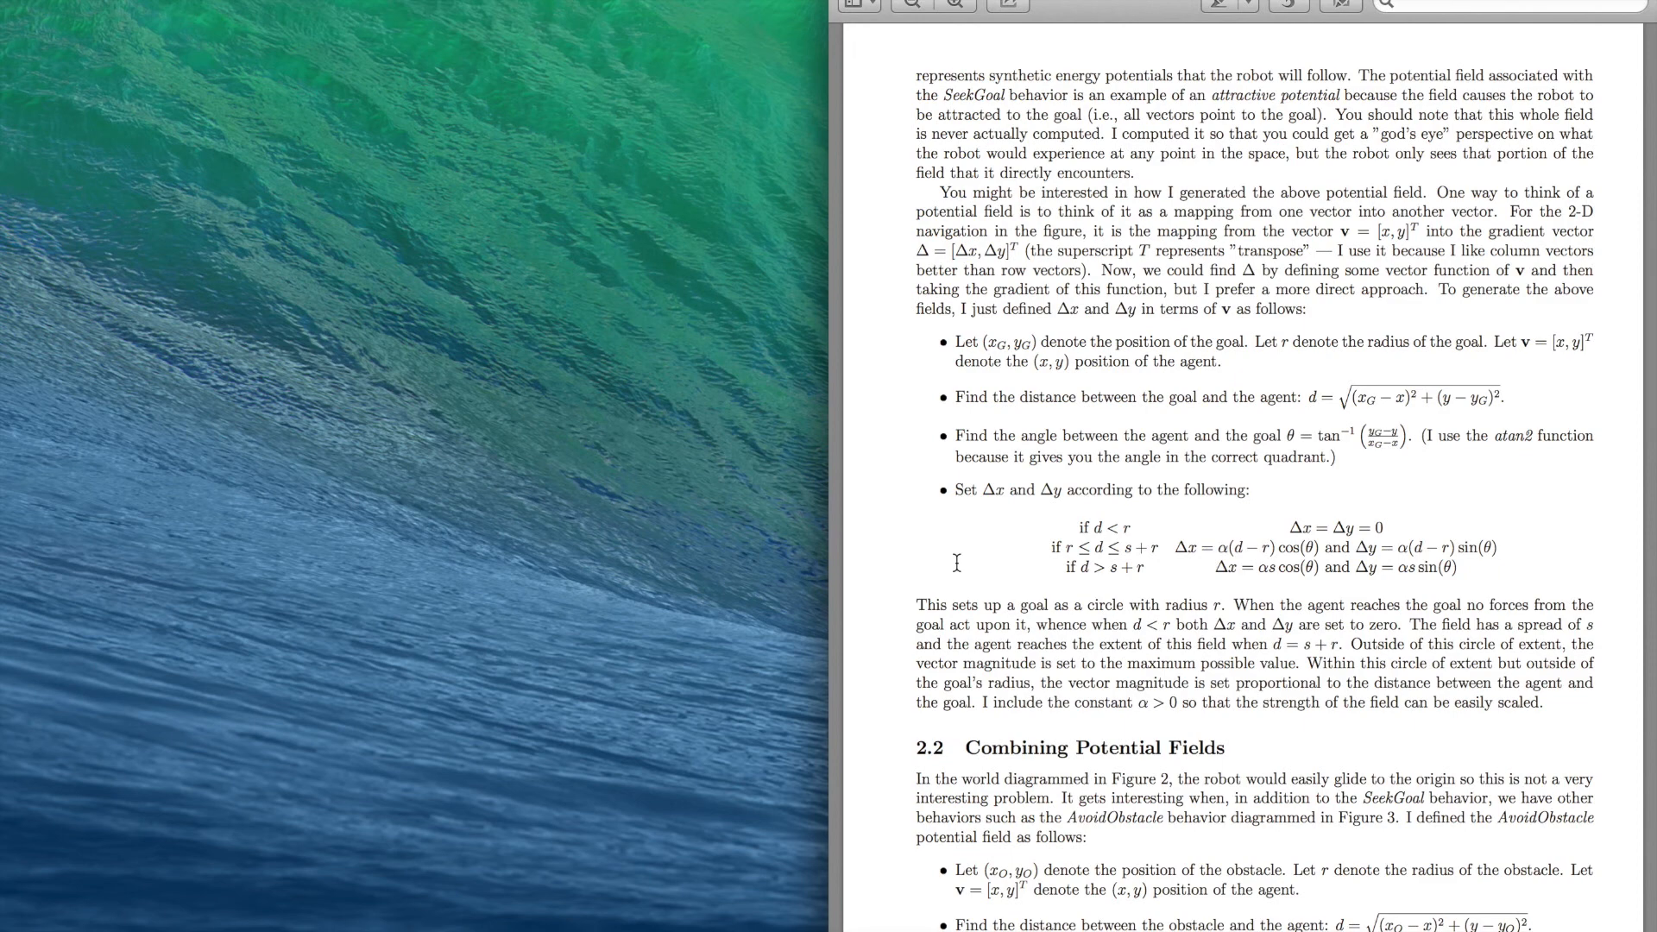
mouse_move(1380, 384)
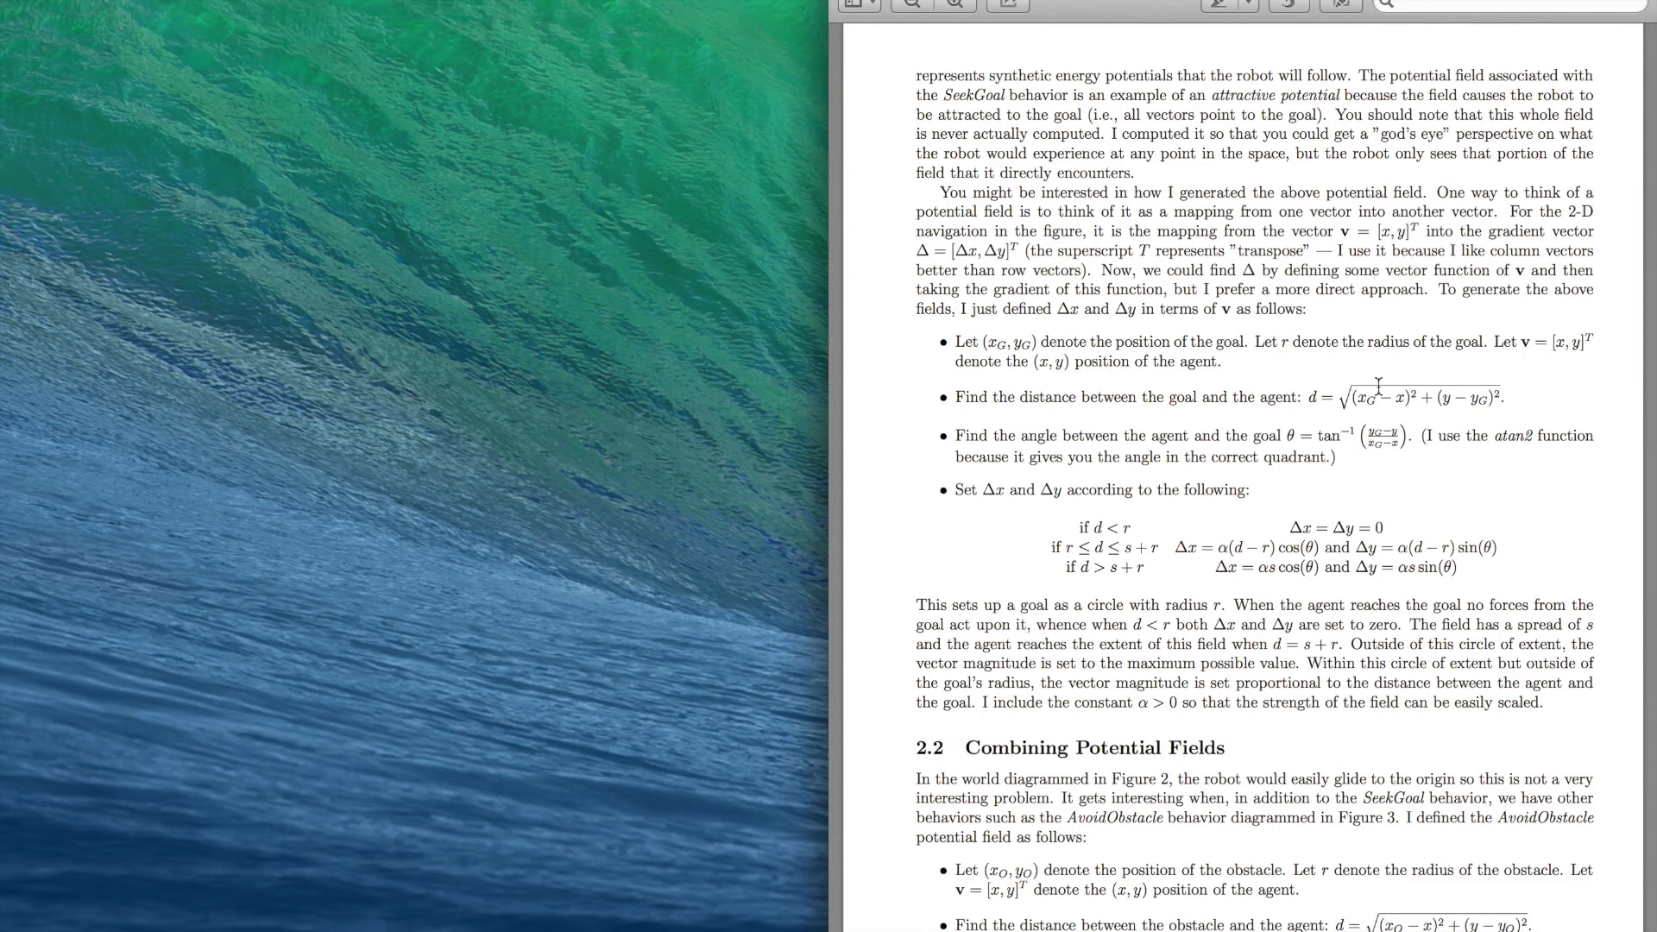
left_click_drag(1364, 398, 1490, 398)
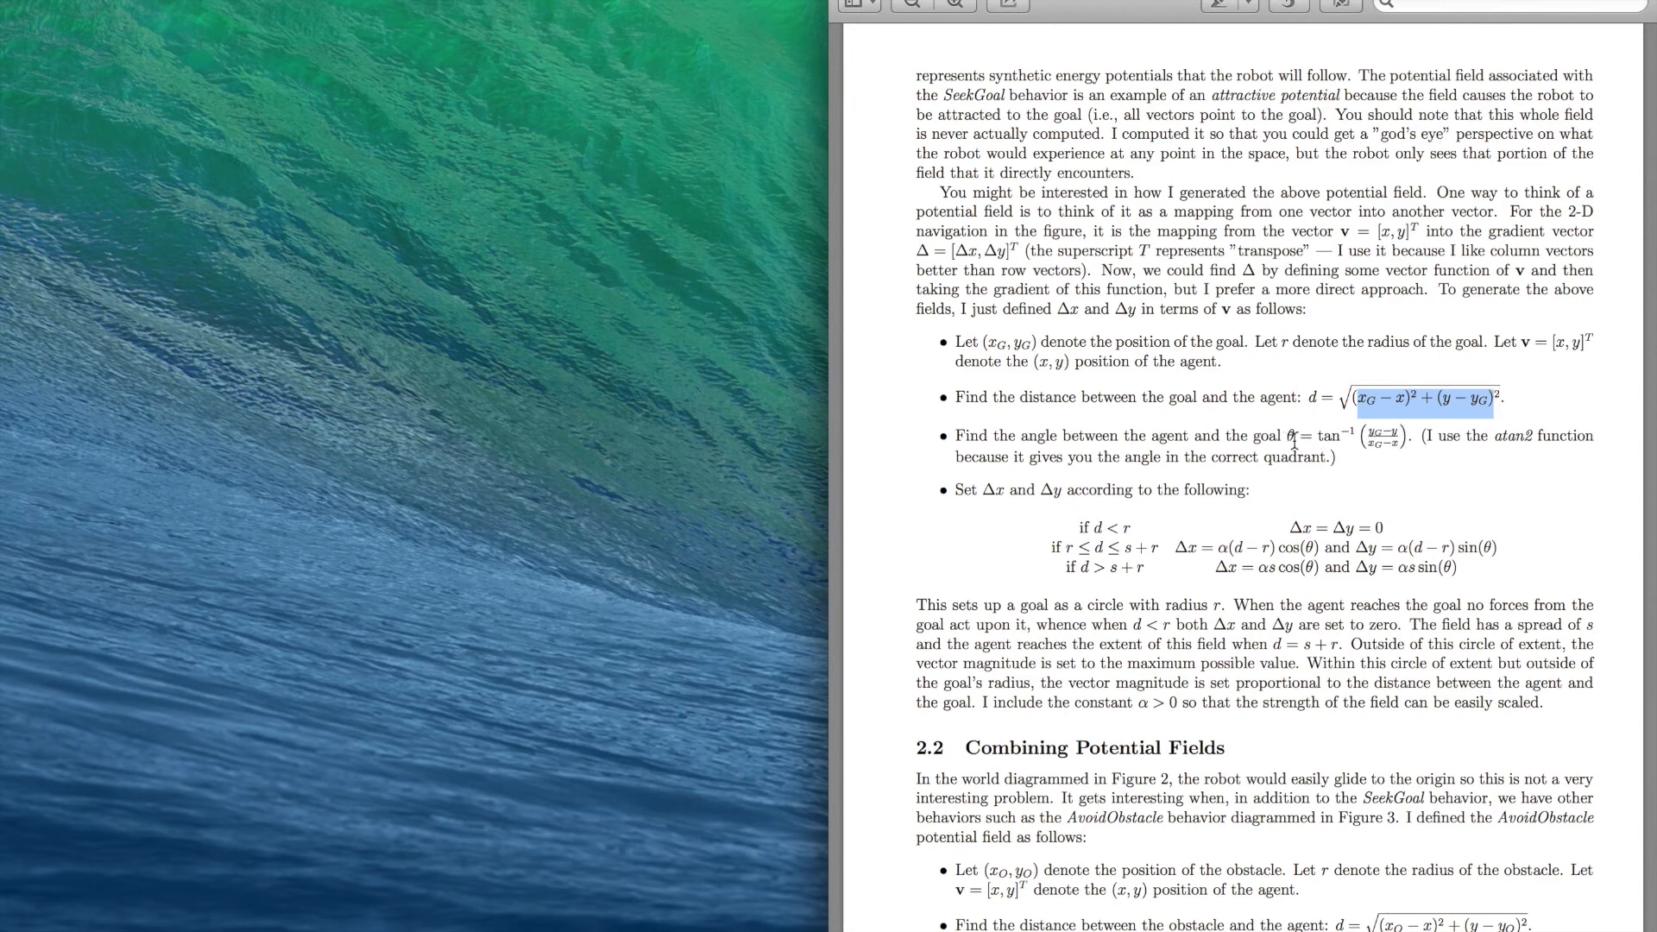
left_click_drag(1287, 434, 1406, 457)
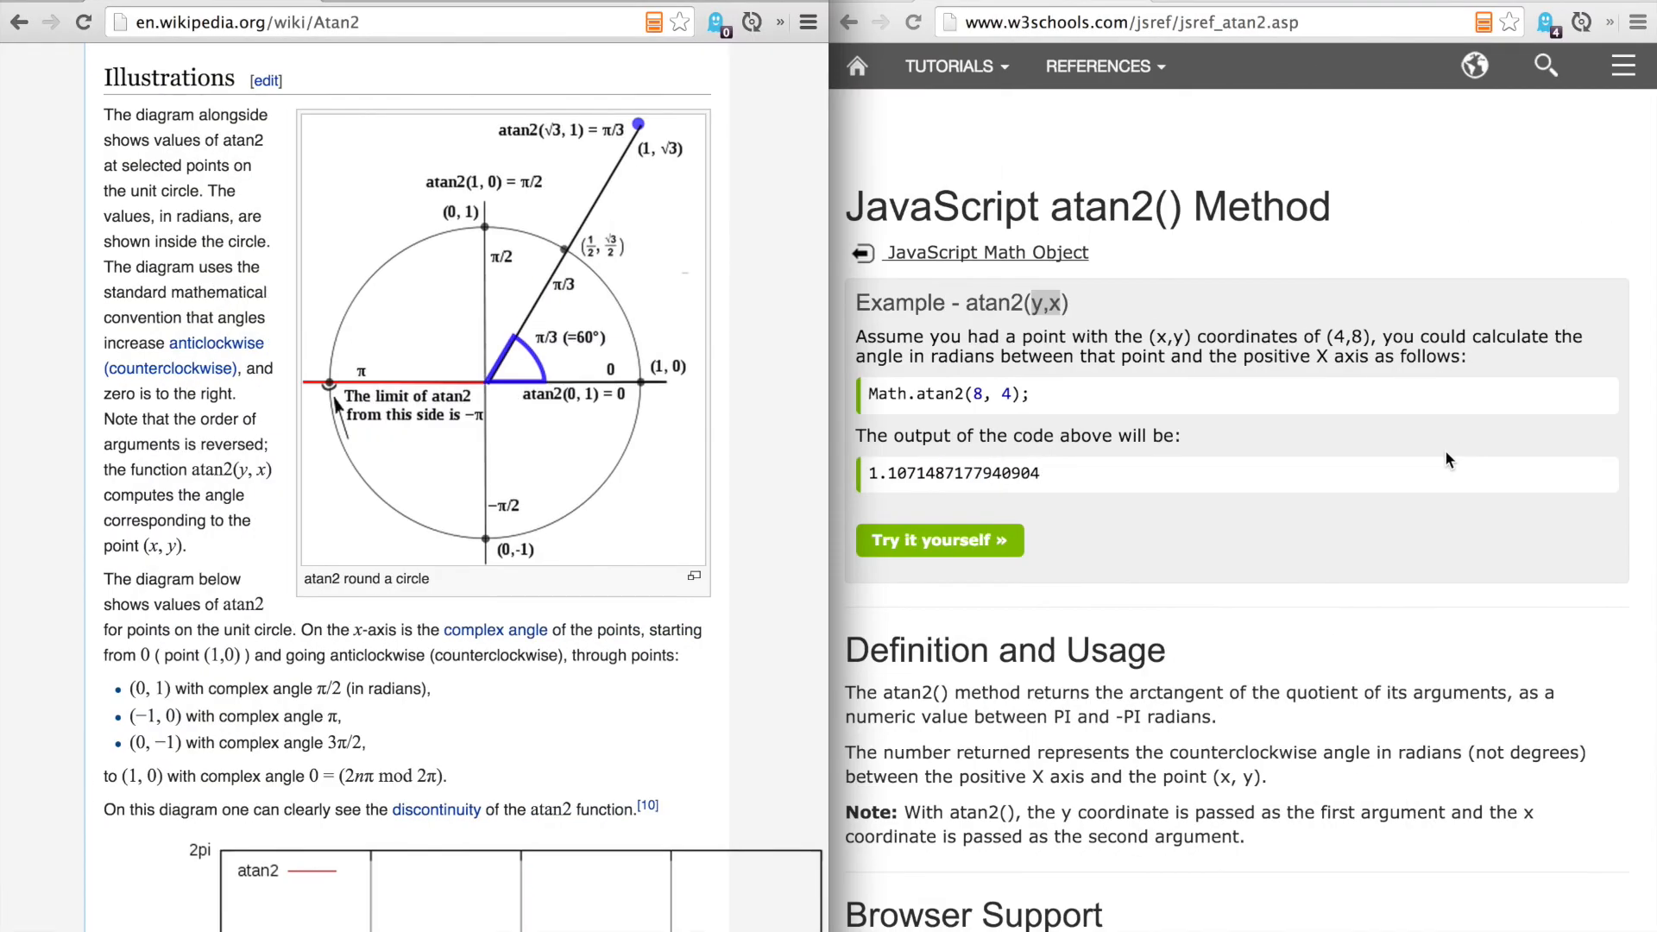
mouse_move(1356, 474)
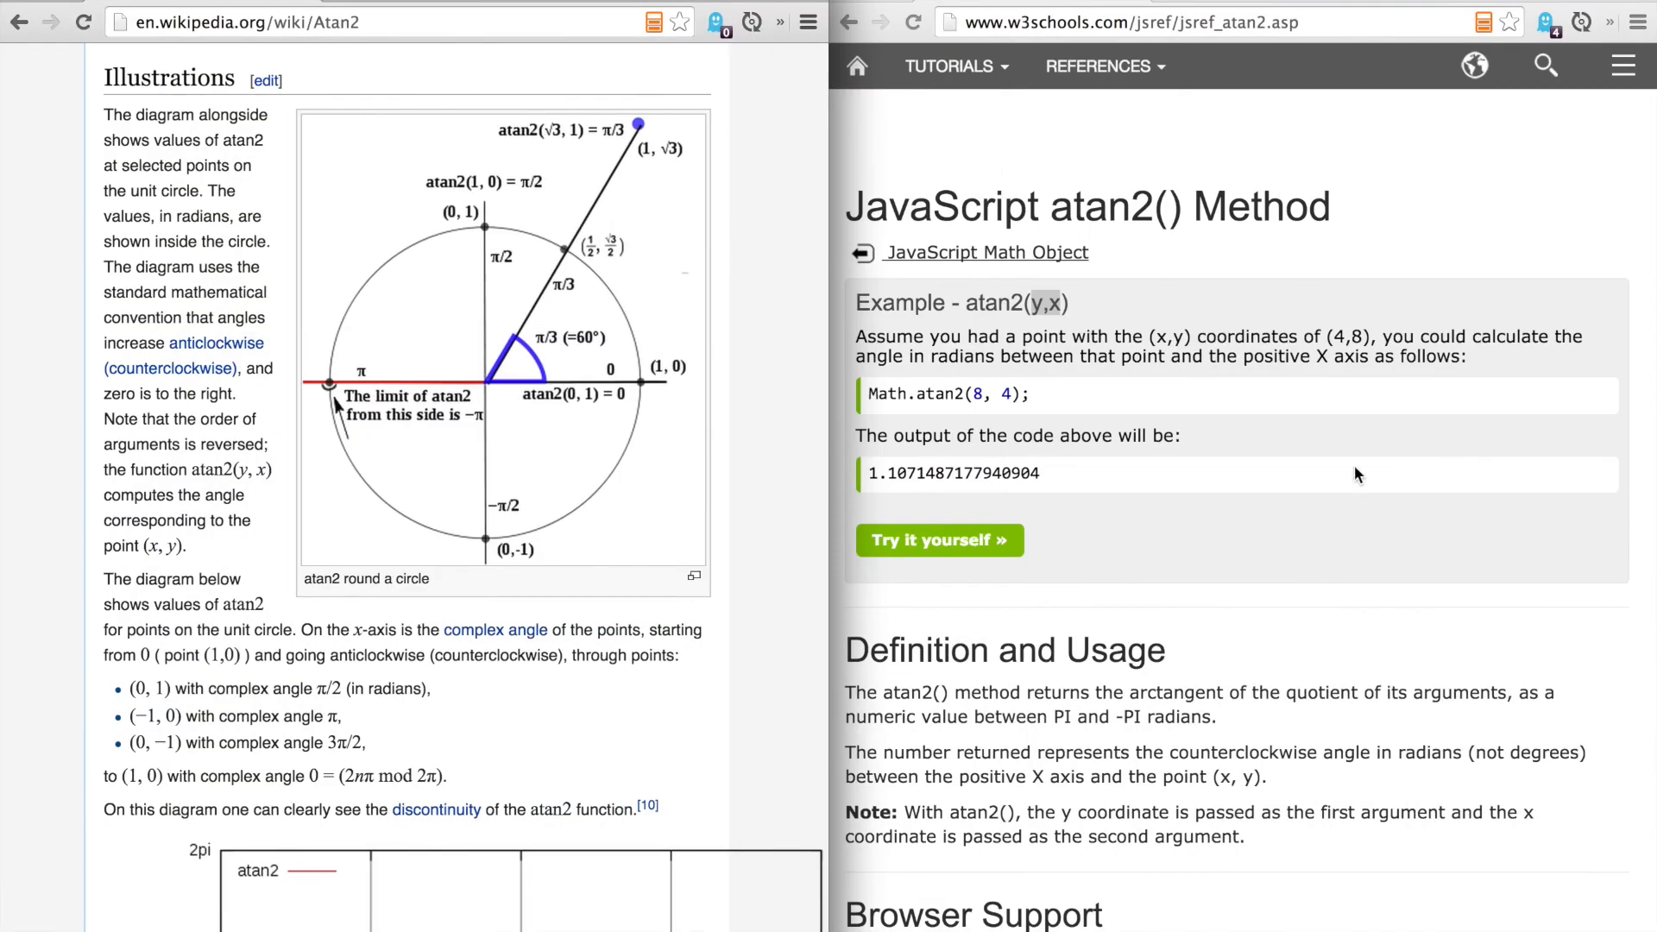
mouse_move(635, 398)
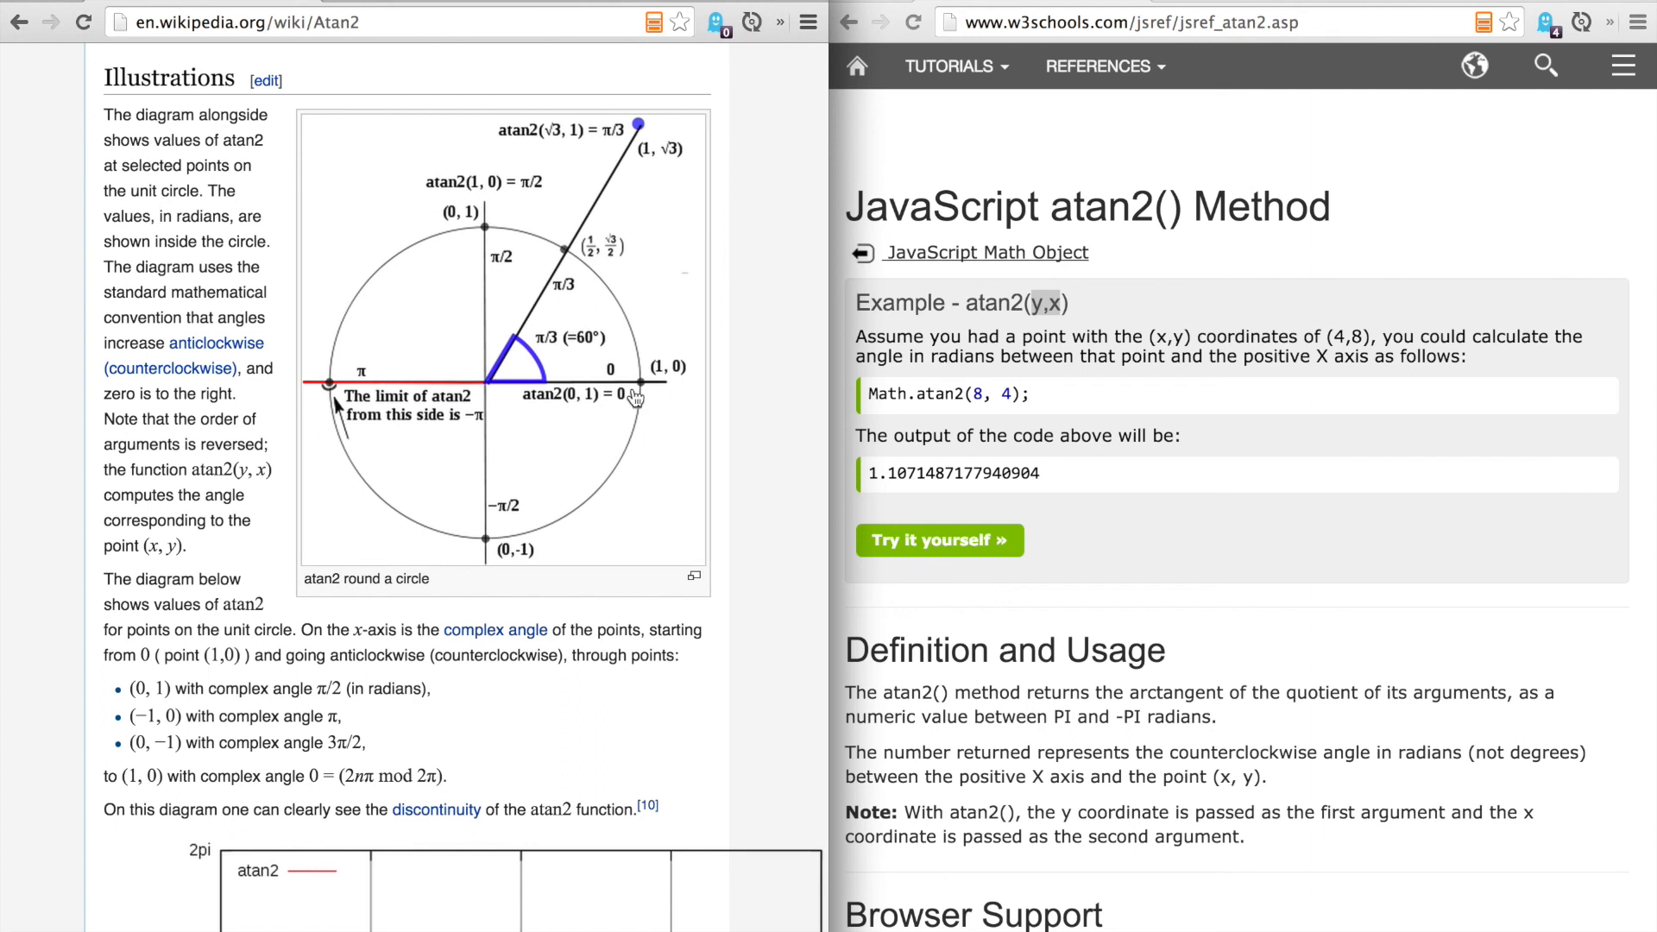
mouse_move(507, 331)
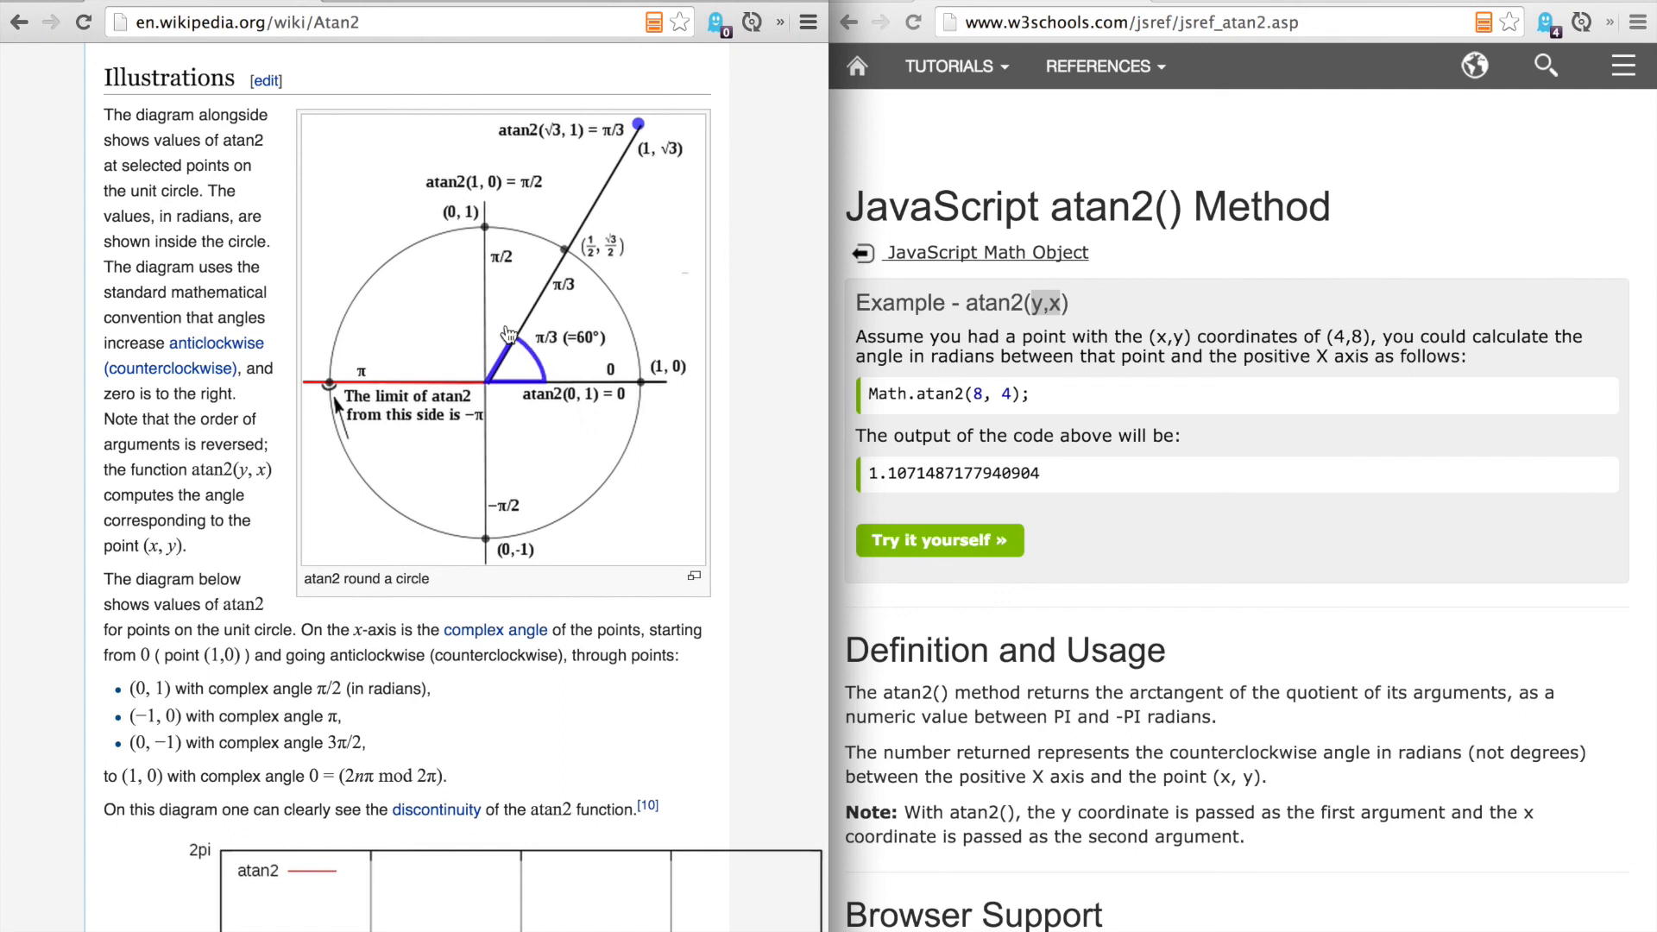
mouse_move(490, 390)
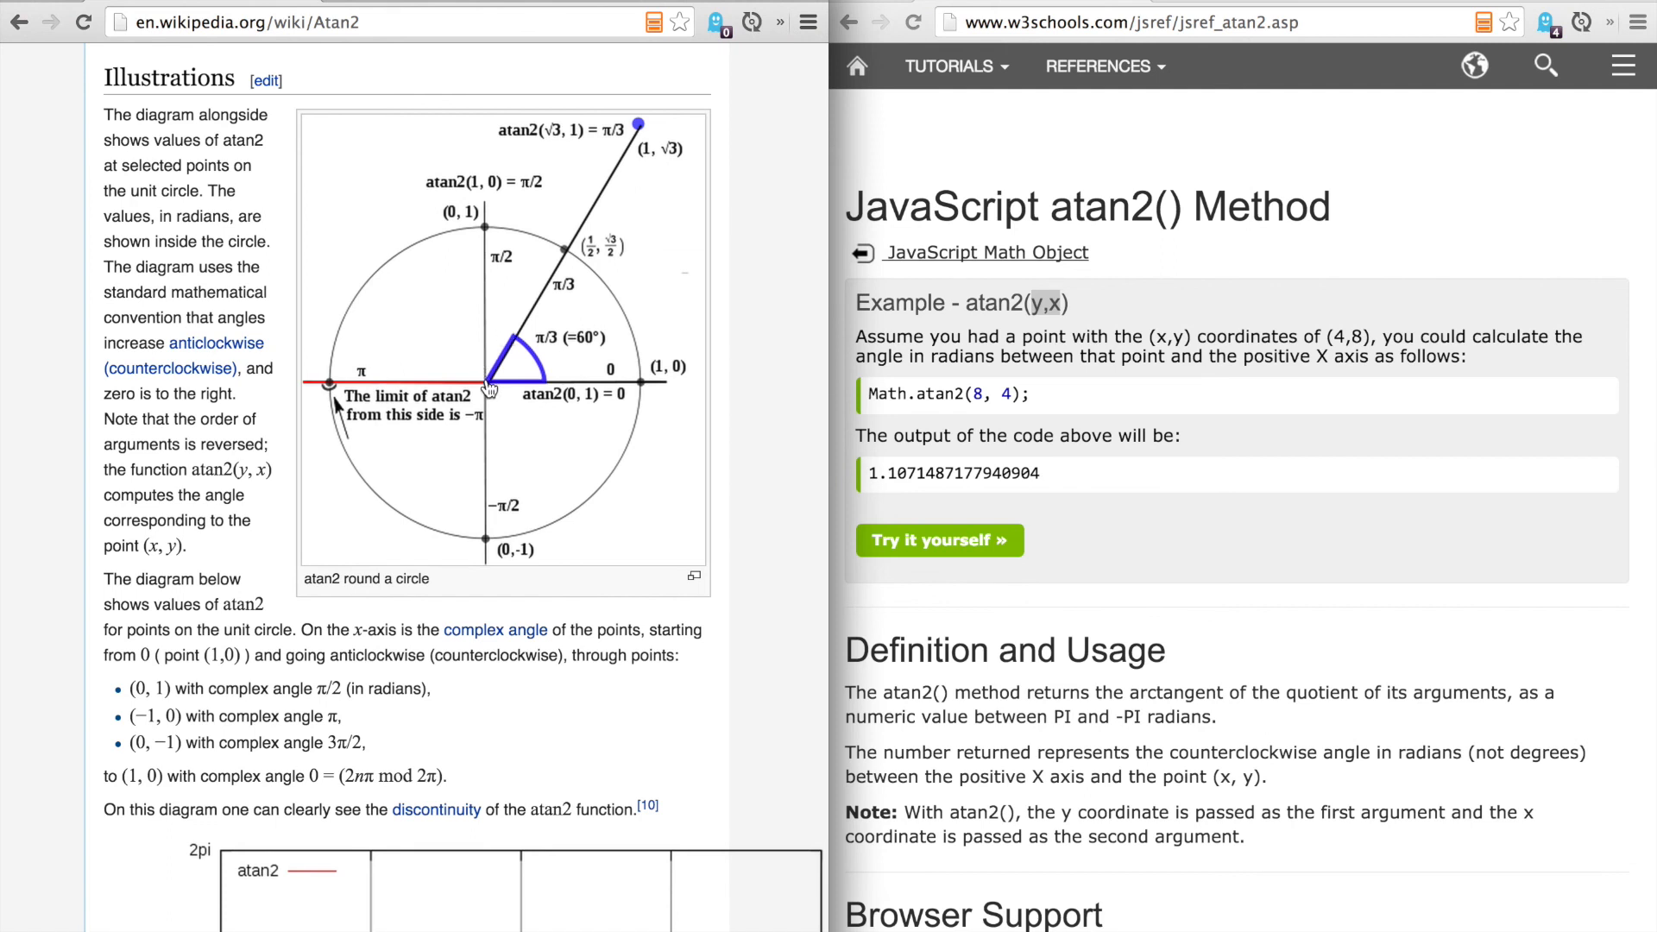
mouse_move(607, 204)
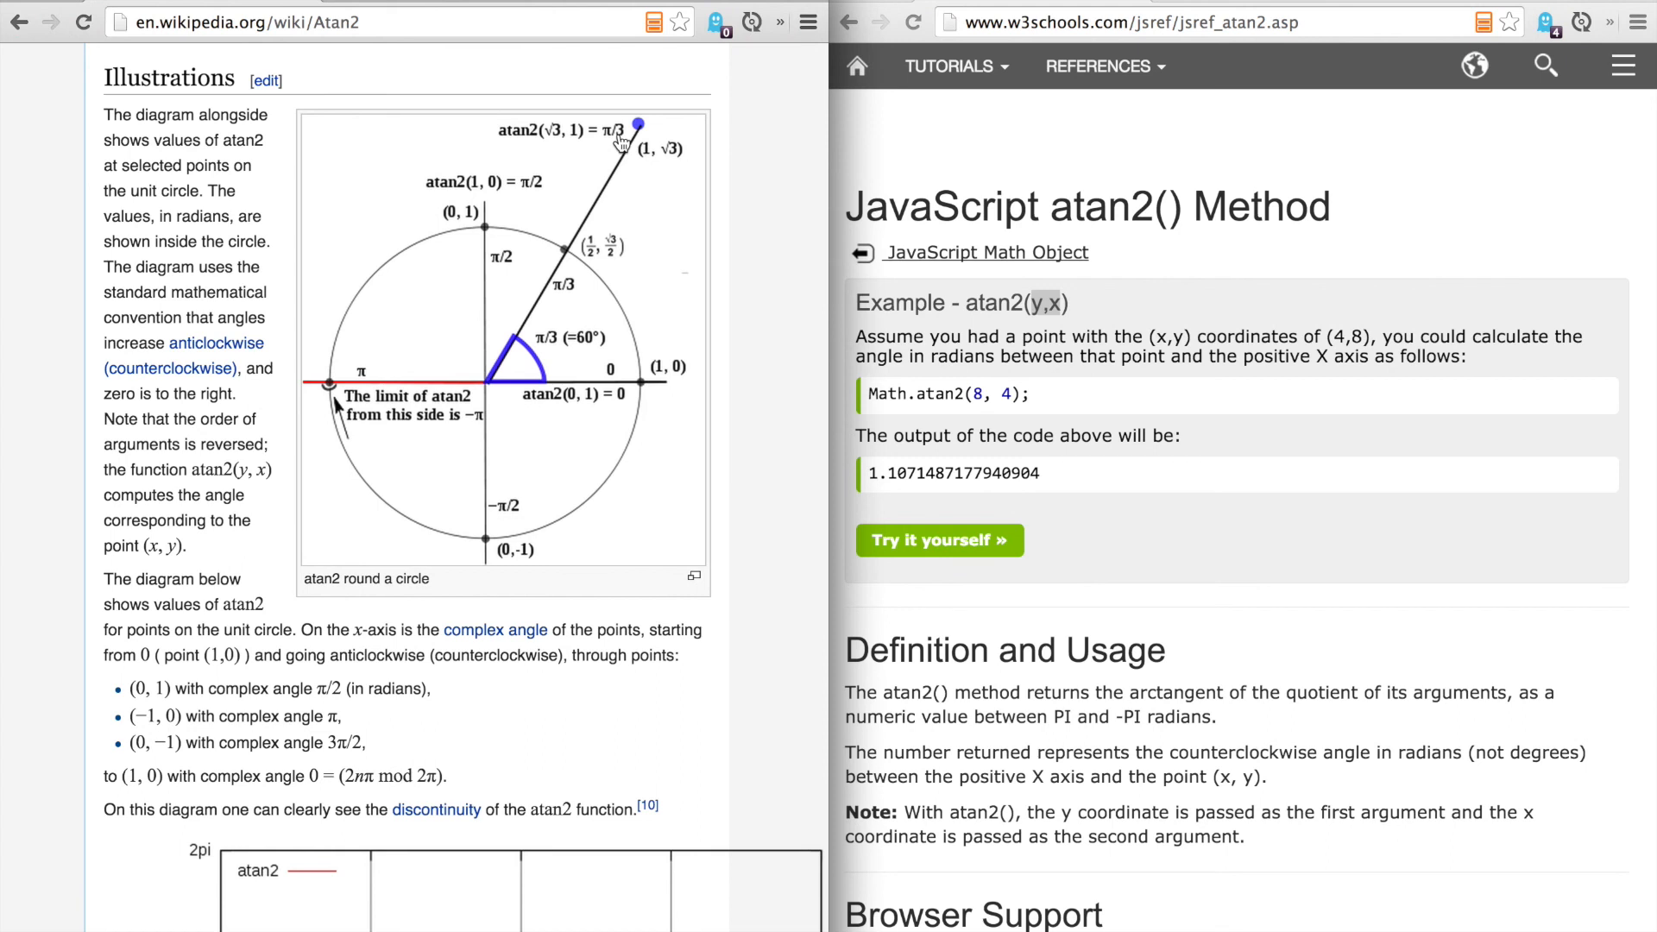
mouse_move(703, 395)
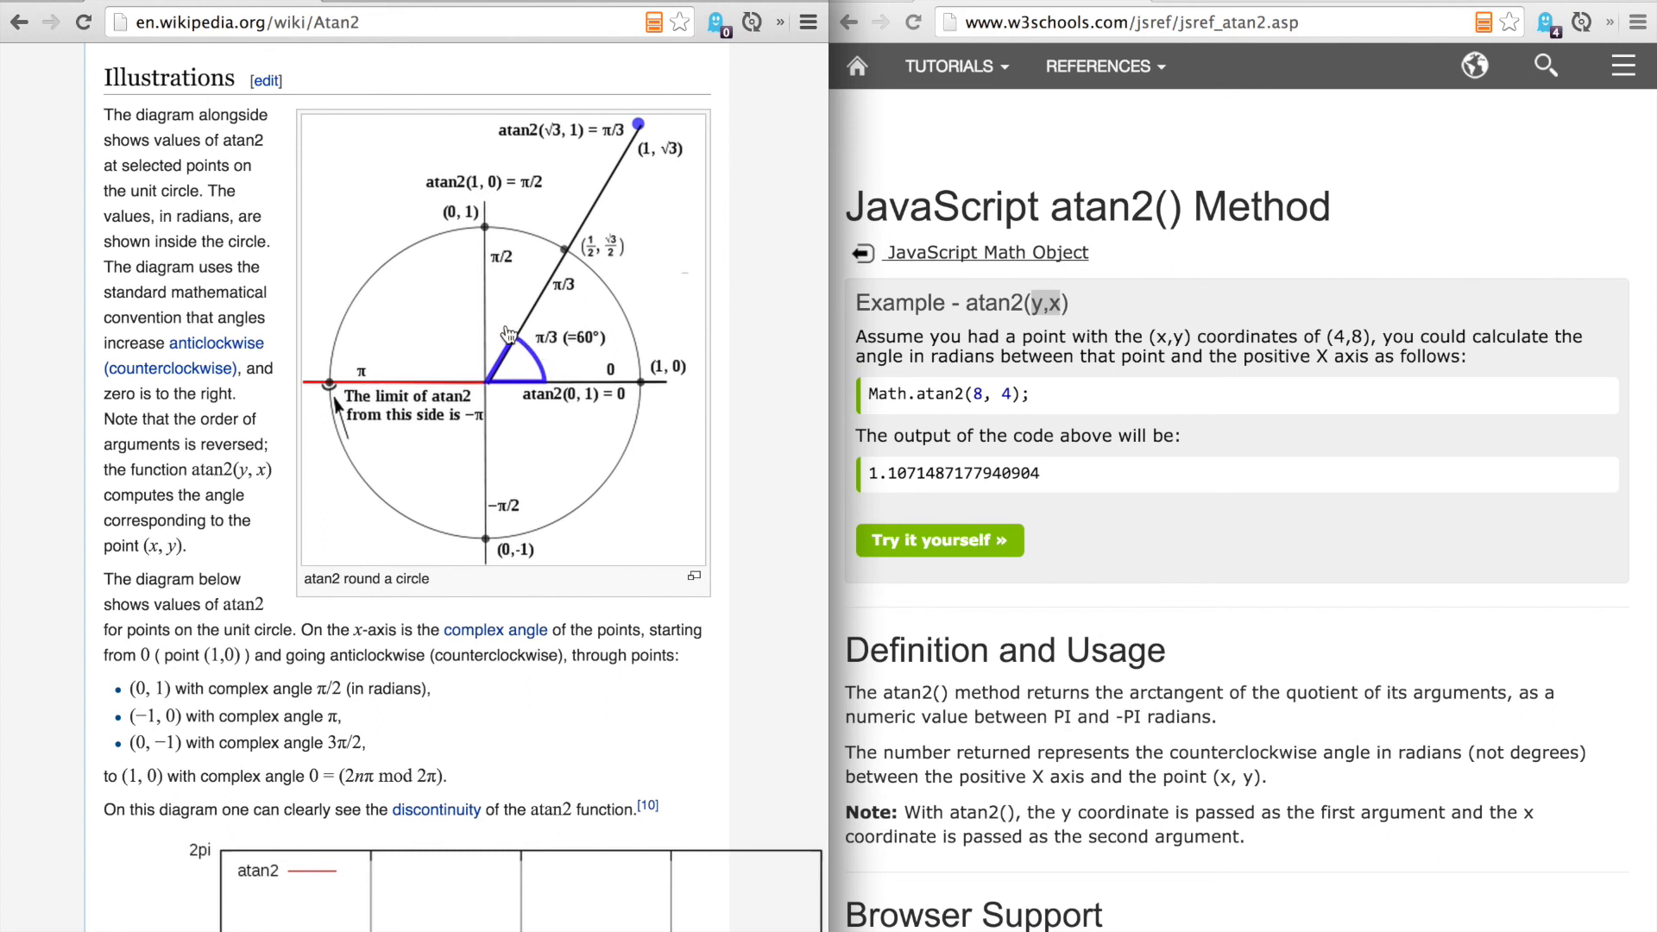
mouse_move(558, 375)
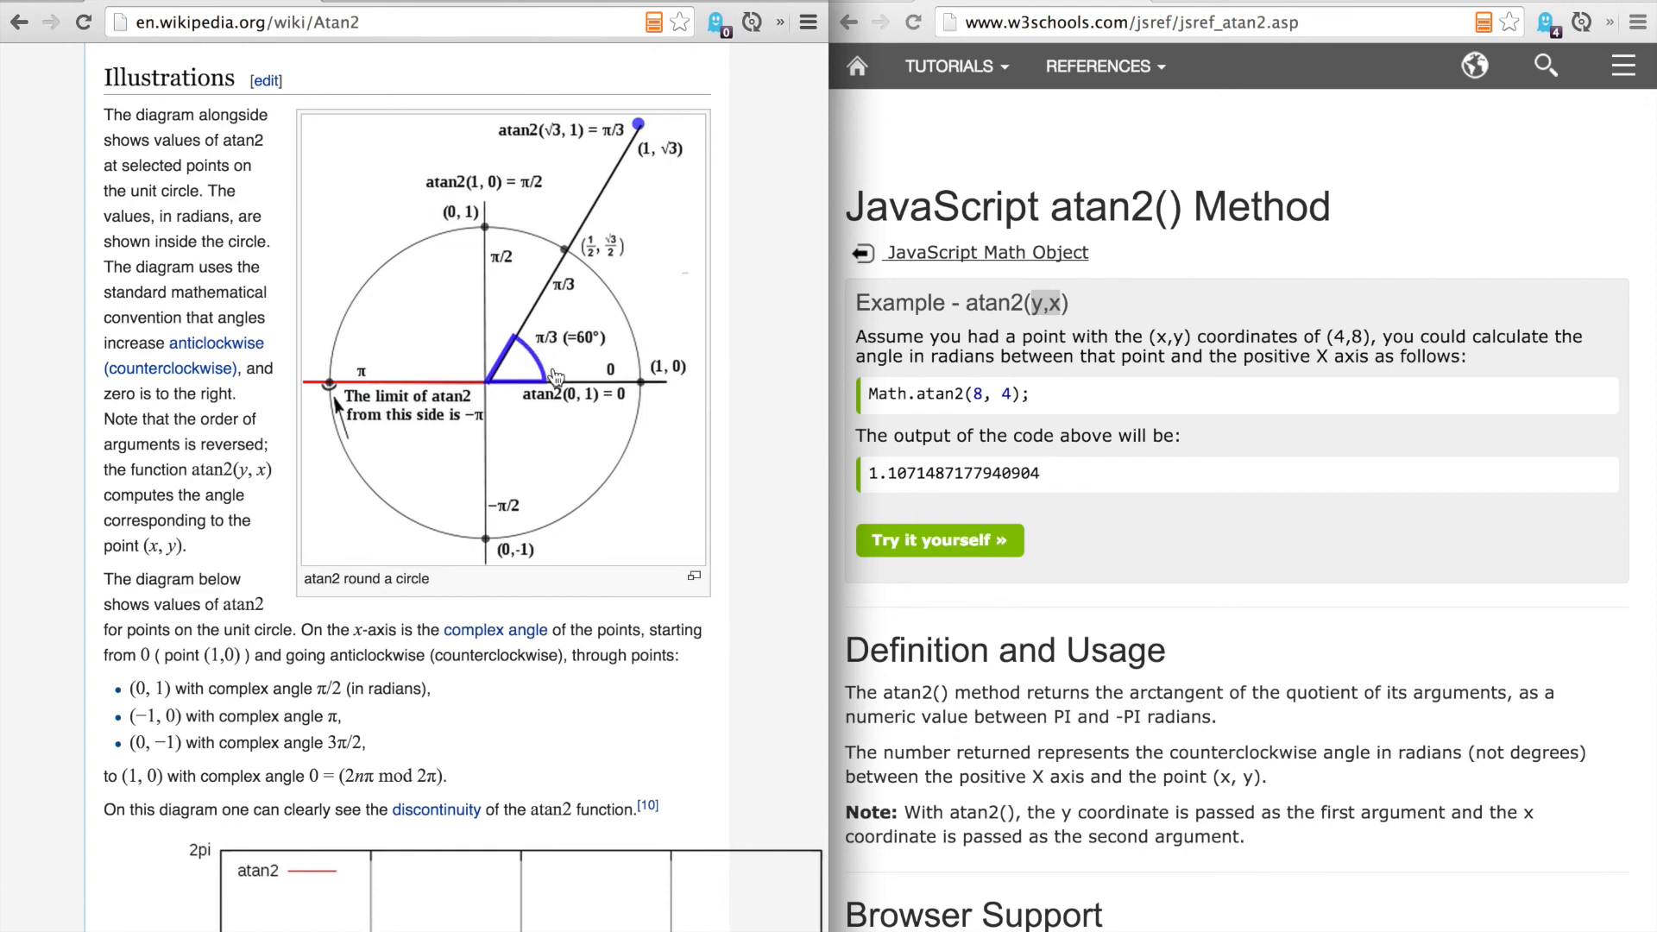
mouse_move(516, 343)
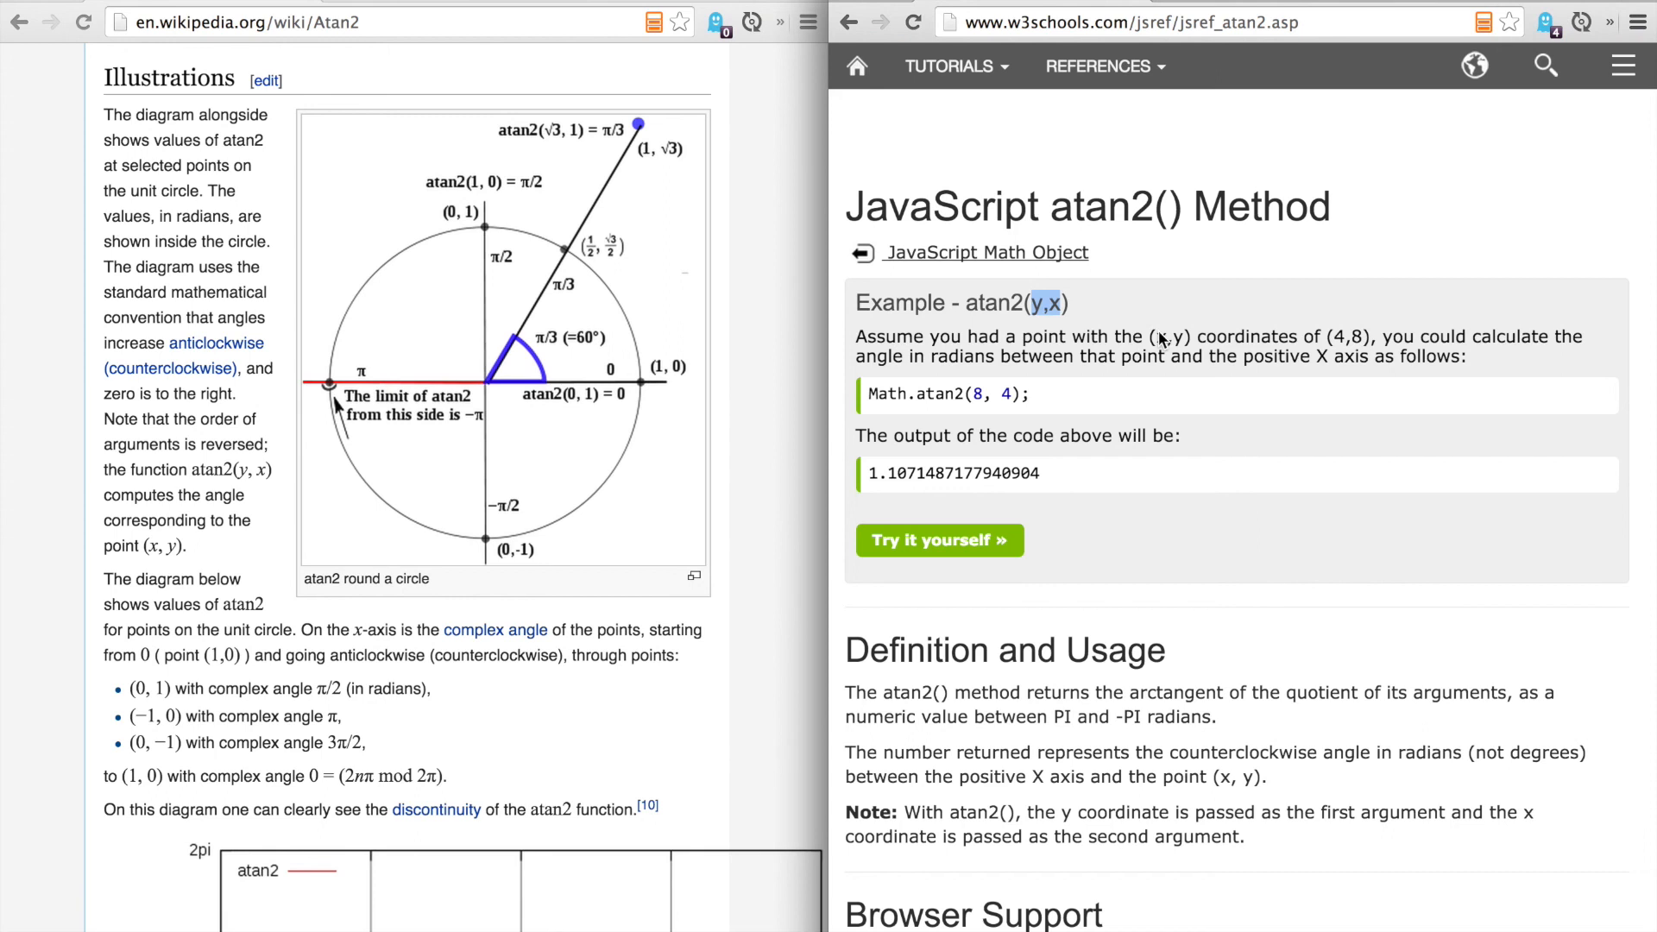
mouse_move(1169, 325)
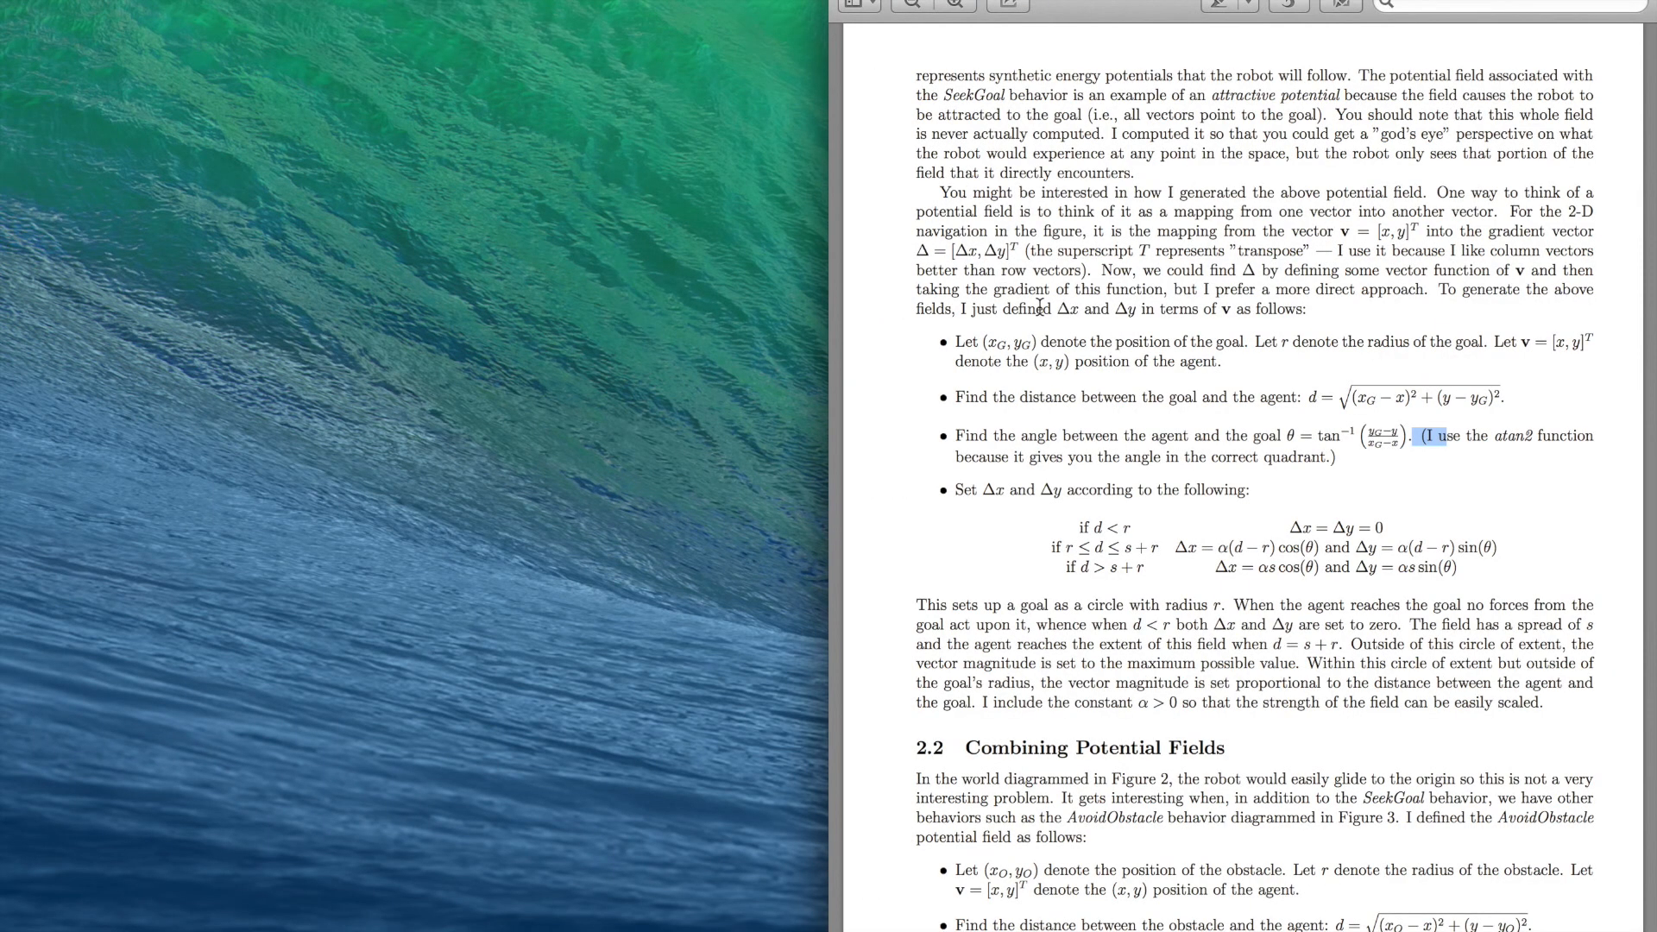
Step: Scroll the PDF down to the piecewise Δx and Δy rules
scroll("down", 3)
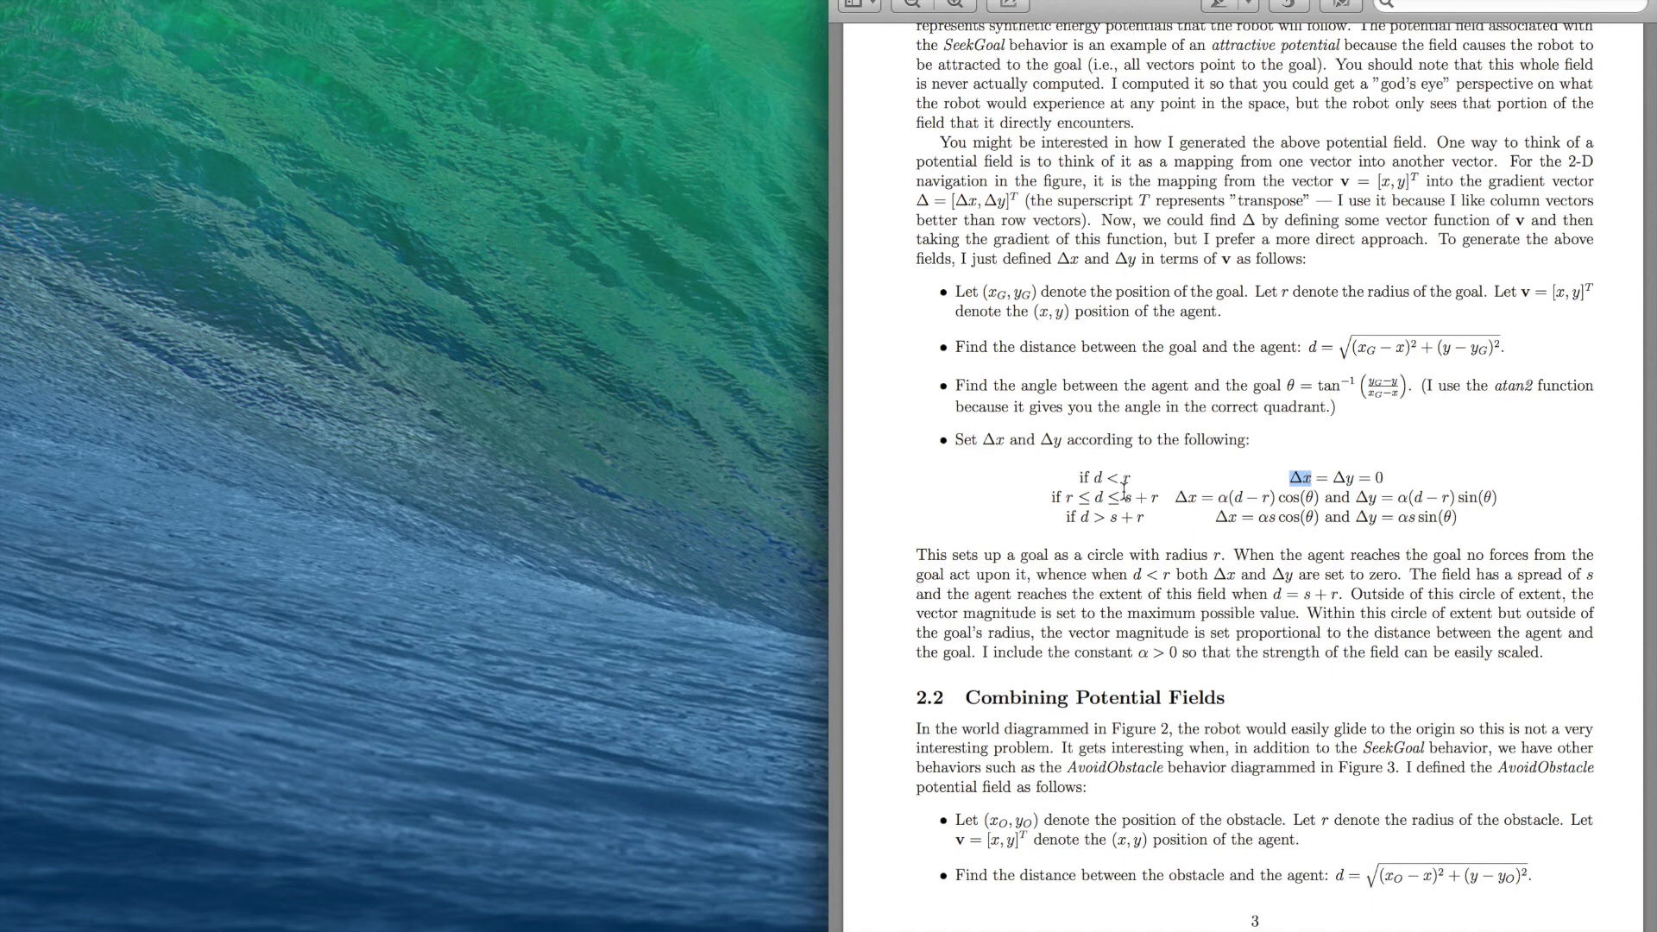
mouse_move(1096, 688)
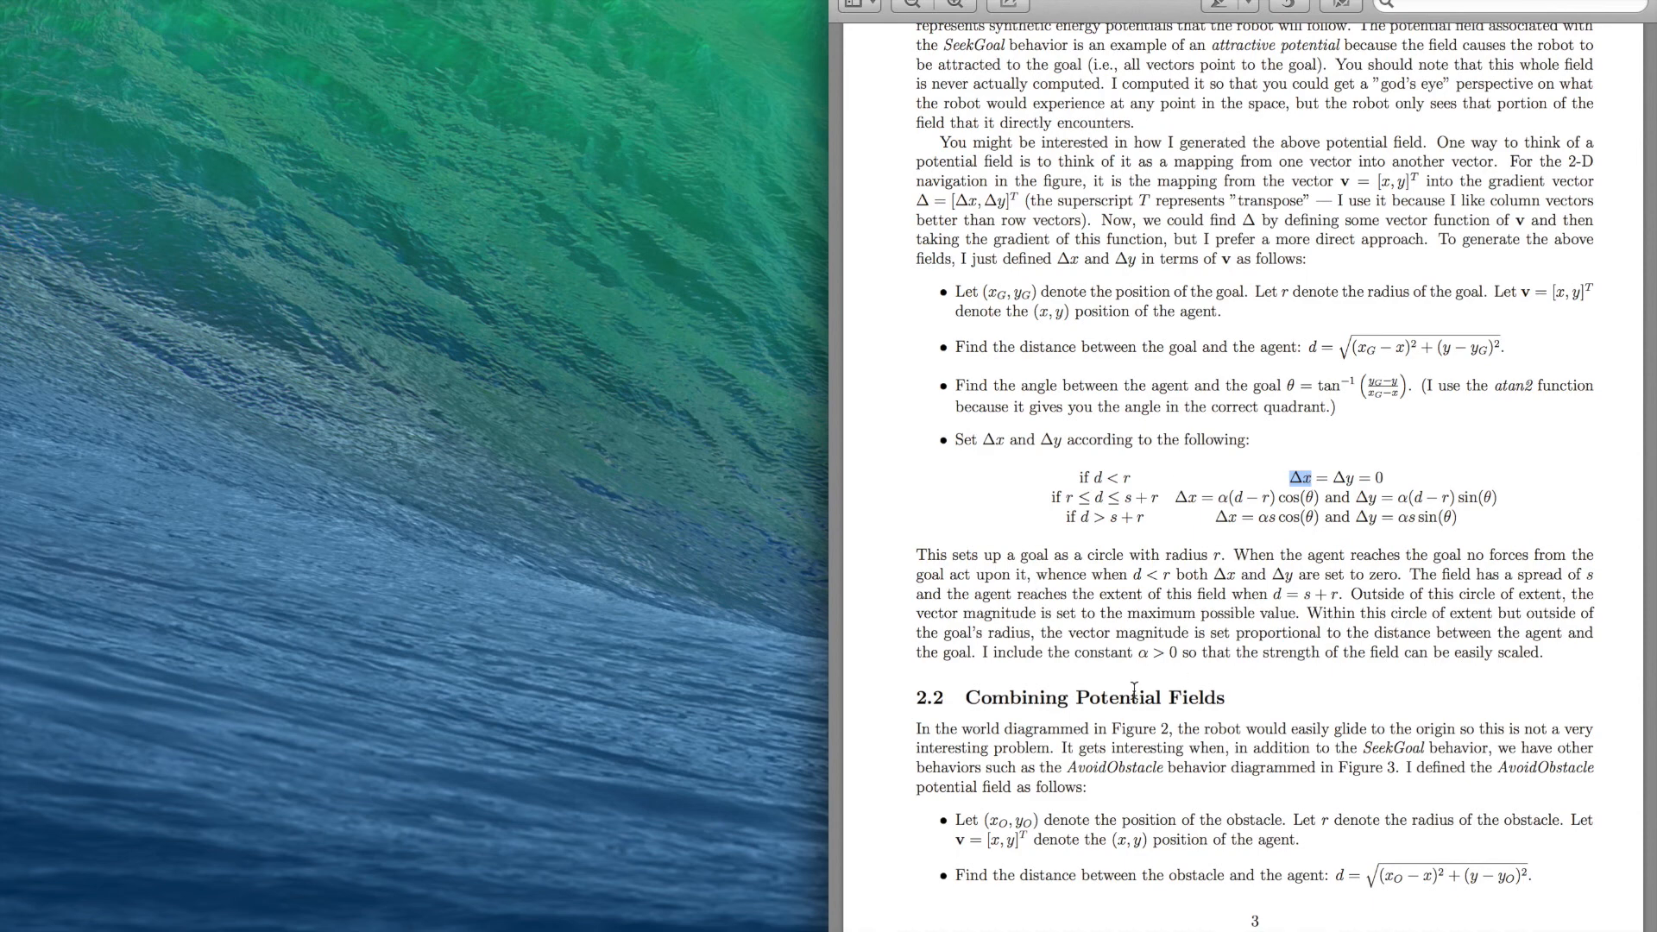
mouse_move(1132, 663)
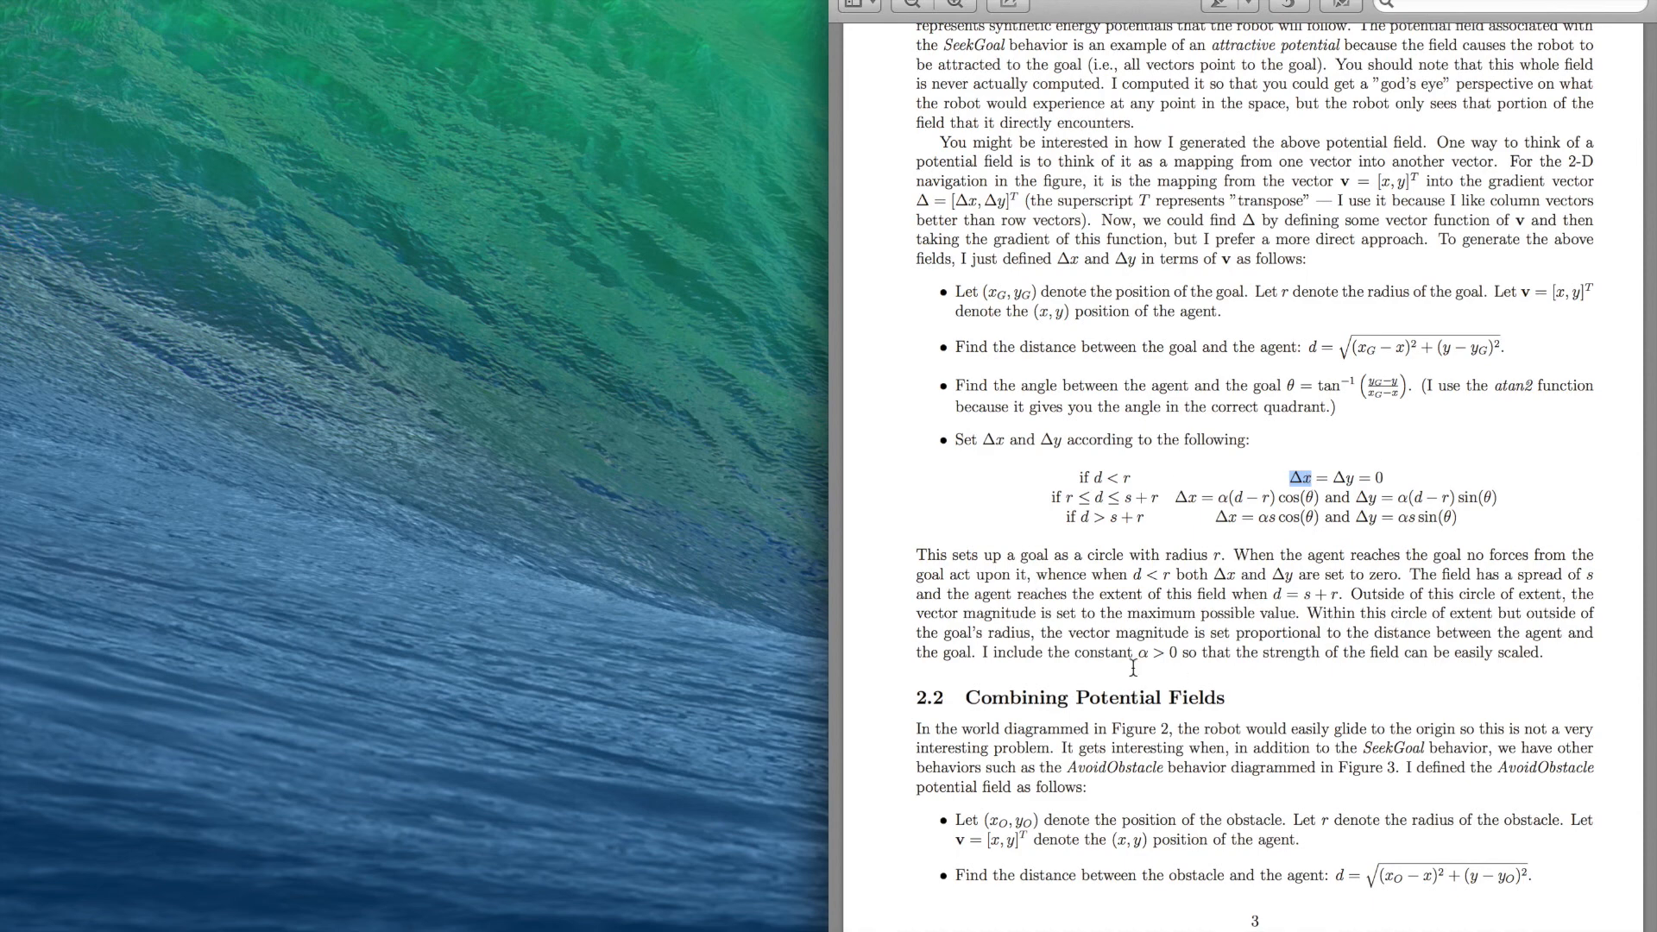
mouse_move(1085, 910)
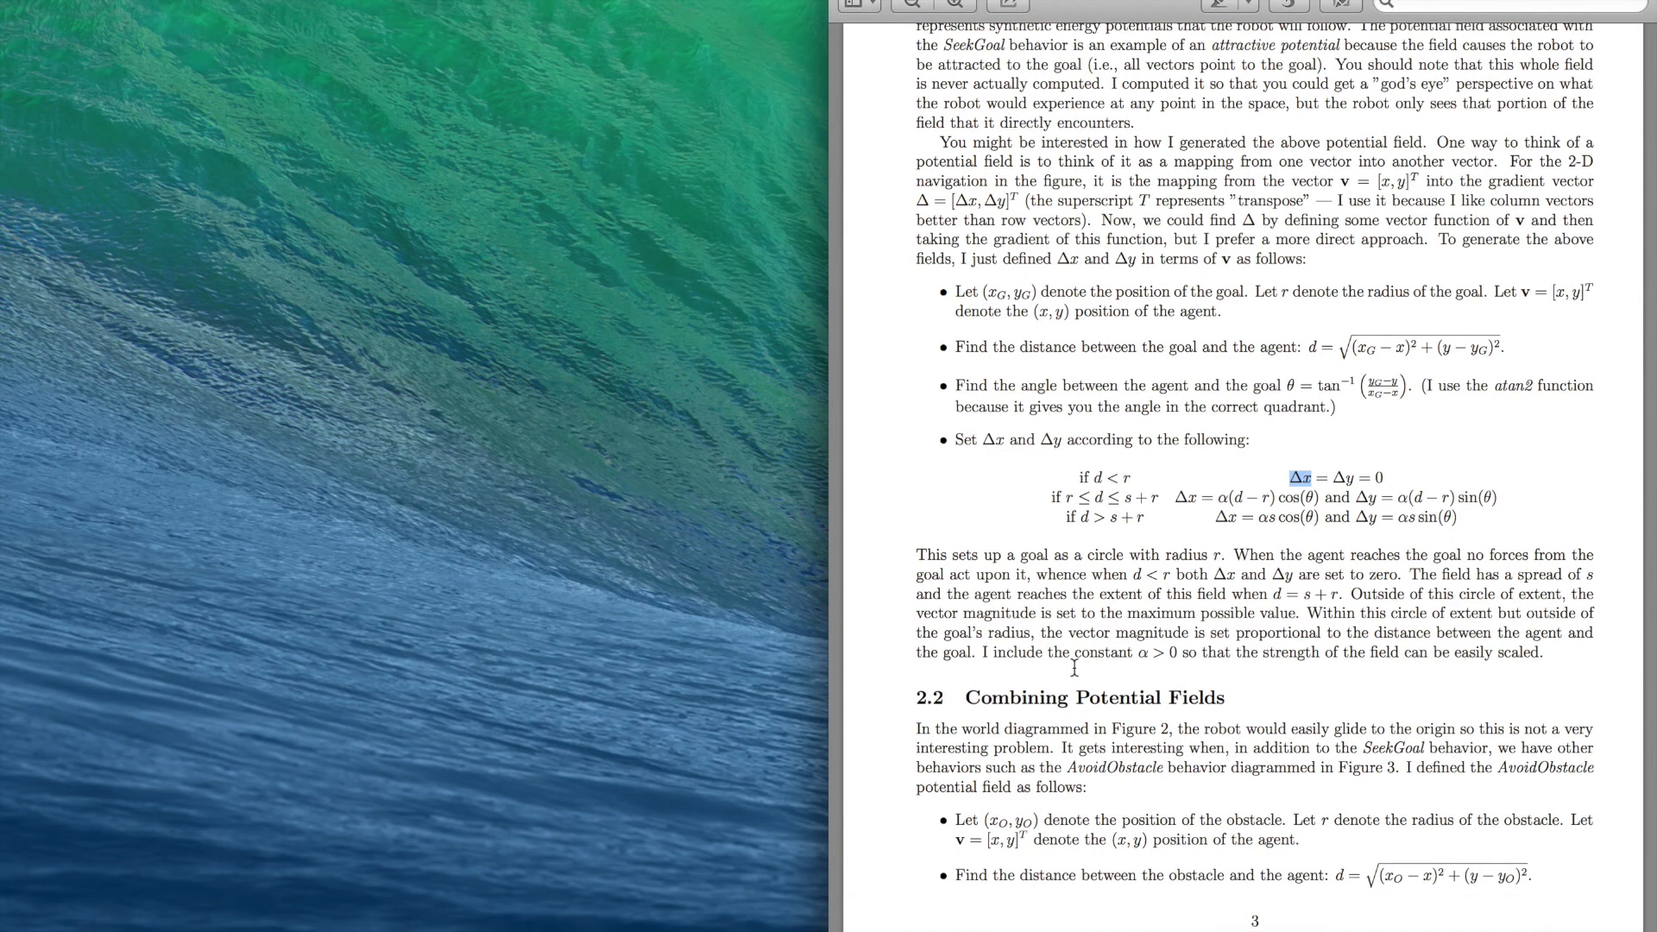
mouse_move(1018, 655)
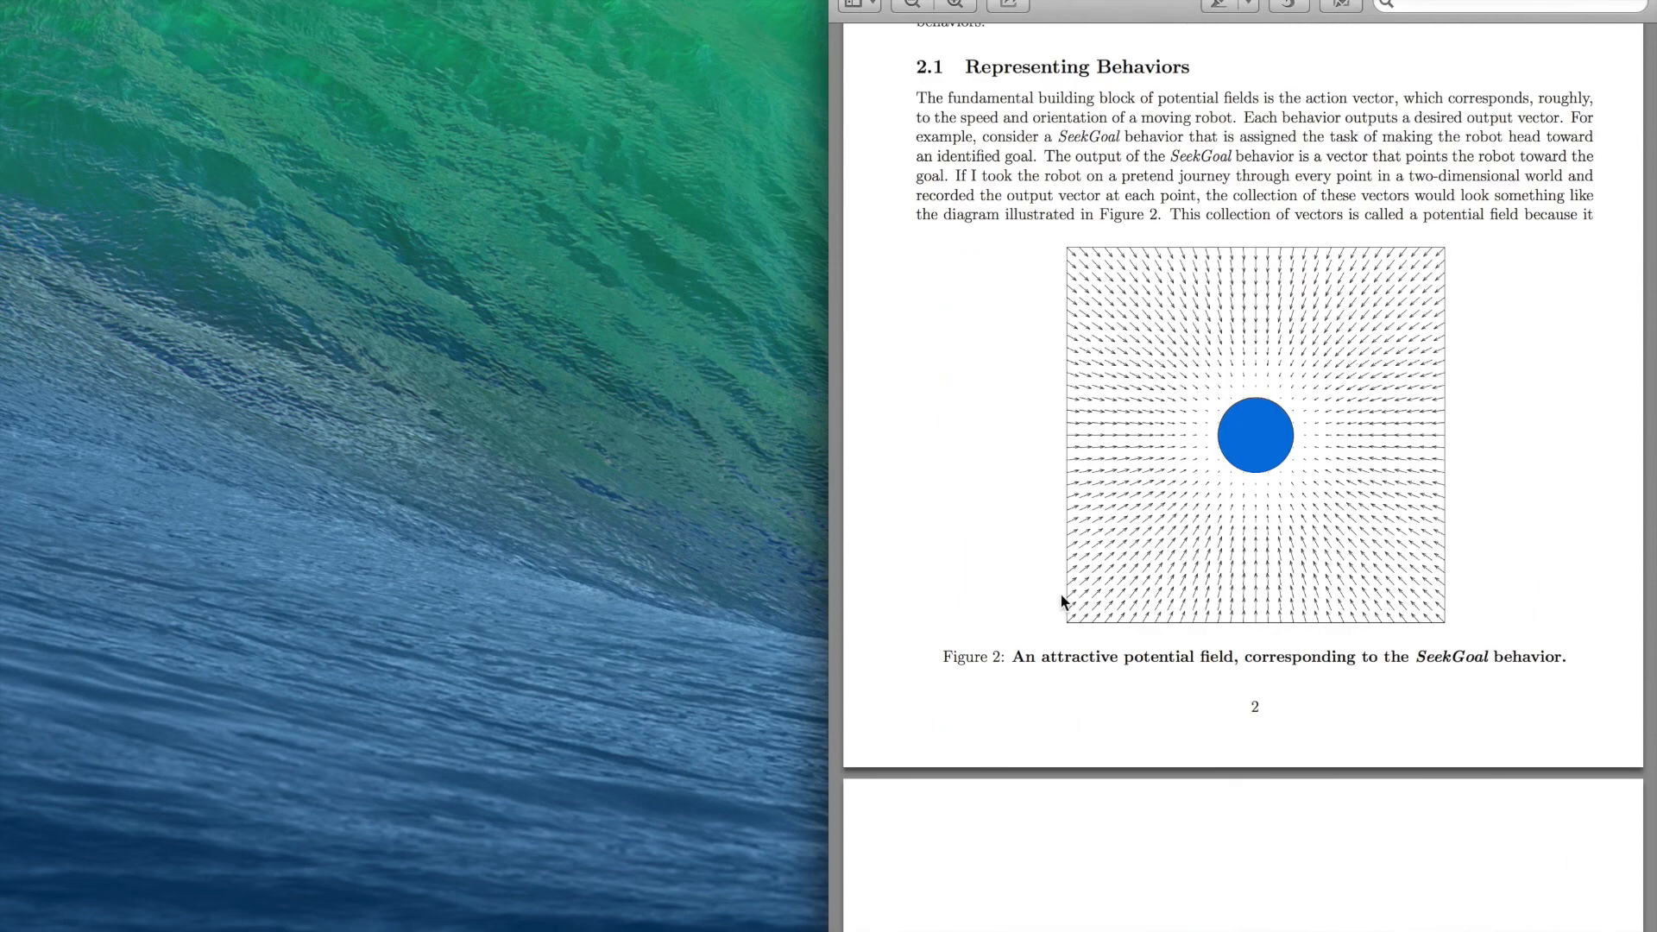
mouse_move(1203, 534)
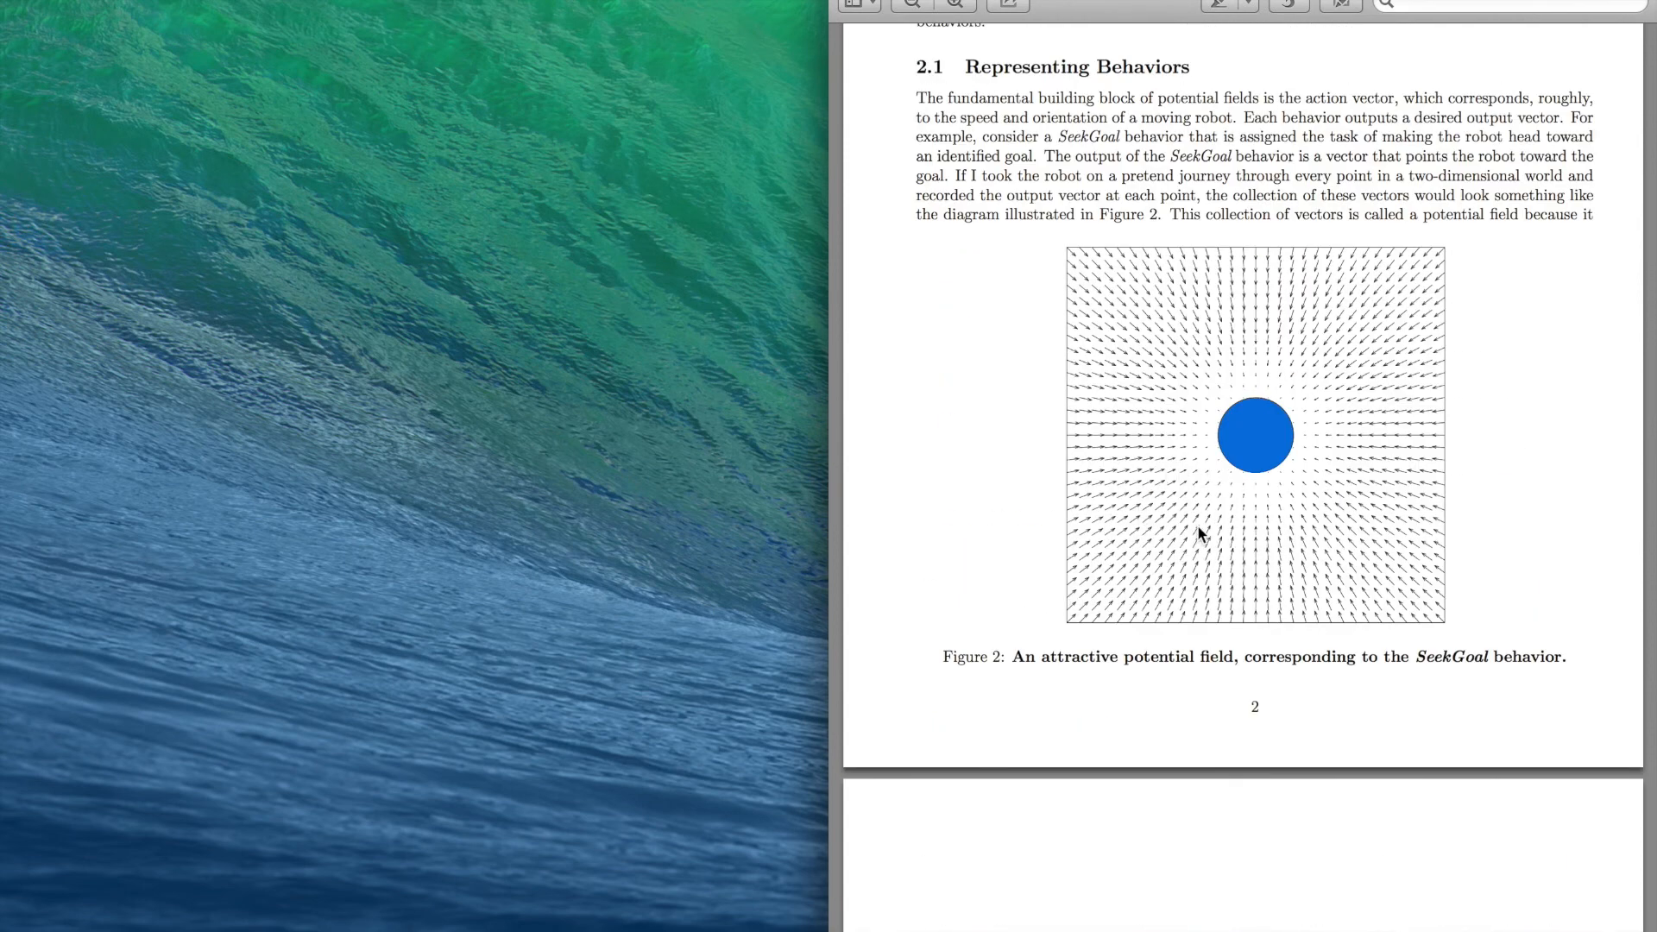
mouse_move(1307, 483)
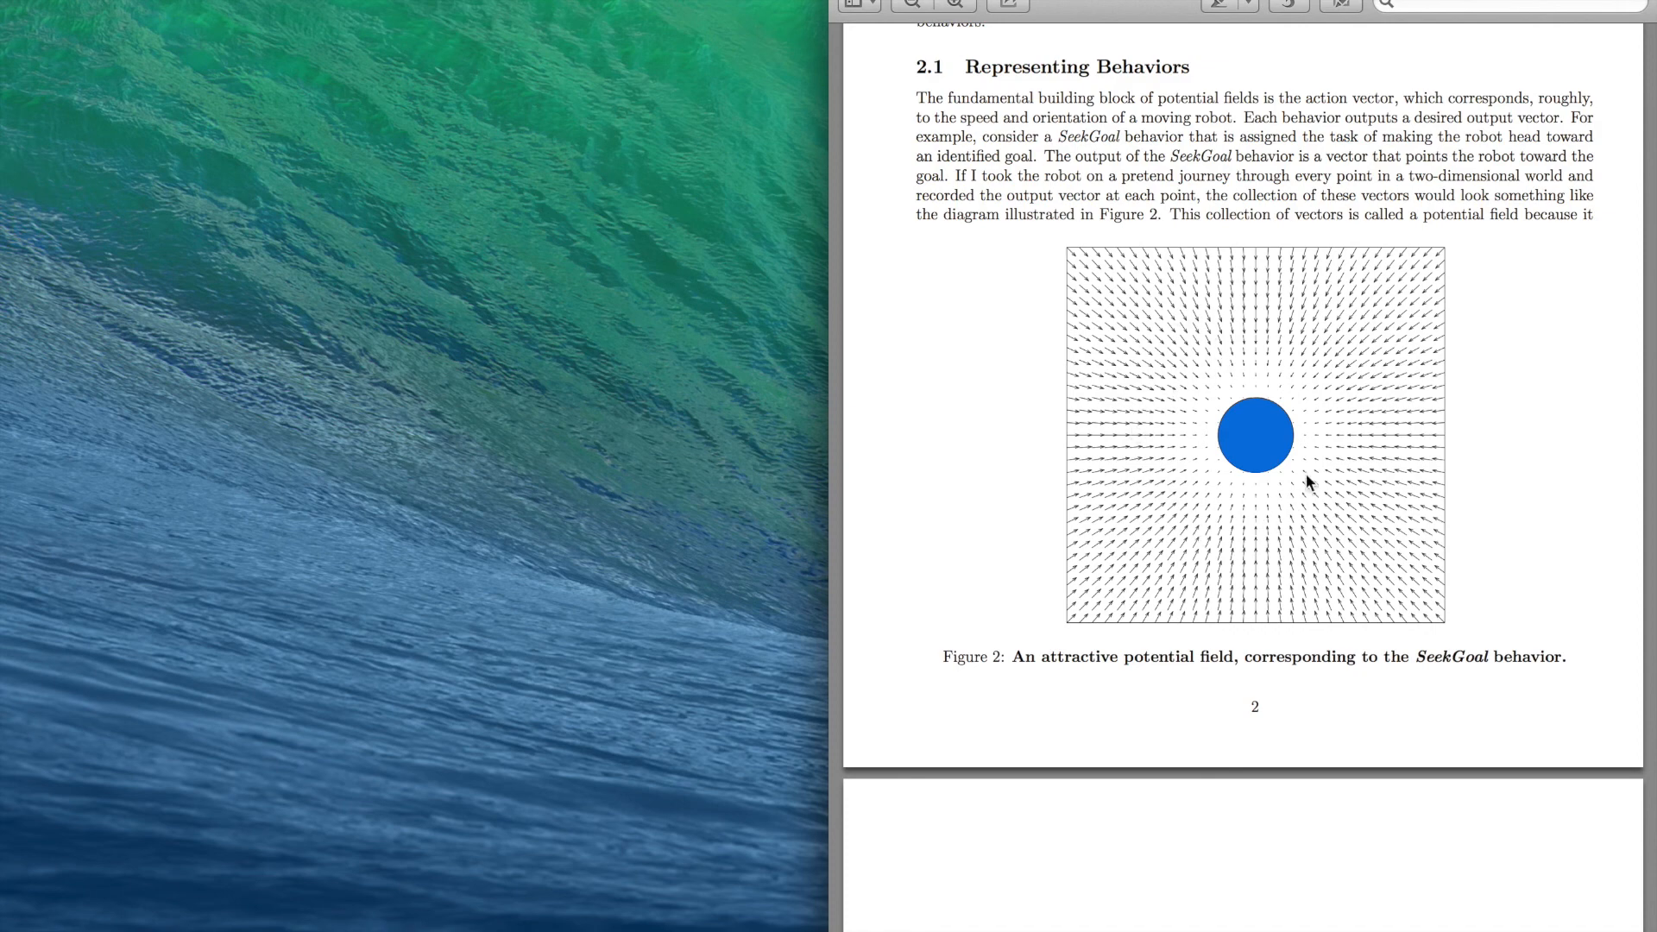
mouse_move(1297, 416)
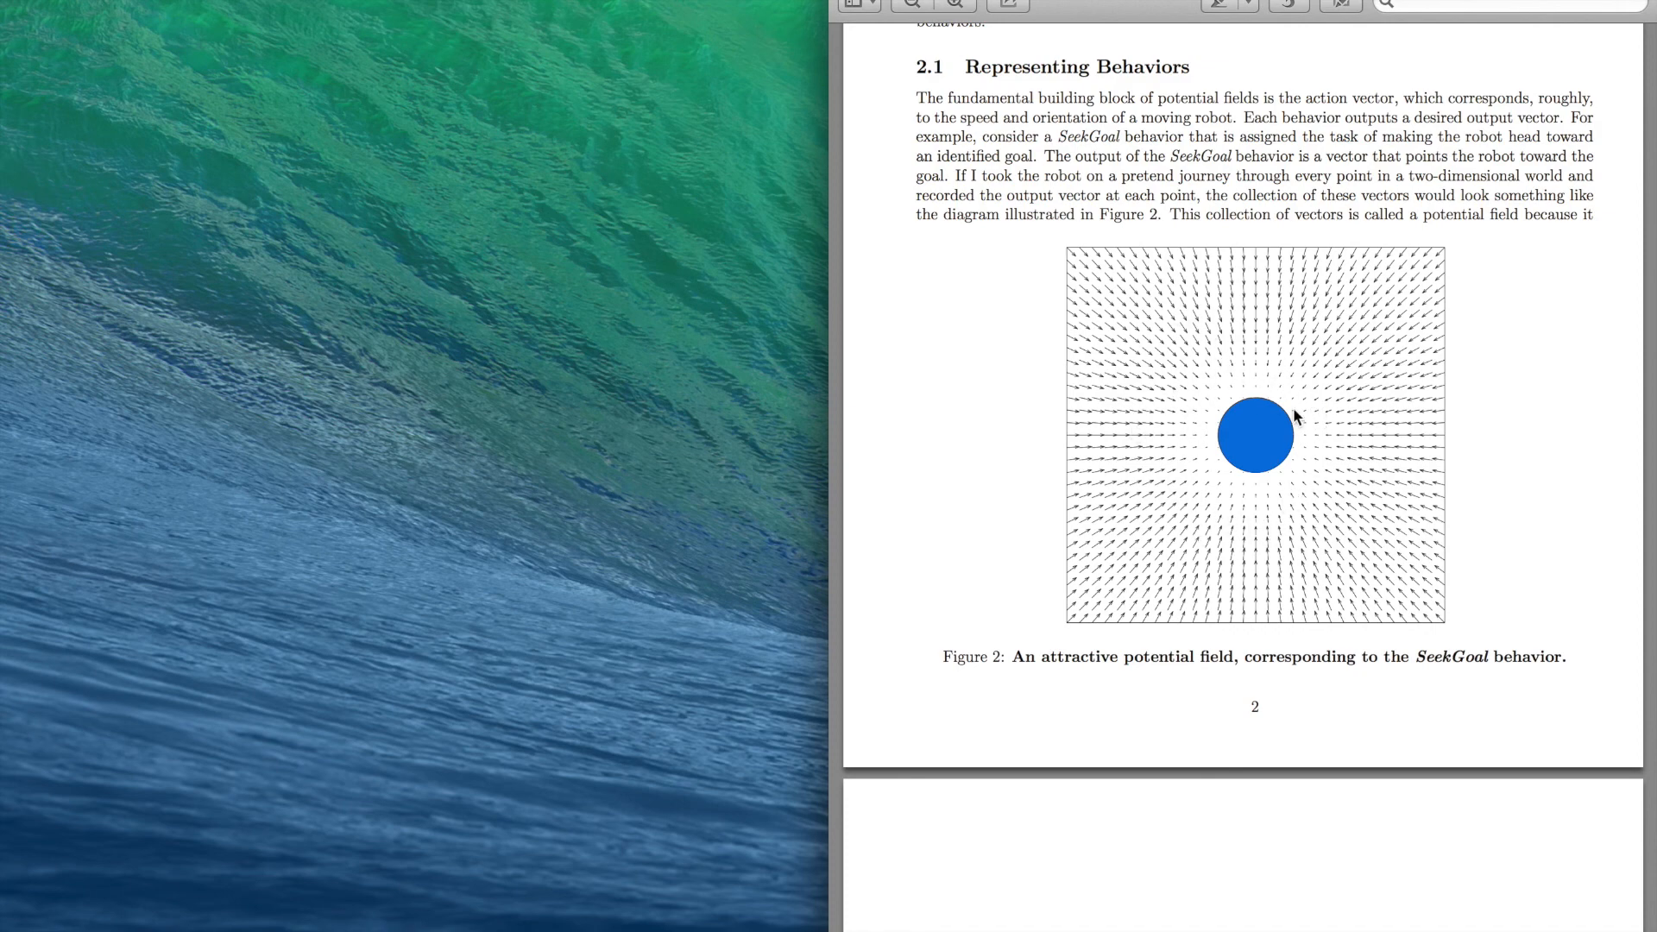
Step: Scroll the PDF to the SeekGoal distance, angle, Δx and Δy bullets
scroll("down", 3)
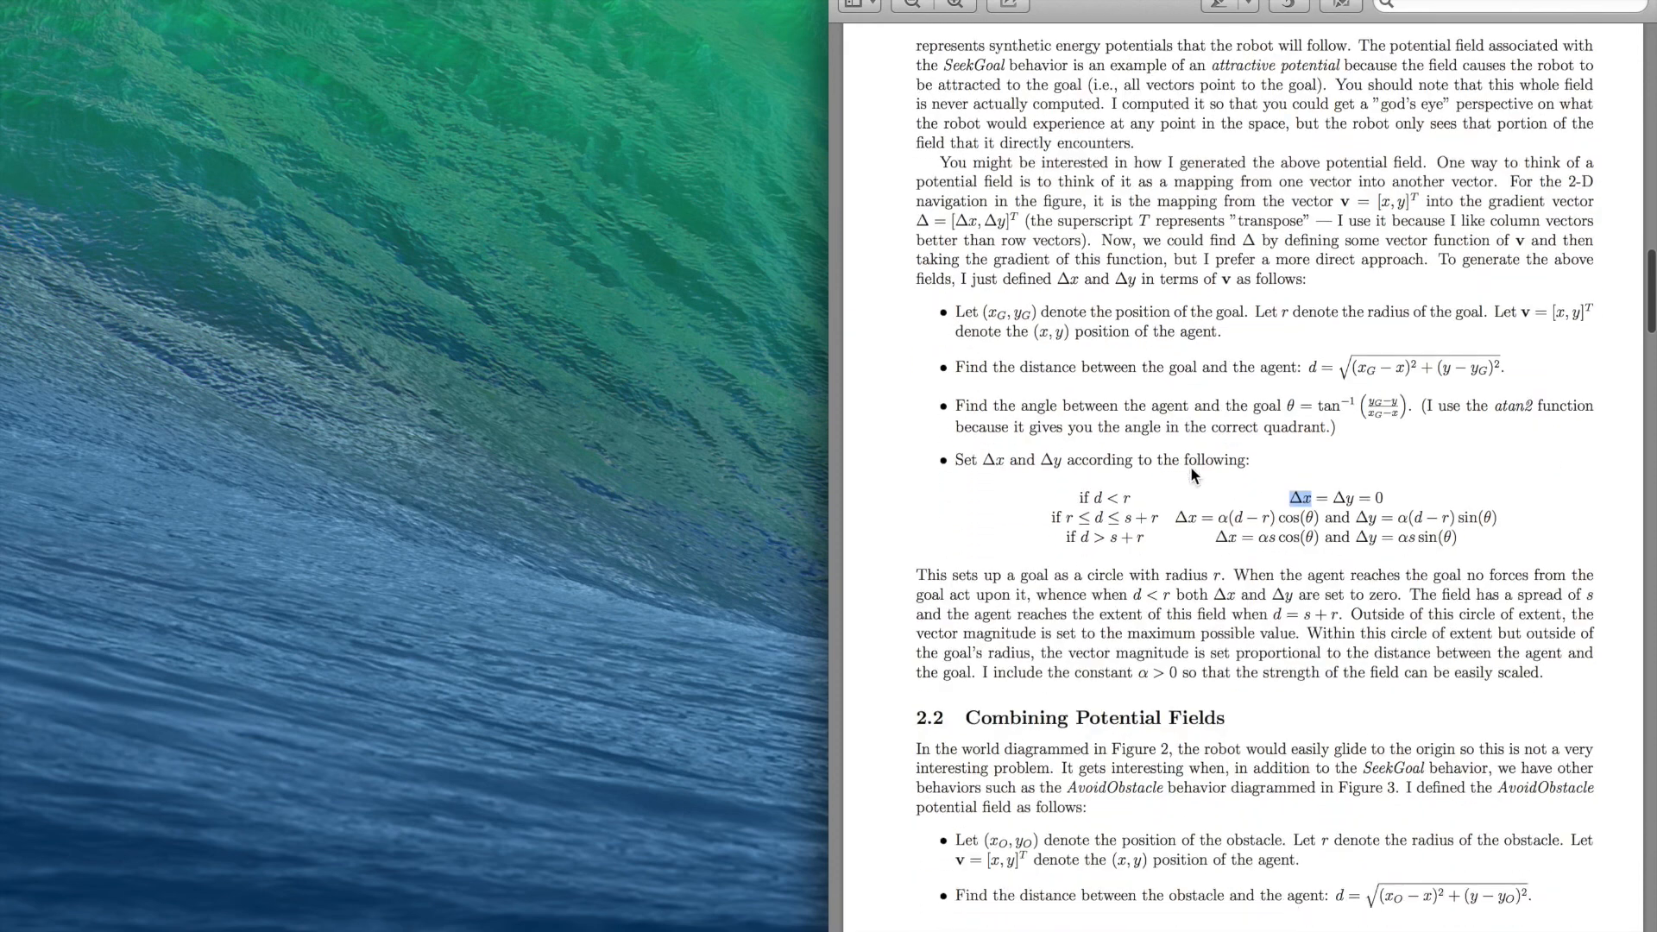
scroll("down", 3)
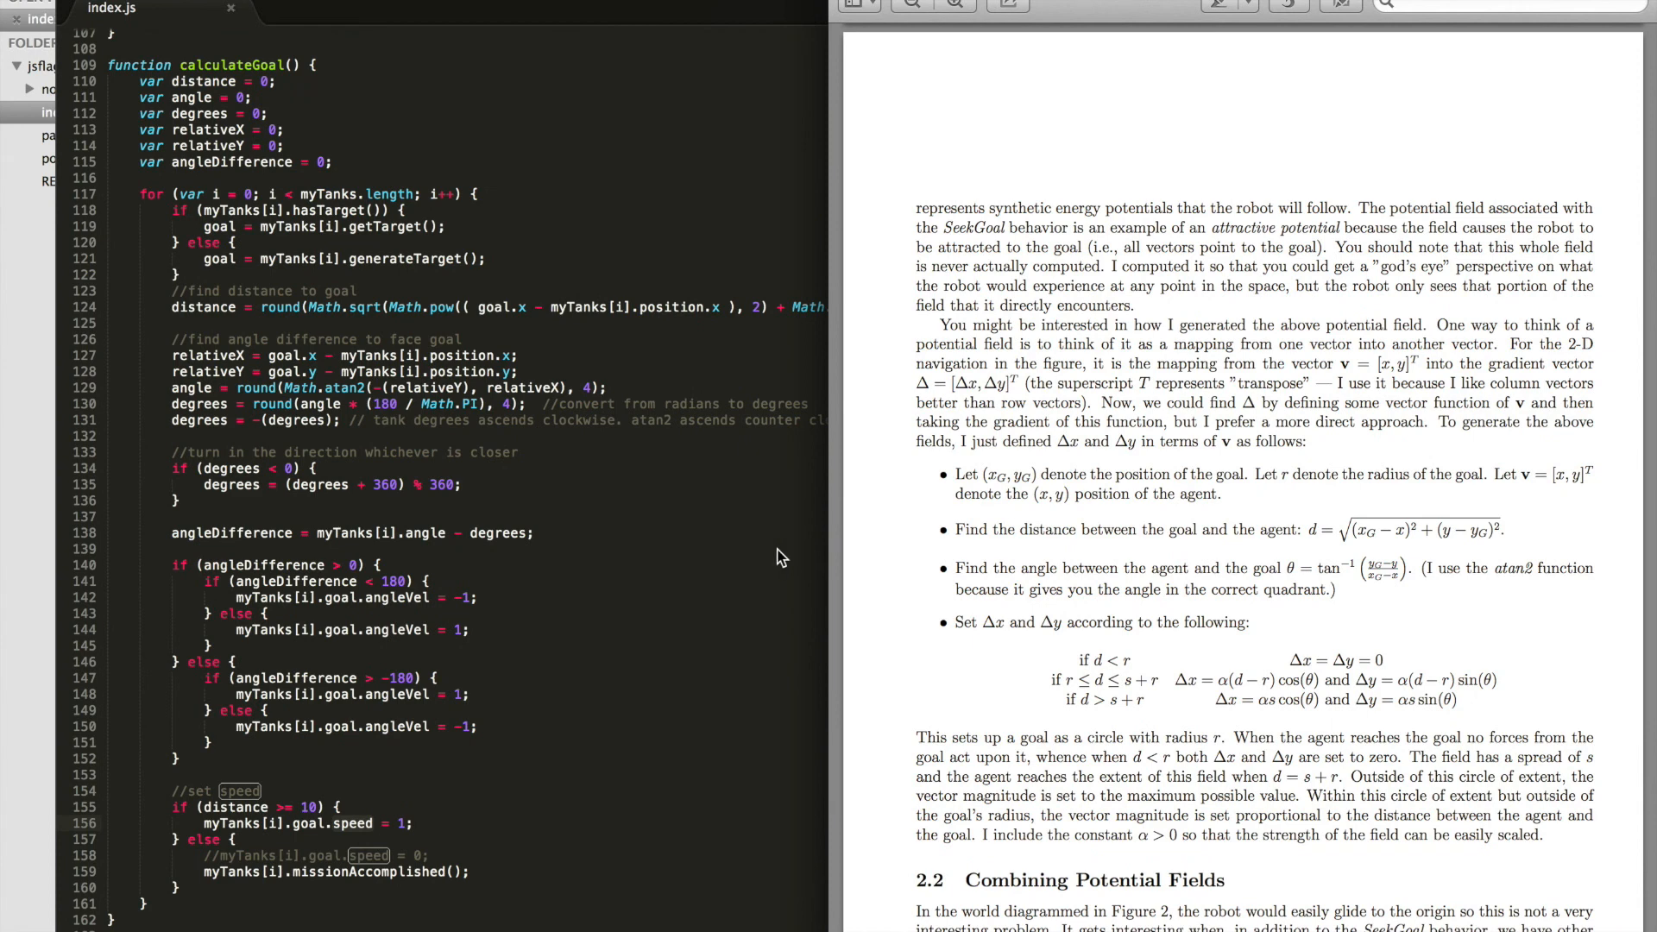
mouse_move(582, 15)
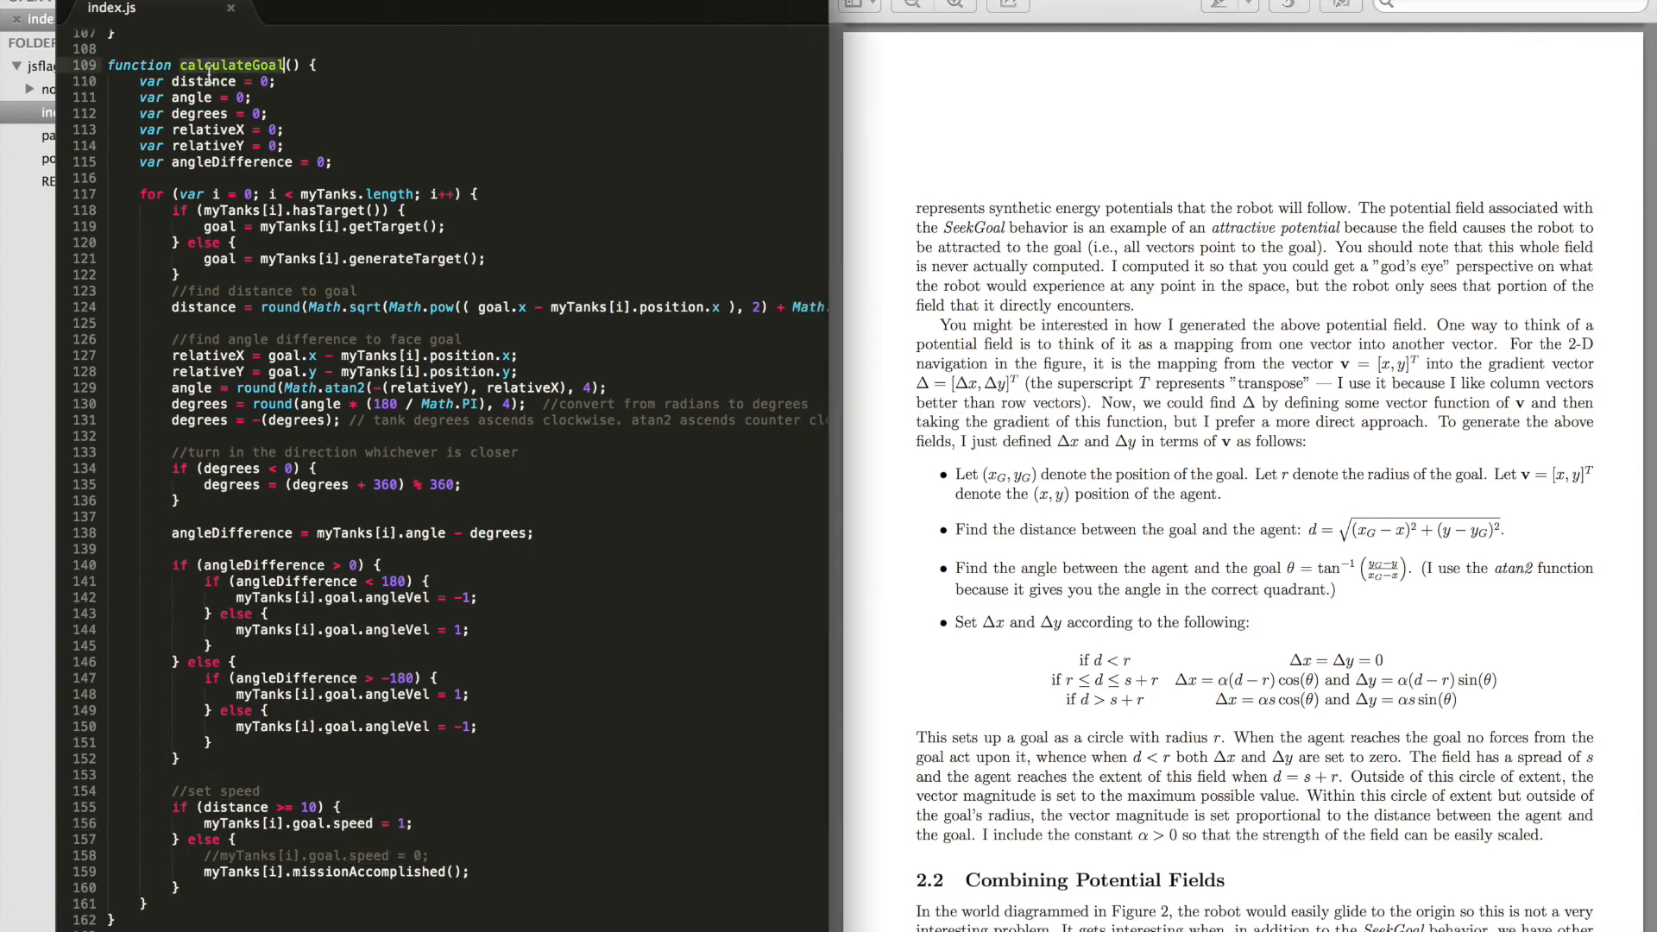
mouse_move(249, 259)
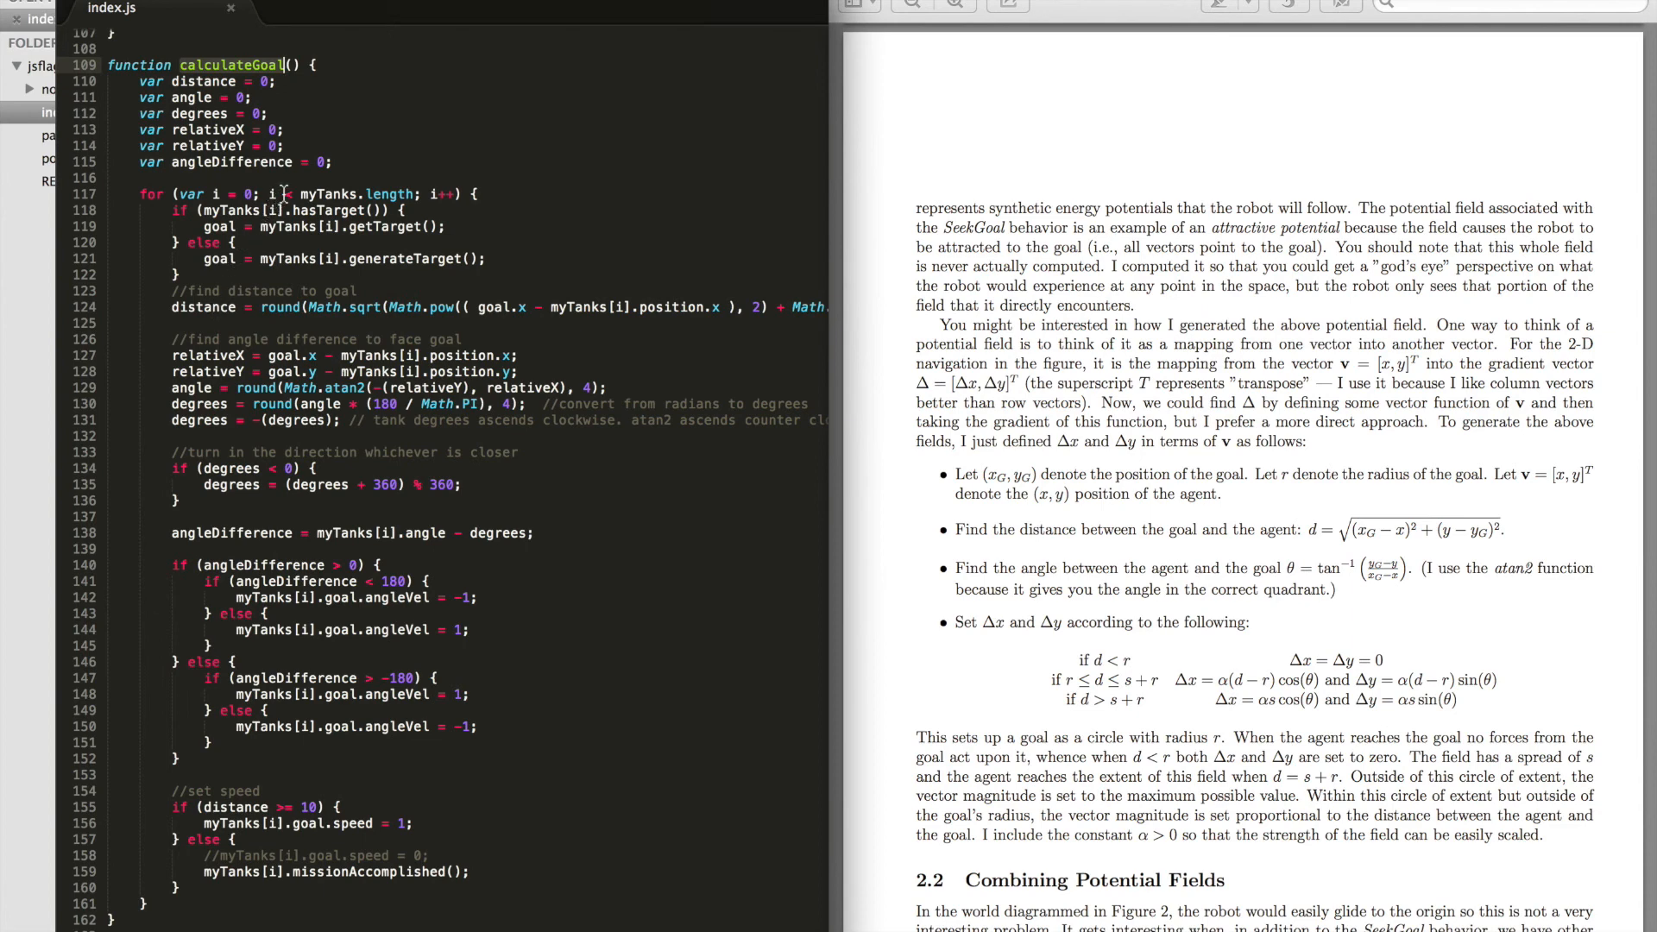
double_click(329, 194)
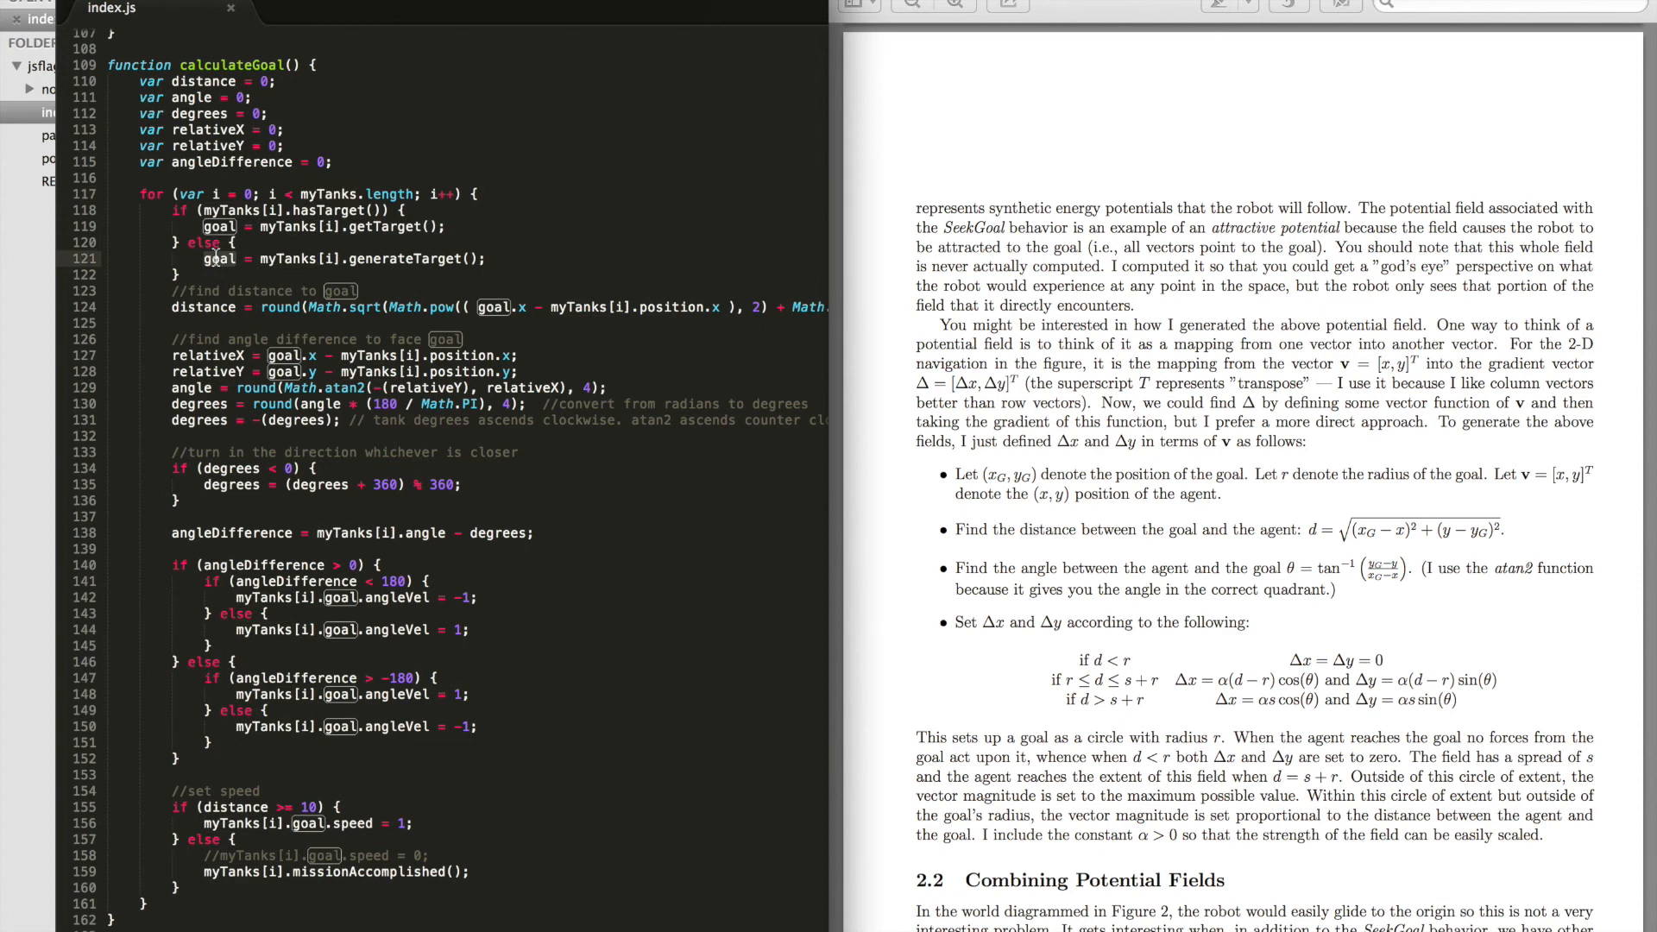
mouse_move(246, 315)
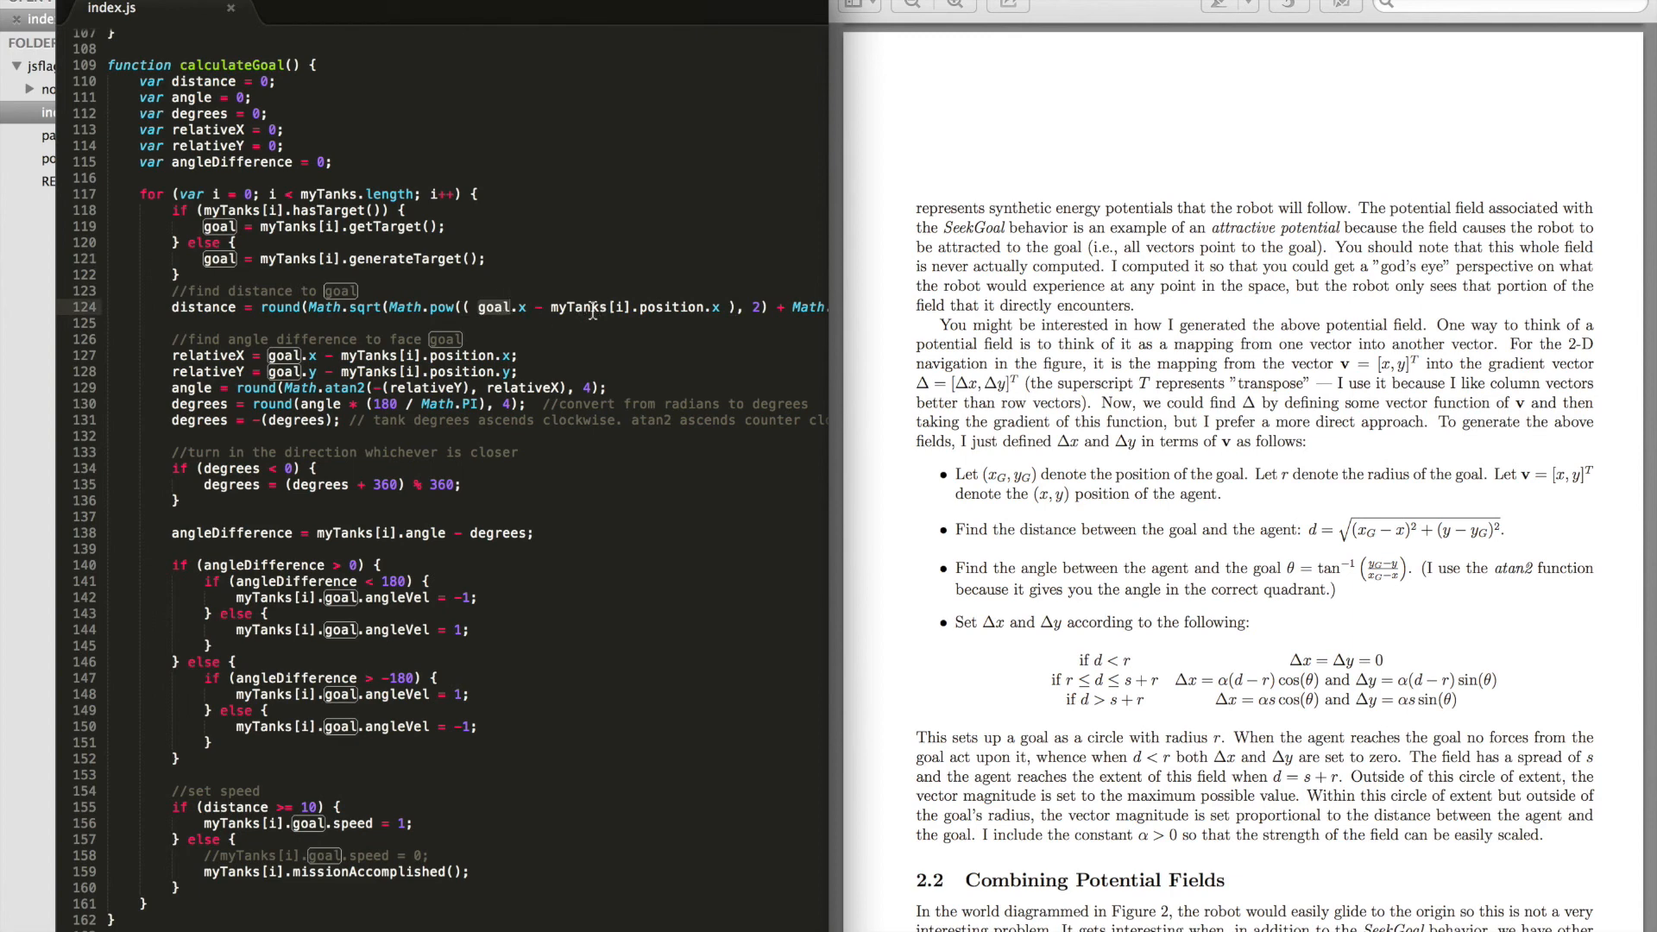
mouse_move(1380, 534)
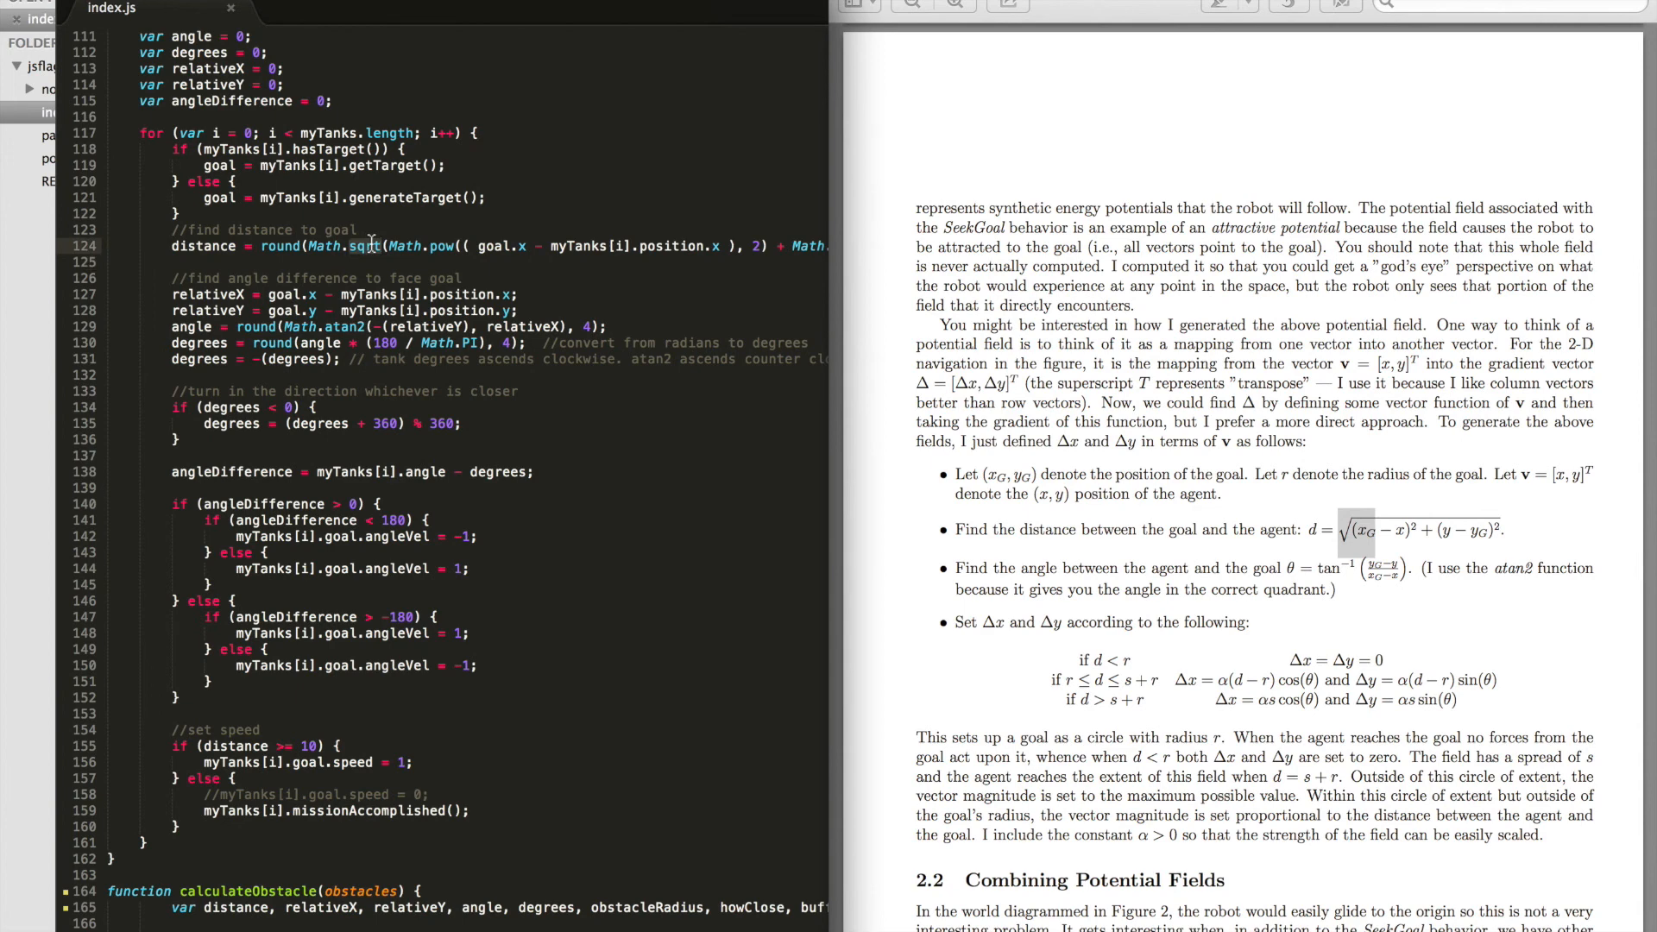
mouse_move(307, 244)
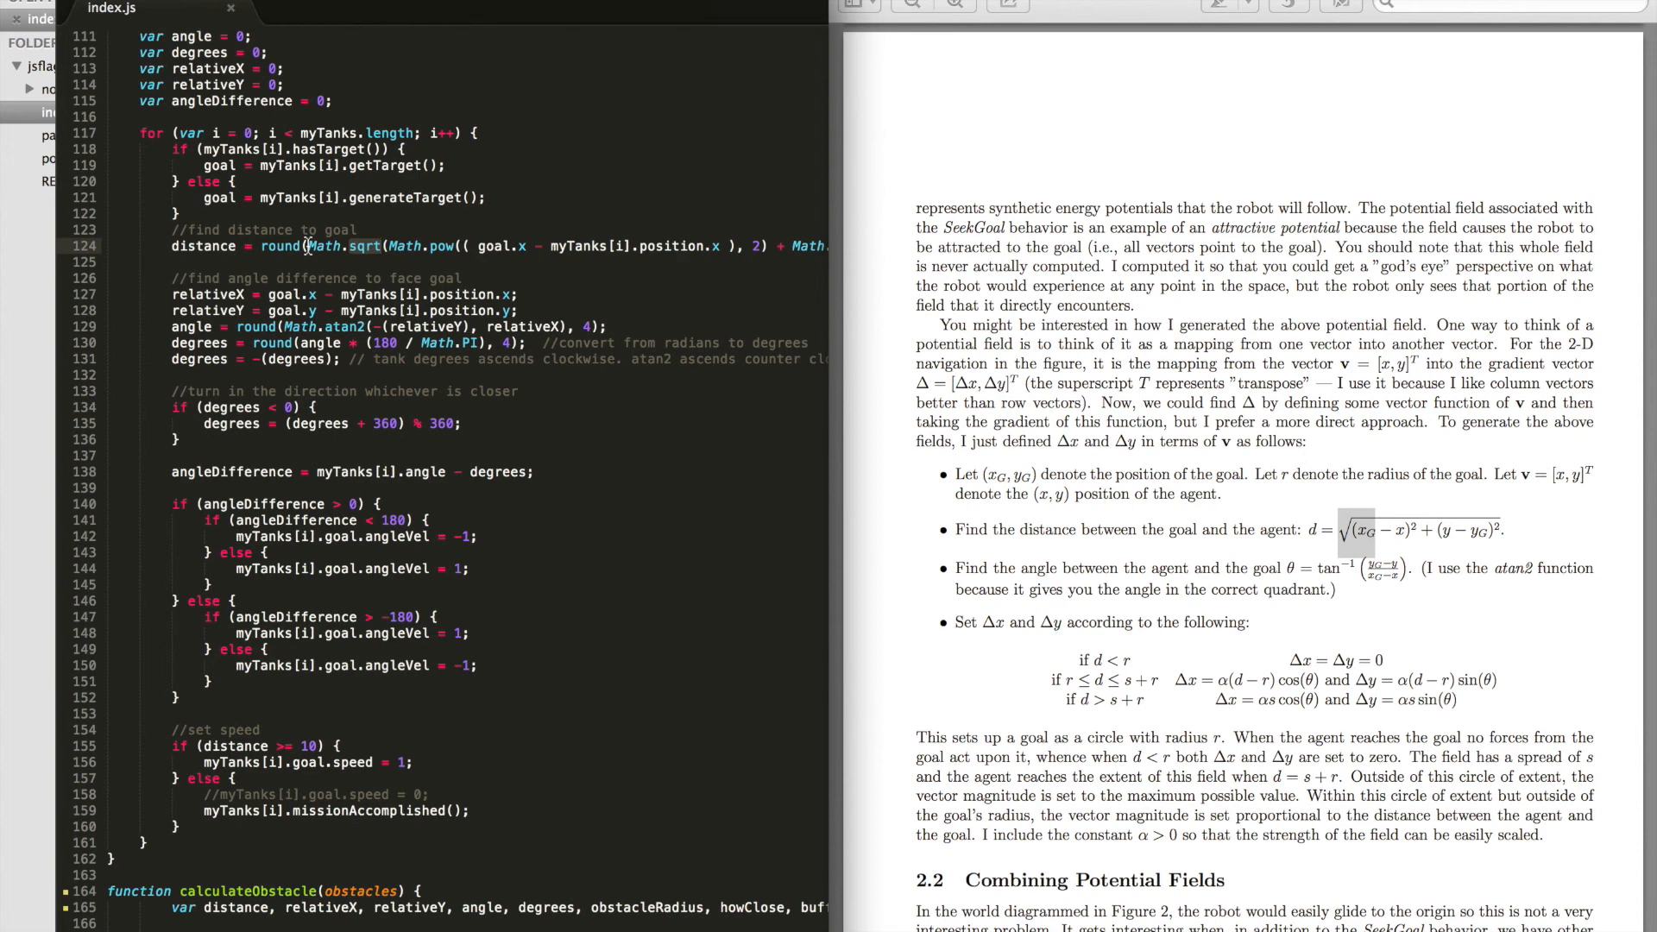
double_click(280, 246)
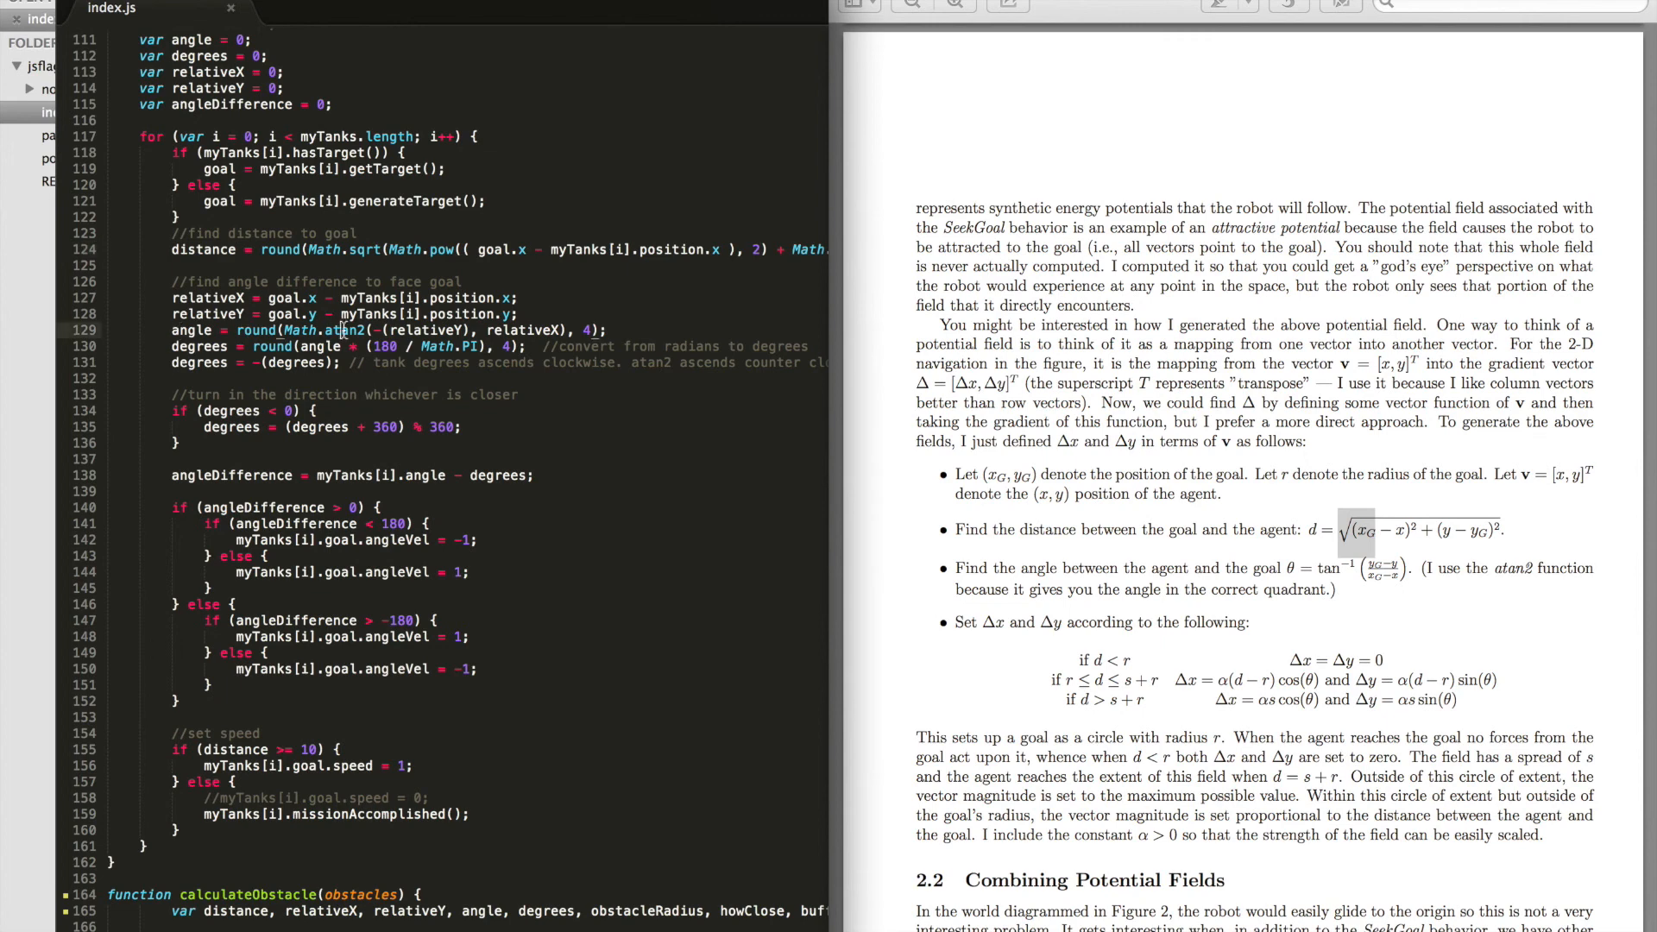
double_click(651, 362)
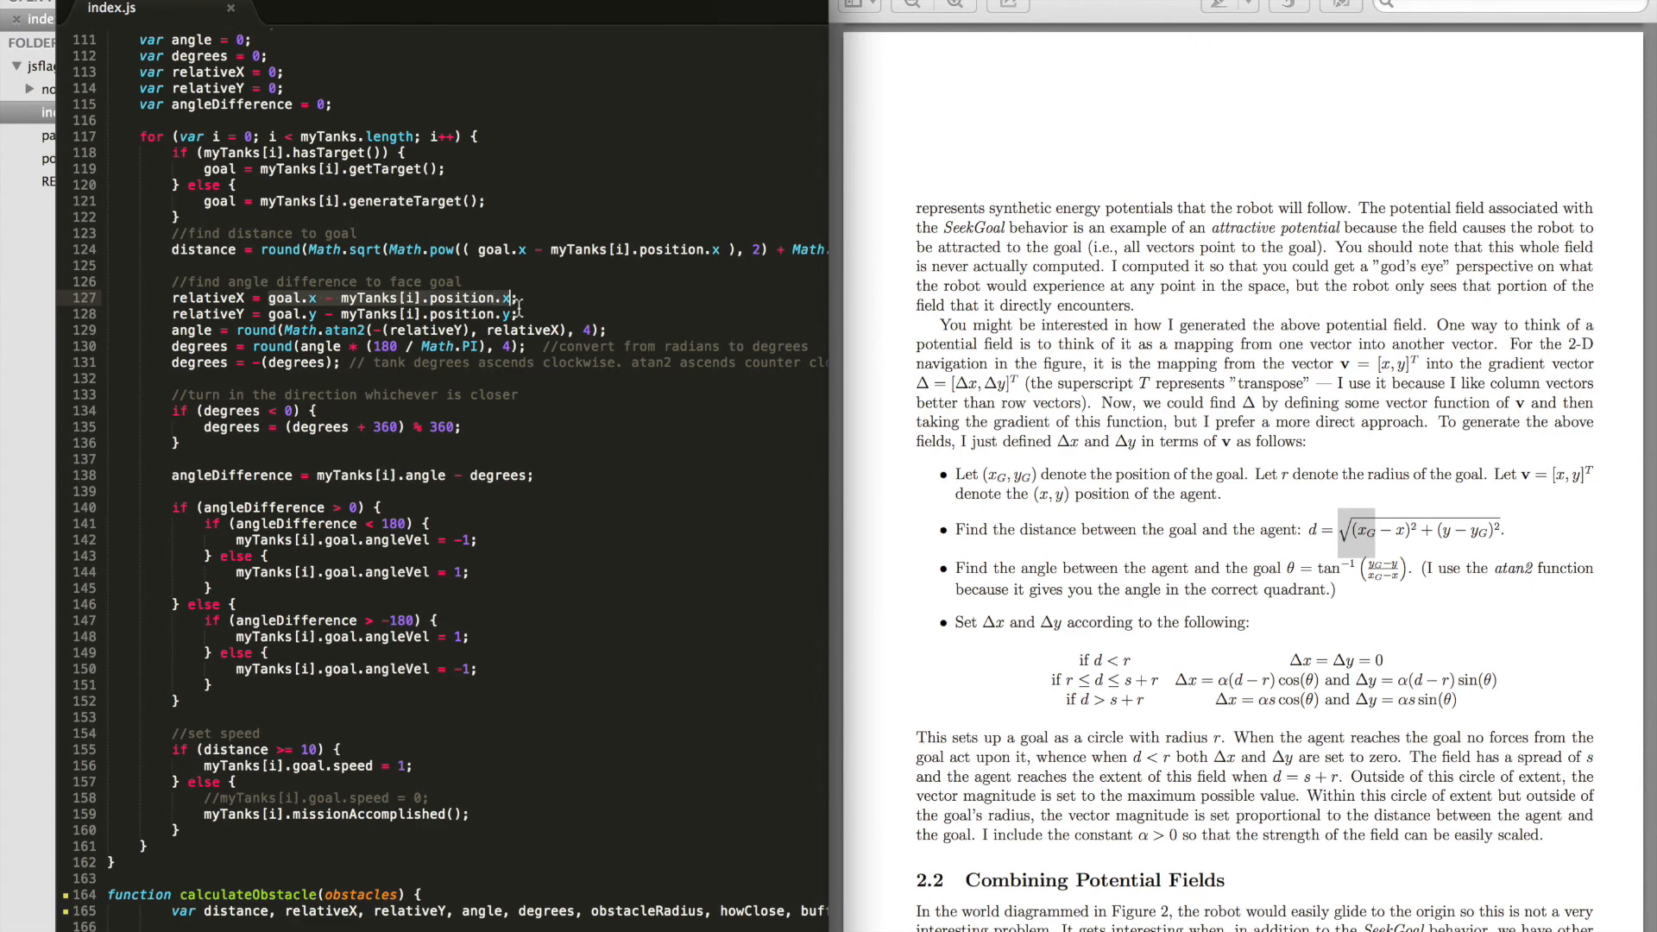
left_click(265, 314)
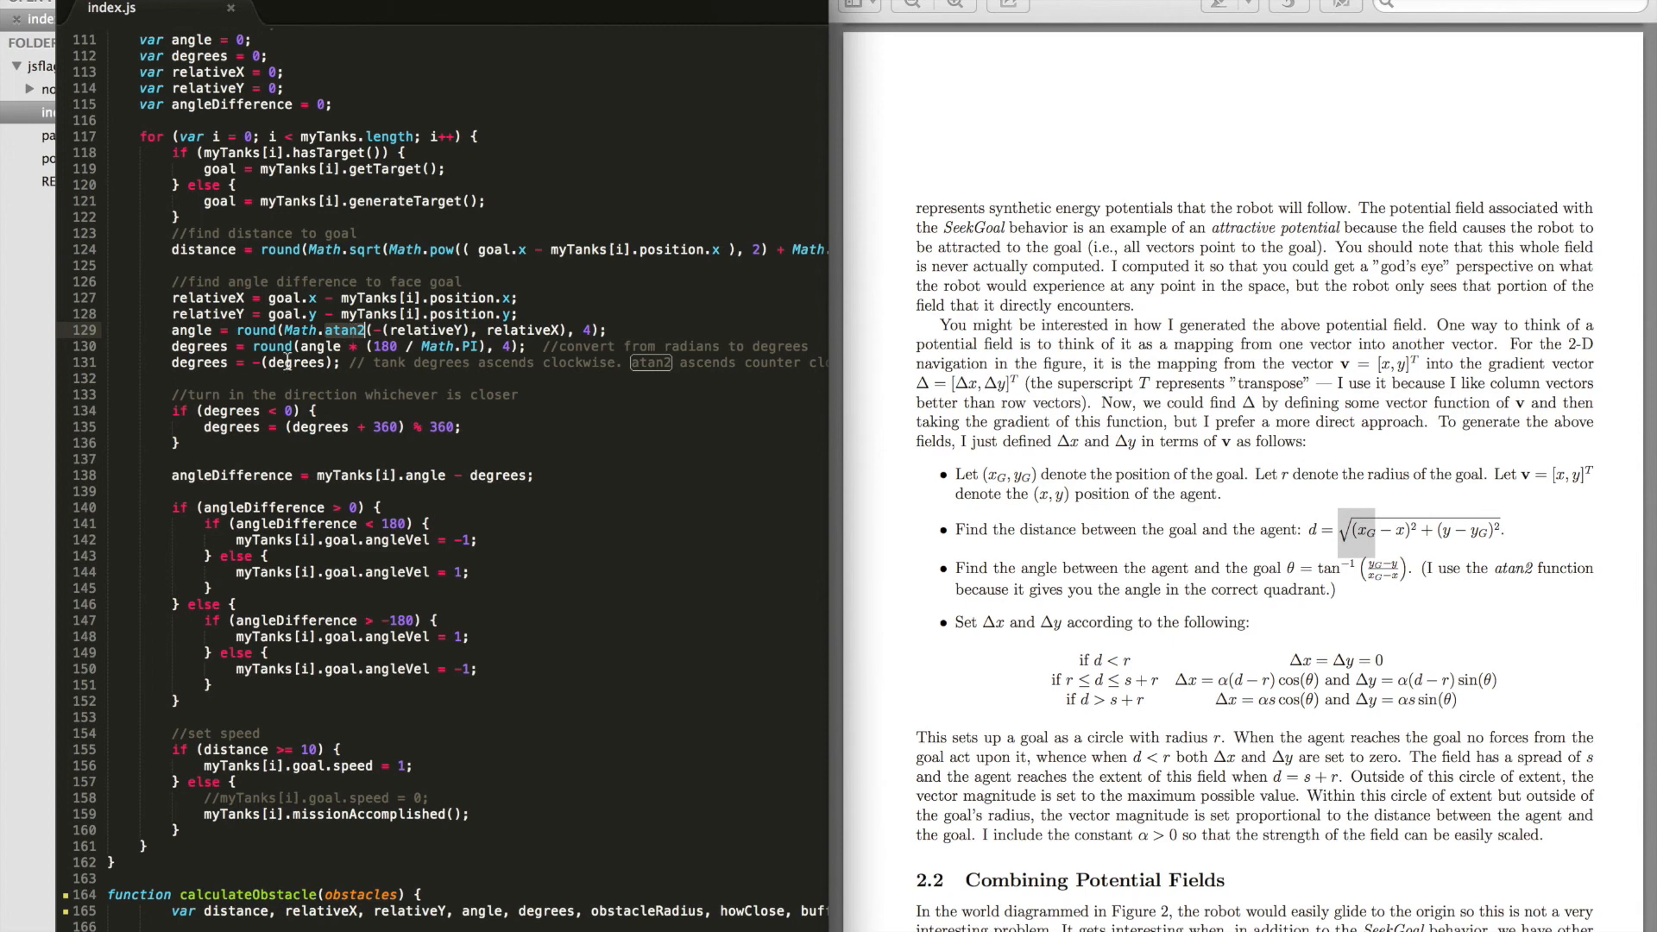
mouse_move(418, 371)
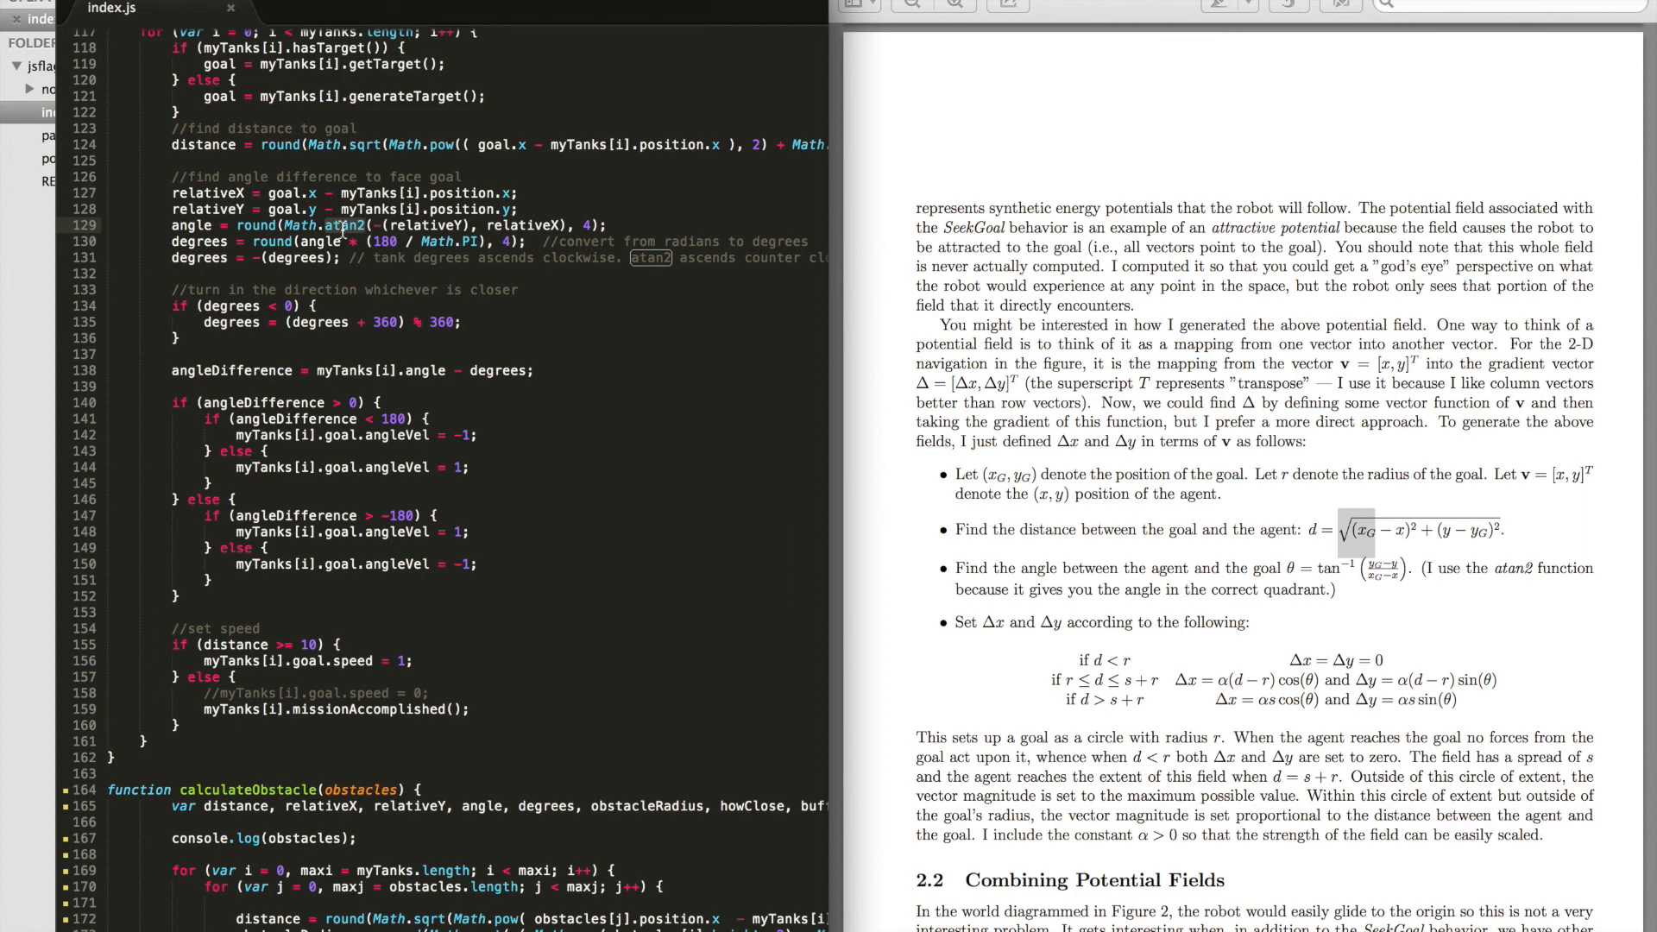
mouse_move(158, 311)
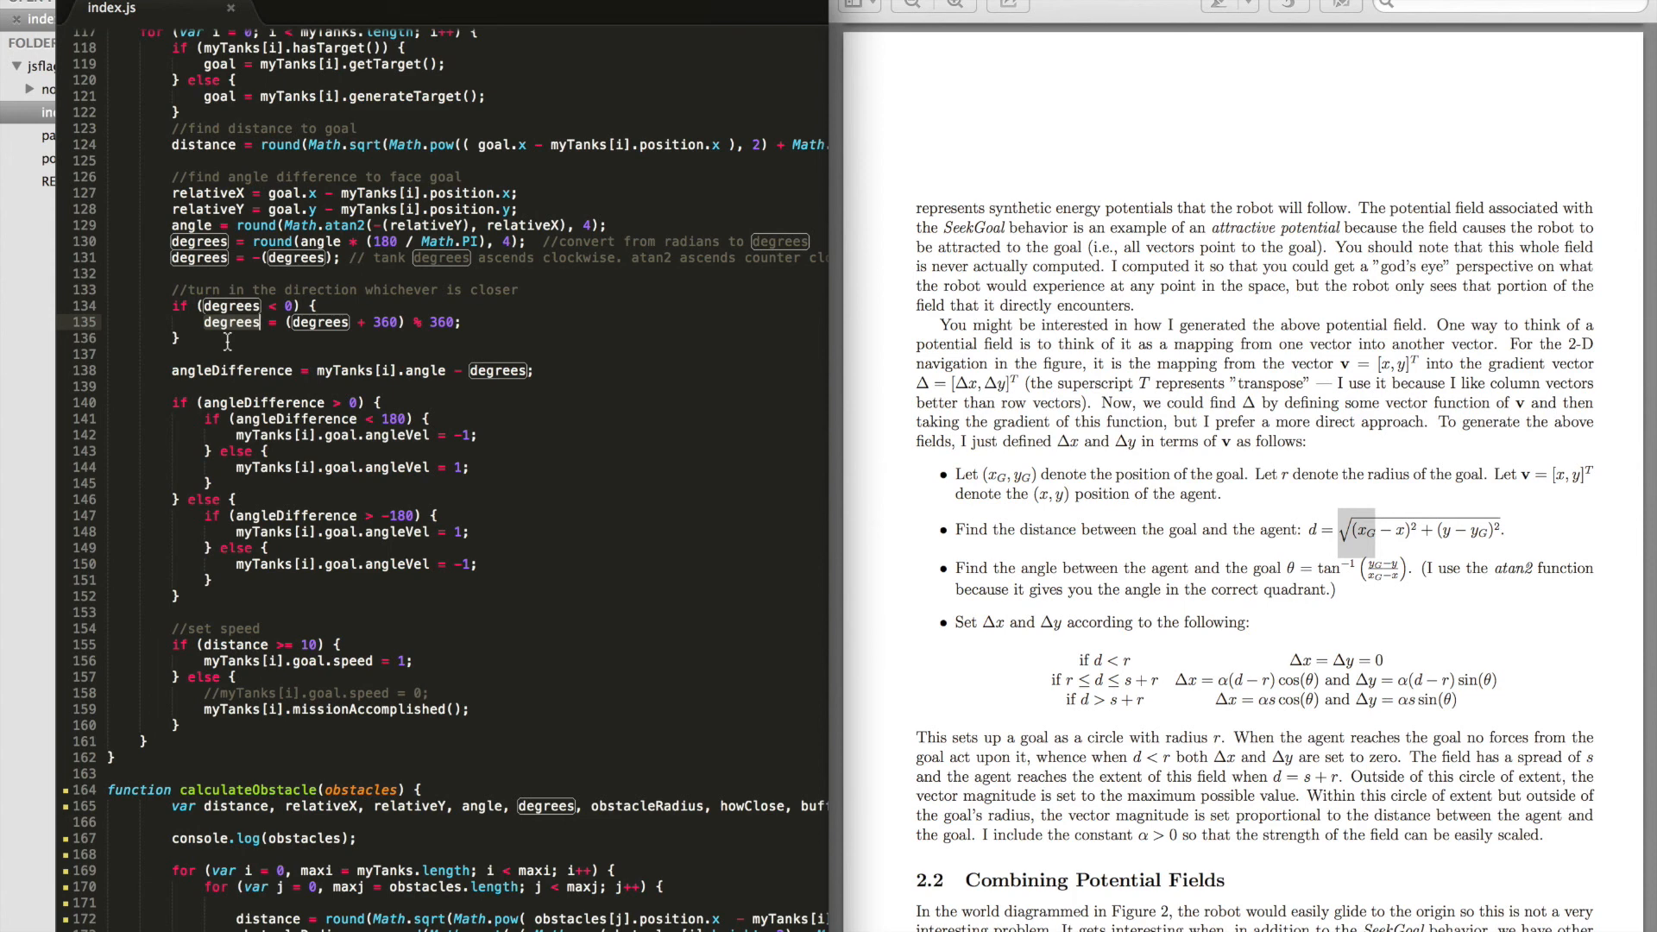
mouse_move(320, 382)
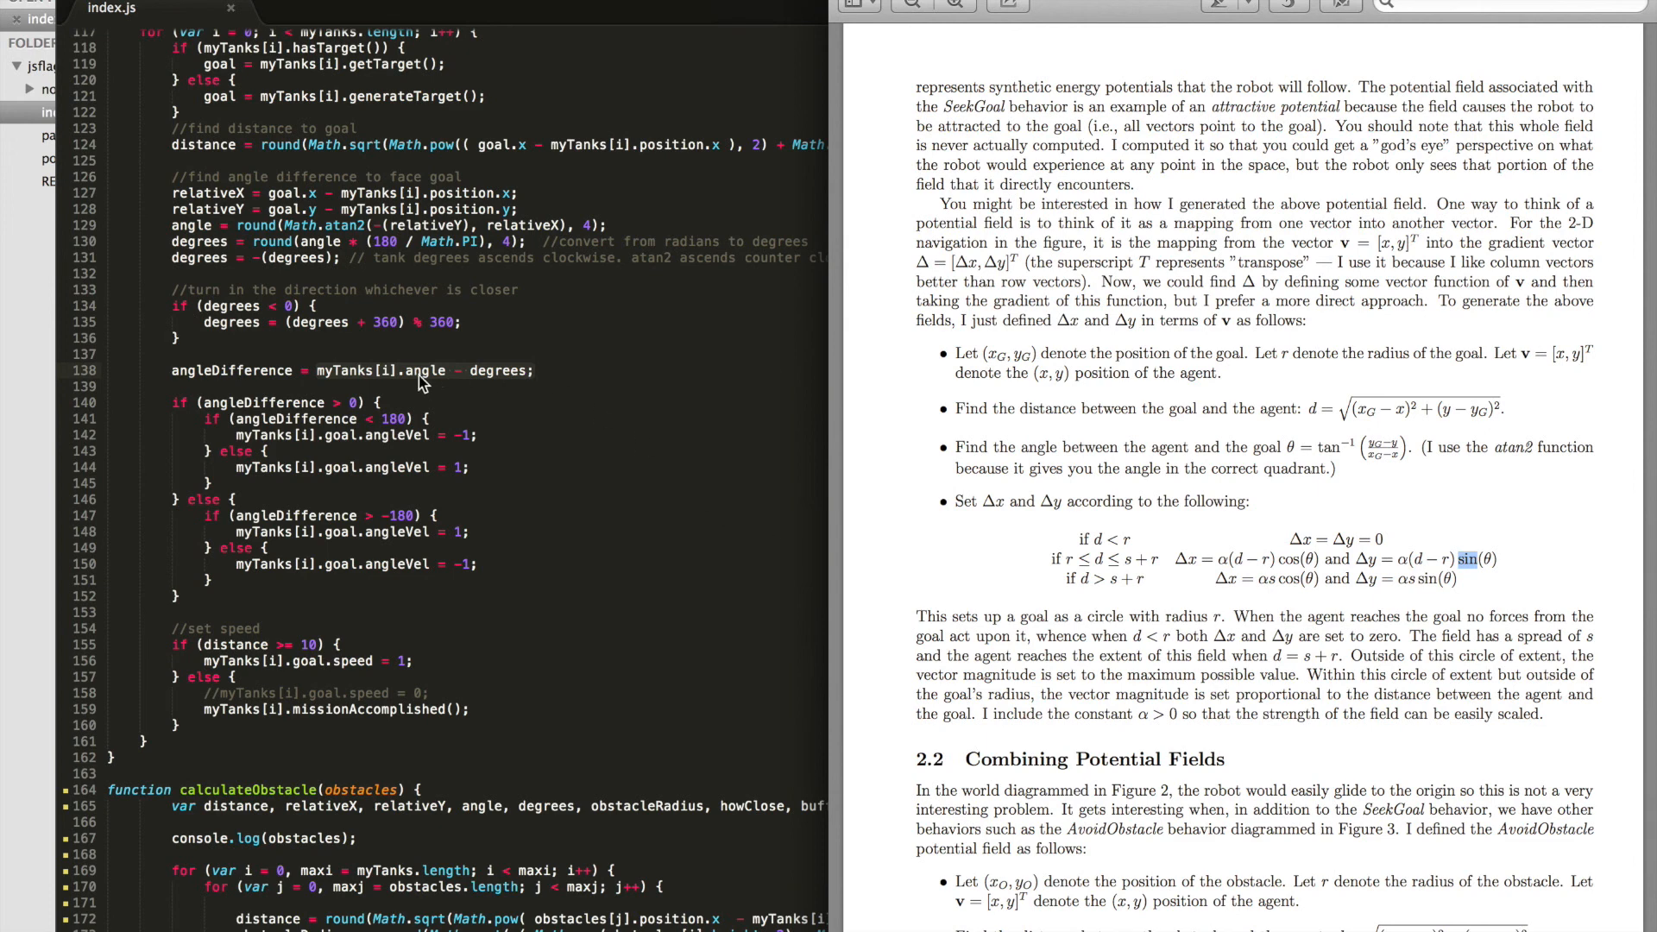
mouse_move(319, 381)
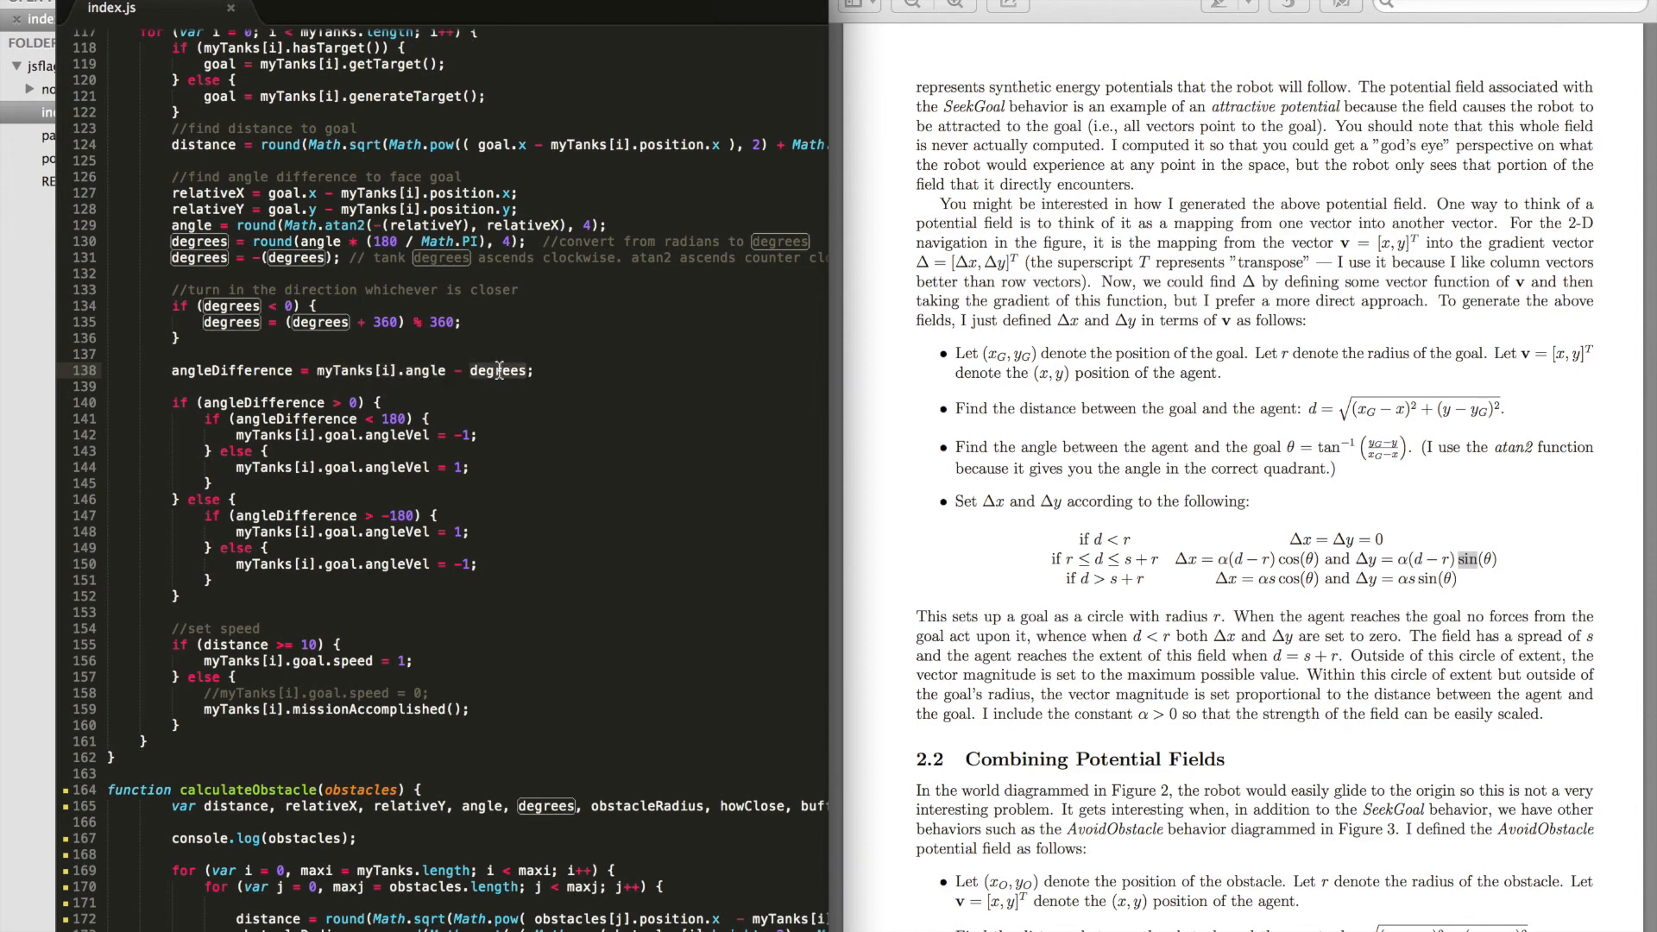
Step: Highlight every use of degrees, then scroll index.js to CONSTANTS and the Tank definition
double_click(232, 370)
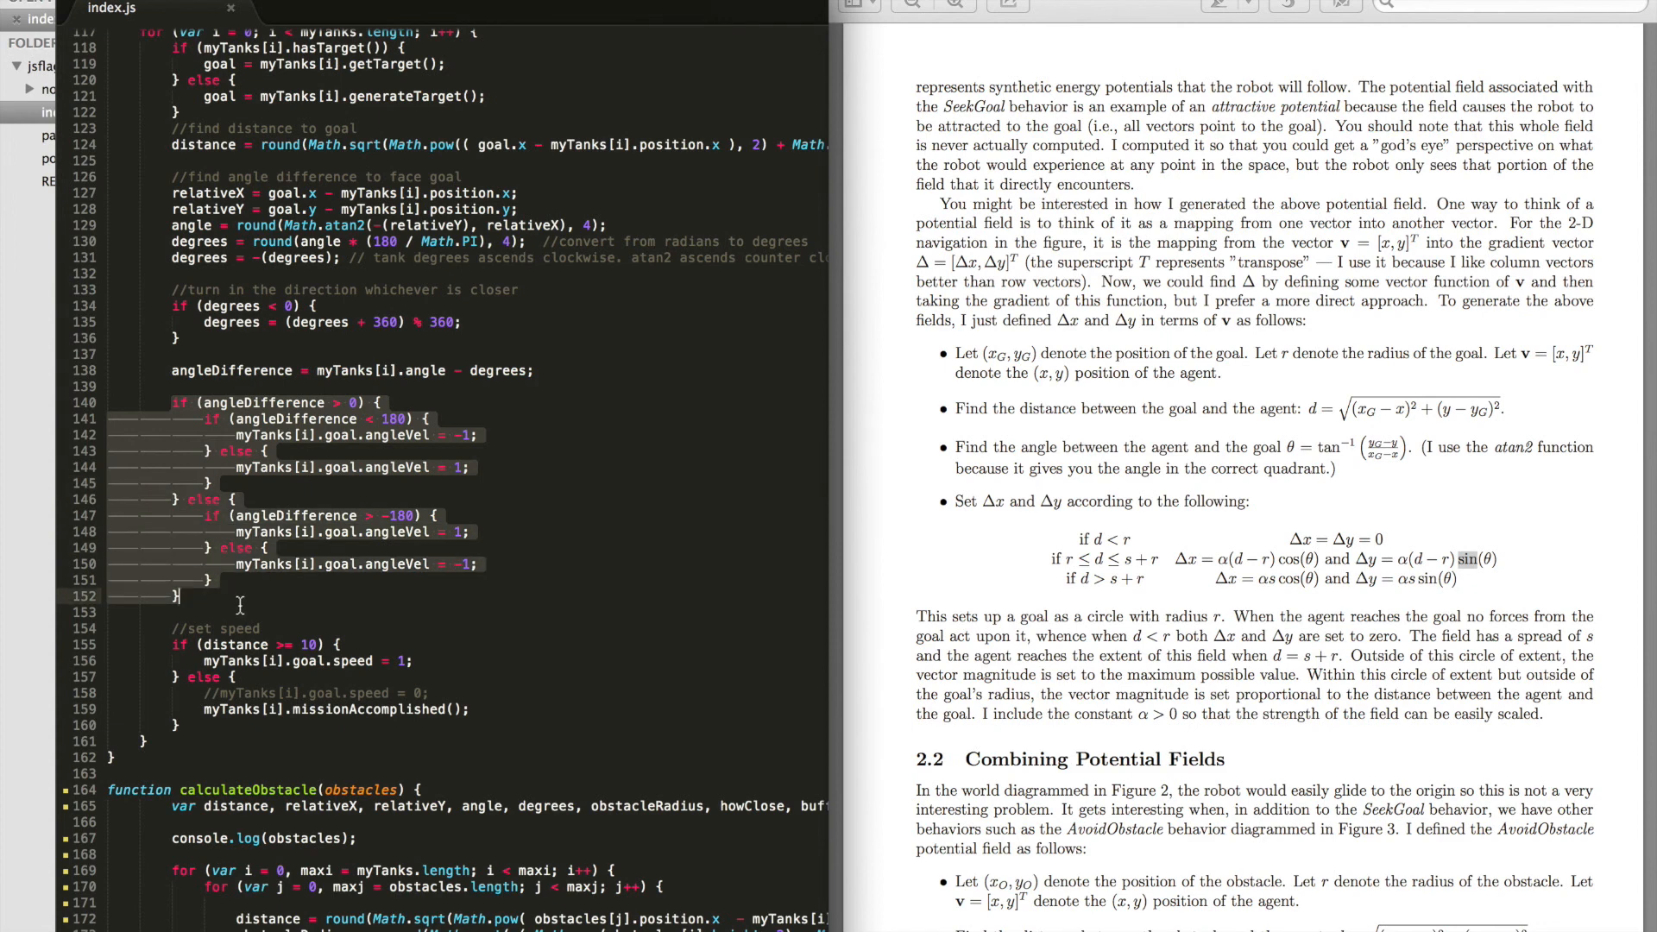
scroll("down", 3)
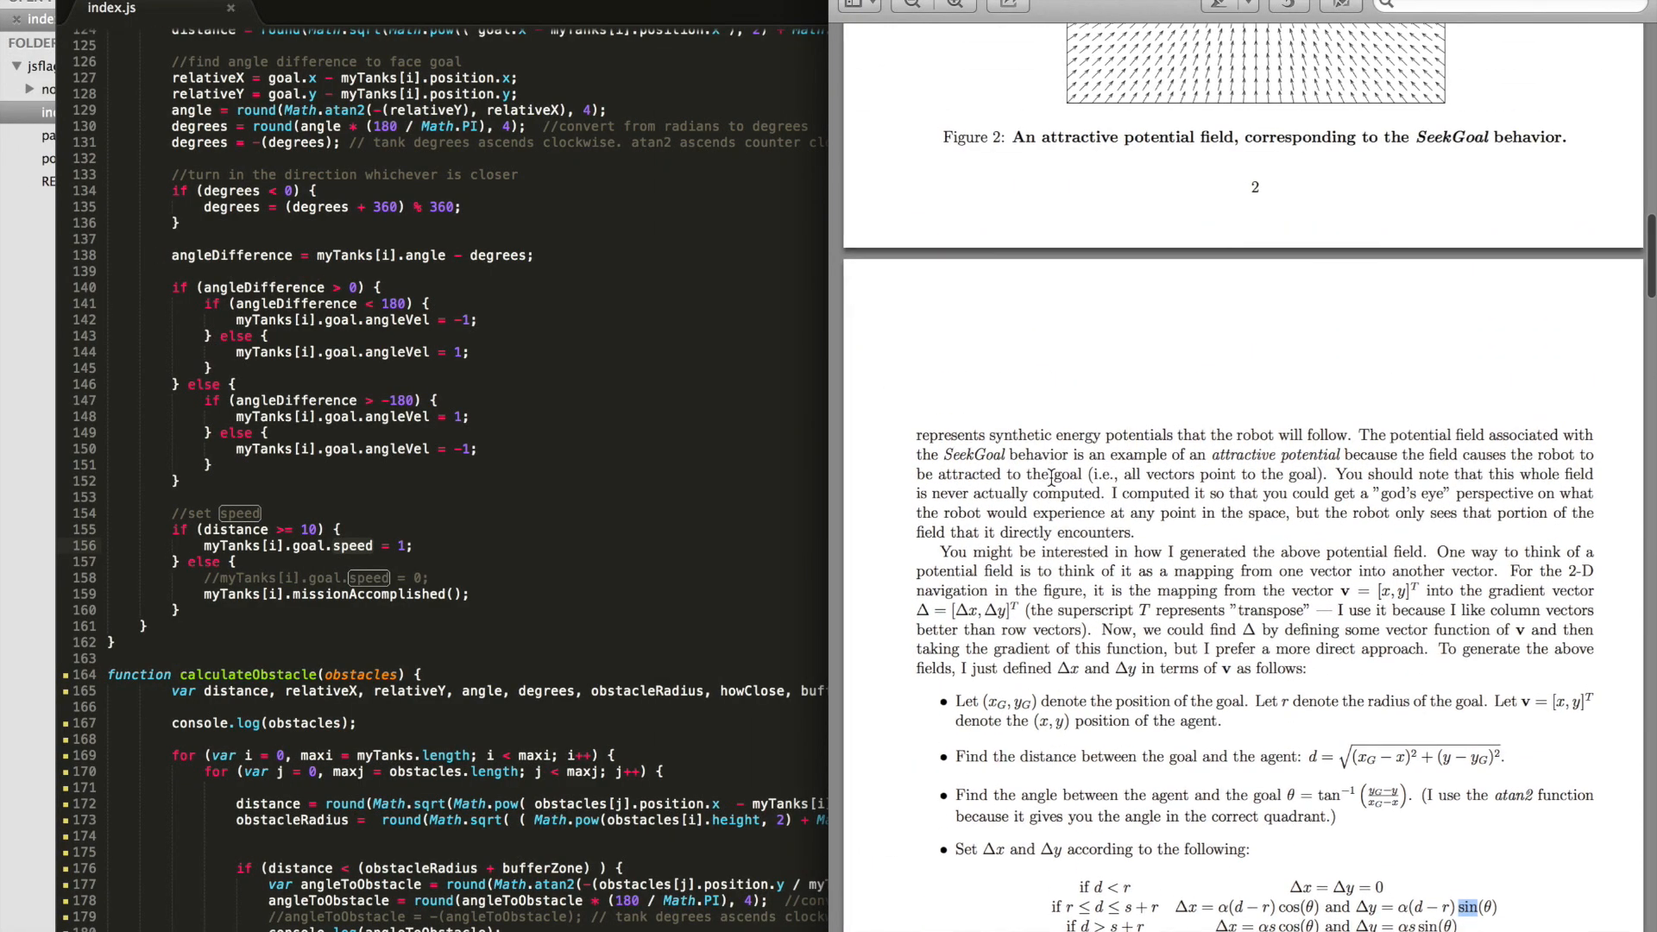
scroll("down", 3)
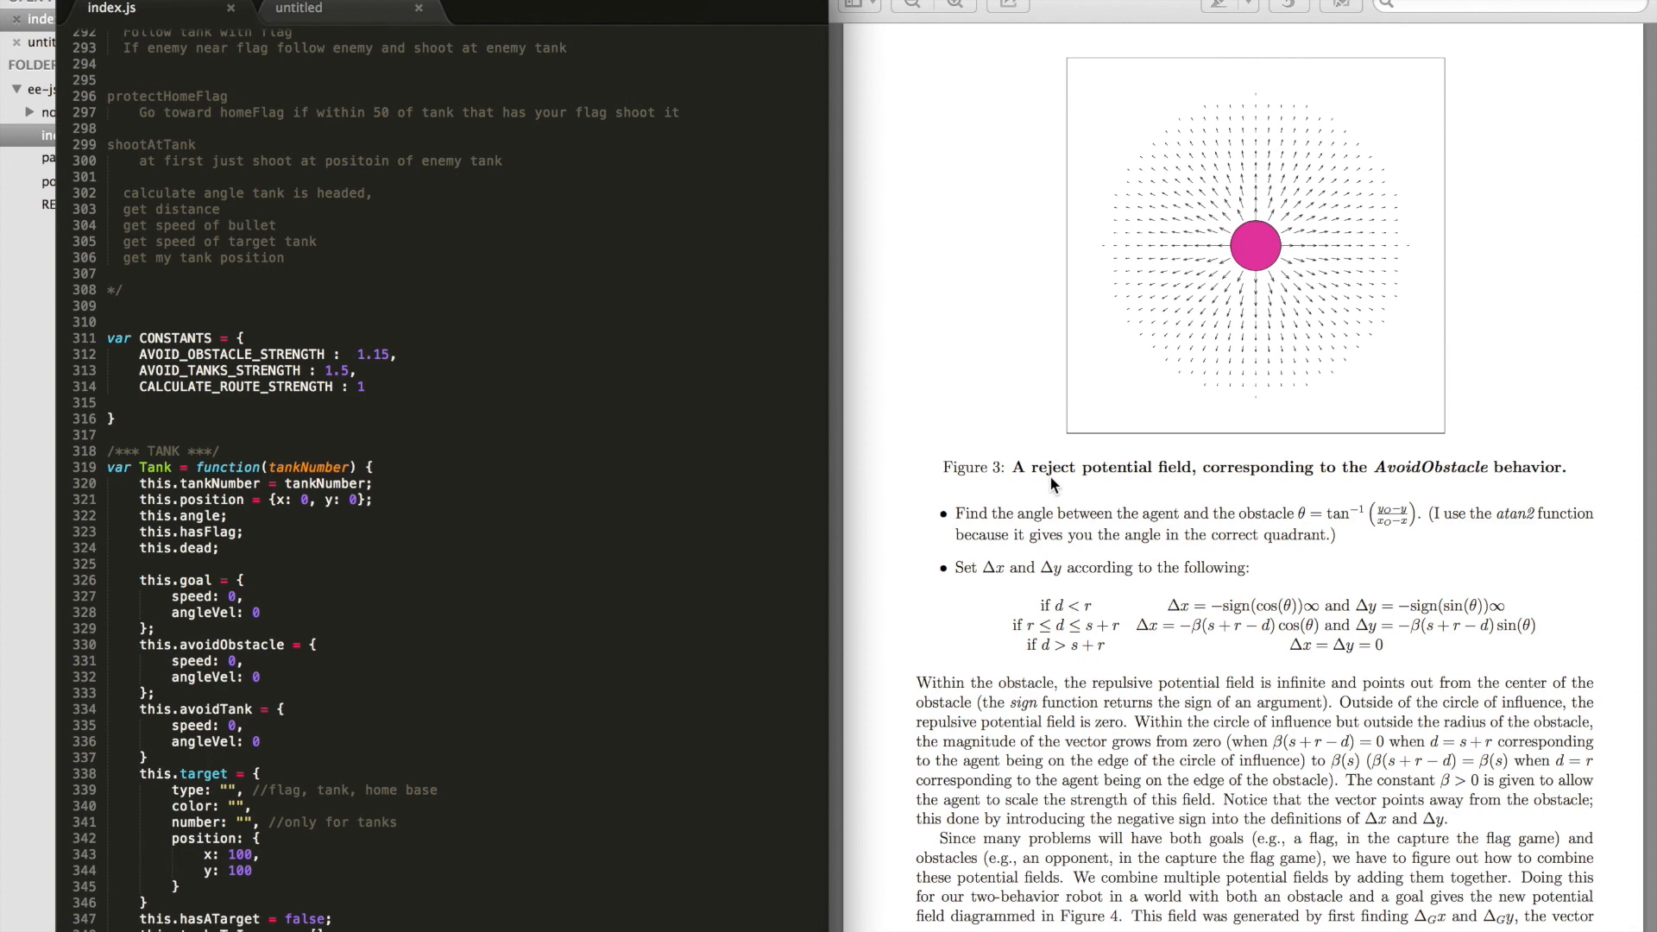
mouse_move(1184, 202)
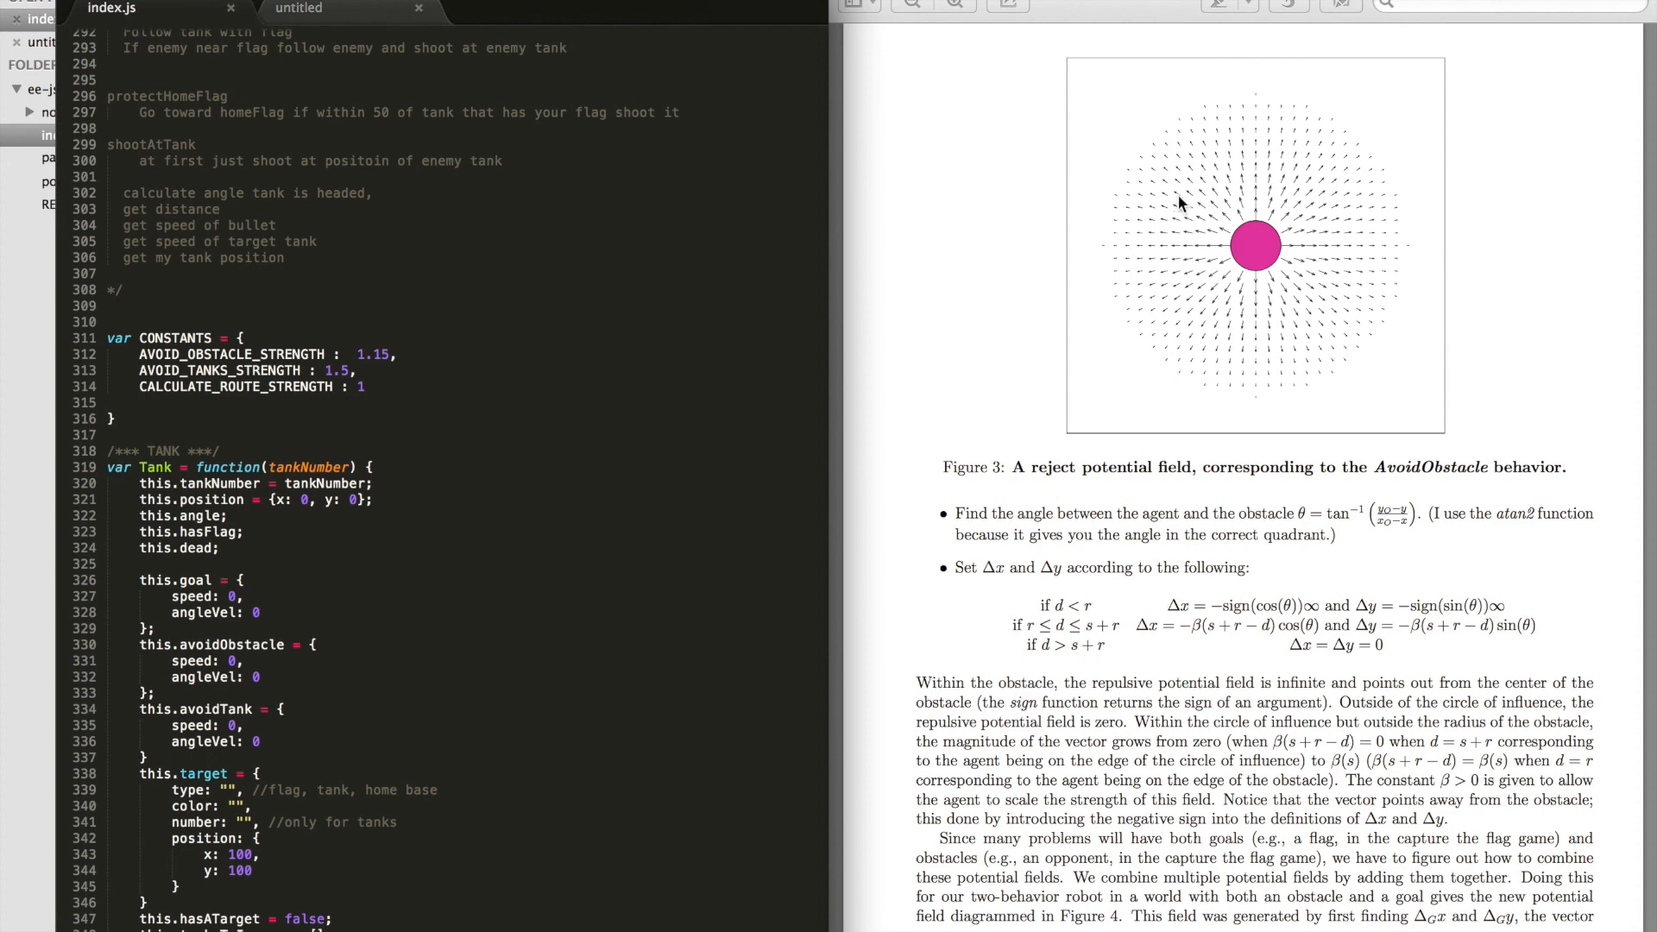
mouse_move(1149, 213)
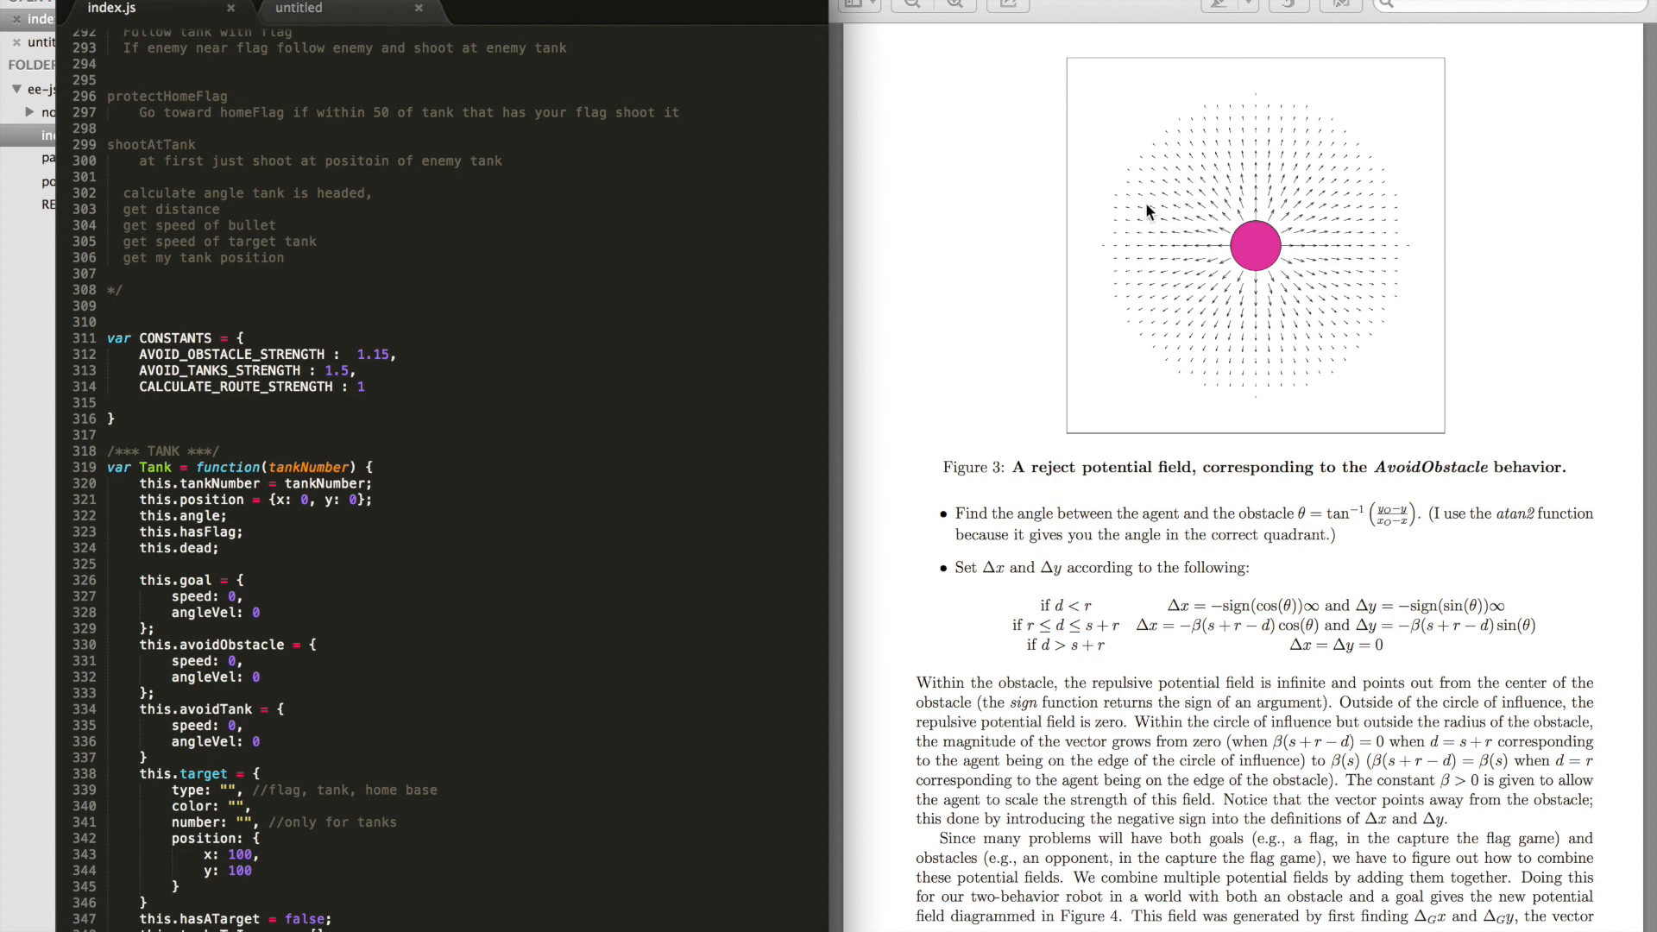
mouse_move(1245, 282)
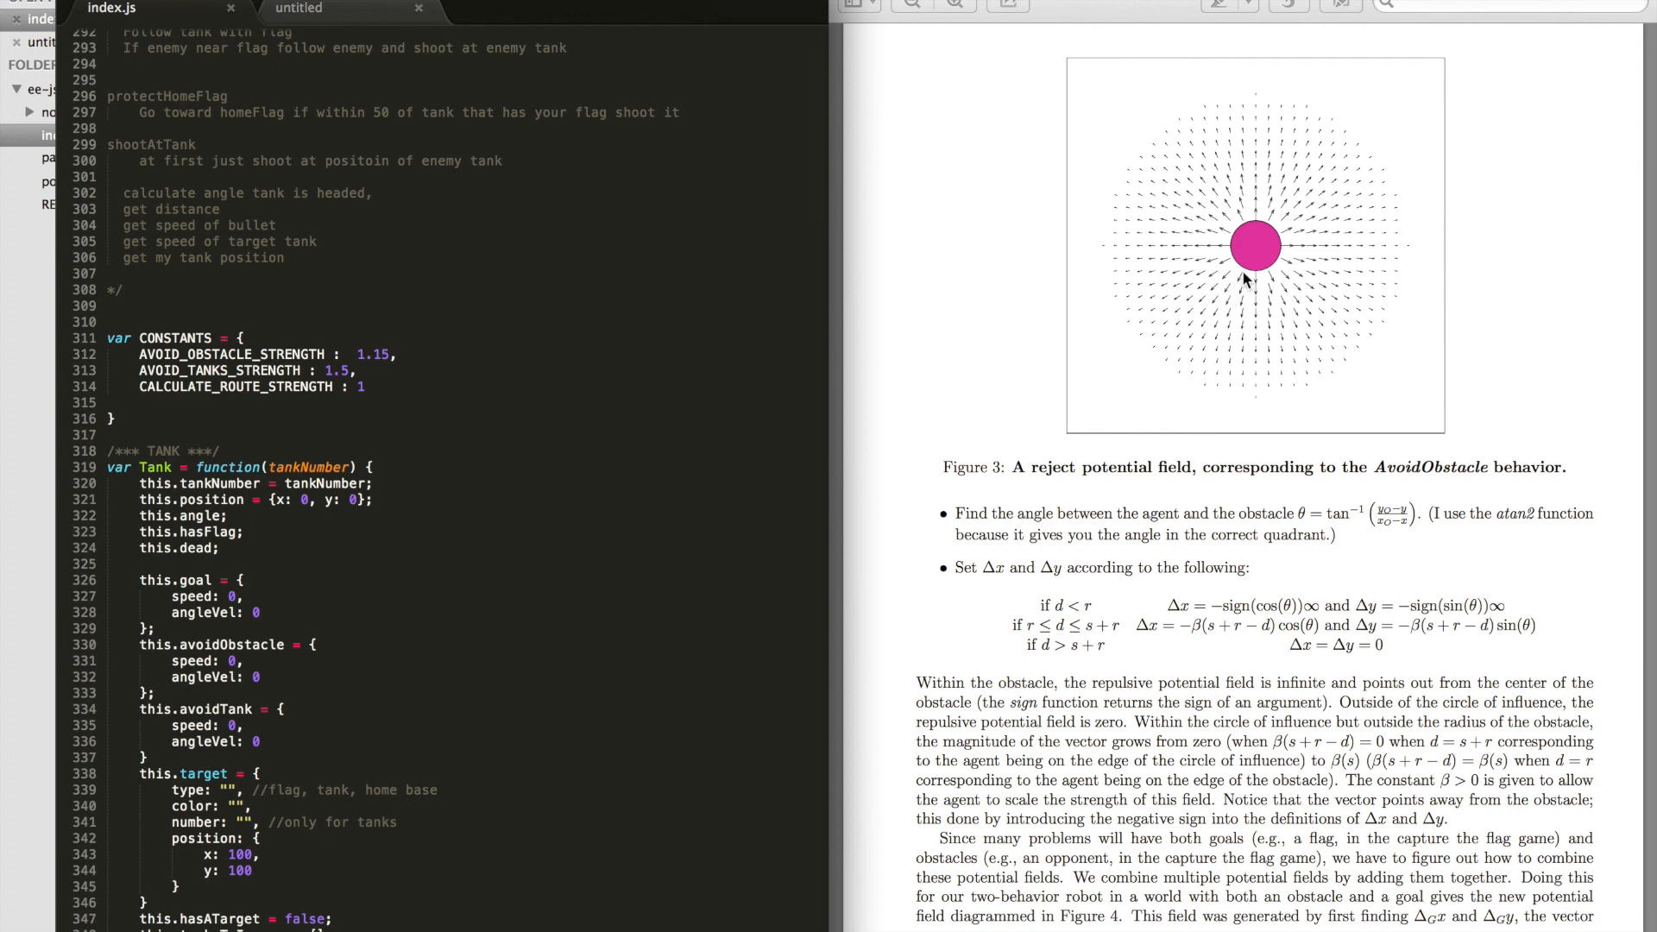
mouse_move(1280, 258)
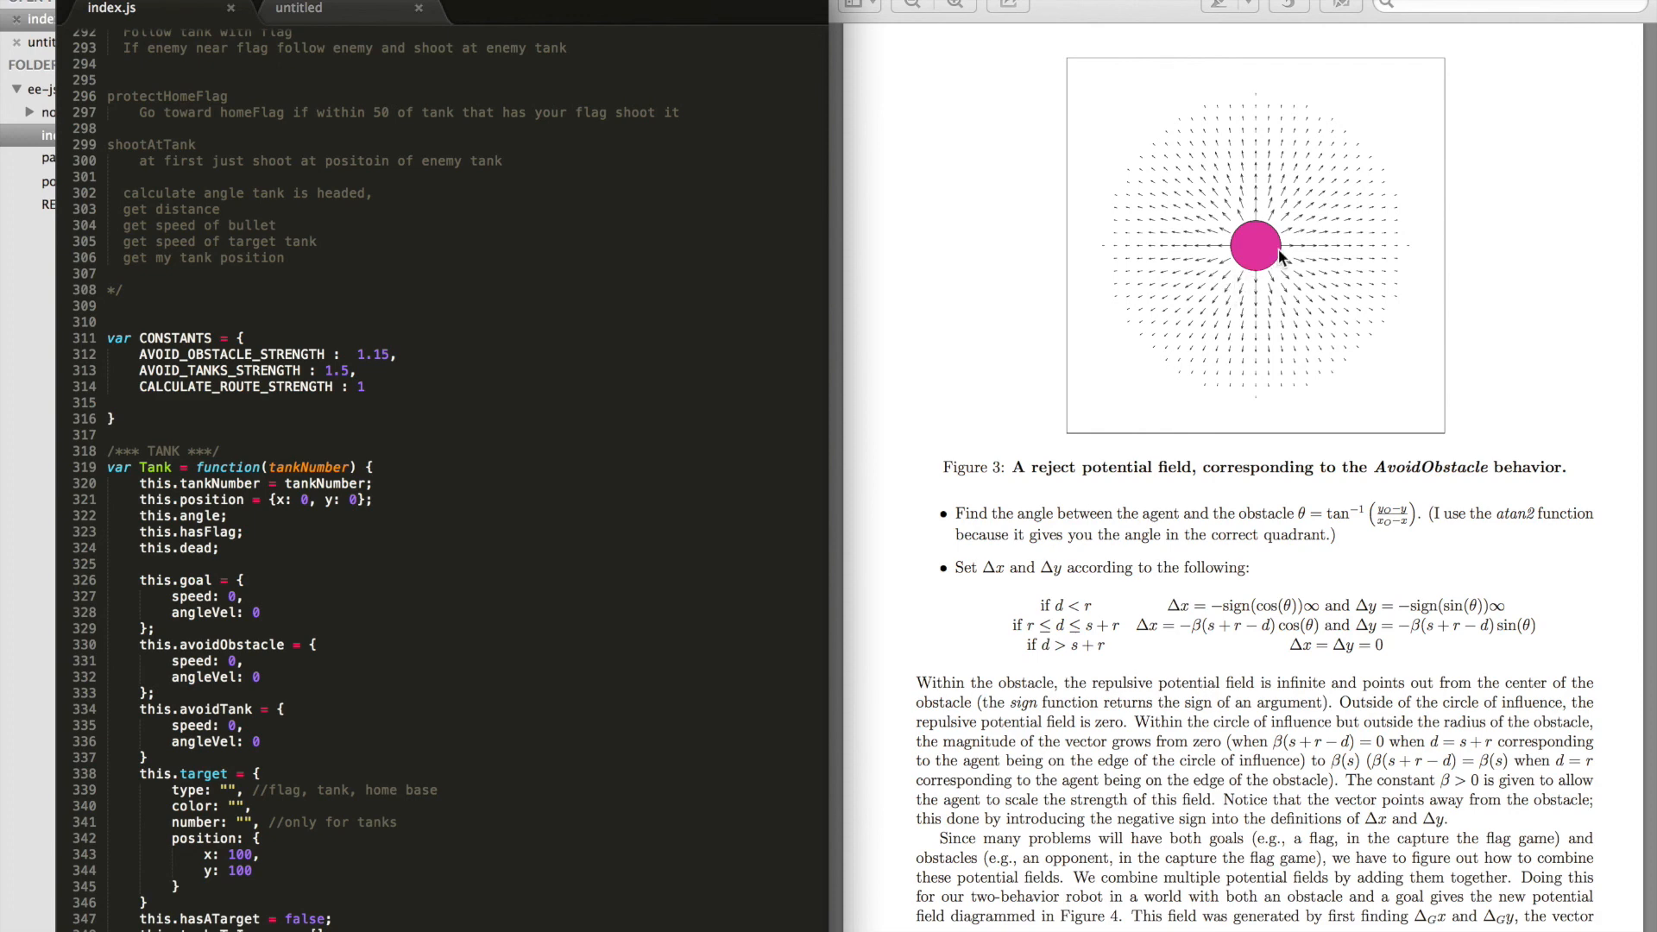
mouse_move(1263, 230)
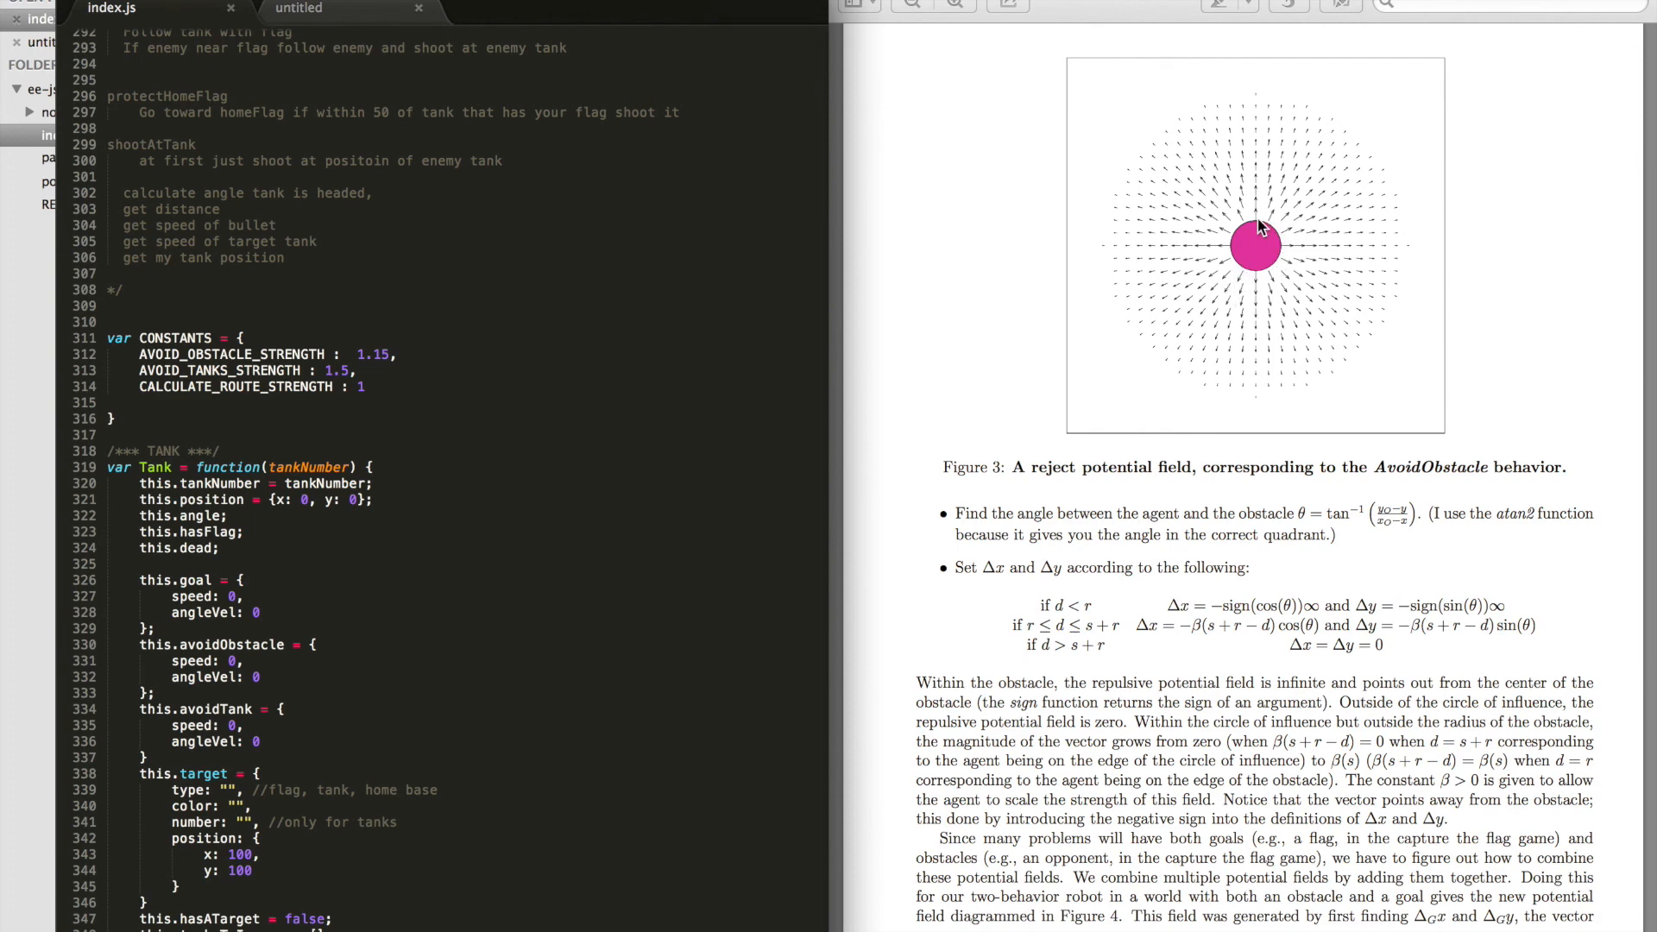
mouse_move(1246, 283)
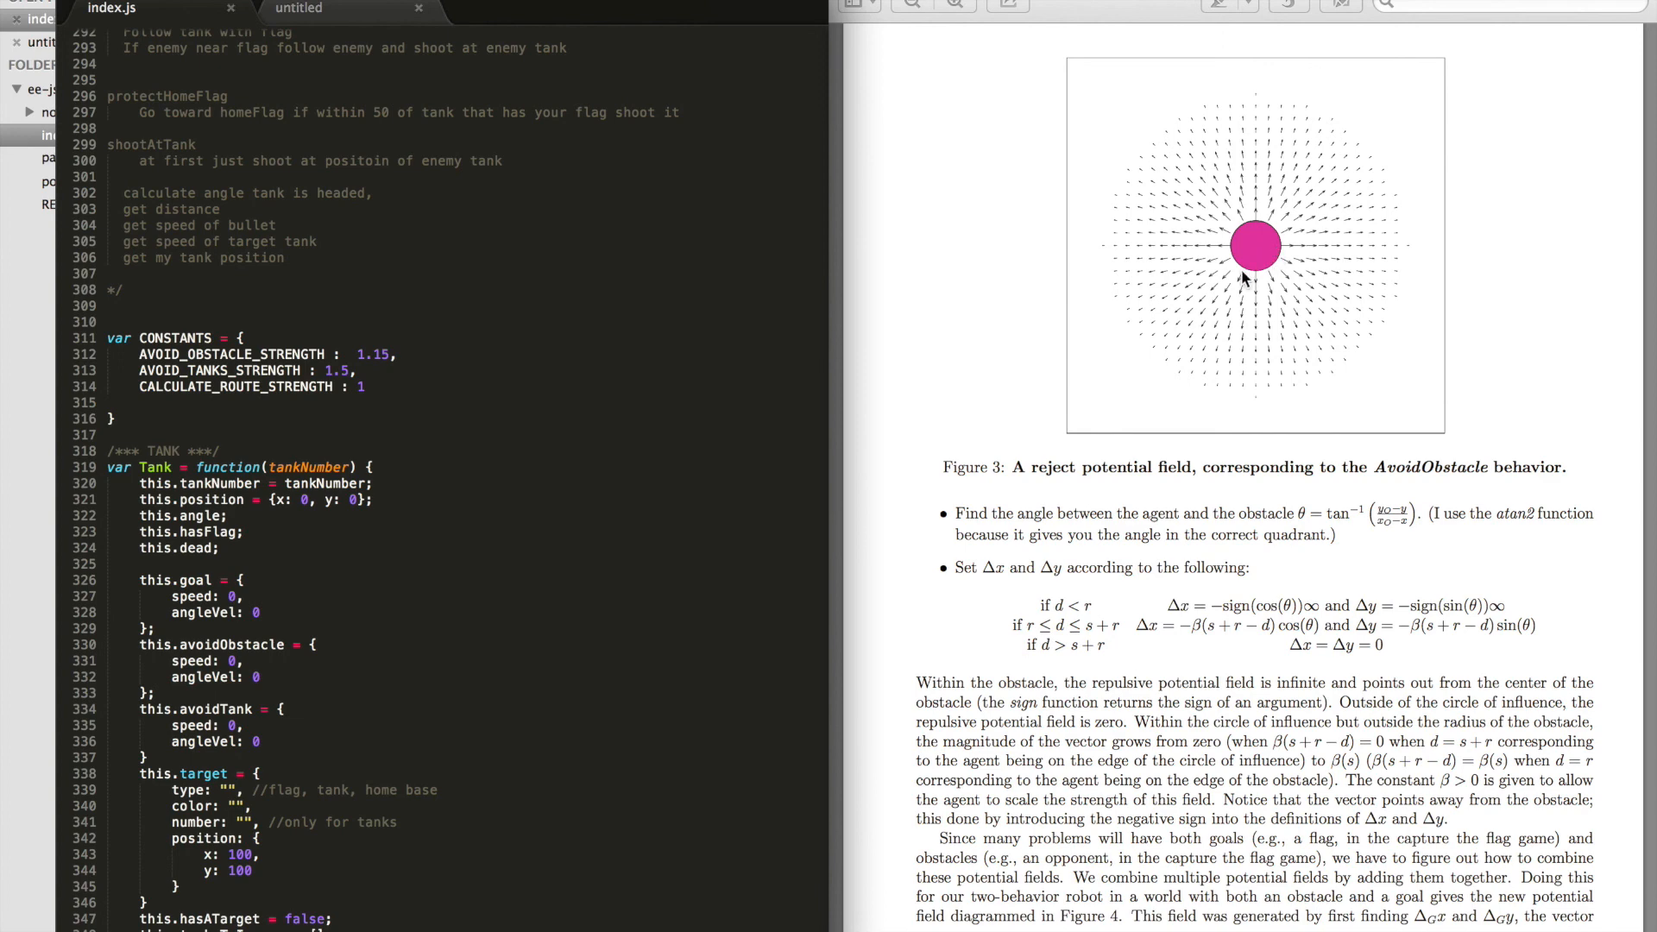
mouse_move(1242, 287)
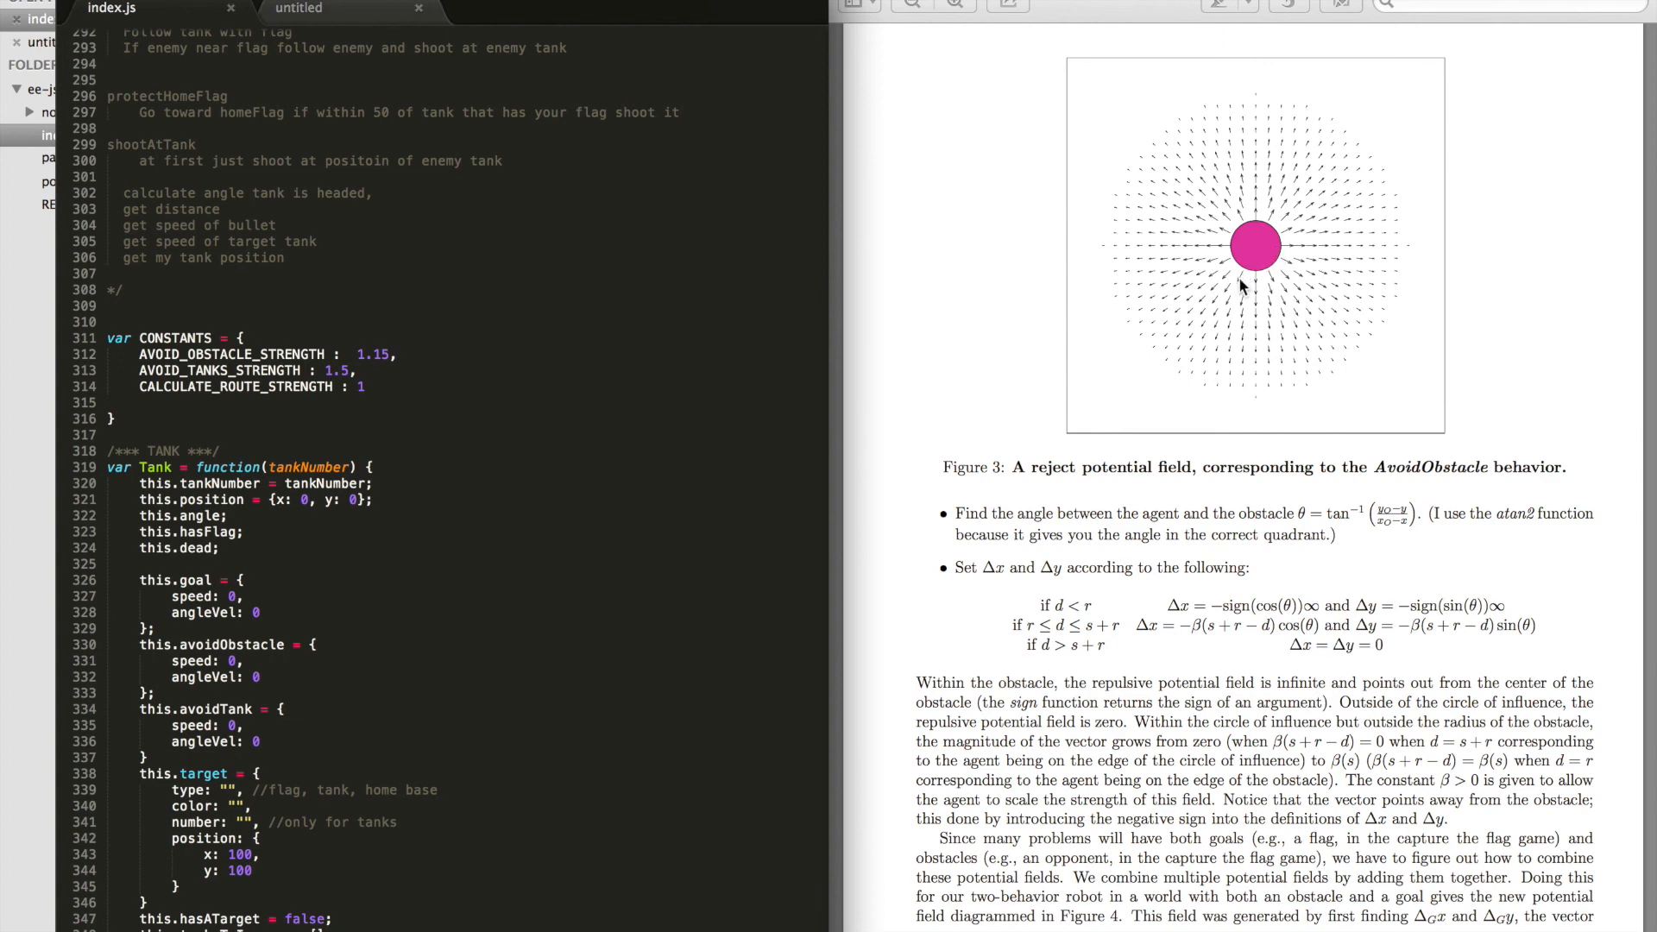
mouse_move(1196, 380)
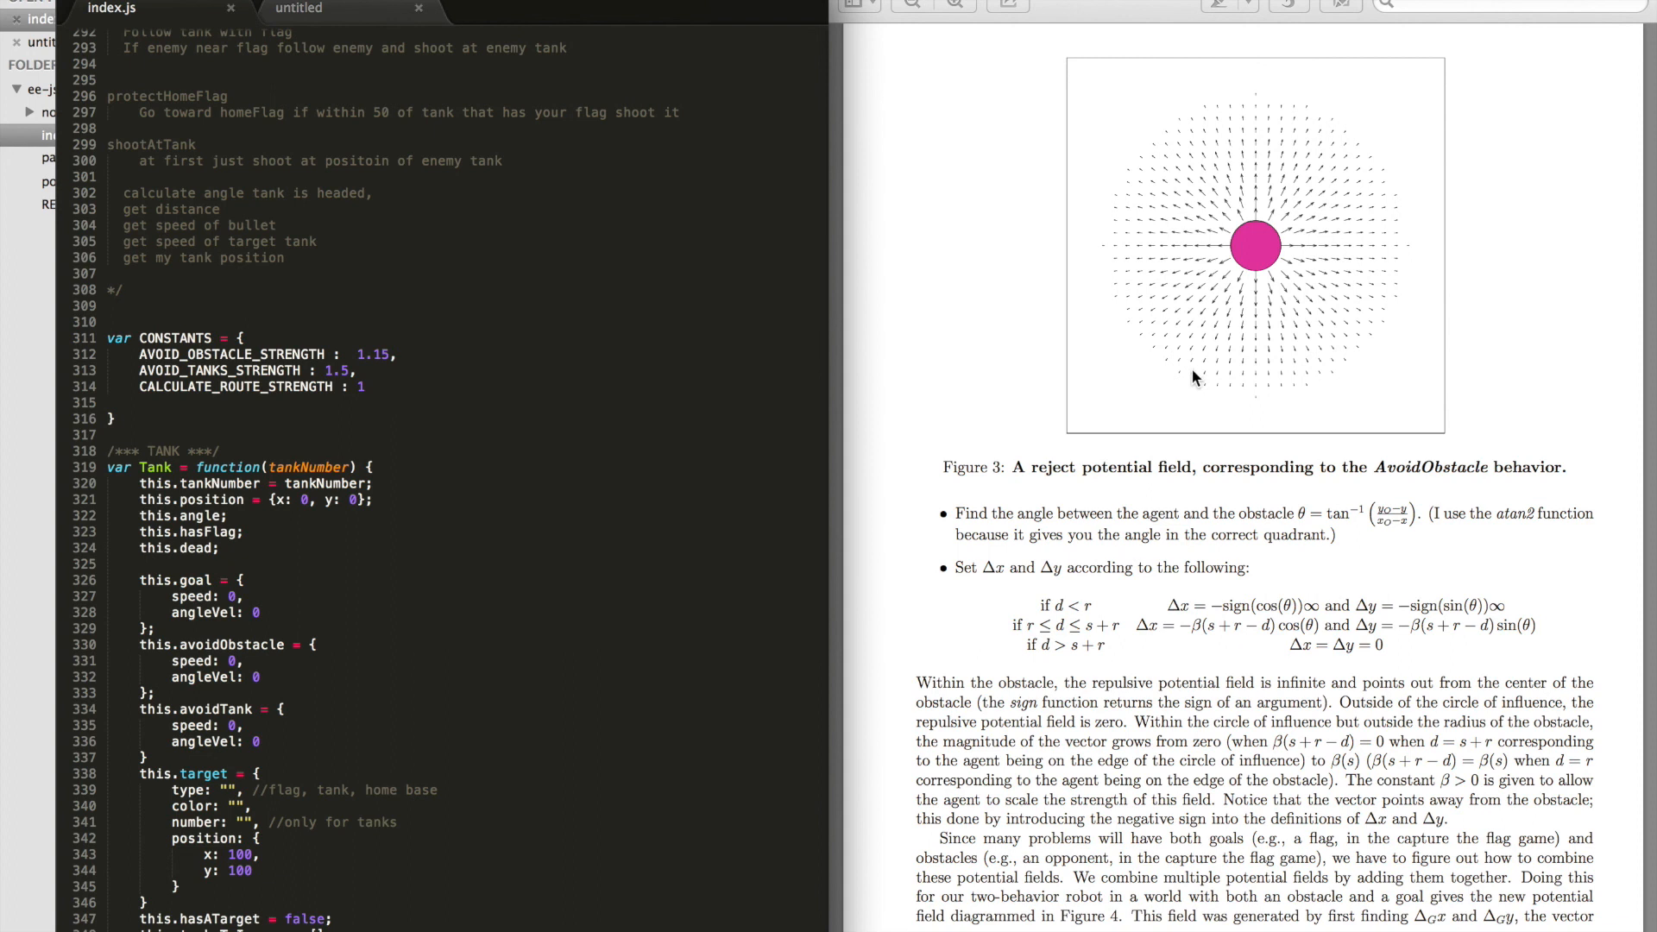
mouse_move(1234, 271)
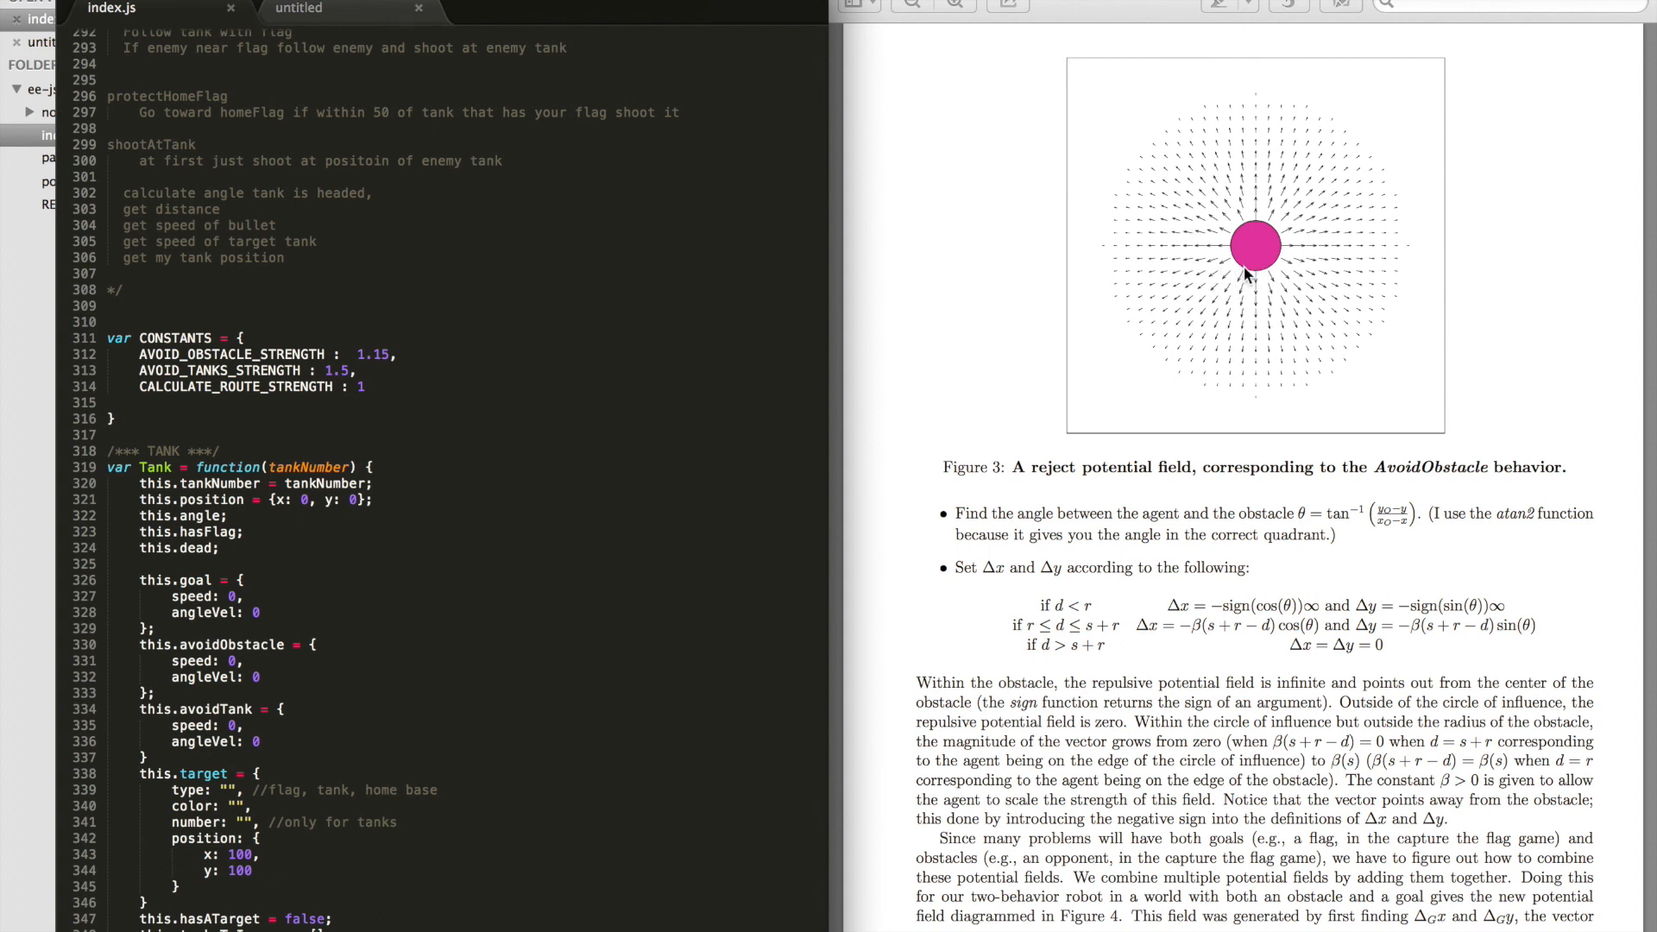
mouse_move(1172, 367)
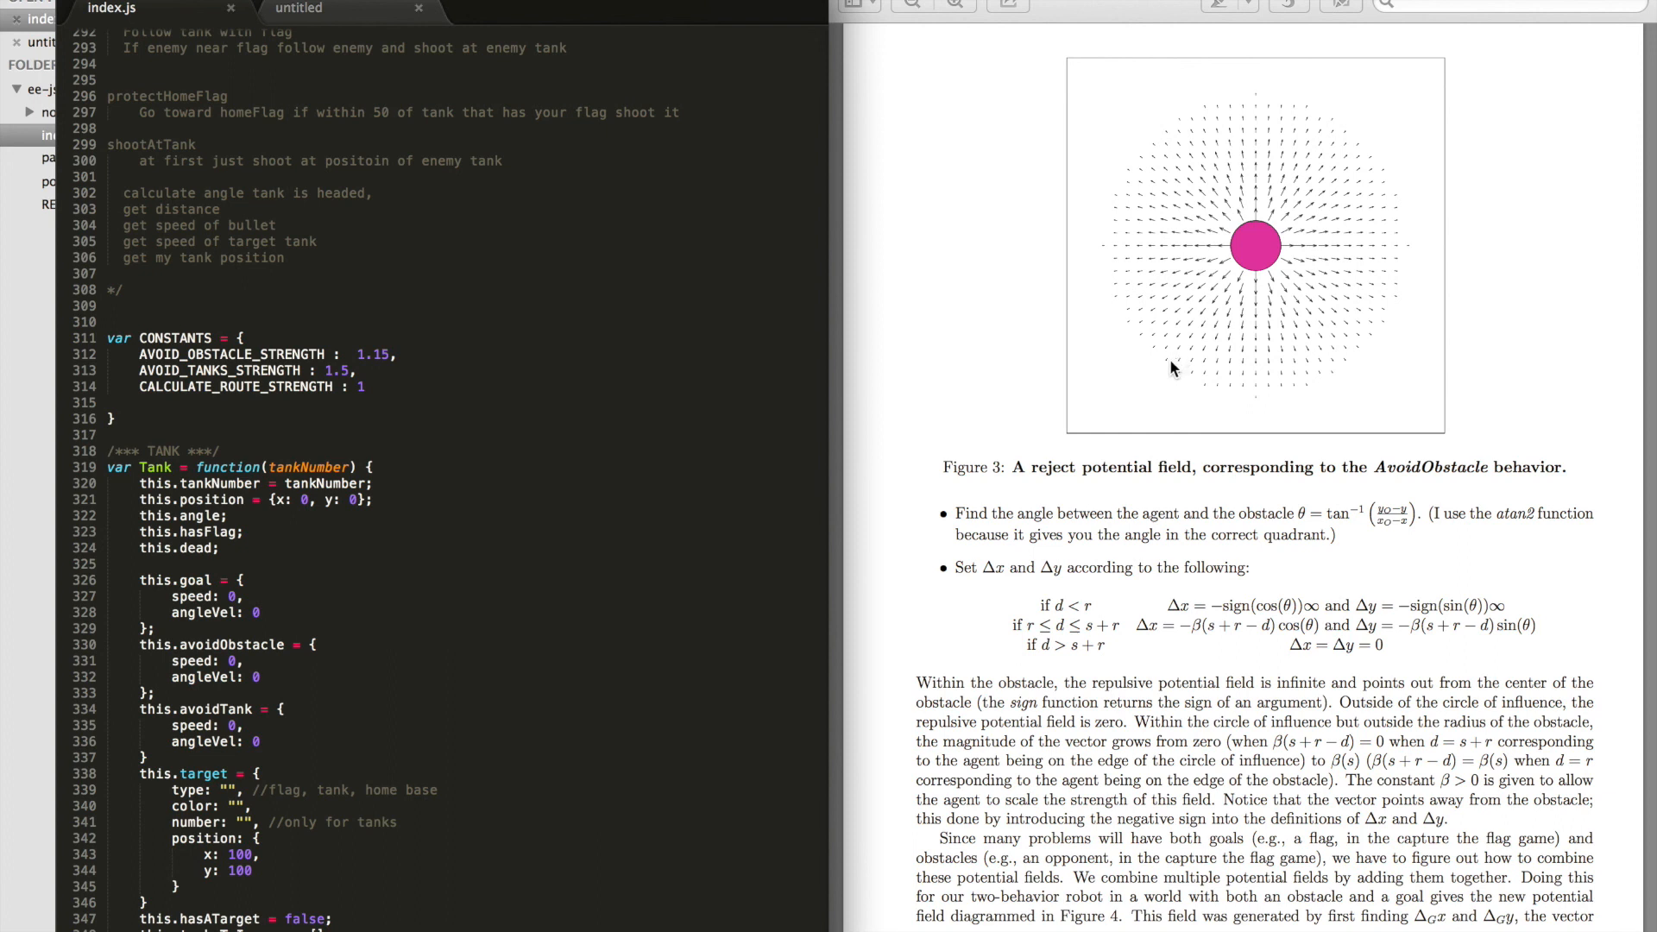
mouse_move(1116, 264)
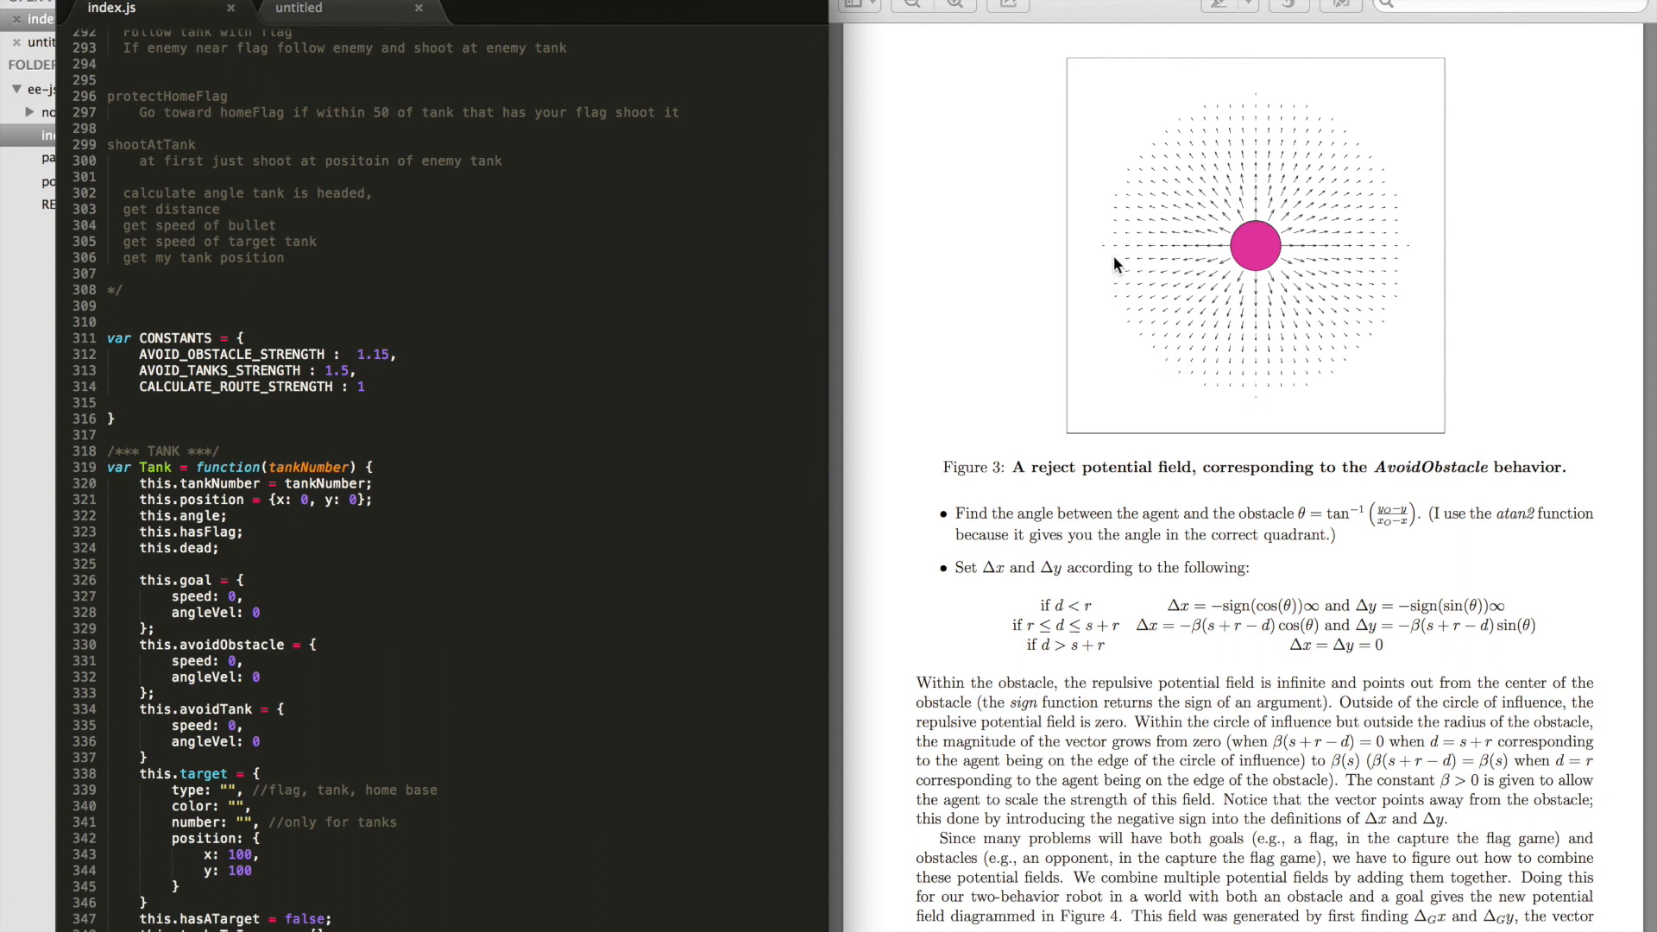
mouse_move(1292, 494)
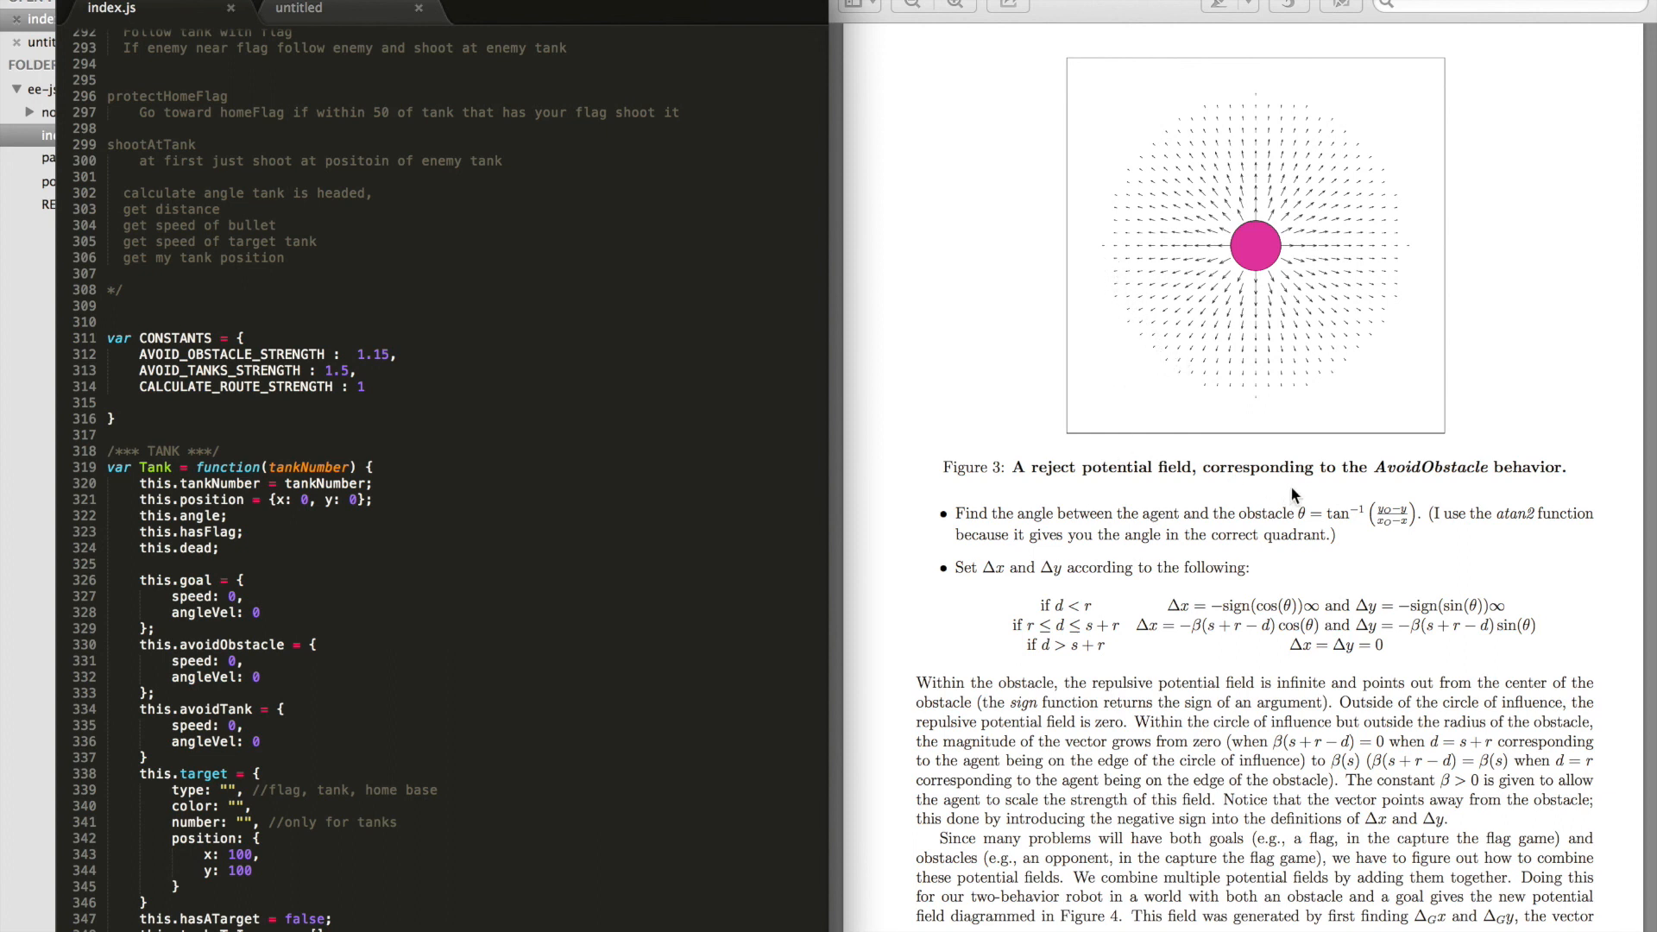
double_click(1337, 513)
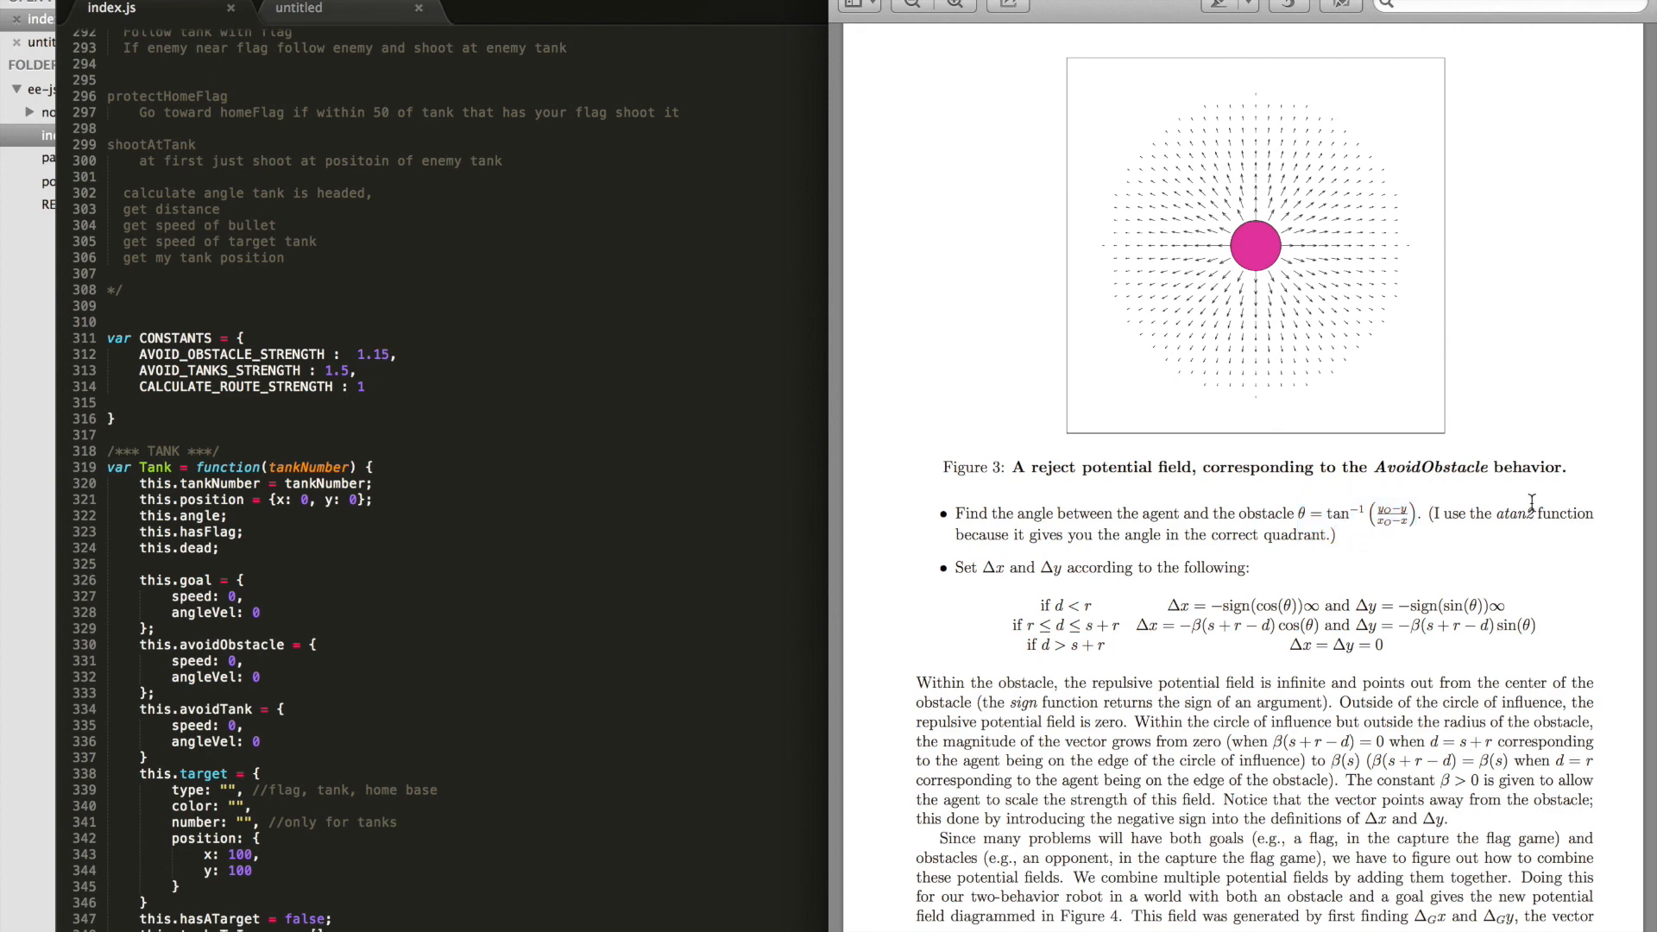
double_click(1517, 513)
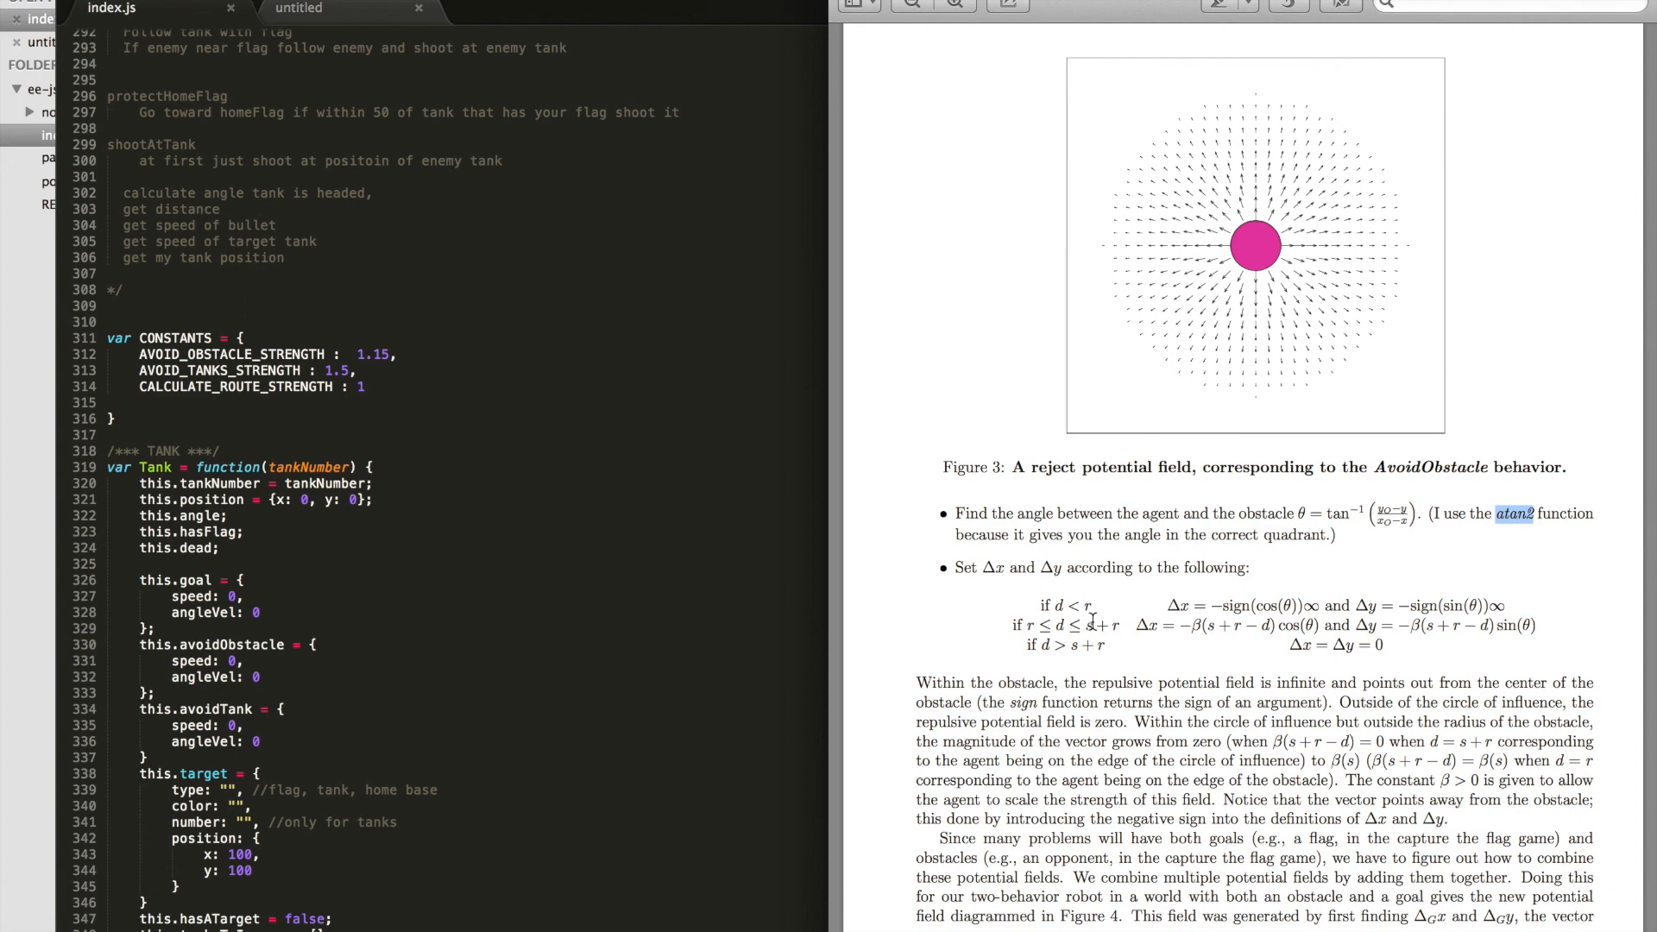
mouse_move(1152, 609)
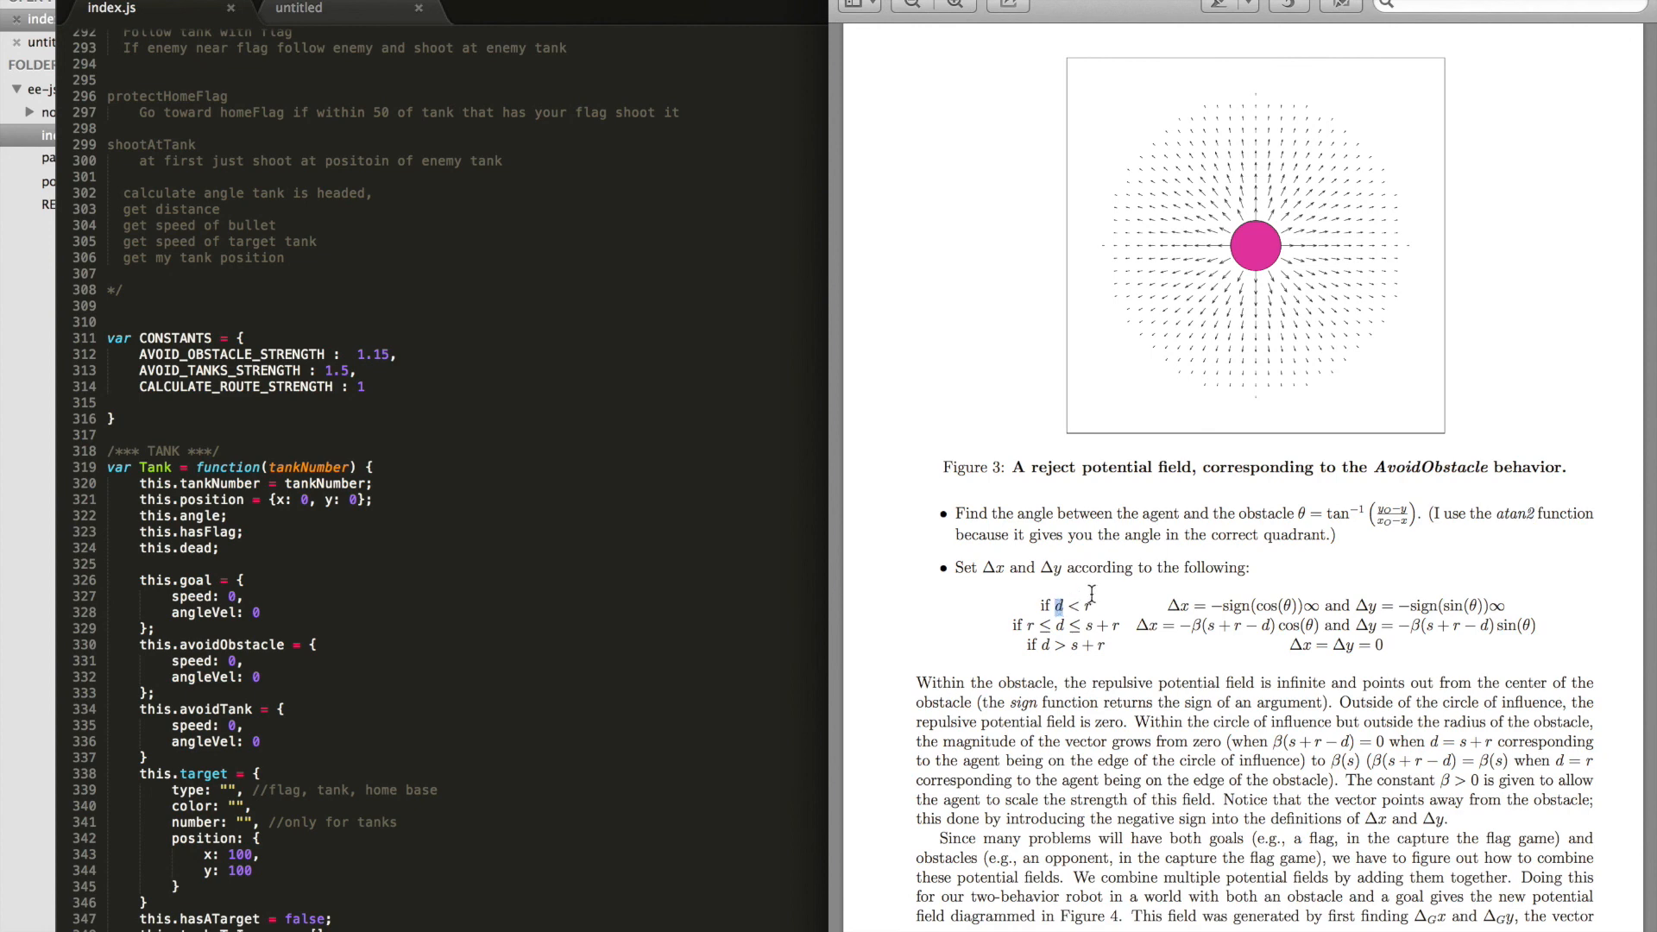
mouse_move(1256, 250)
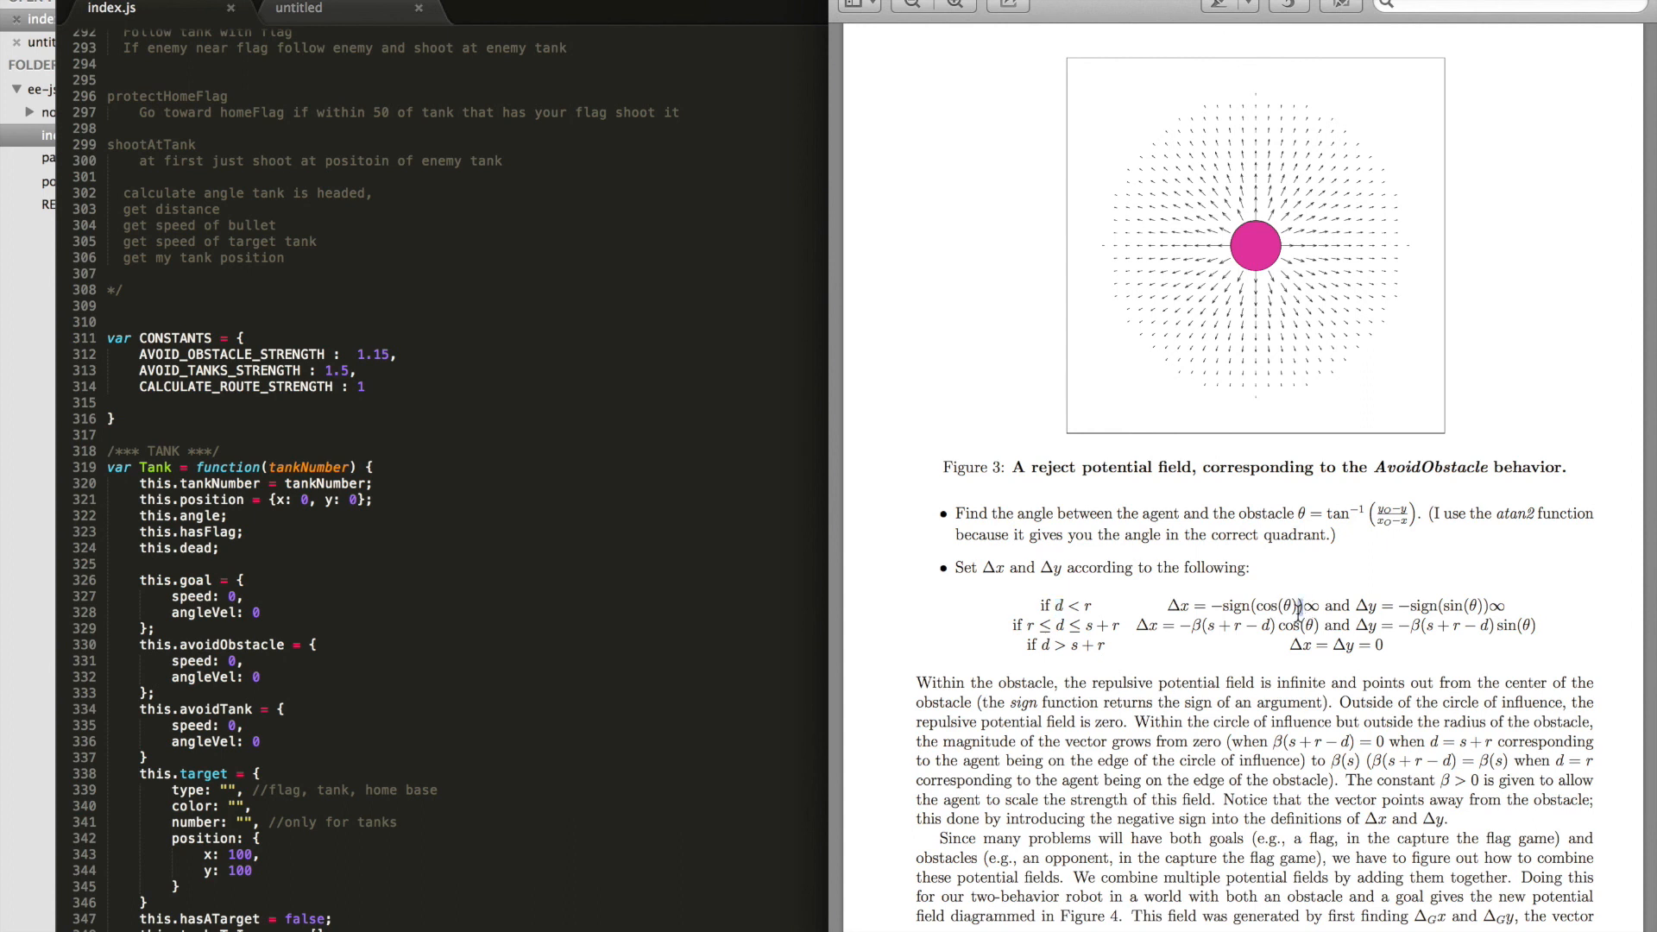
left_click_drag(1217, 604, 1319, 604)
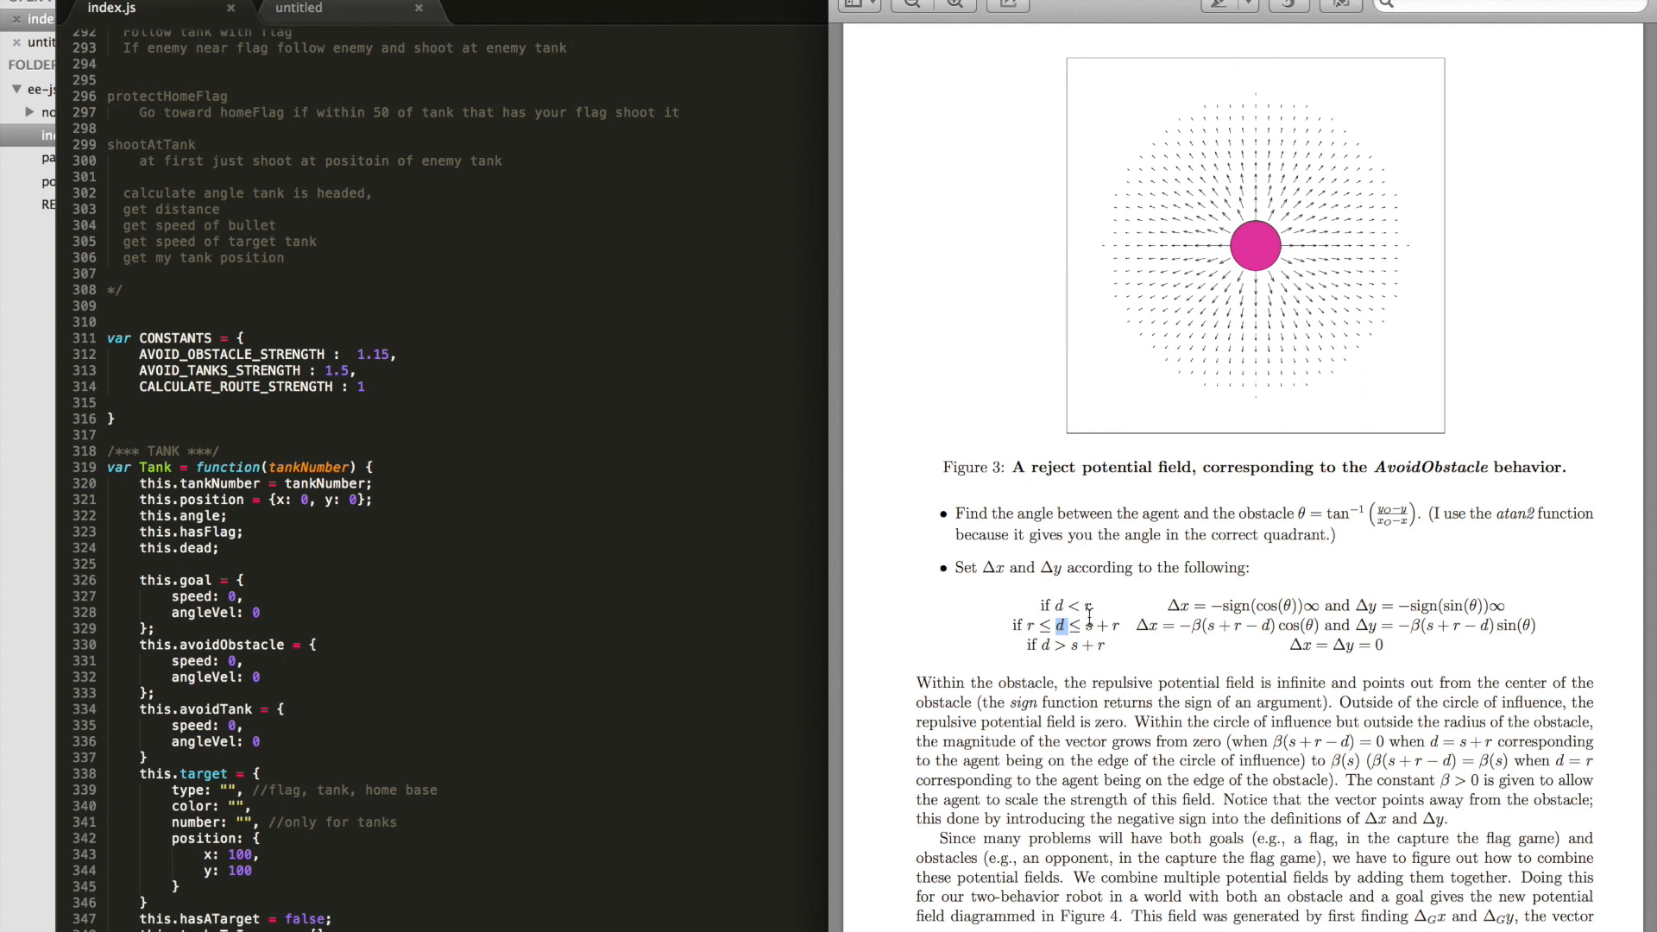
mouse_move(1077, 625)
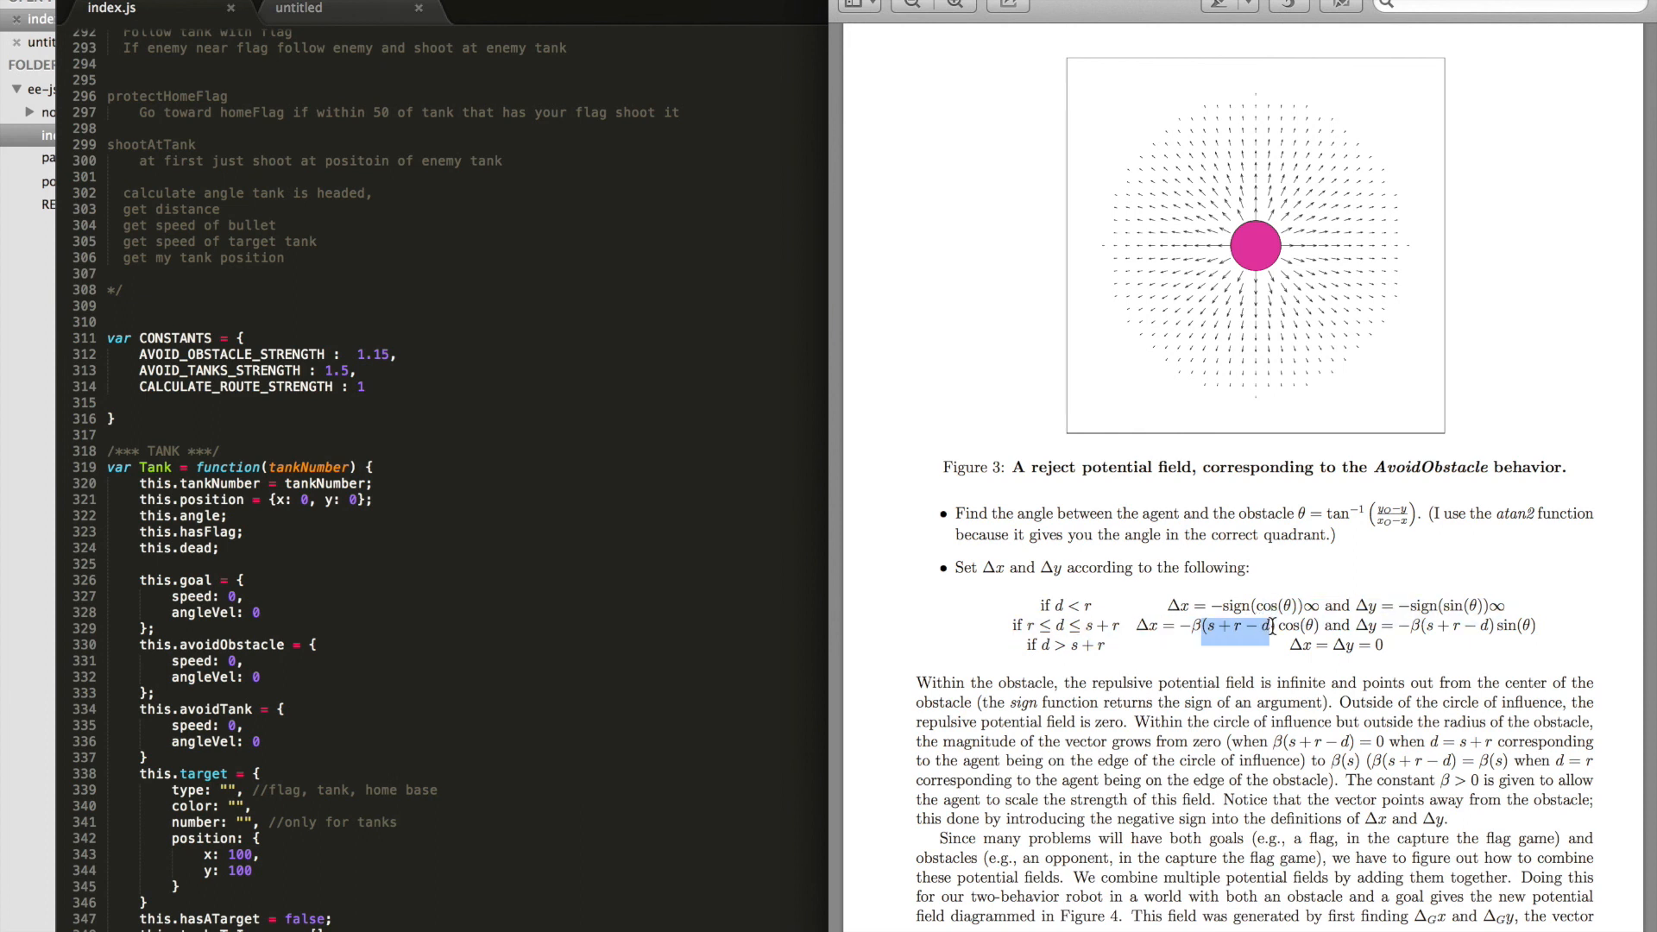
mouse_move(1229, 272)
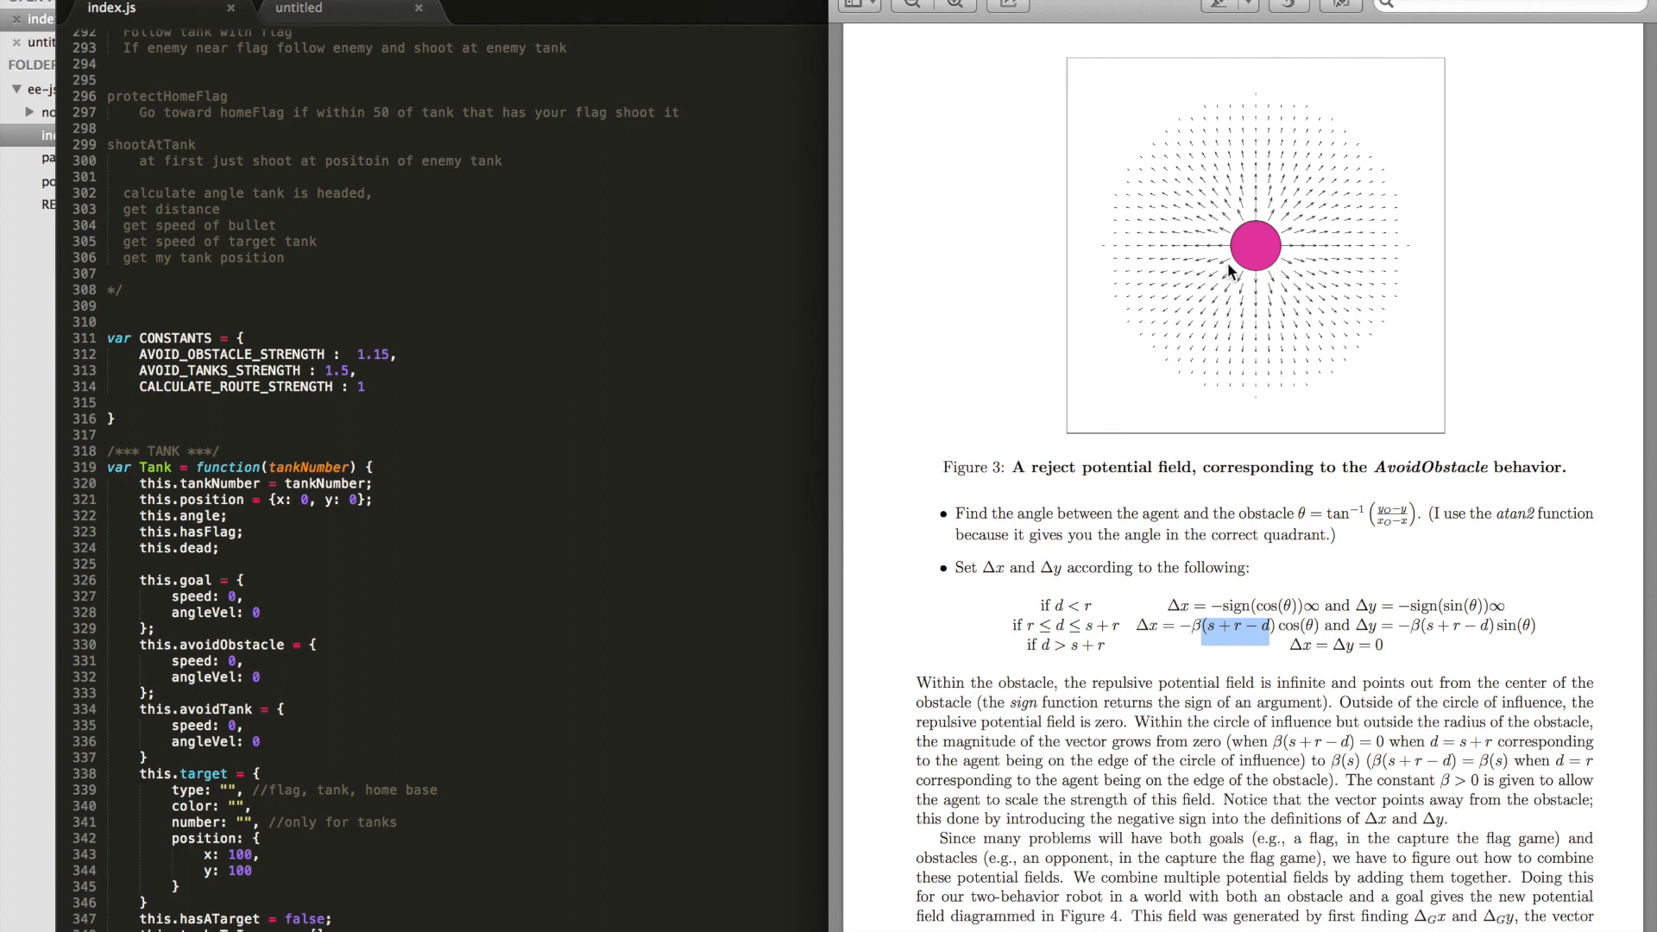
mouse_move(1208, 286)
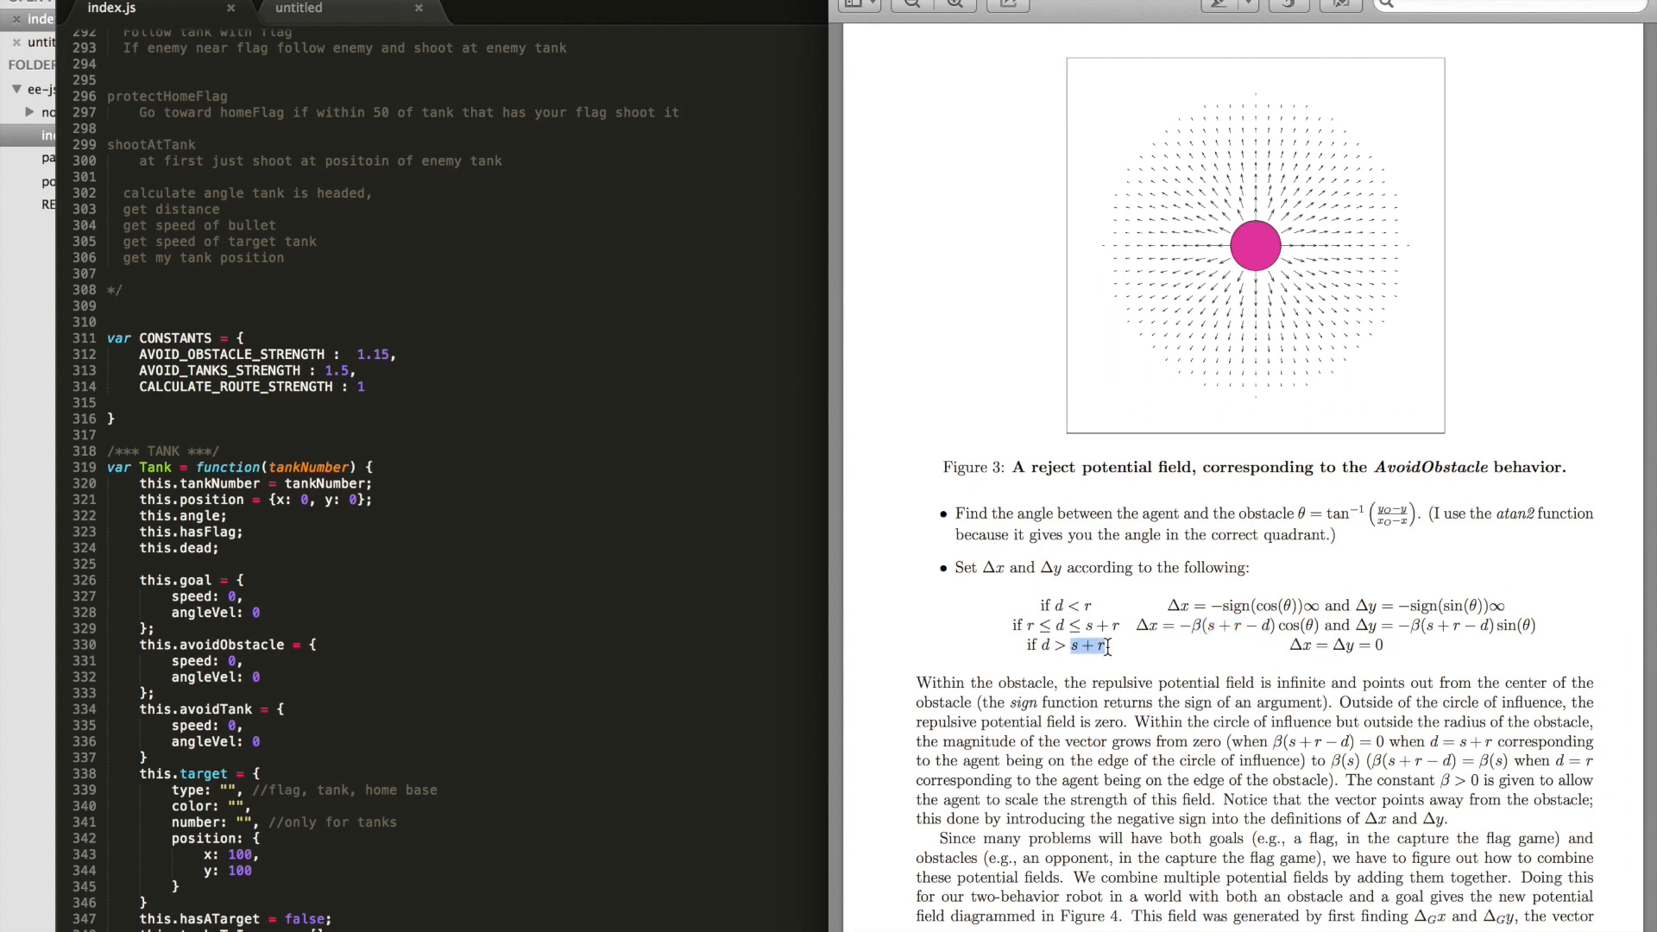
mouse_move(1109, 409)
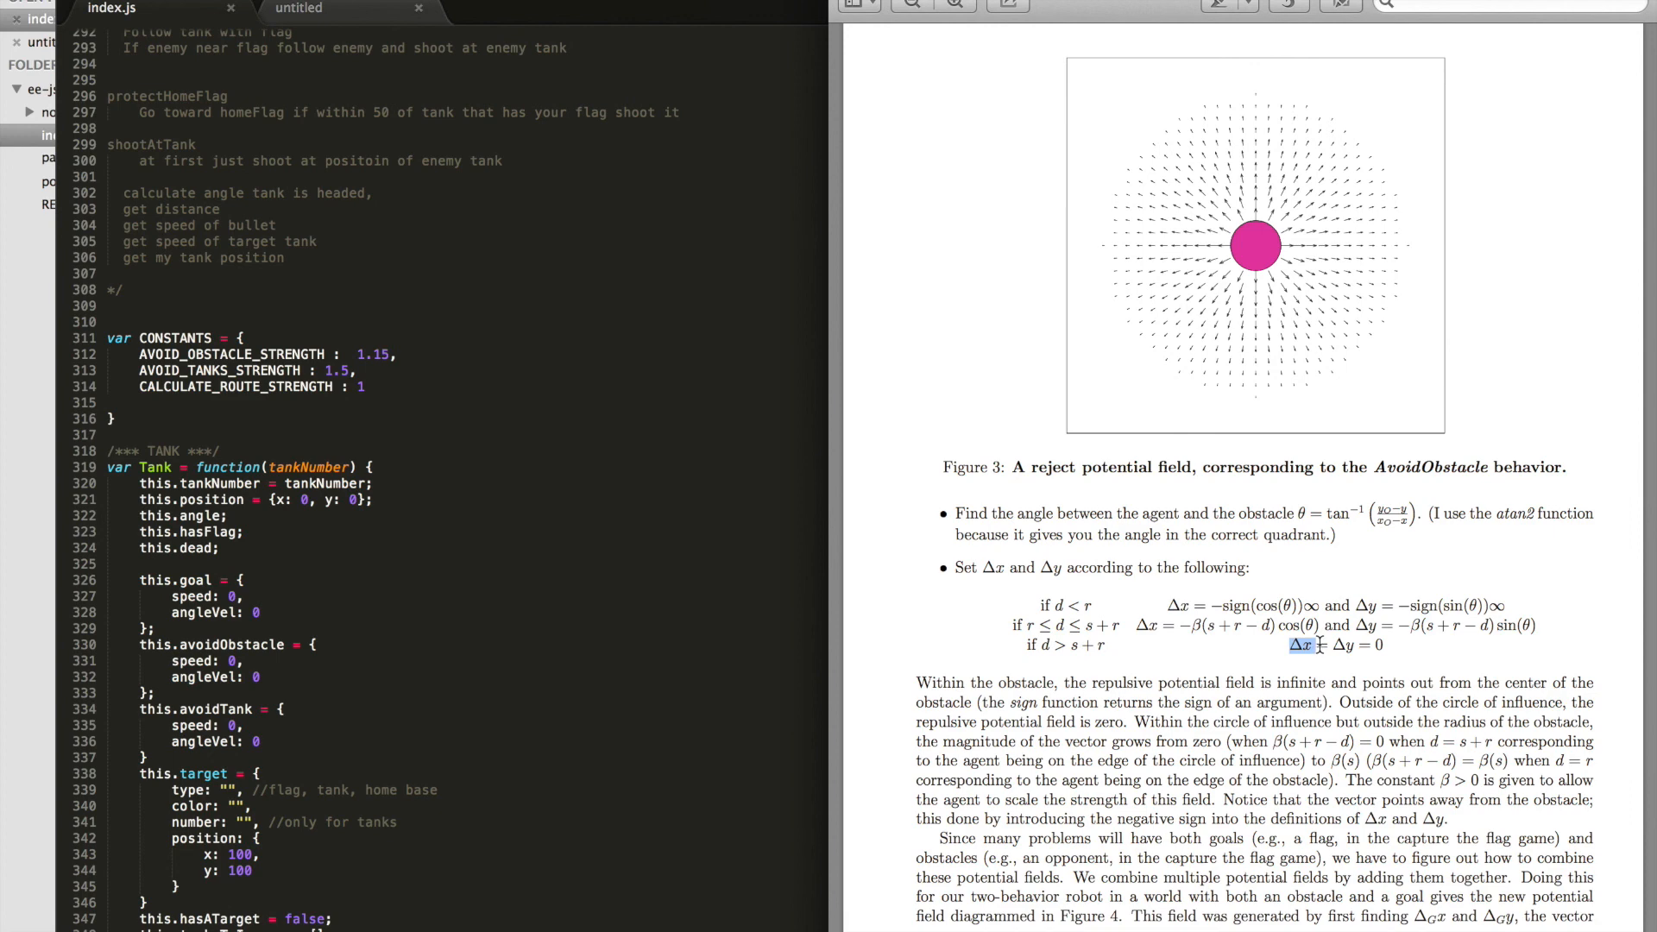
left_click_drag(1348, 625, 1068, 646)
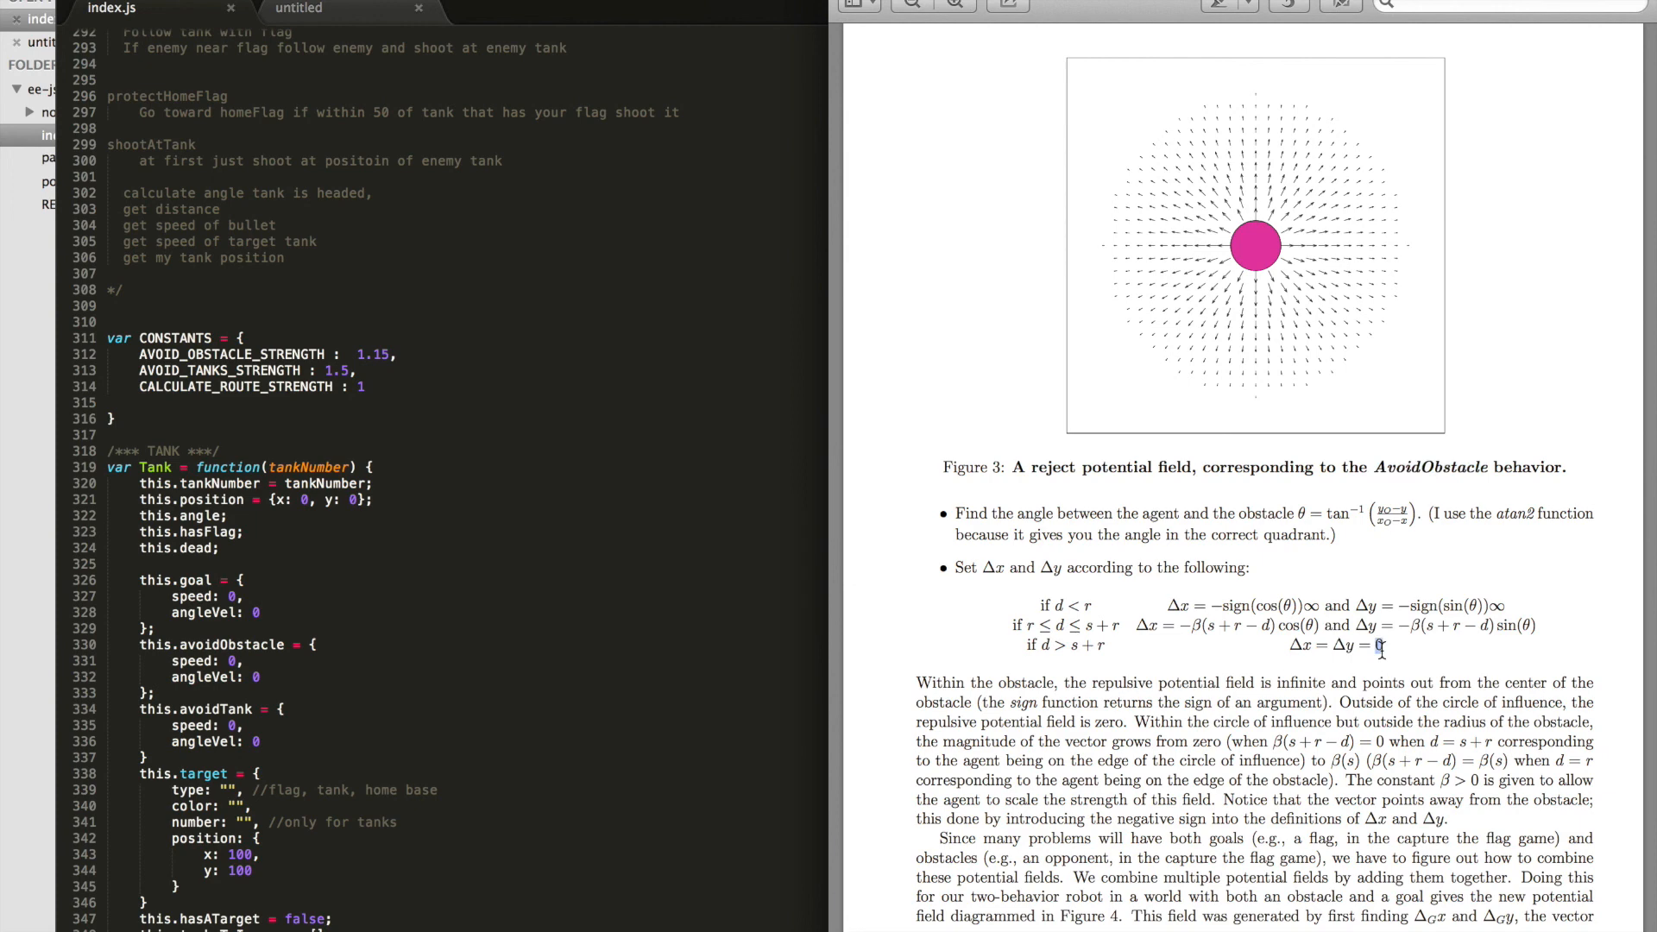
scroll("down", 3)
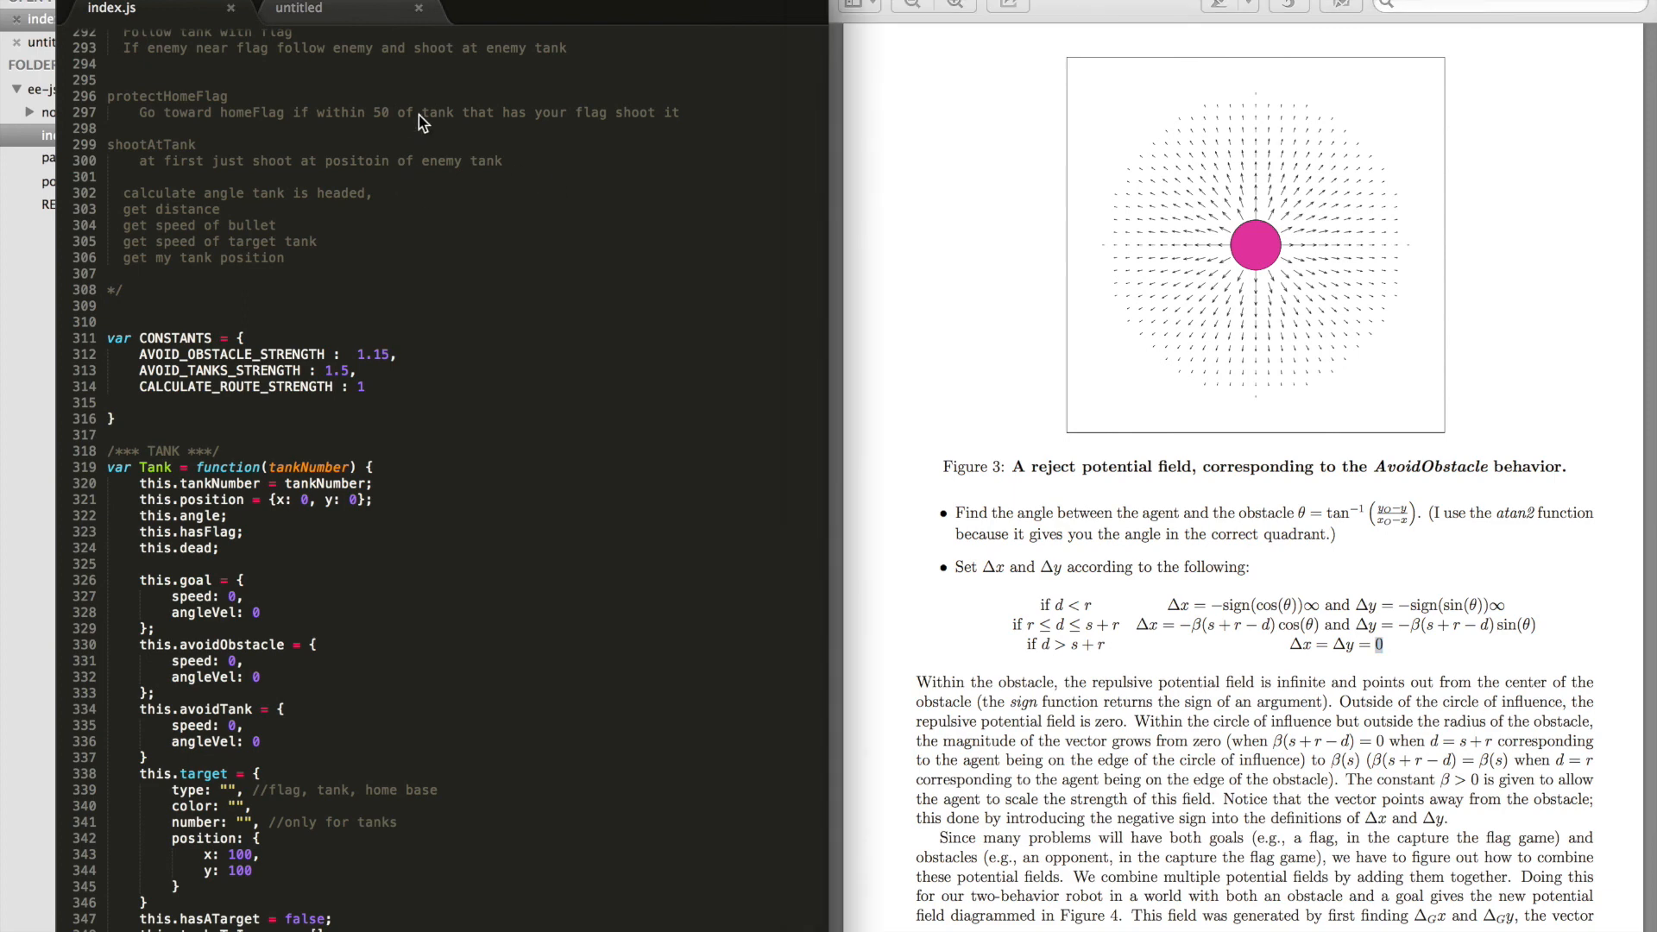
mouse_move(419, 121)
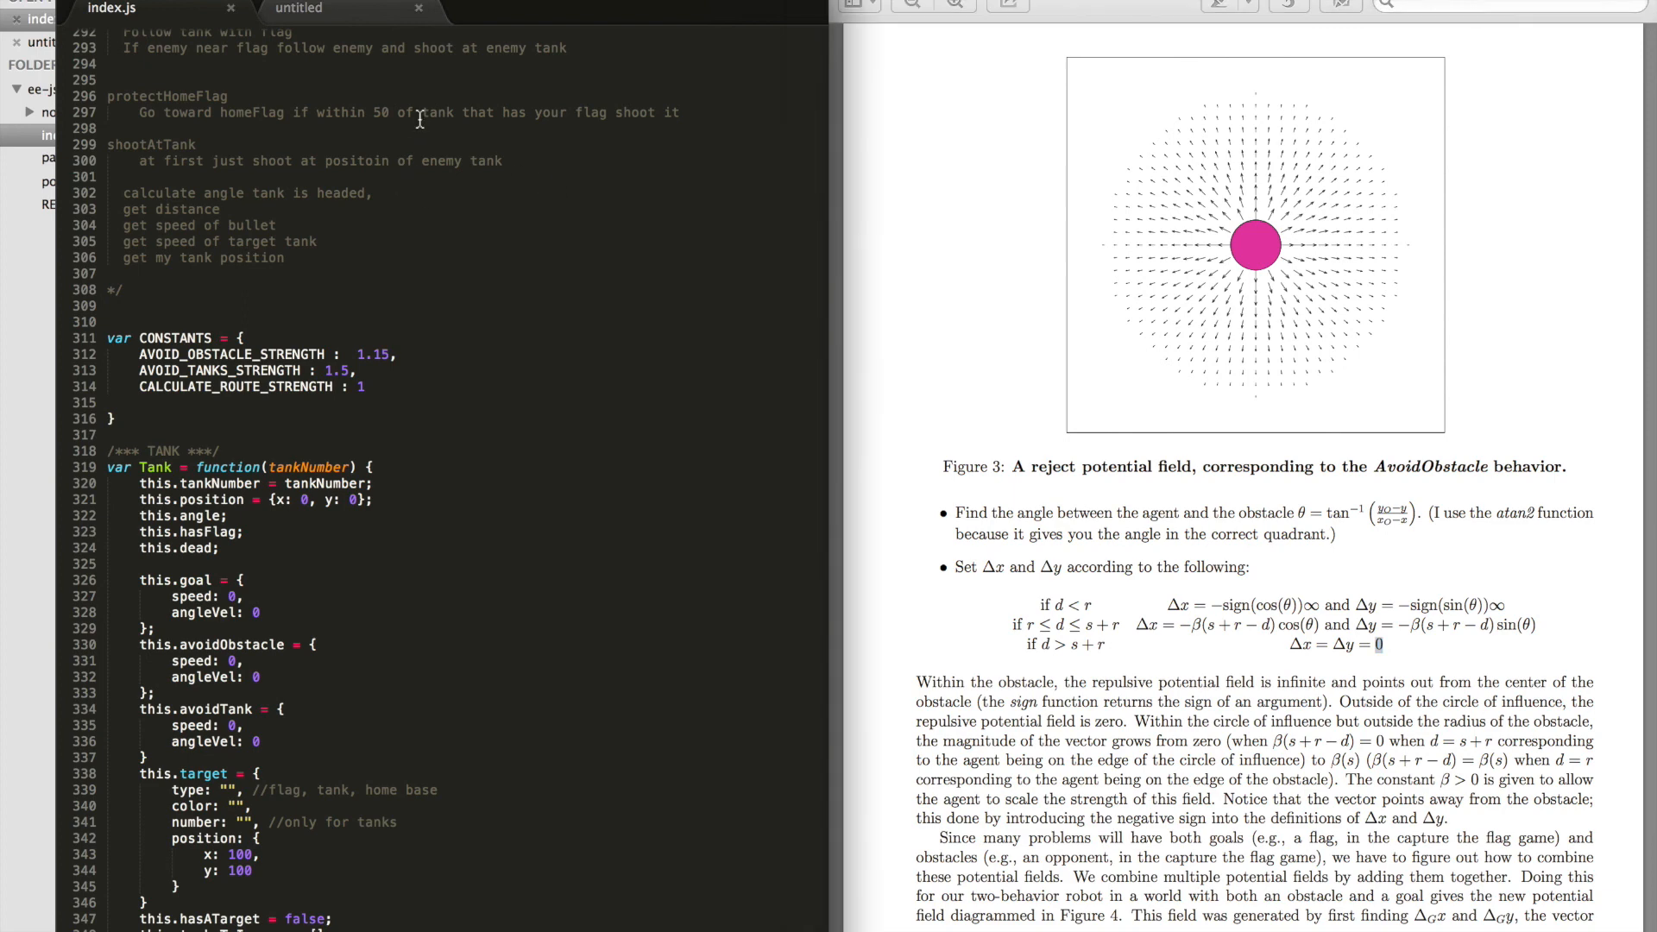
mouse_move(468, 141)
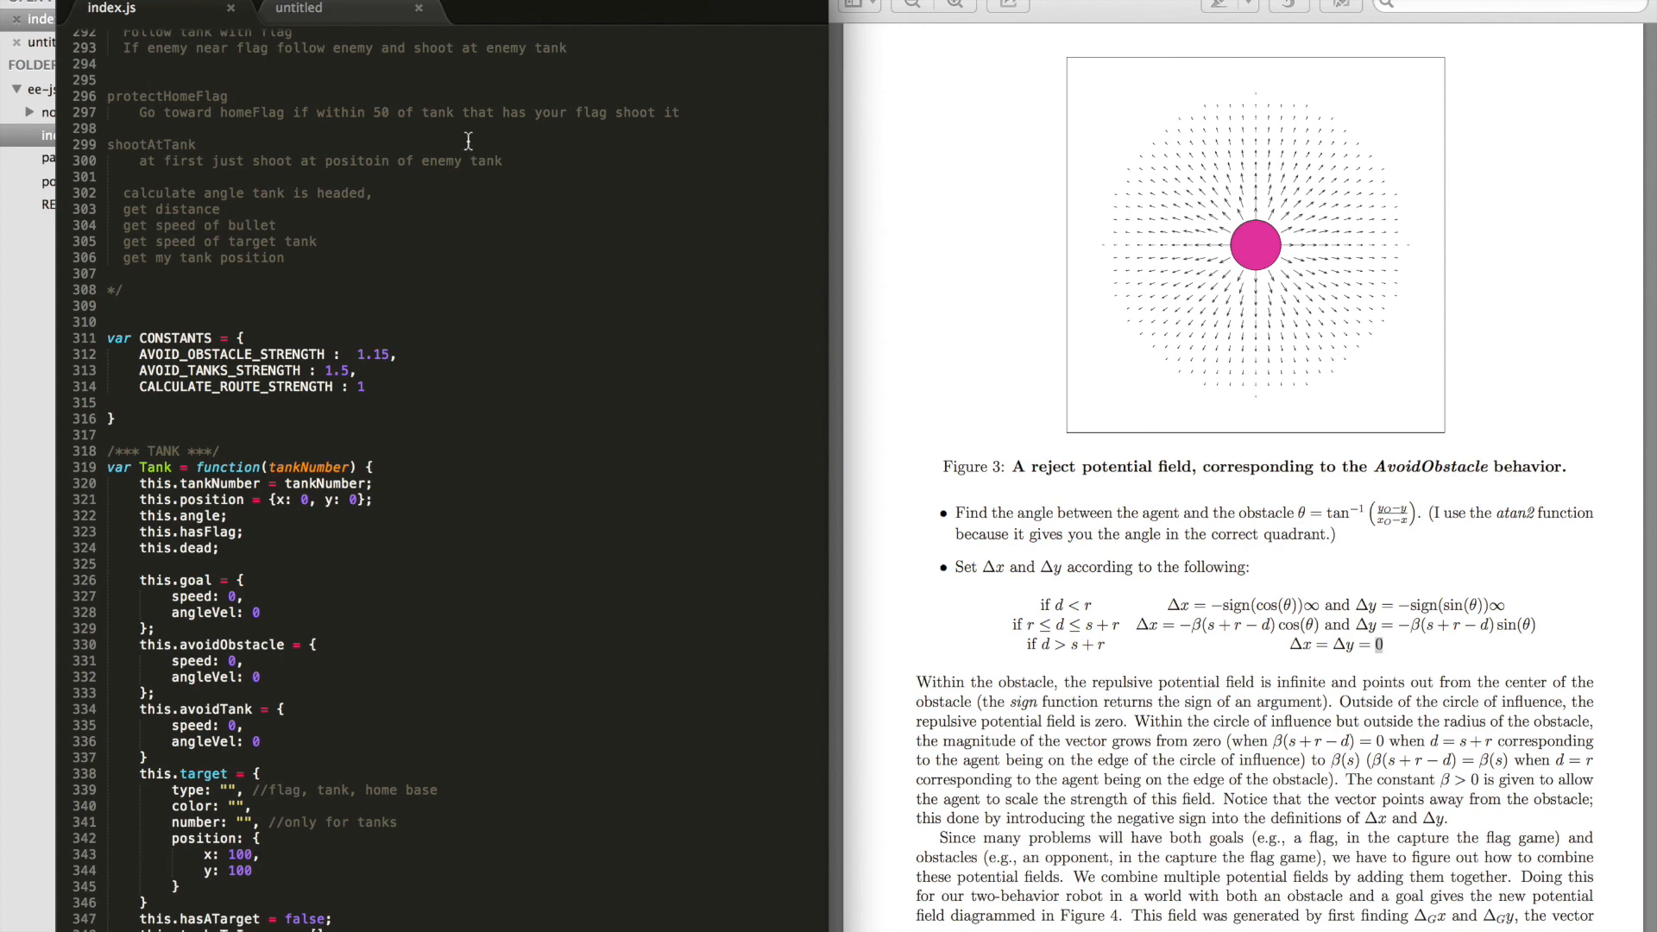
mouse_move(568, 314)
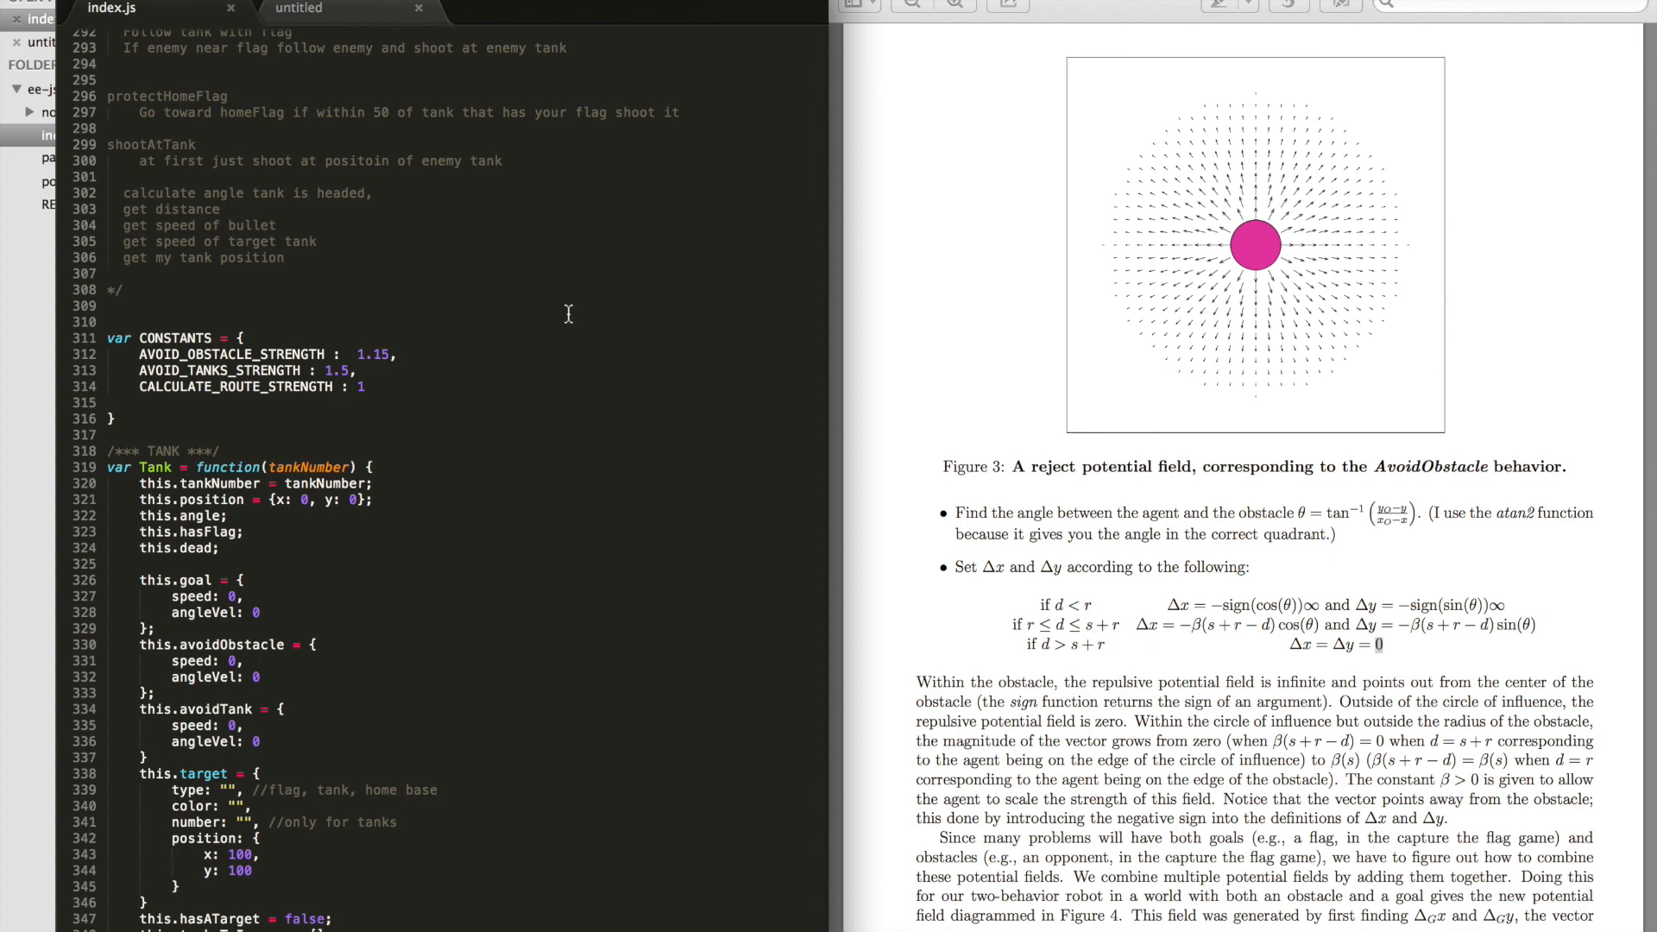
Step: Scroll index.js past getSpeed and getAngleVel to the calculateRoute method
scroll("down", 3)
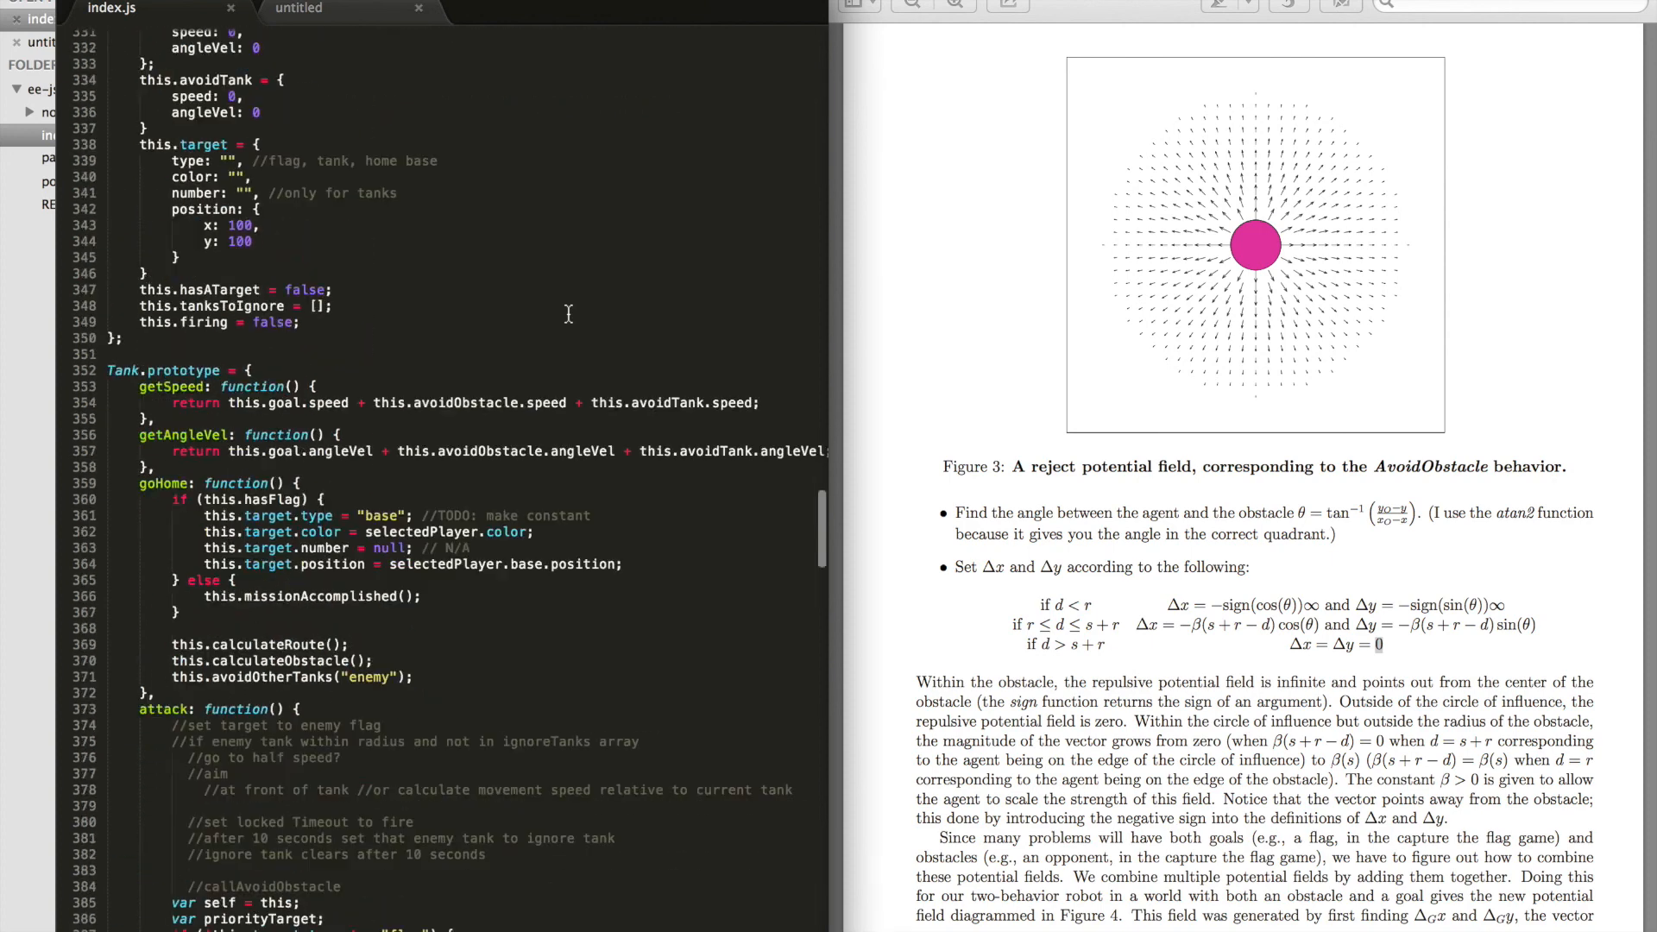
scroll("down", 3)
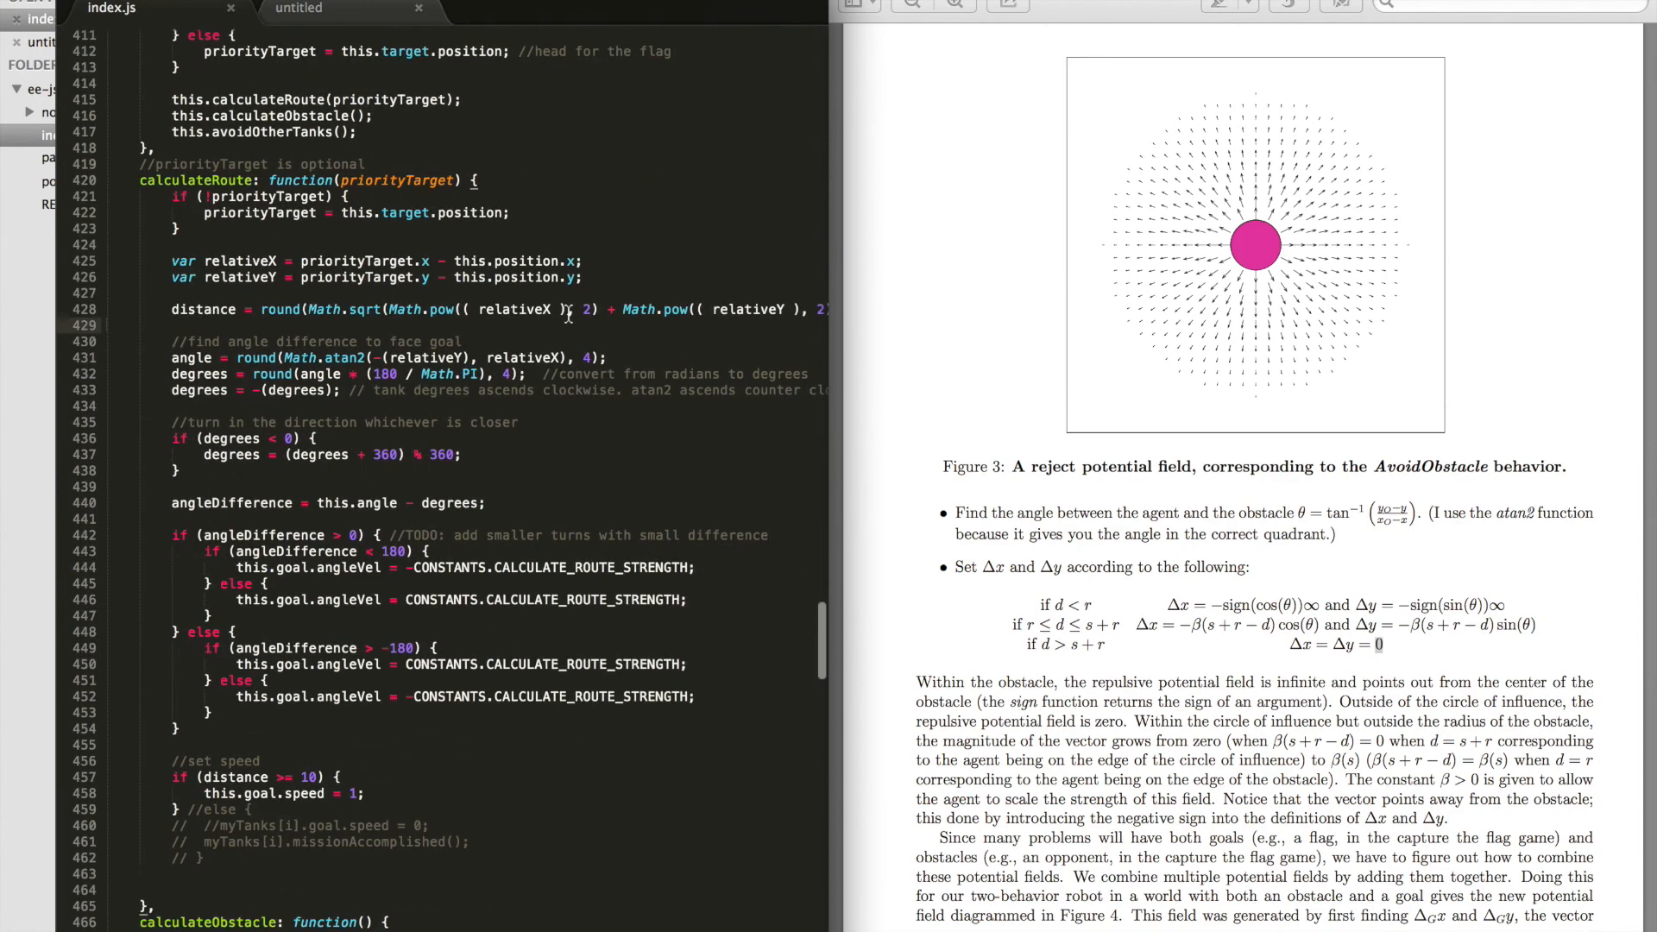
scroll("down", 3)
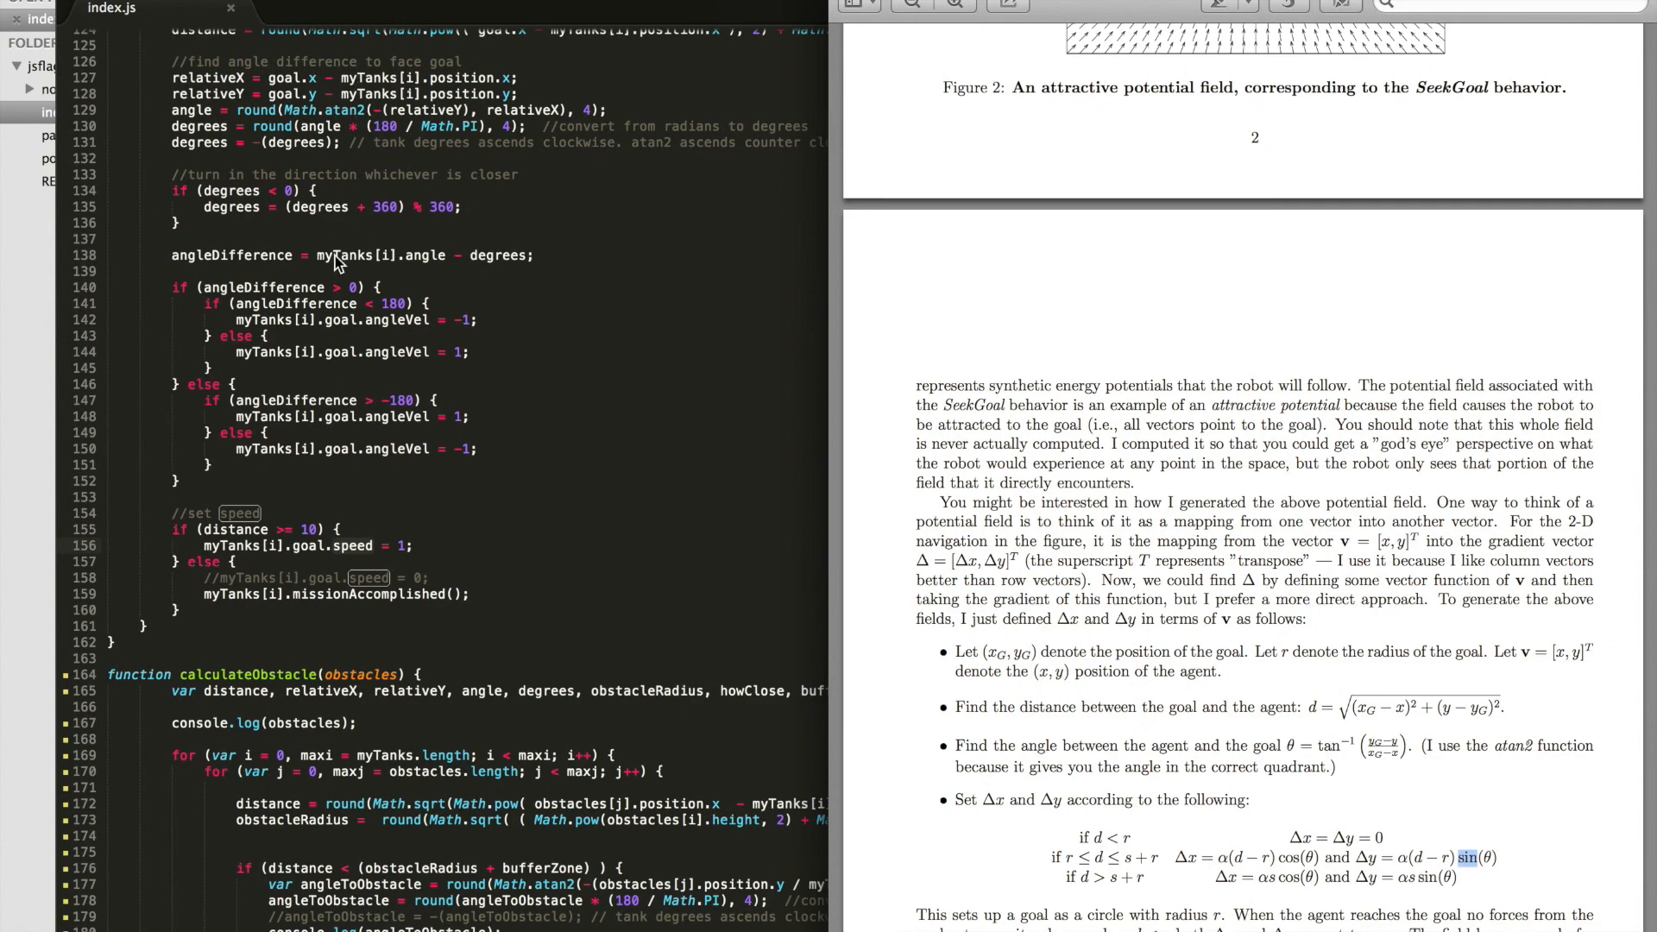
scroll("down", 3)
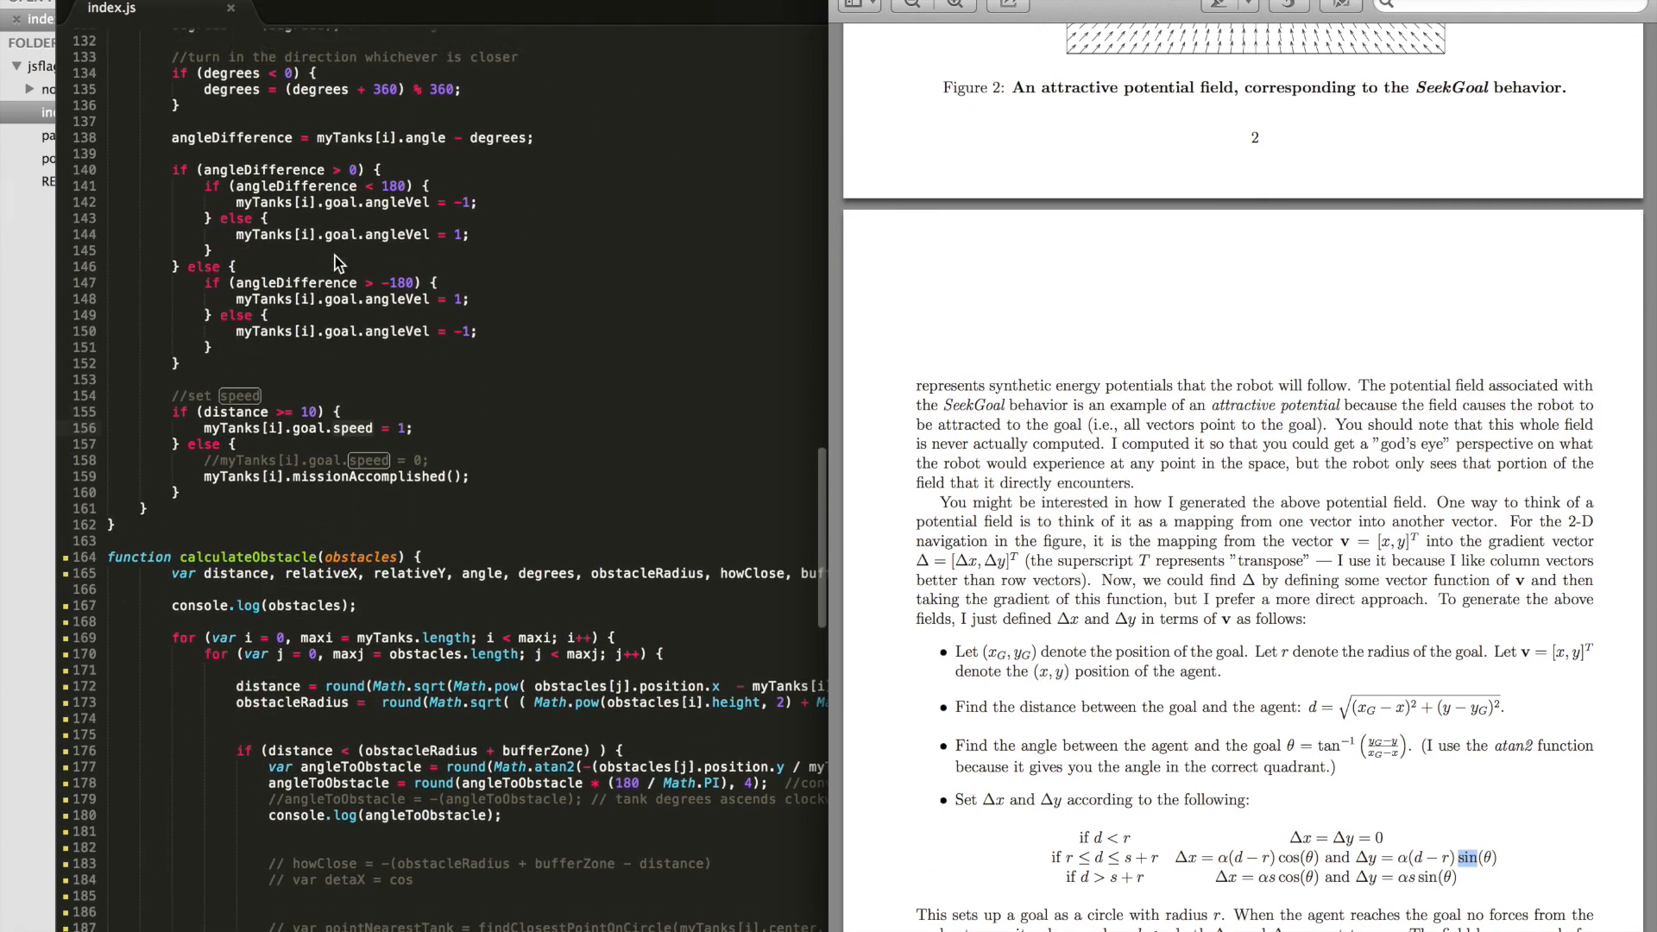
scroll("up", 3)
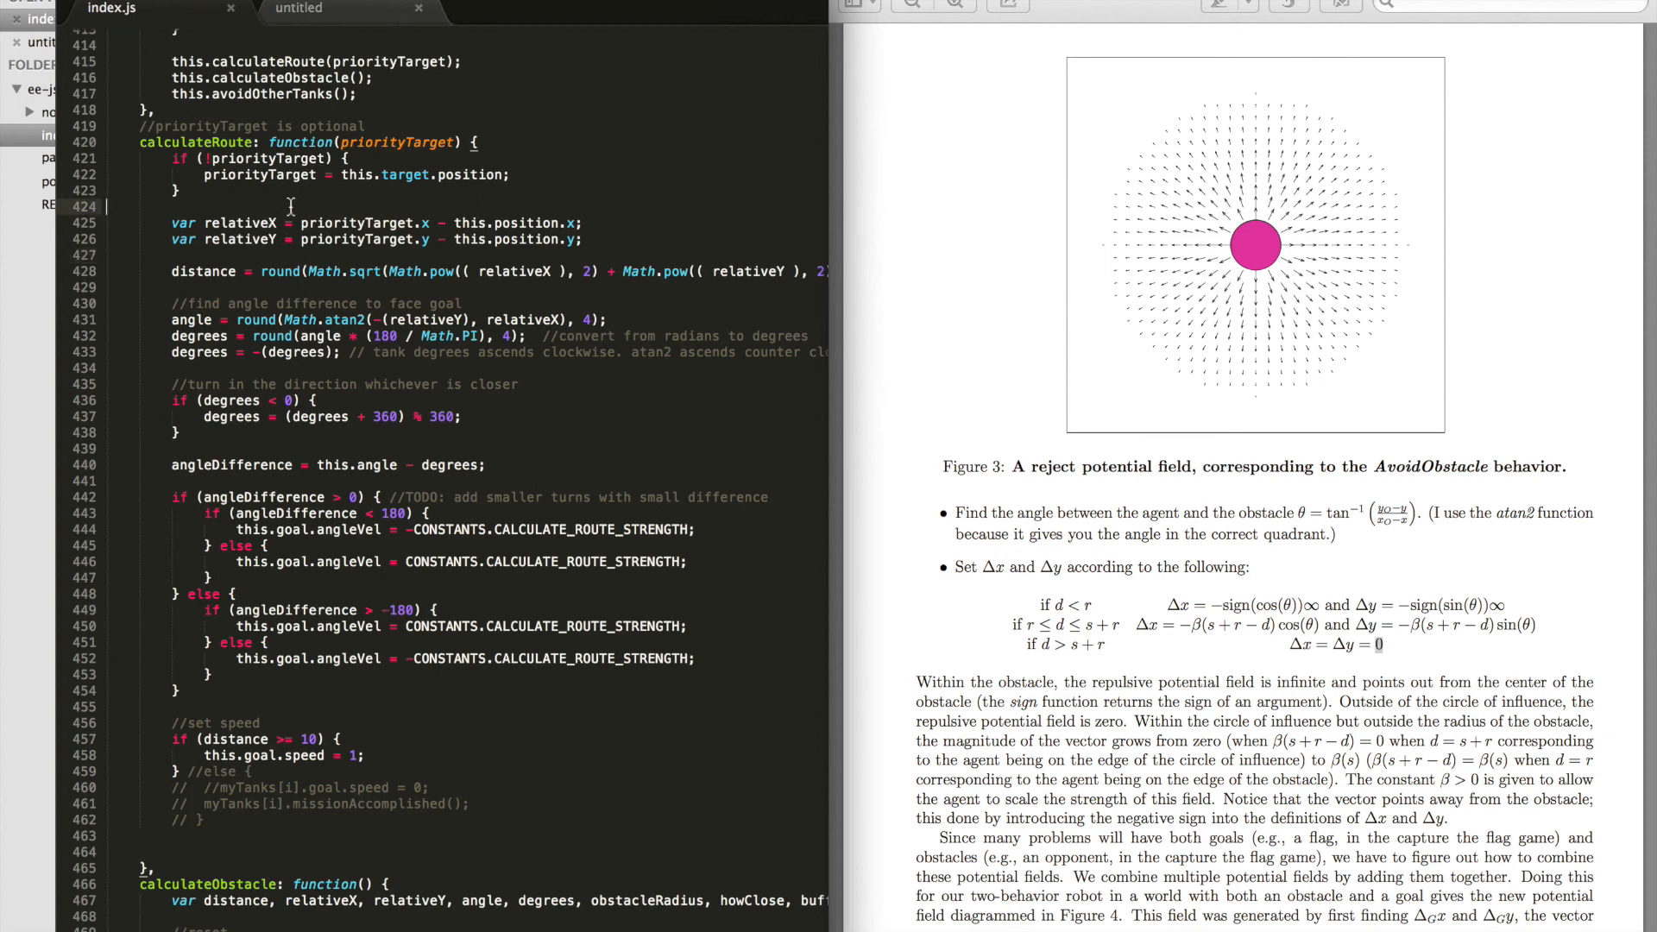
mouse_move(391, 304)
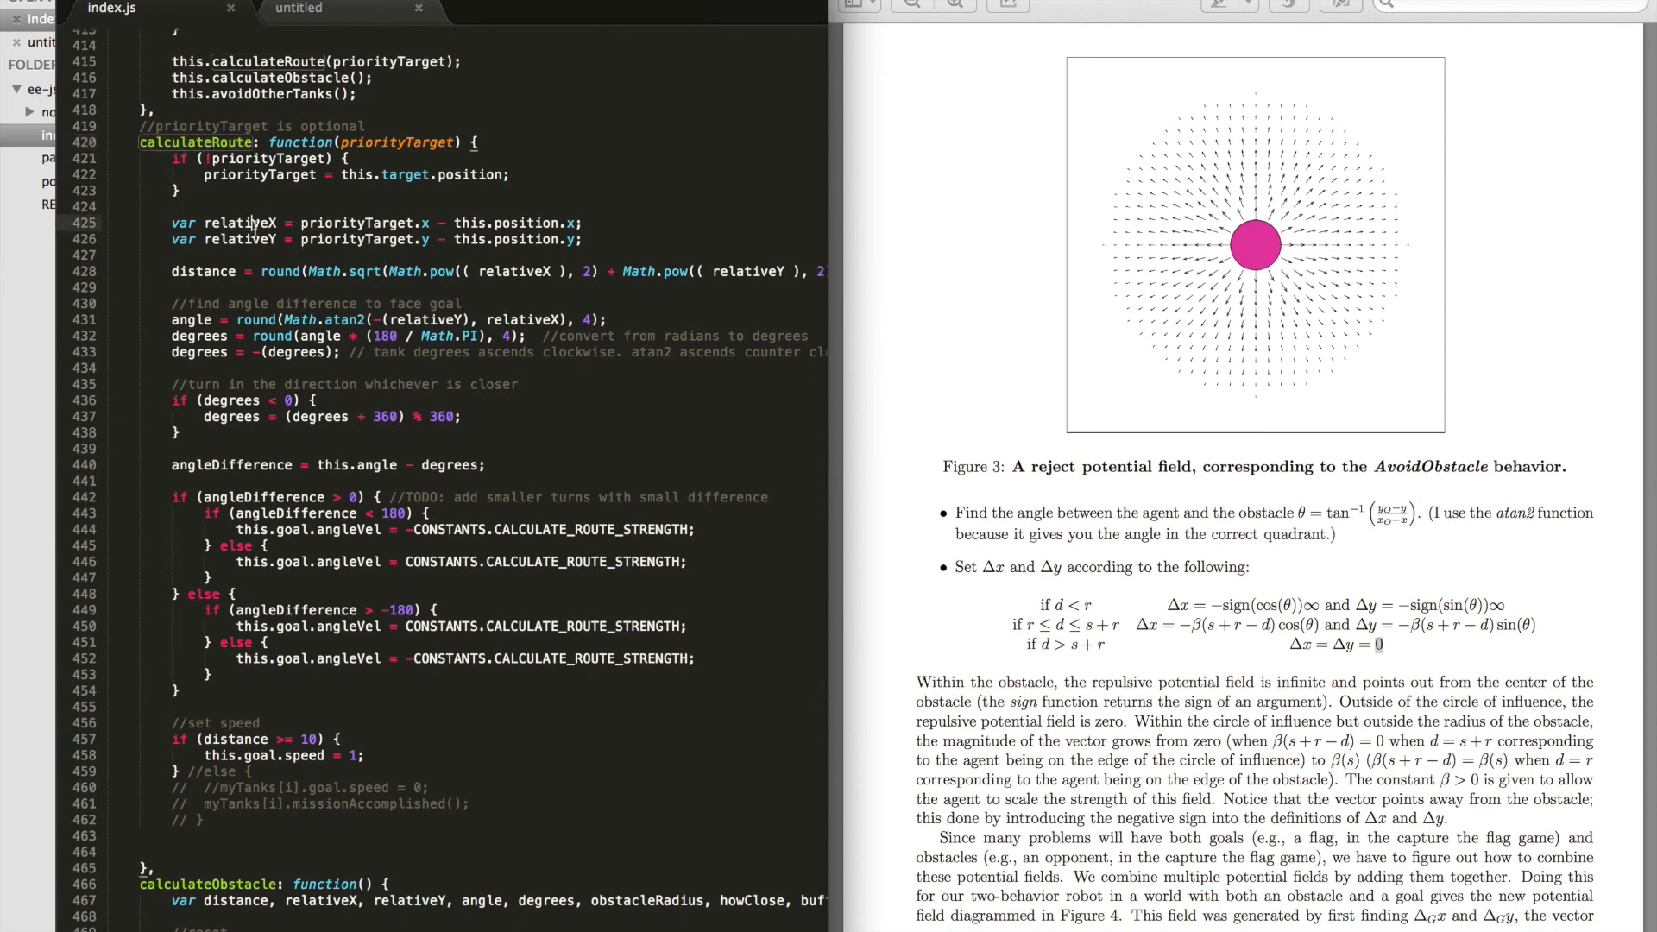
Step: Highlight distance, angle and degrees in calculateRoute, then scroll to the angleDifference checks
double_click(240, 223)
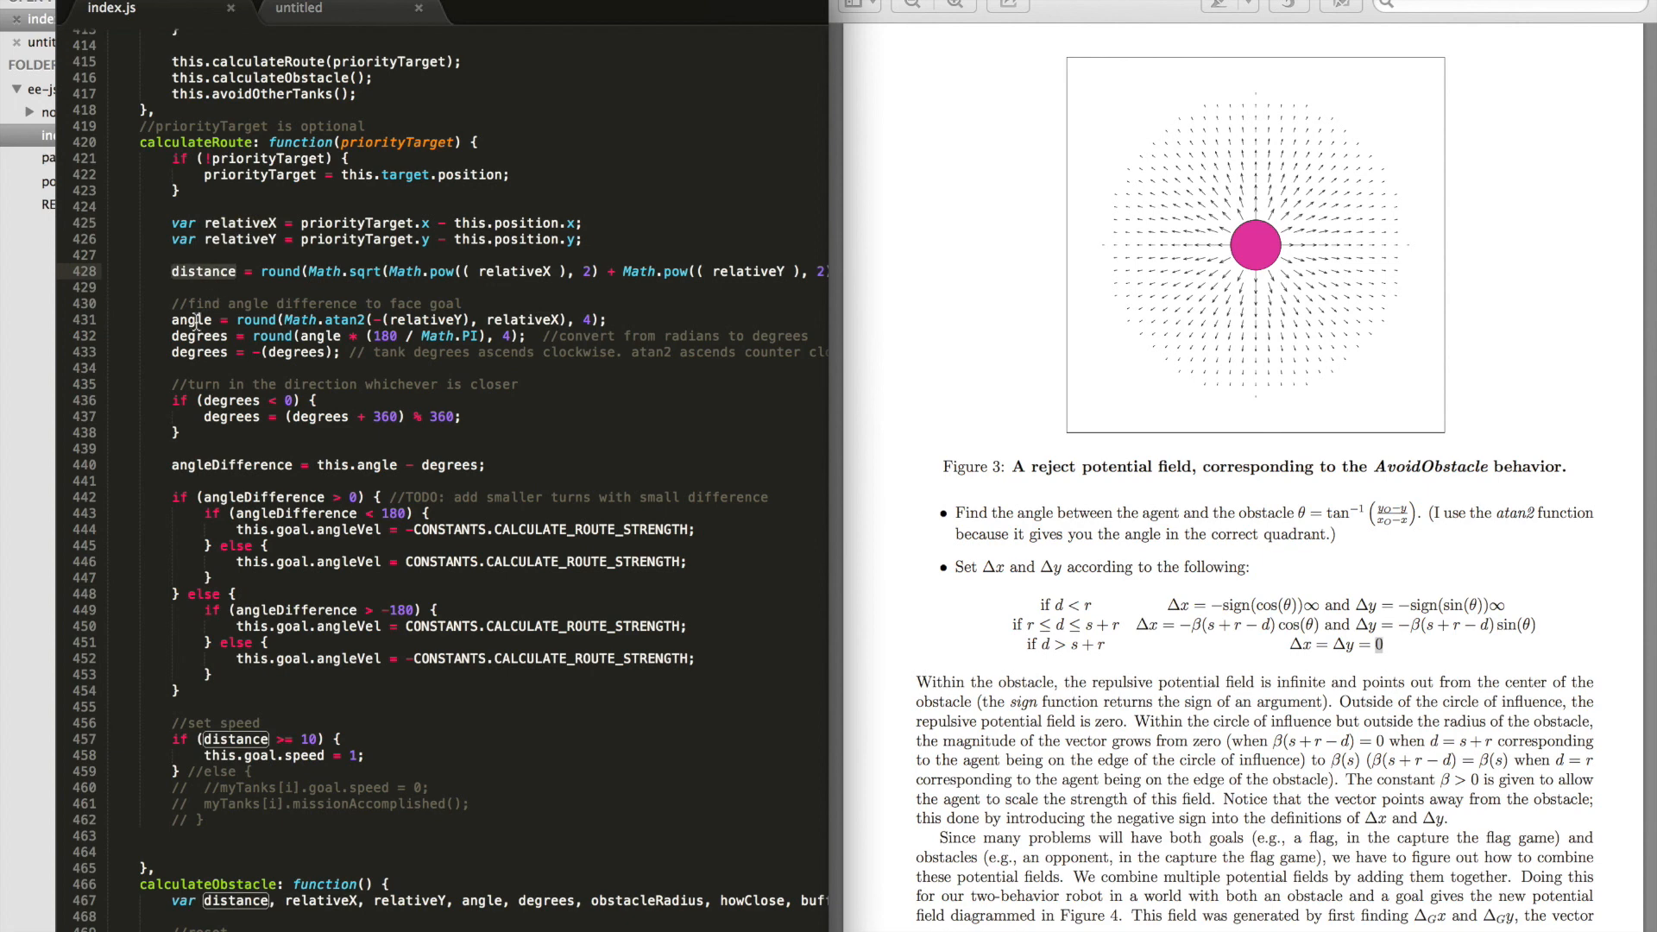
double_click(195, 320)
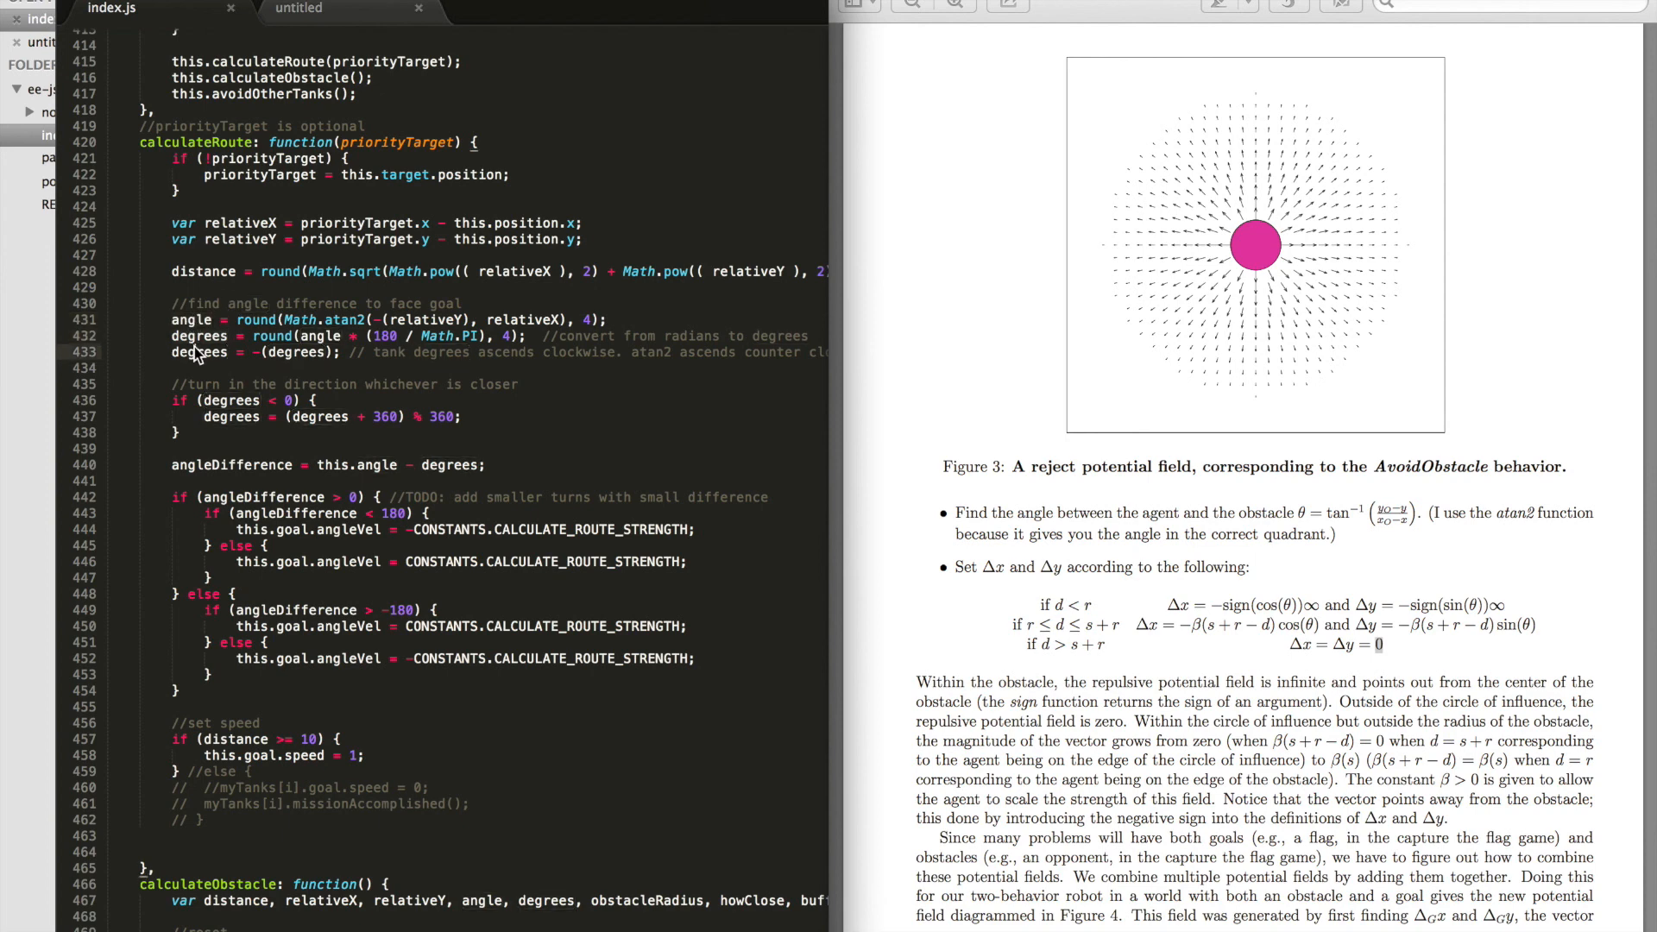
double_click(200, 352)
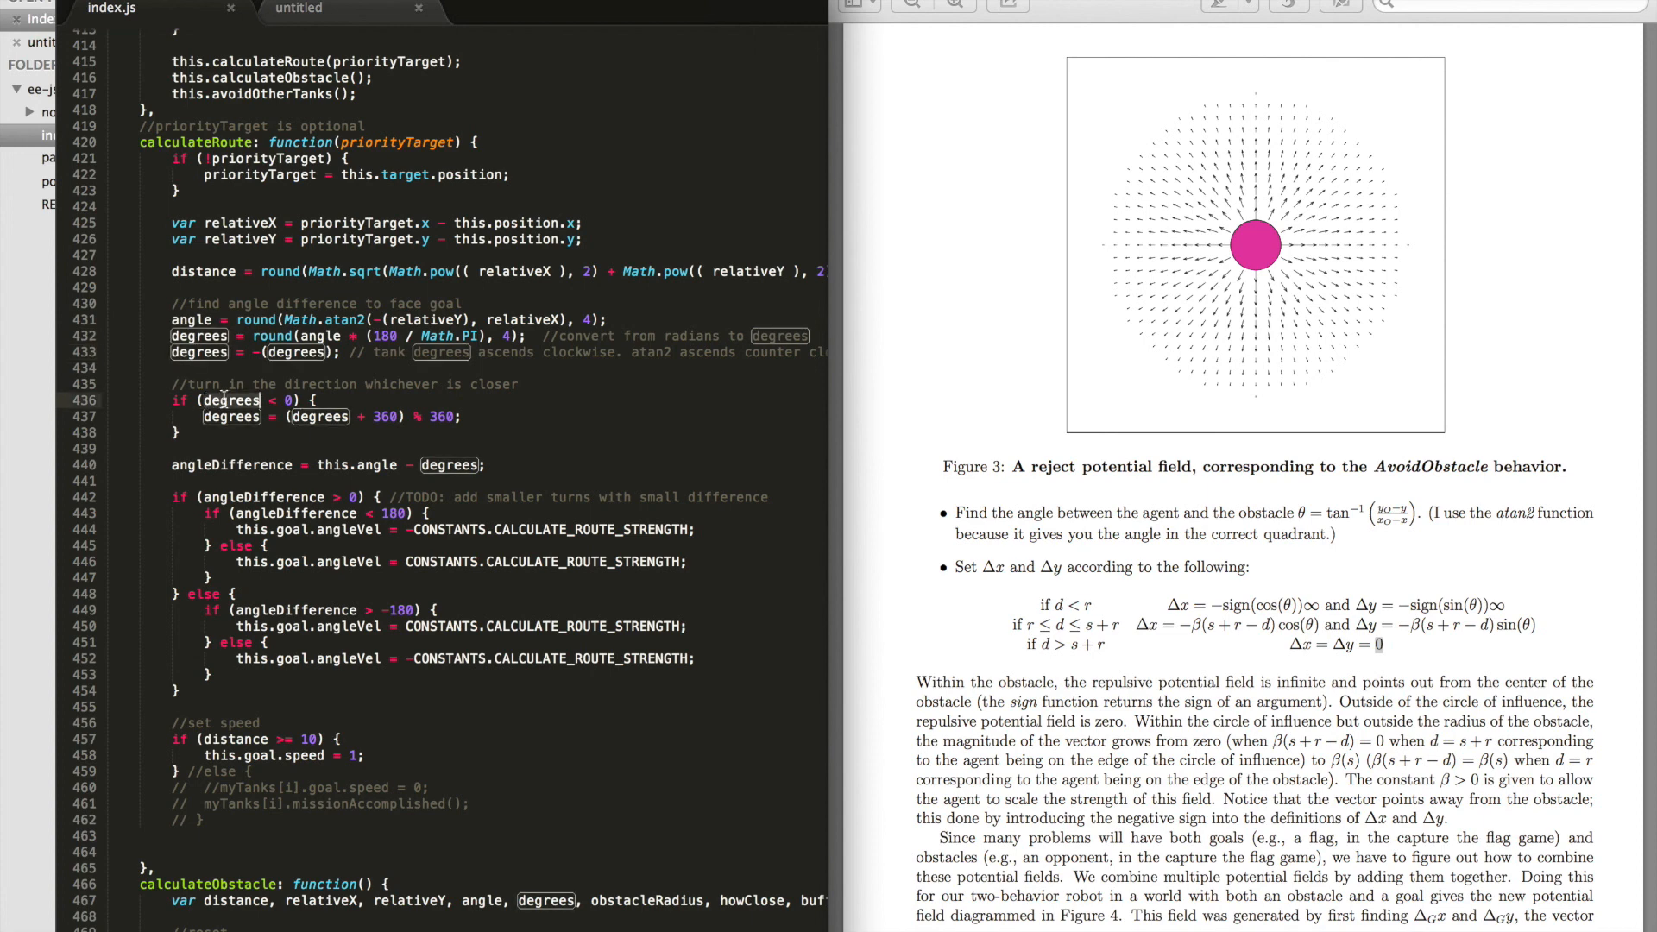
scroll("down", 3)
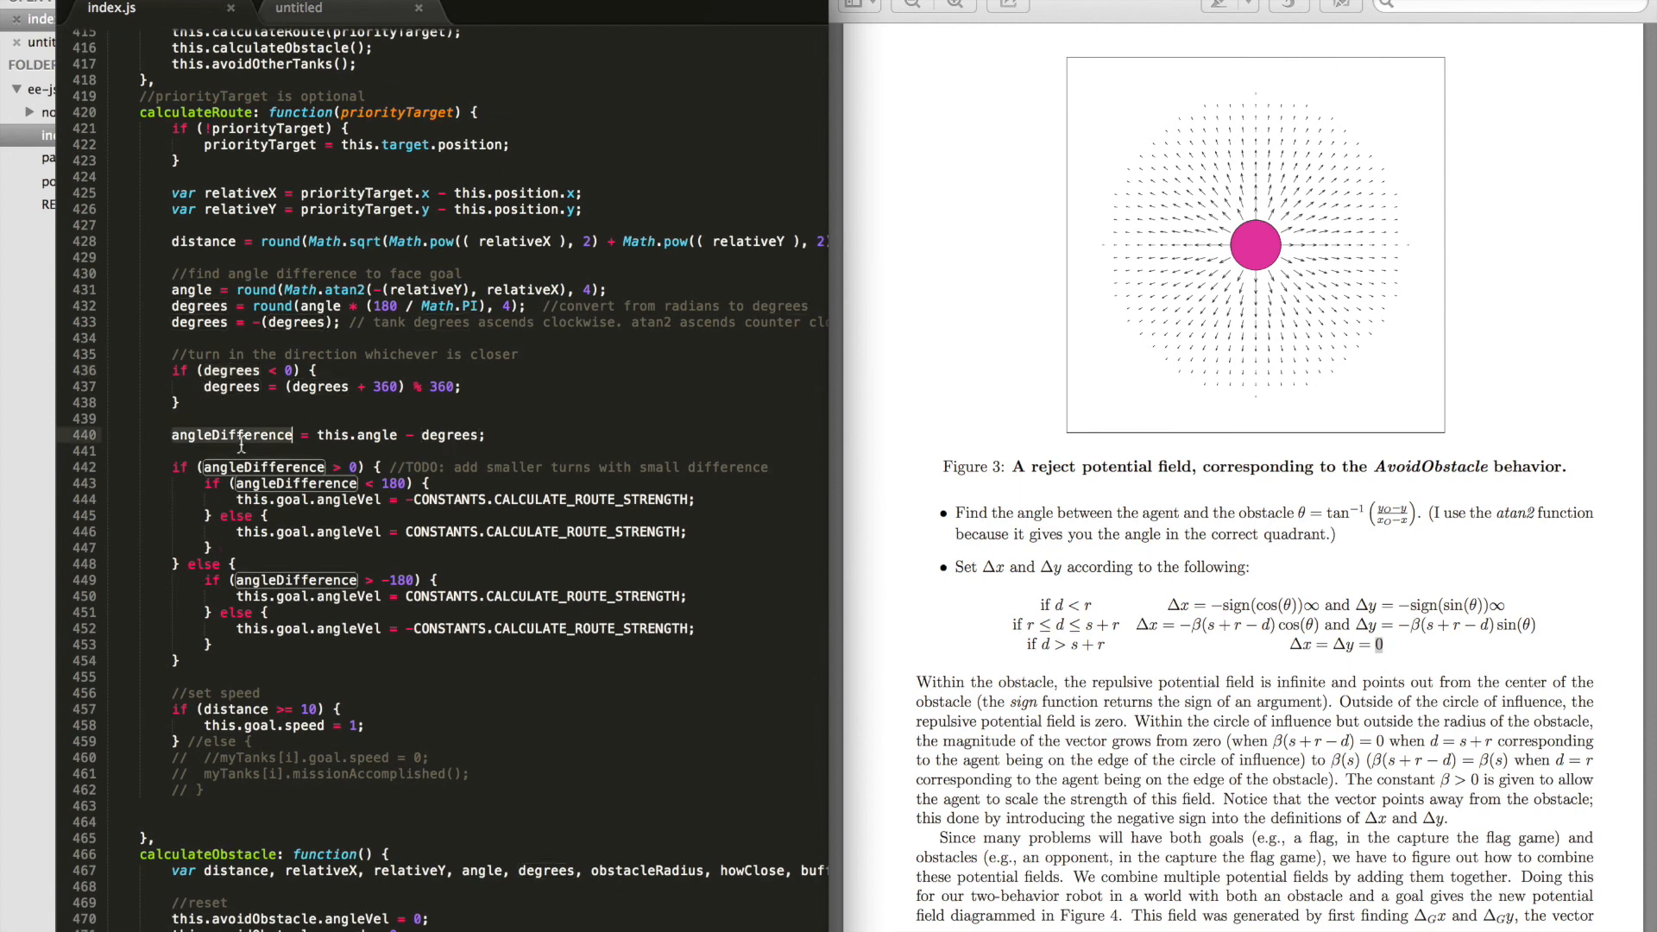
mouse_move(283, 483)
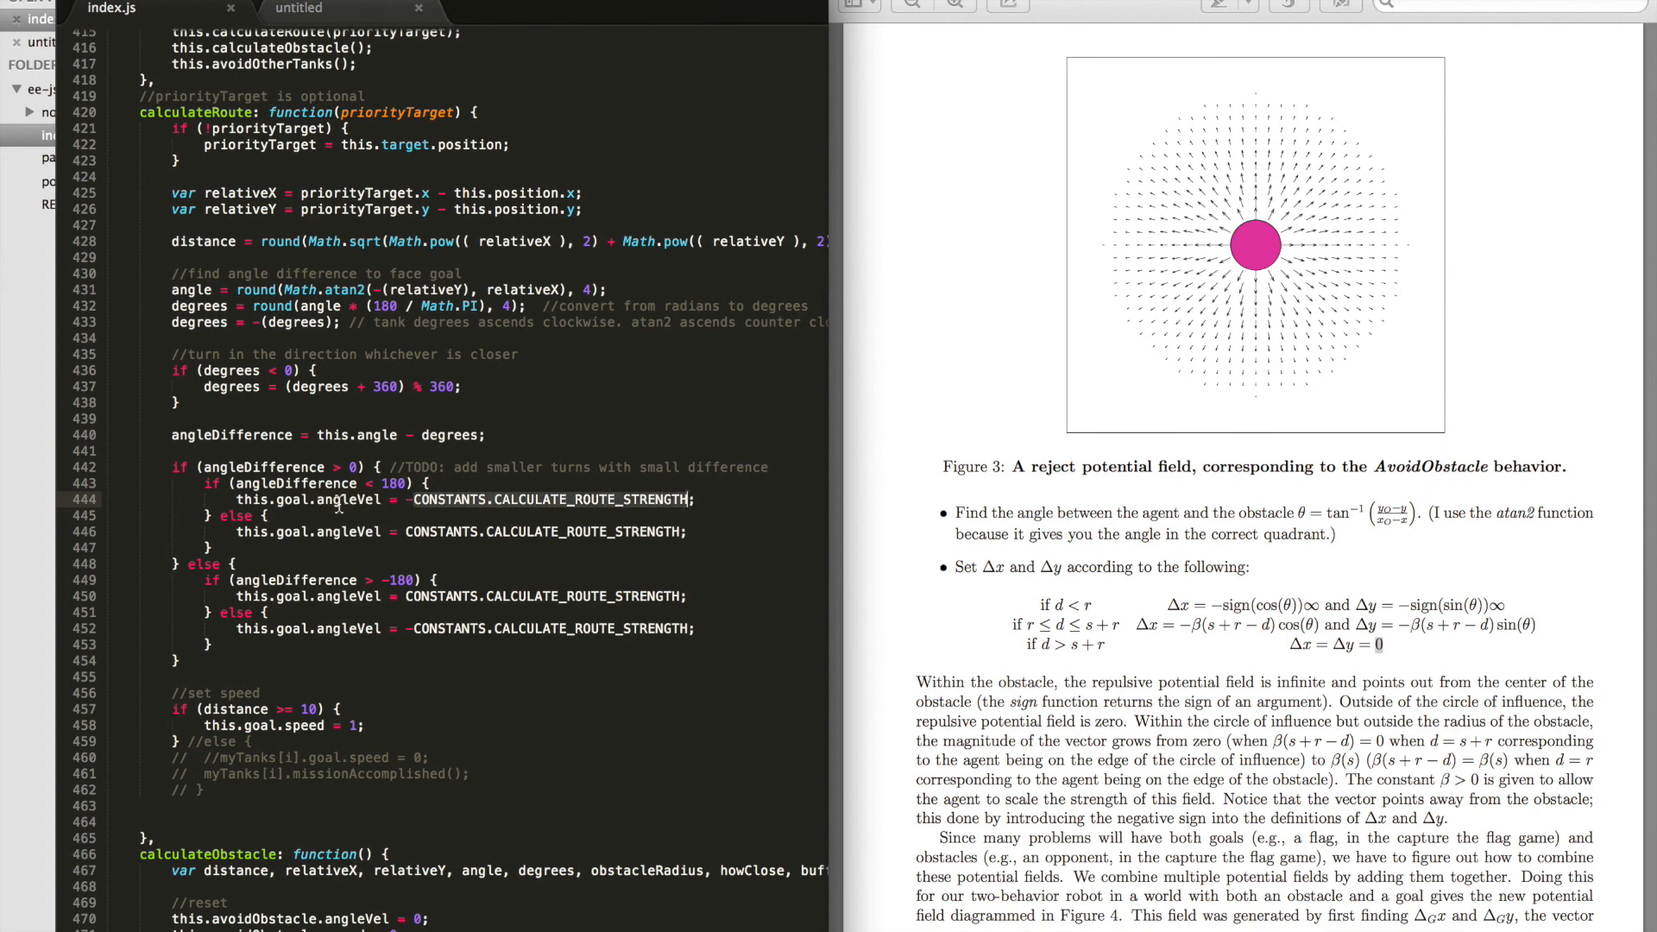
mouse_move(421, 544)
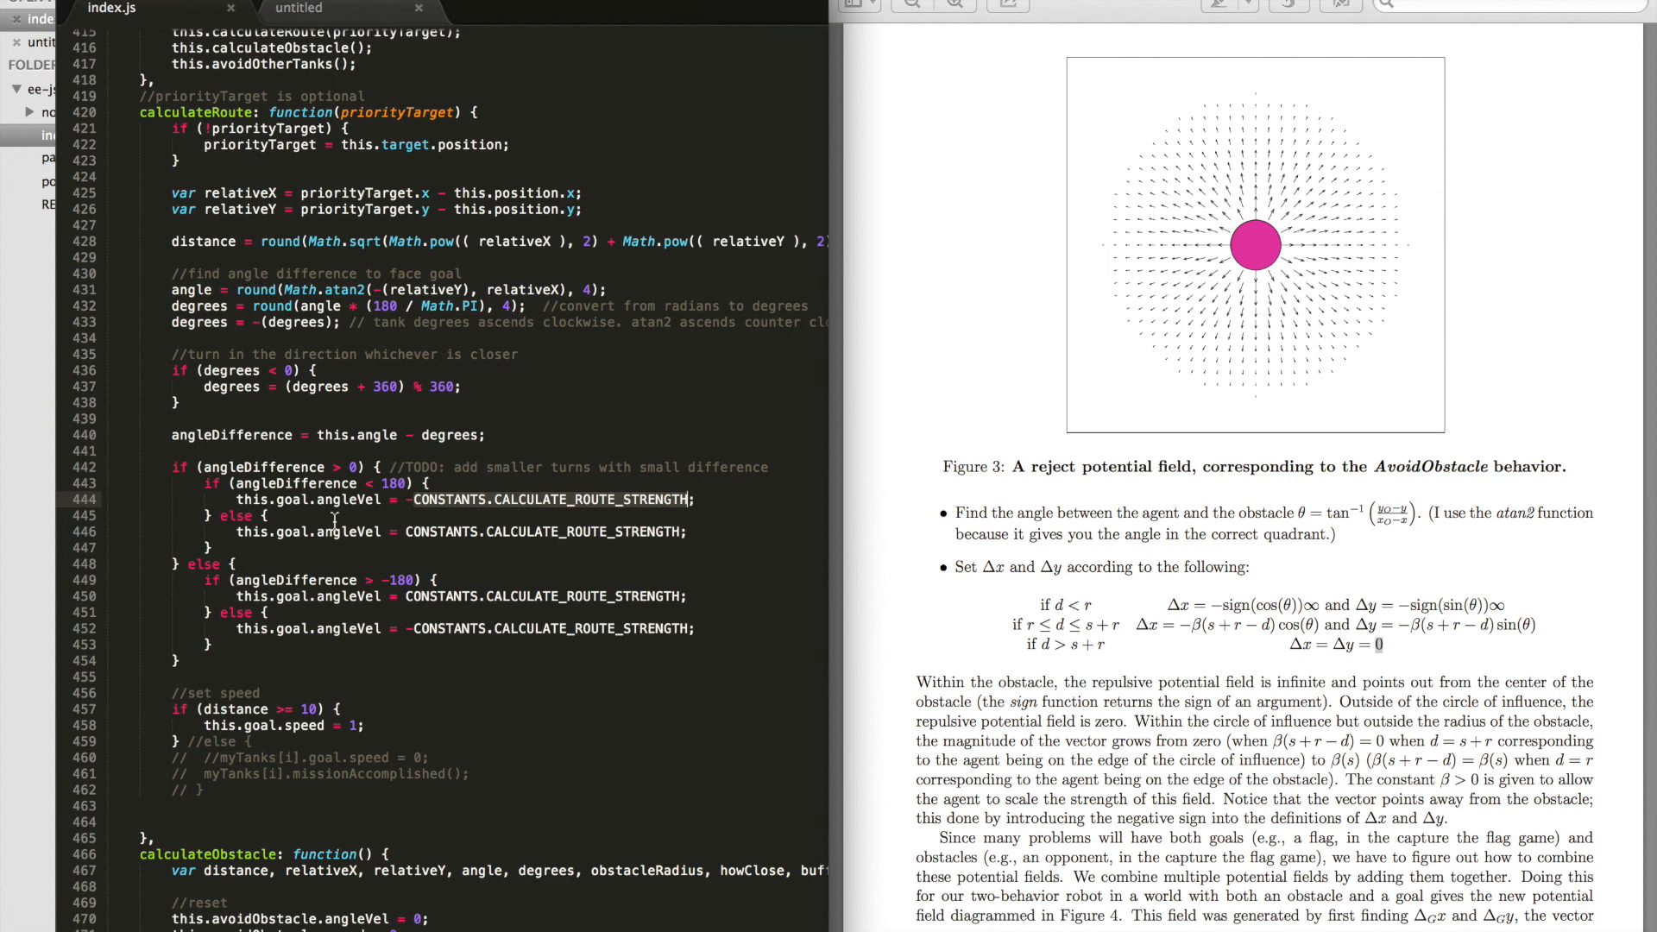
Step: Highlight every use of avoidObstacle and goal from the Tank constructor
scroll("down", 3)
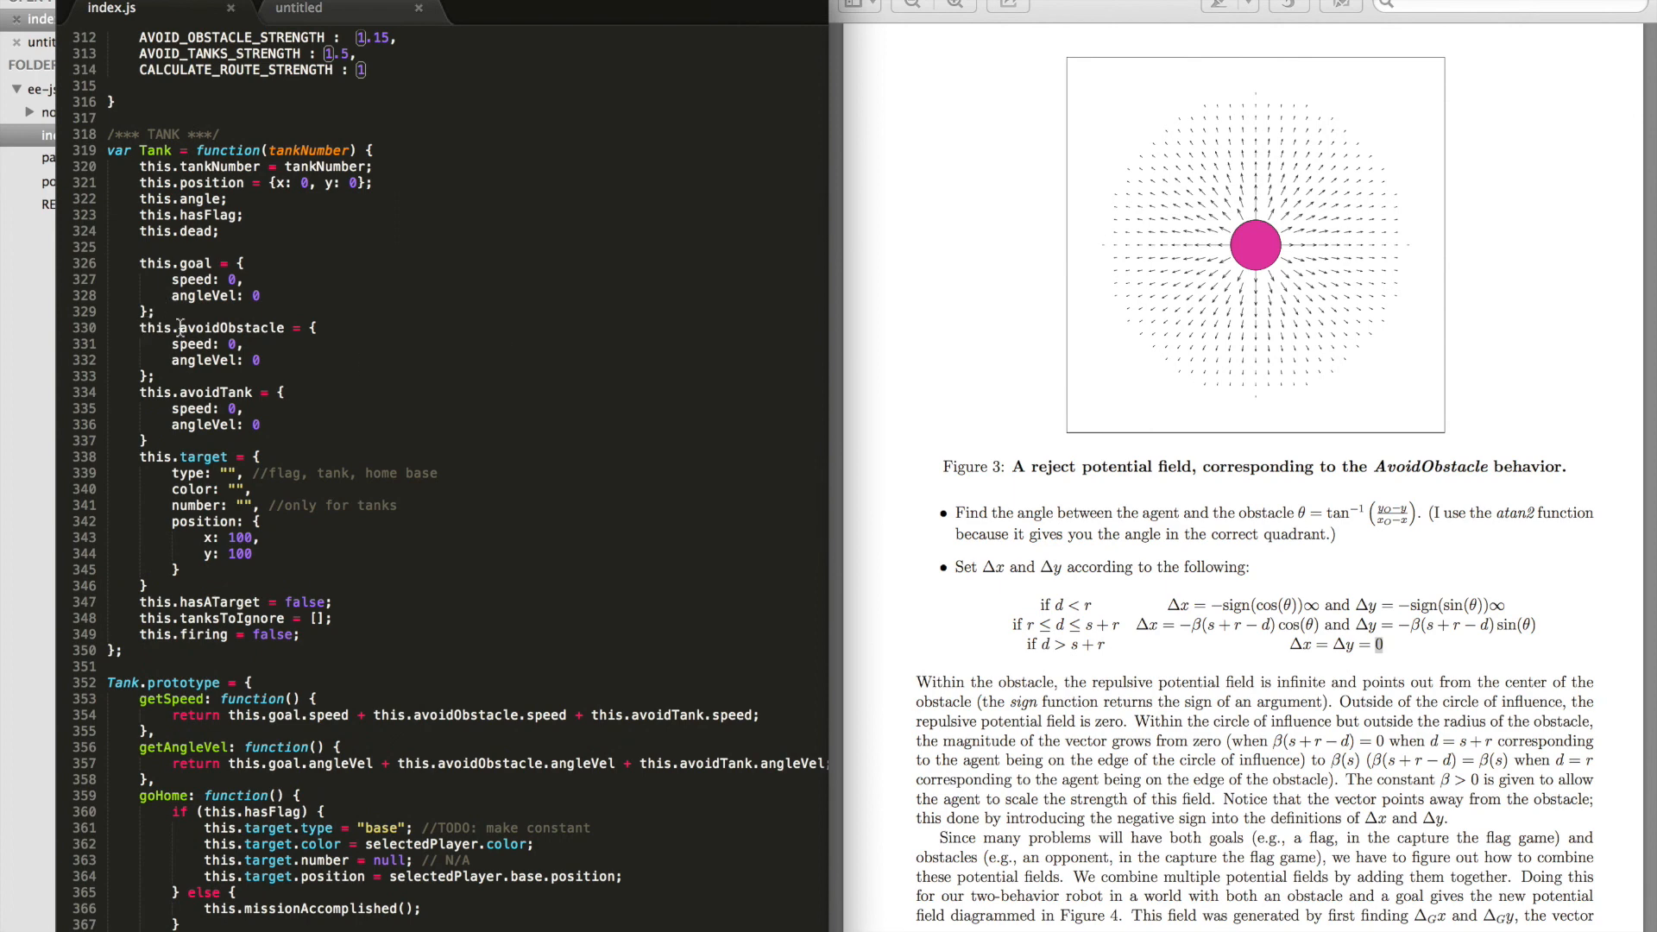
double_click(229, 328)
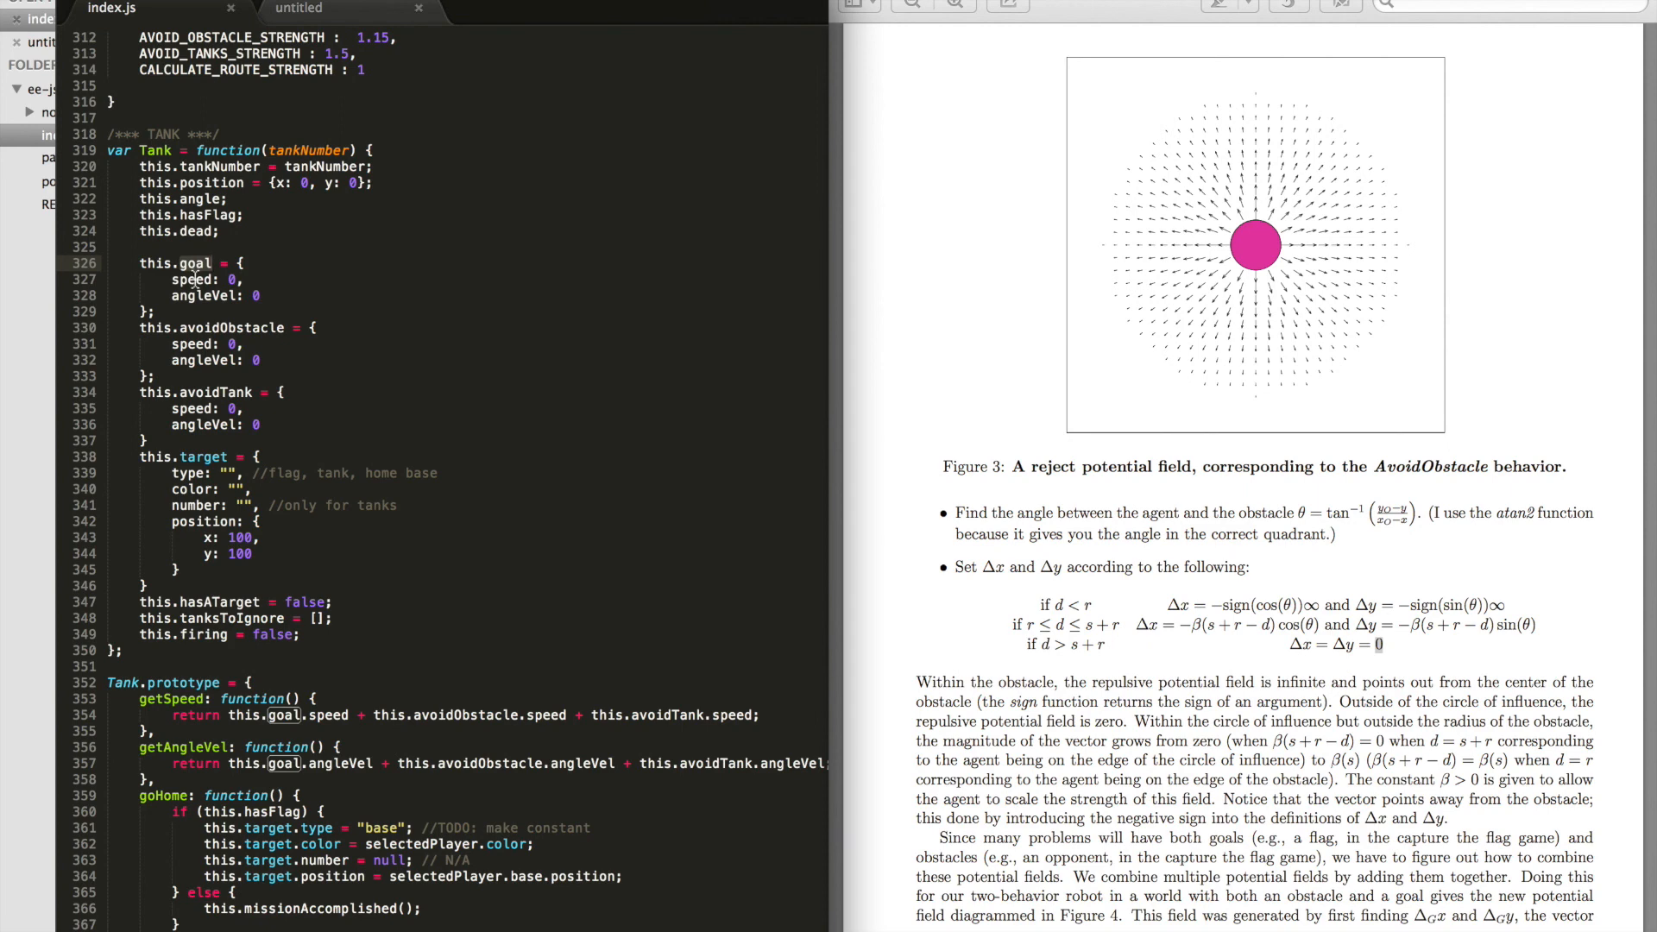
double_click(192, 280)
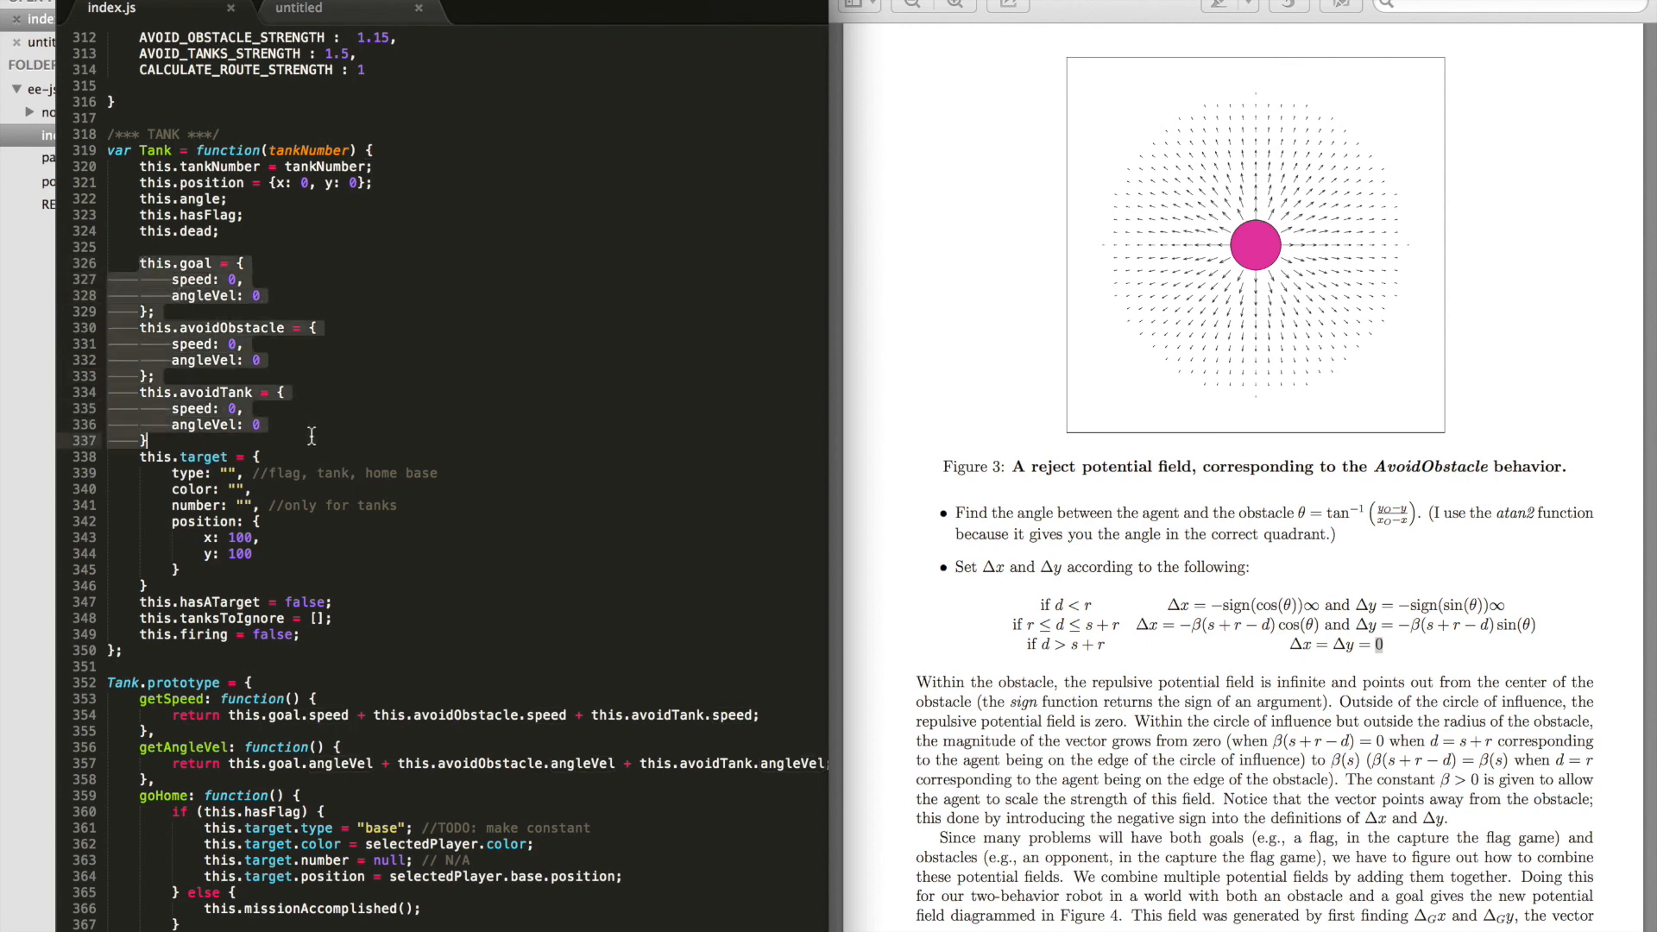
scroll("down", 3)
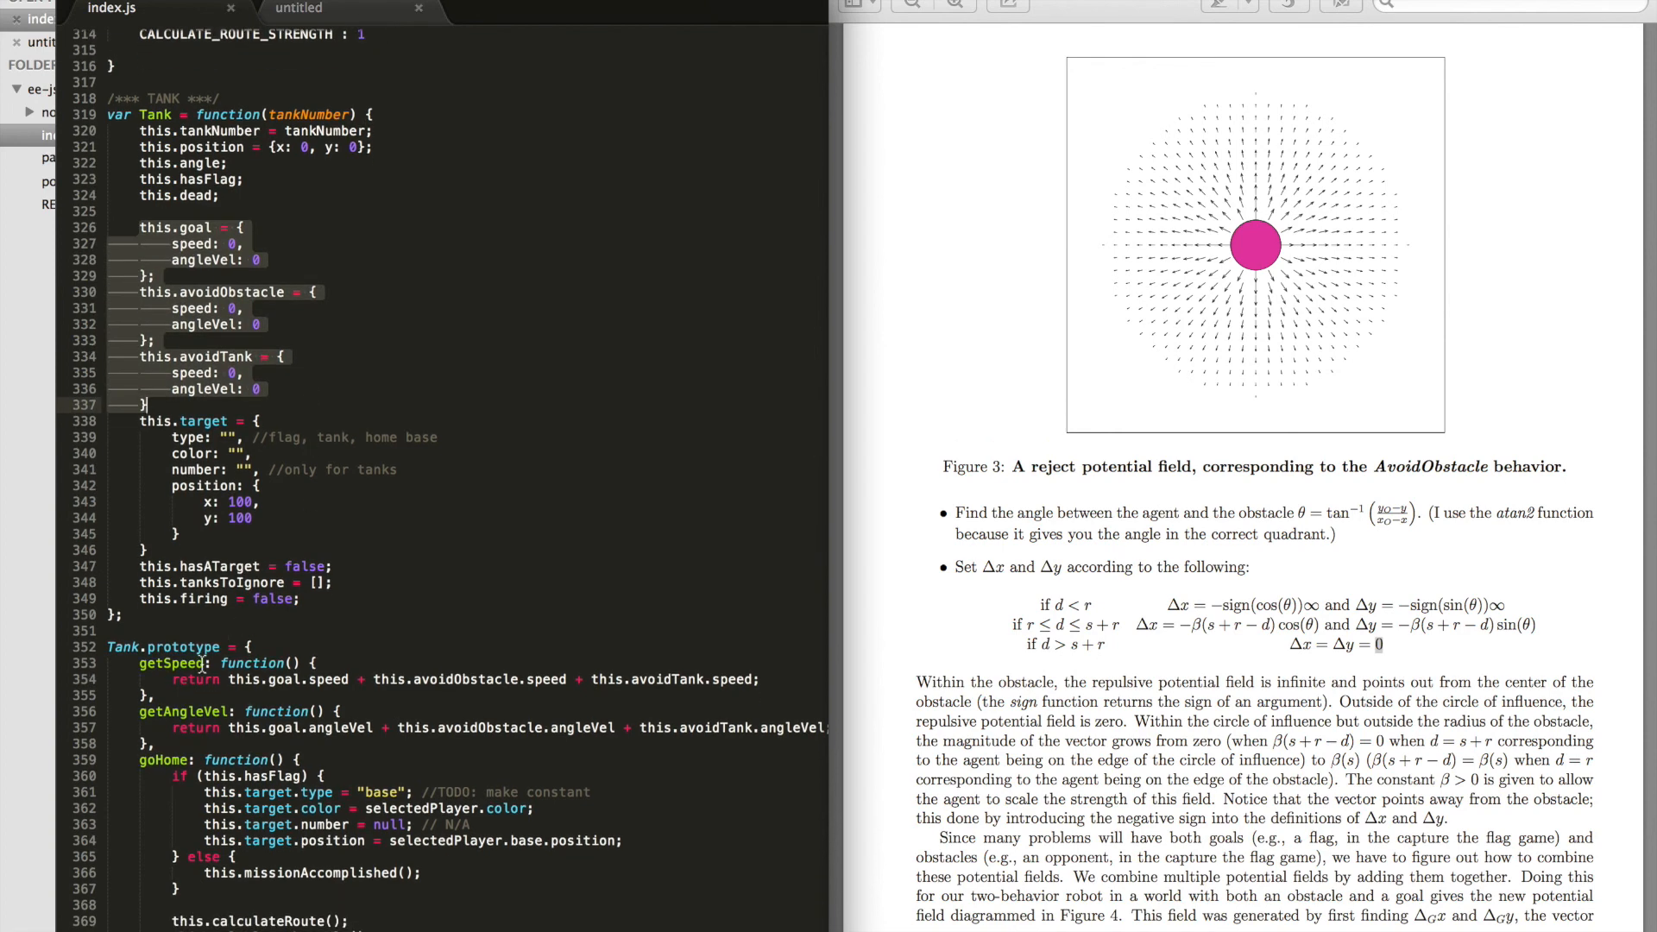
scroll("down", 3)
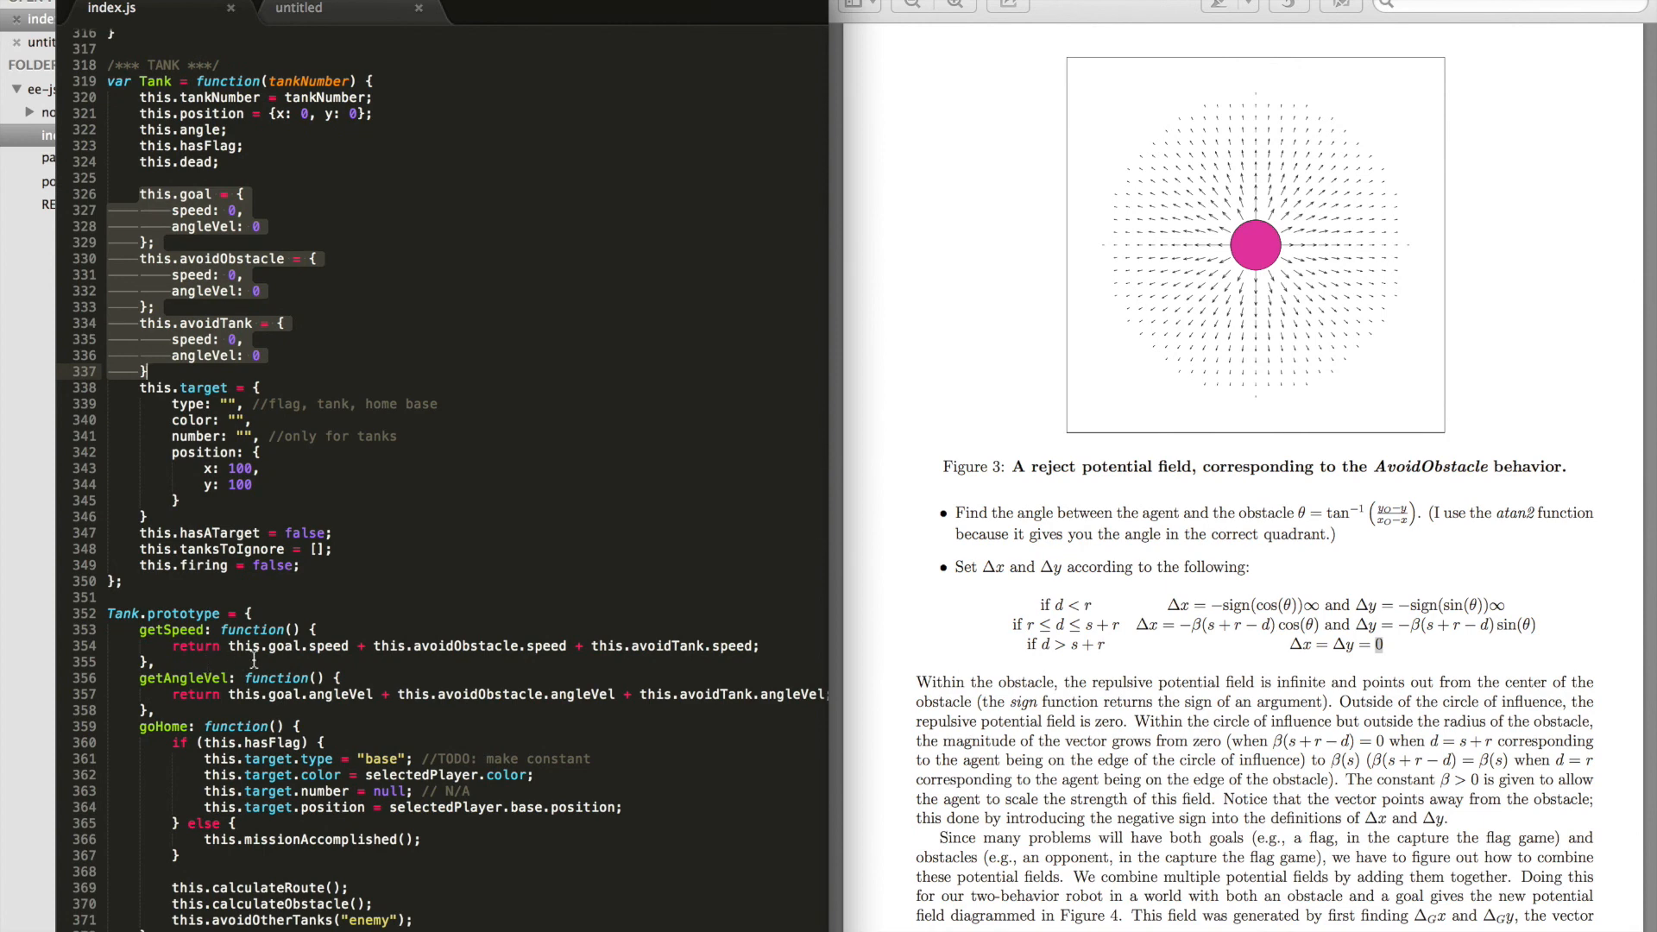
mouse_move(293, 662)
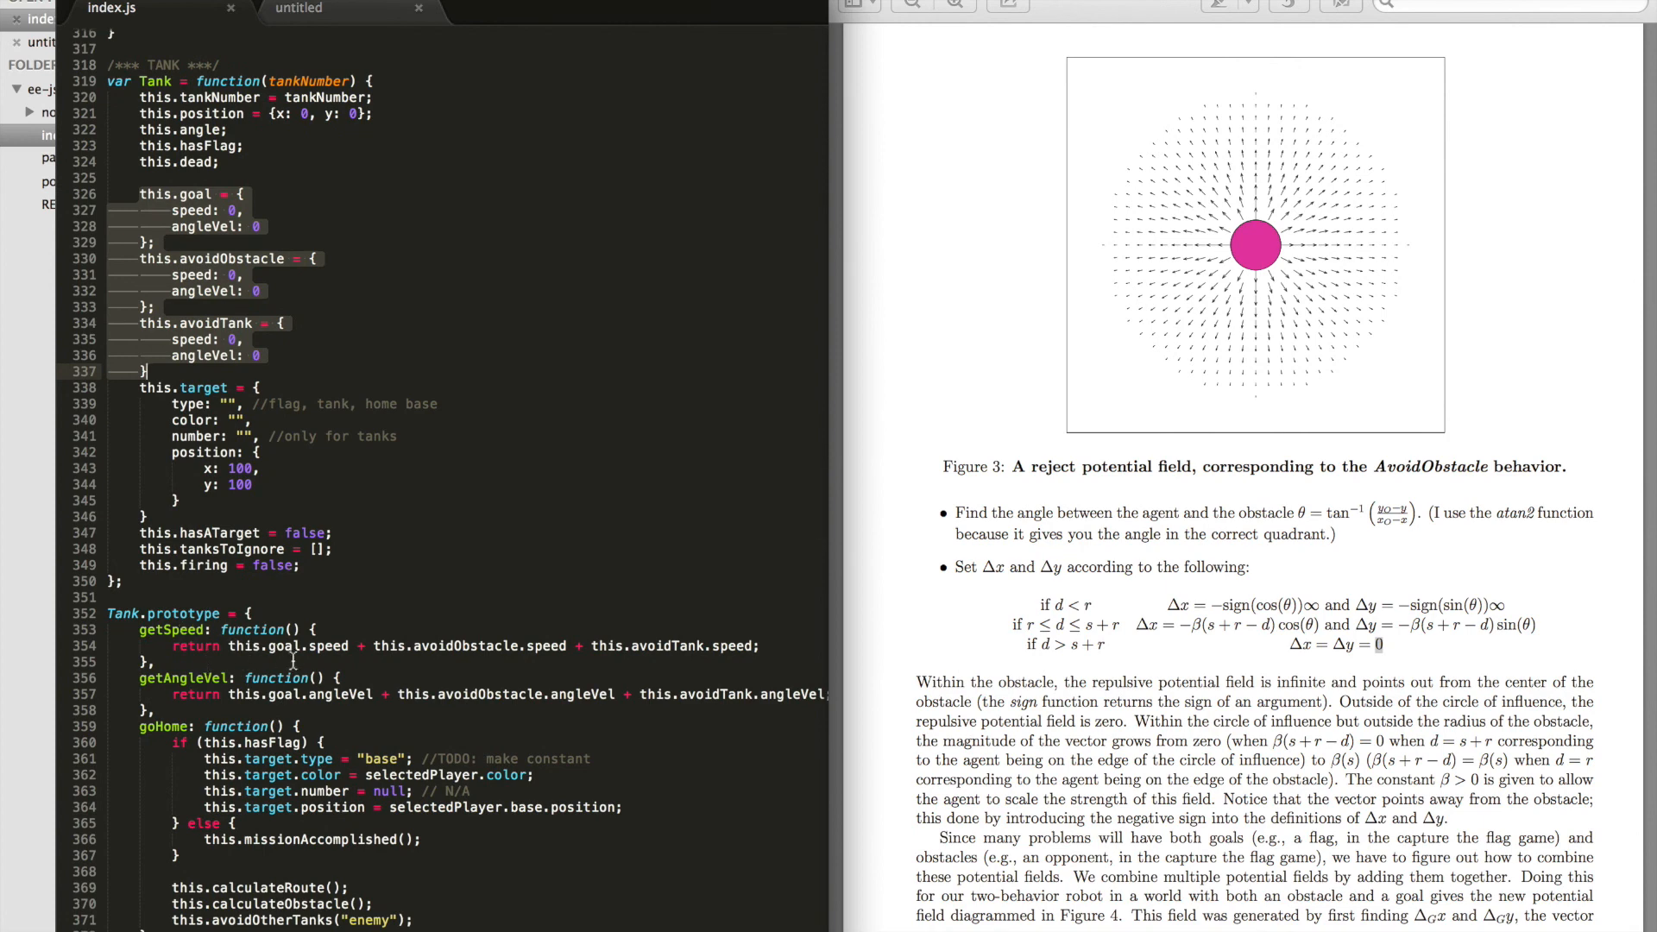
mouse_move(665, 650)
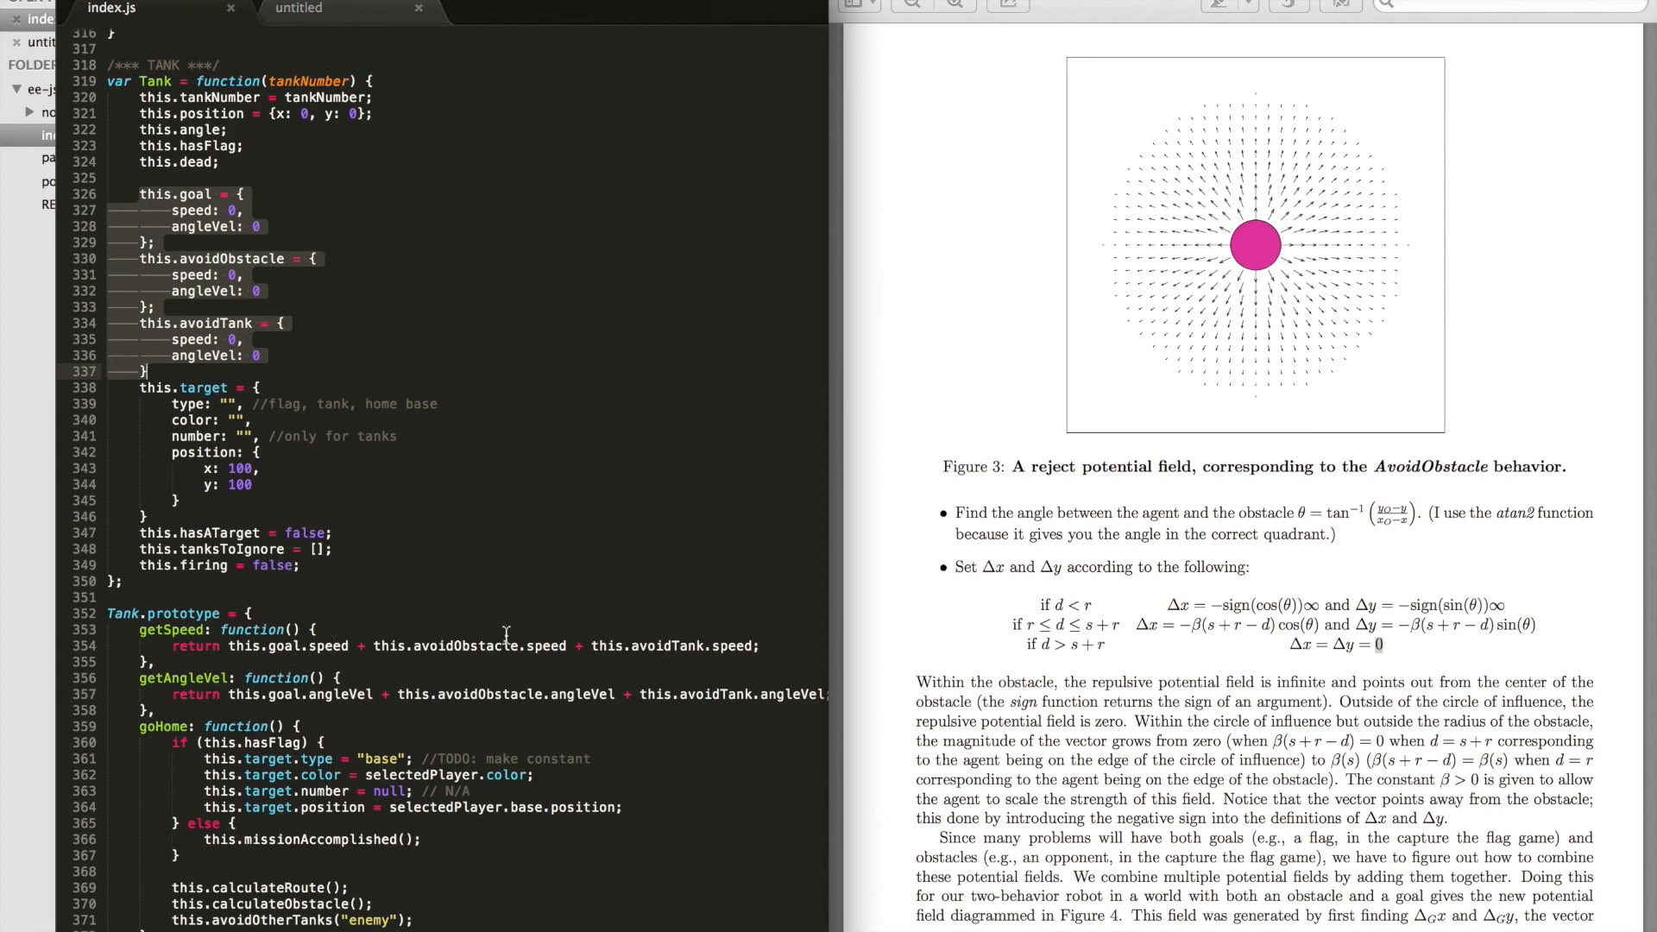
mouse_move(682, 653)
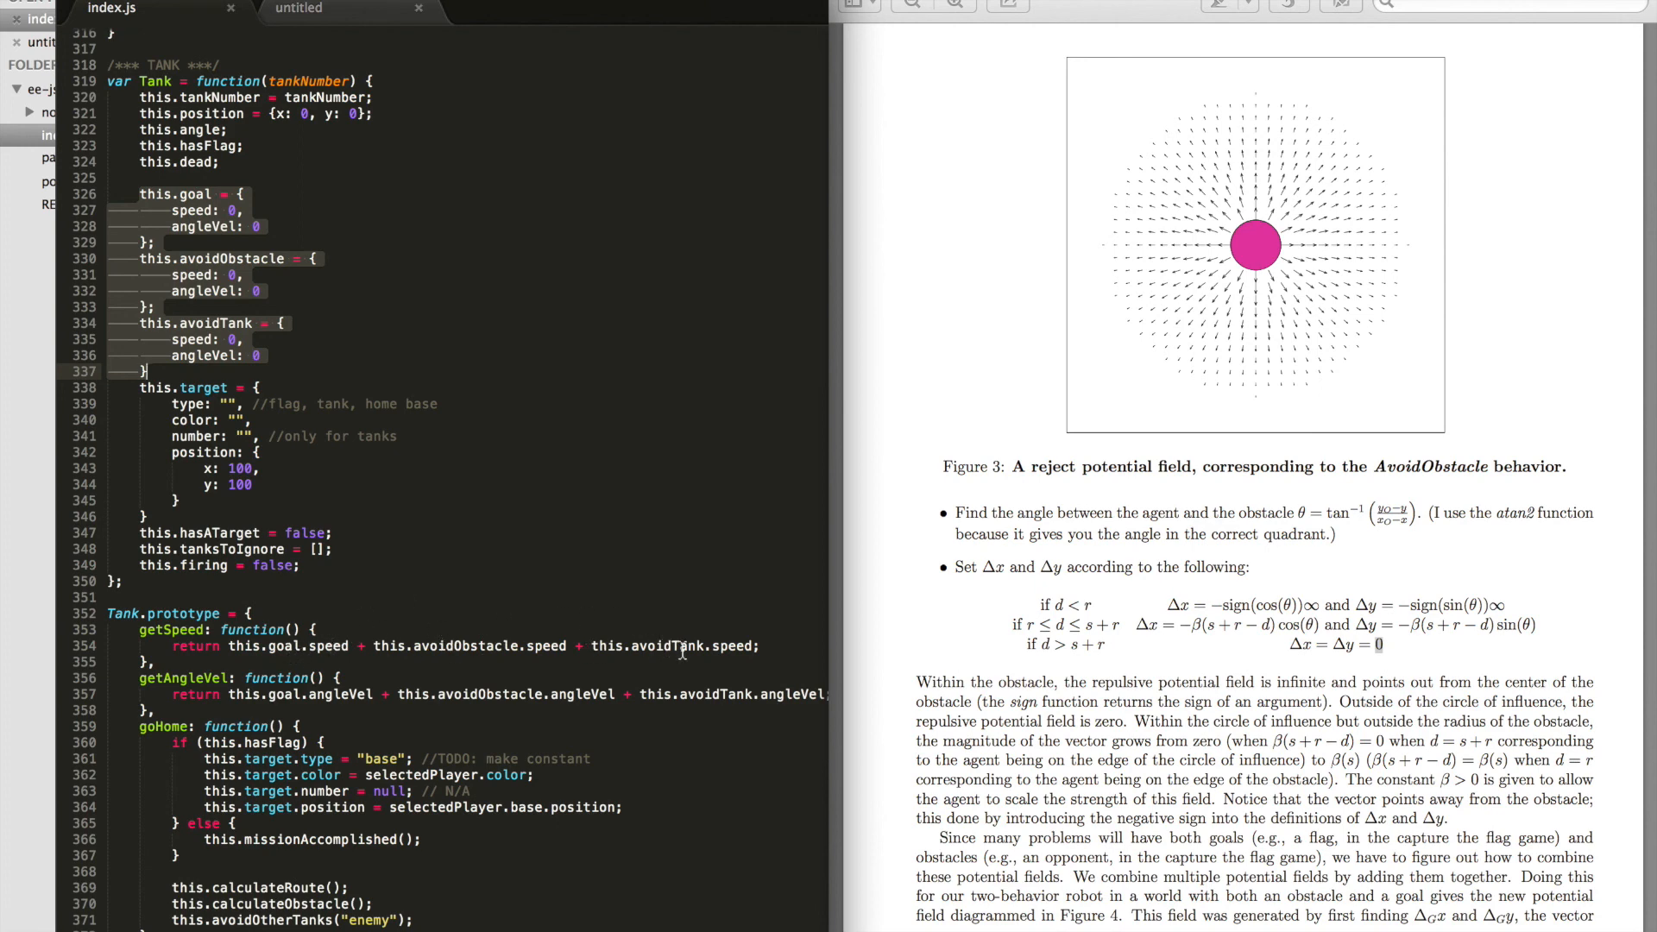
scroll("down", 3)
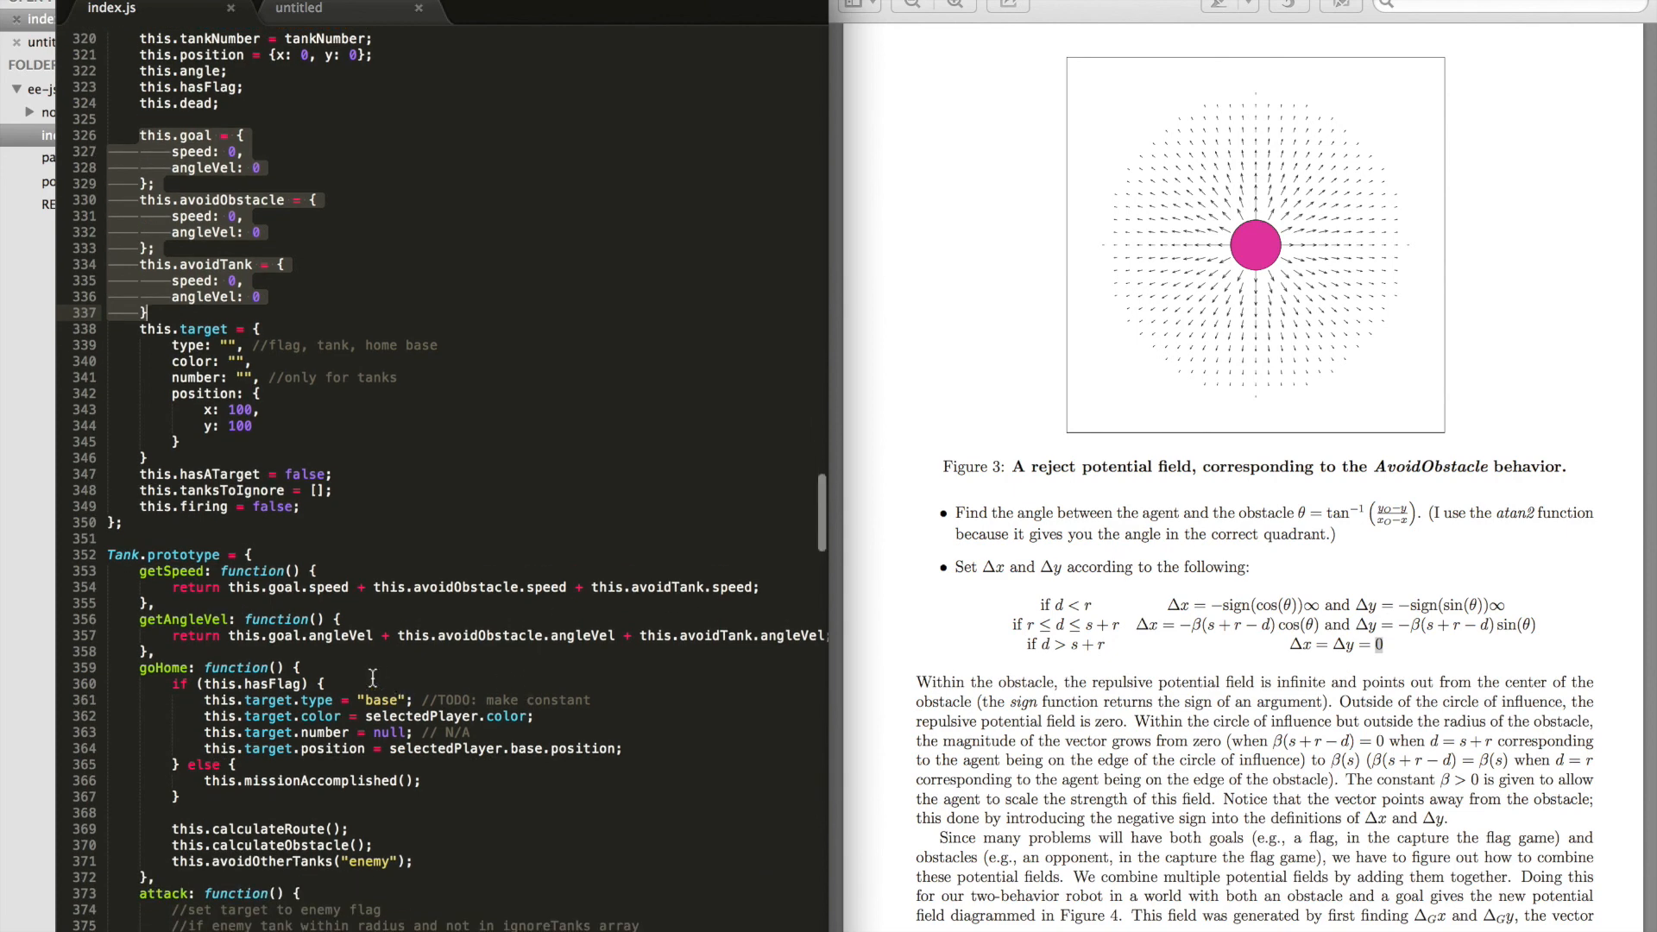
mouse_move(439, 631)
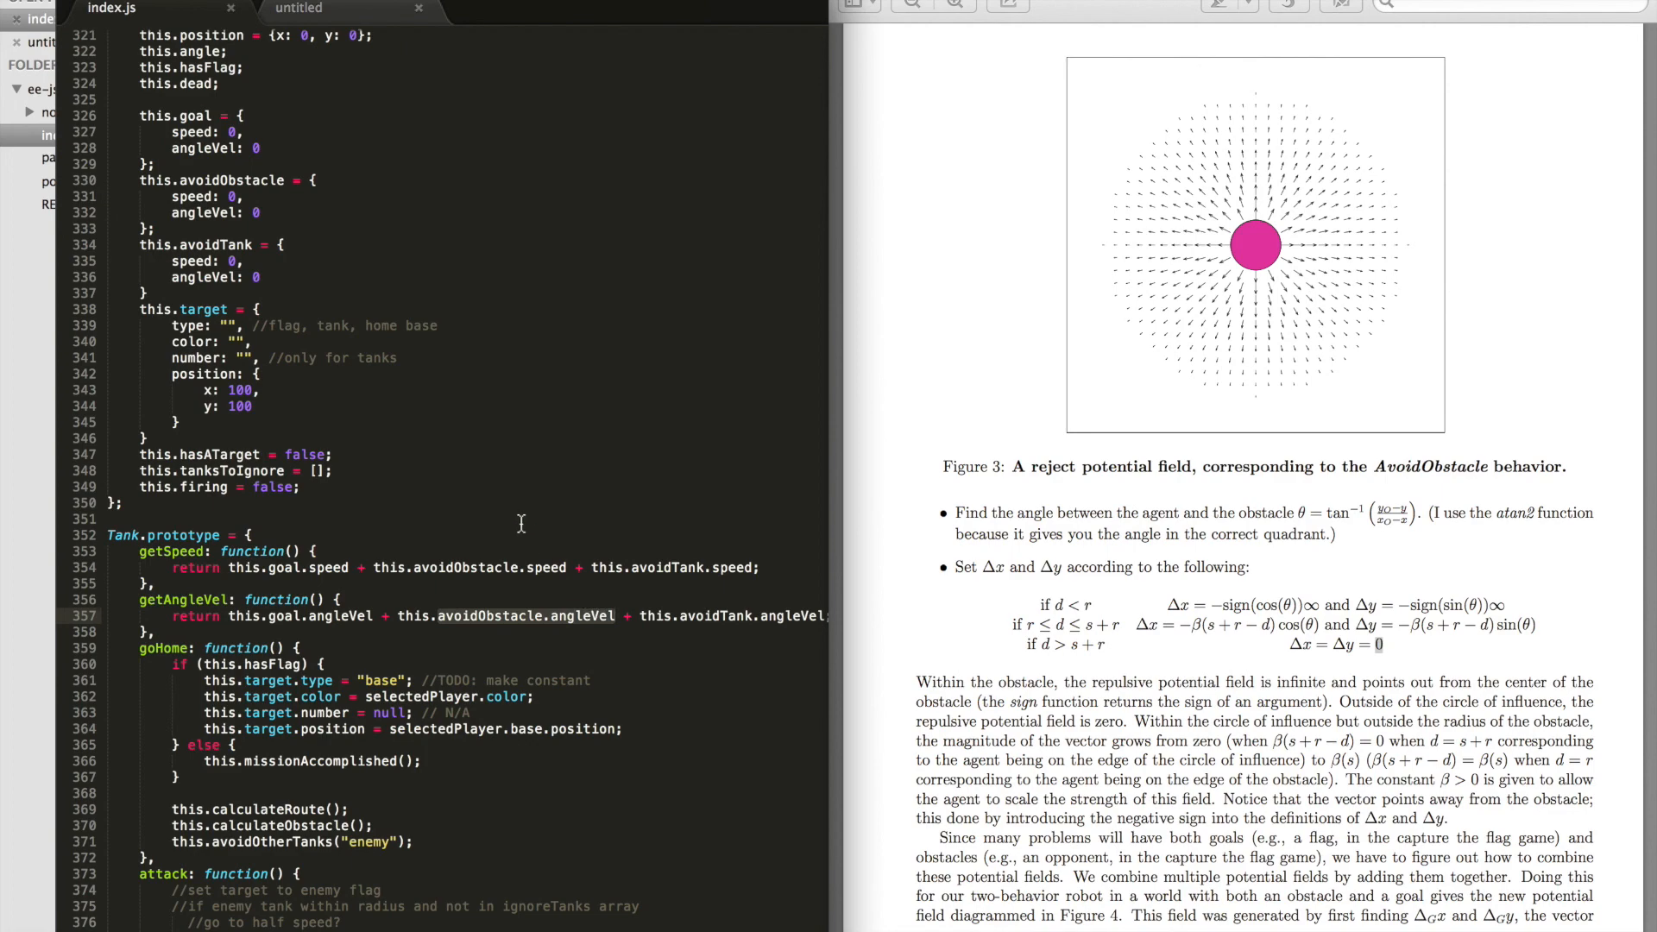
Step: Scroll to the obstacle loop and highlight position, obstacleRadius and distance occurrences
scroll("down", 3)
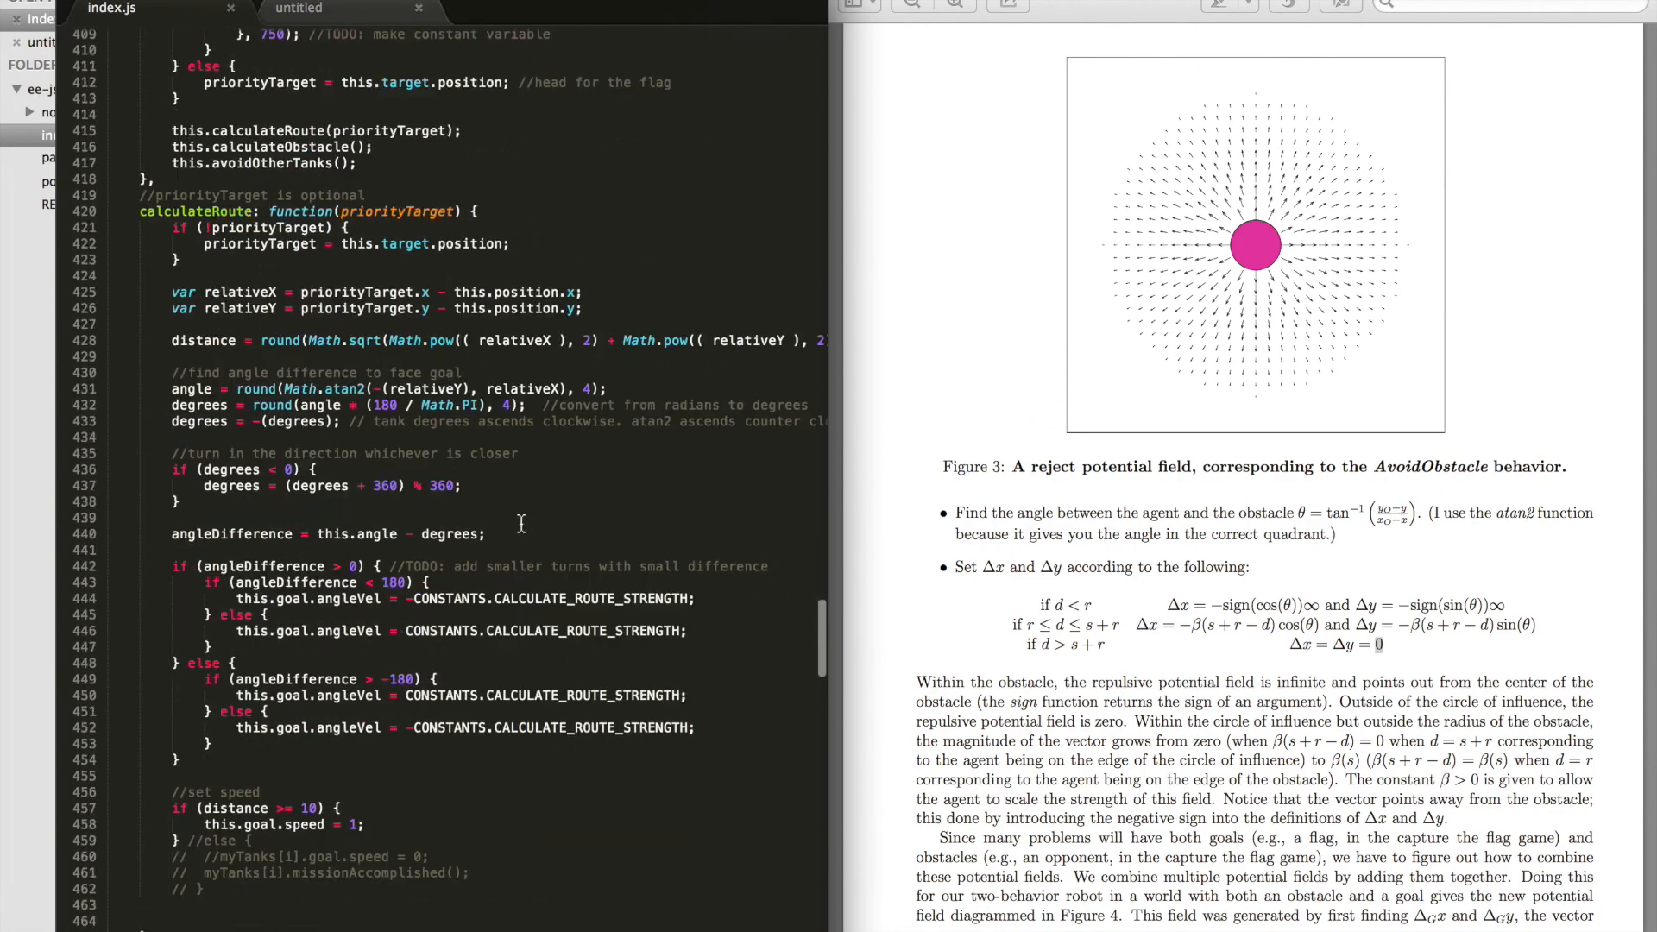
scroll("down", 3)
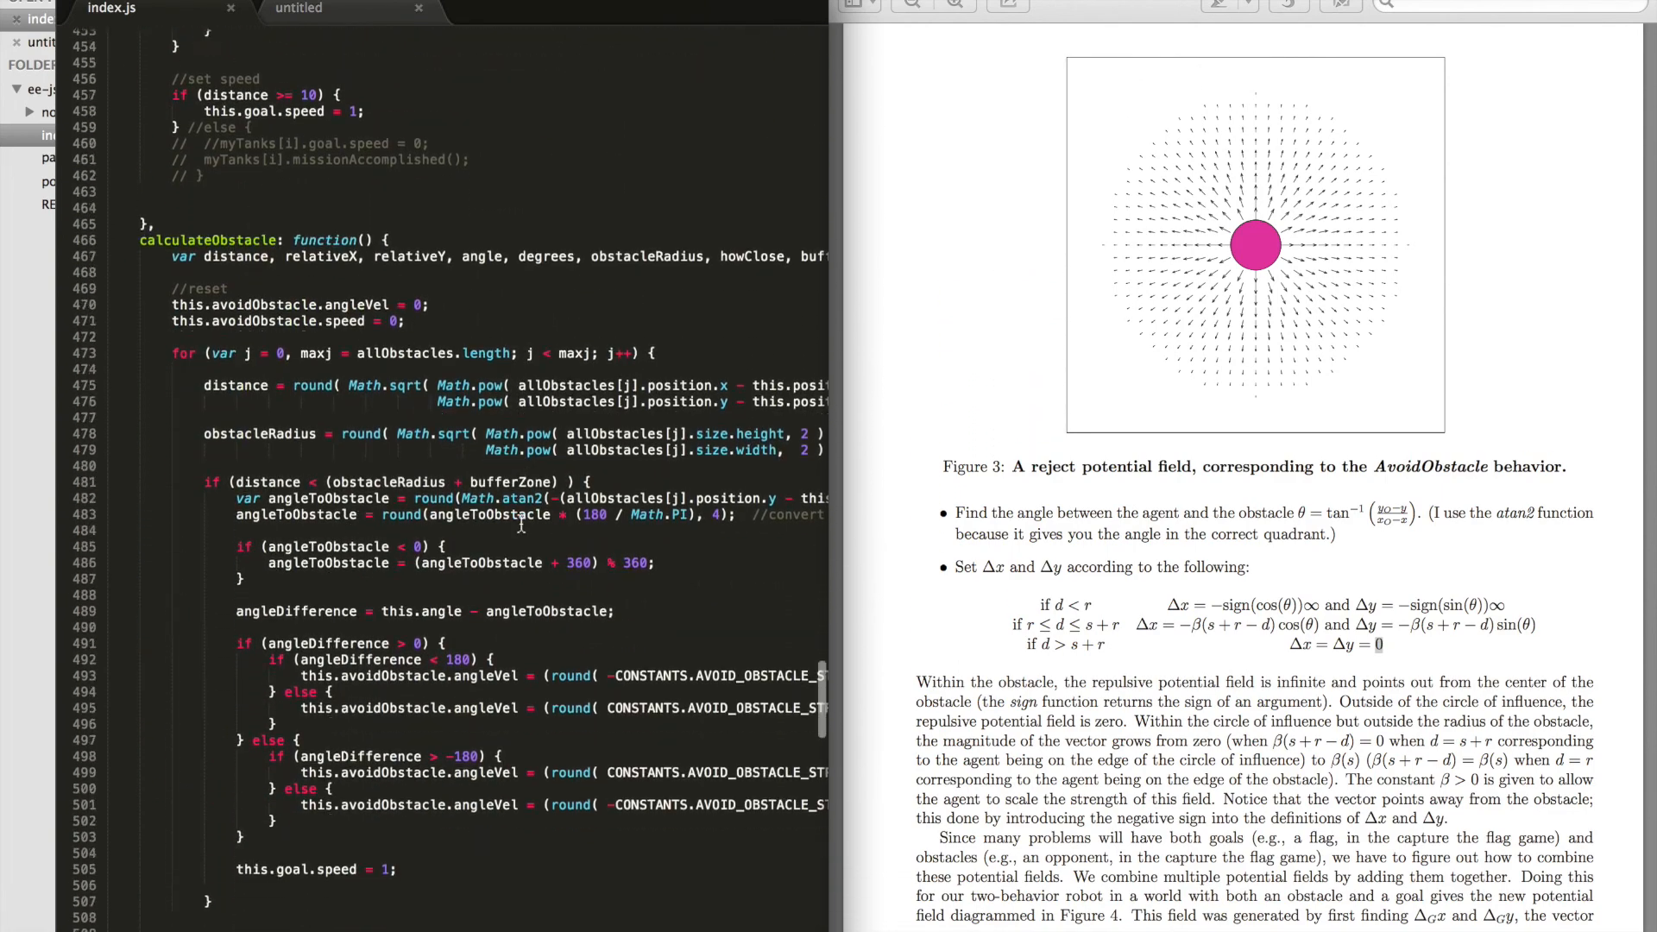
scroll("down", 3)
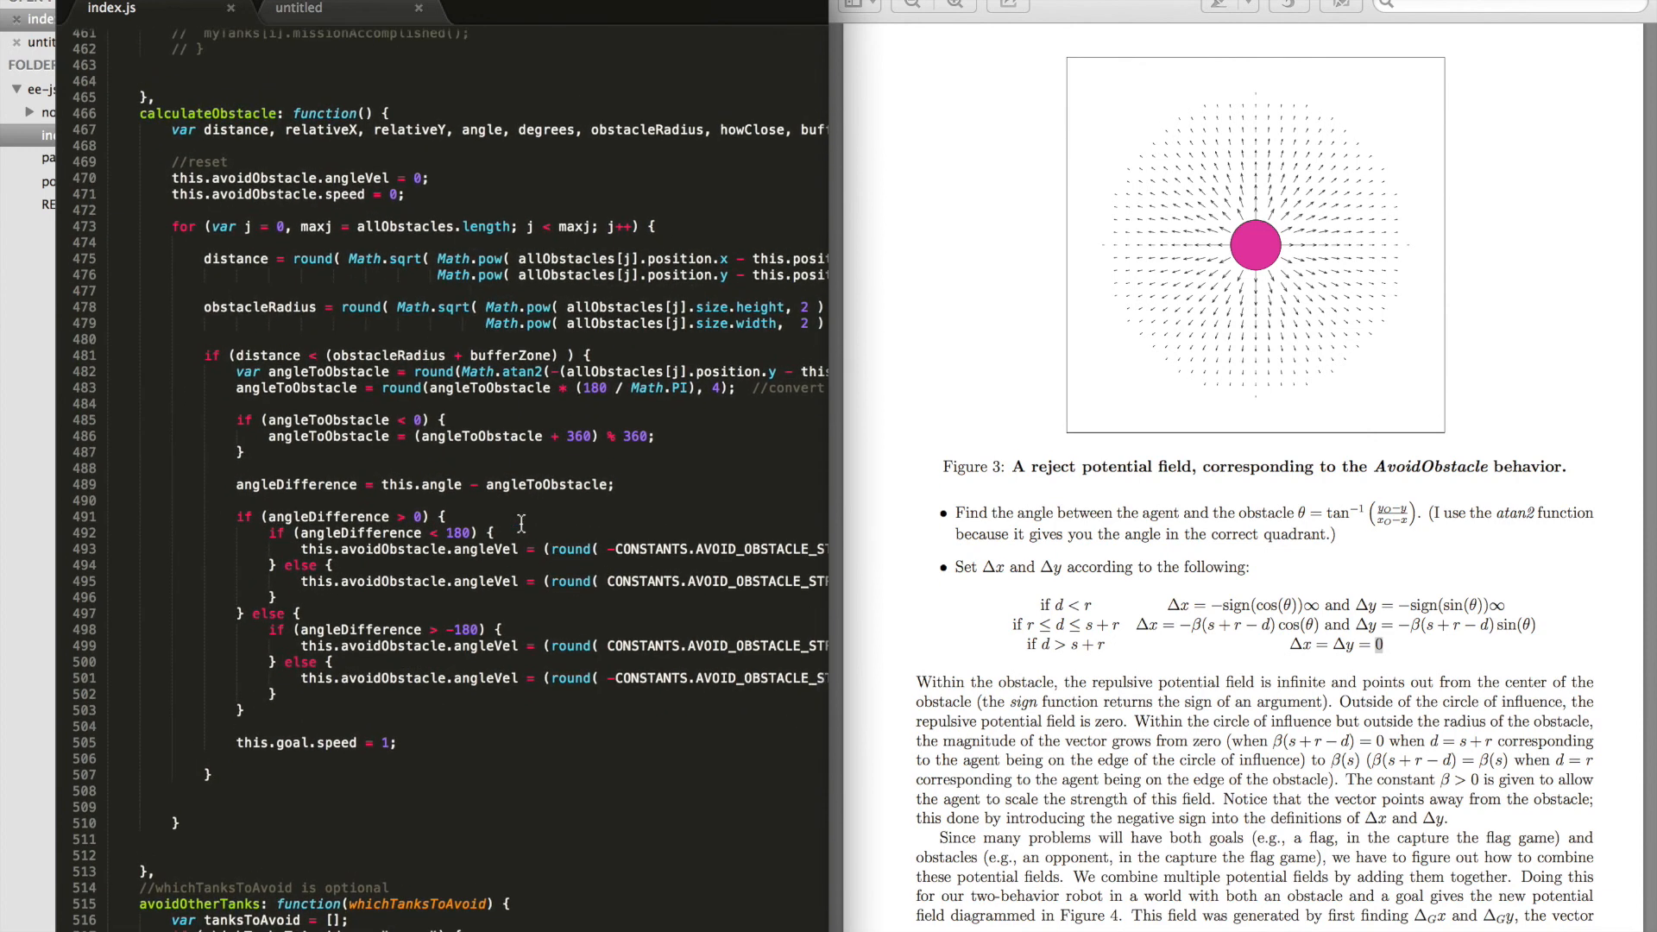
mouse_move(396, 340)
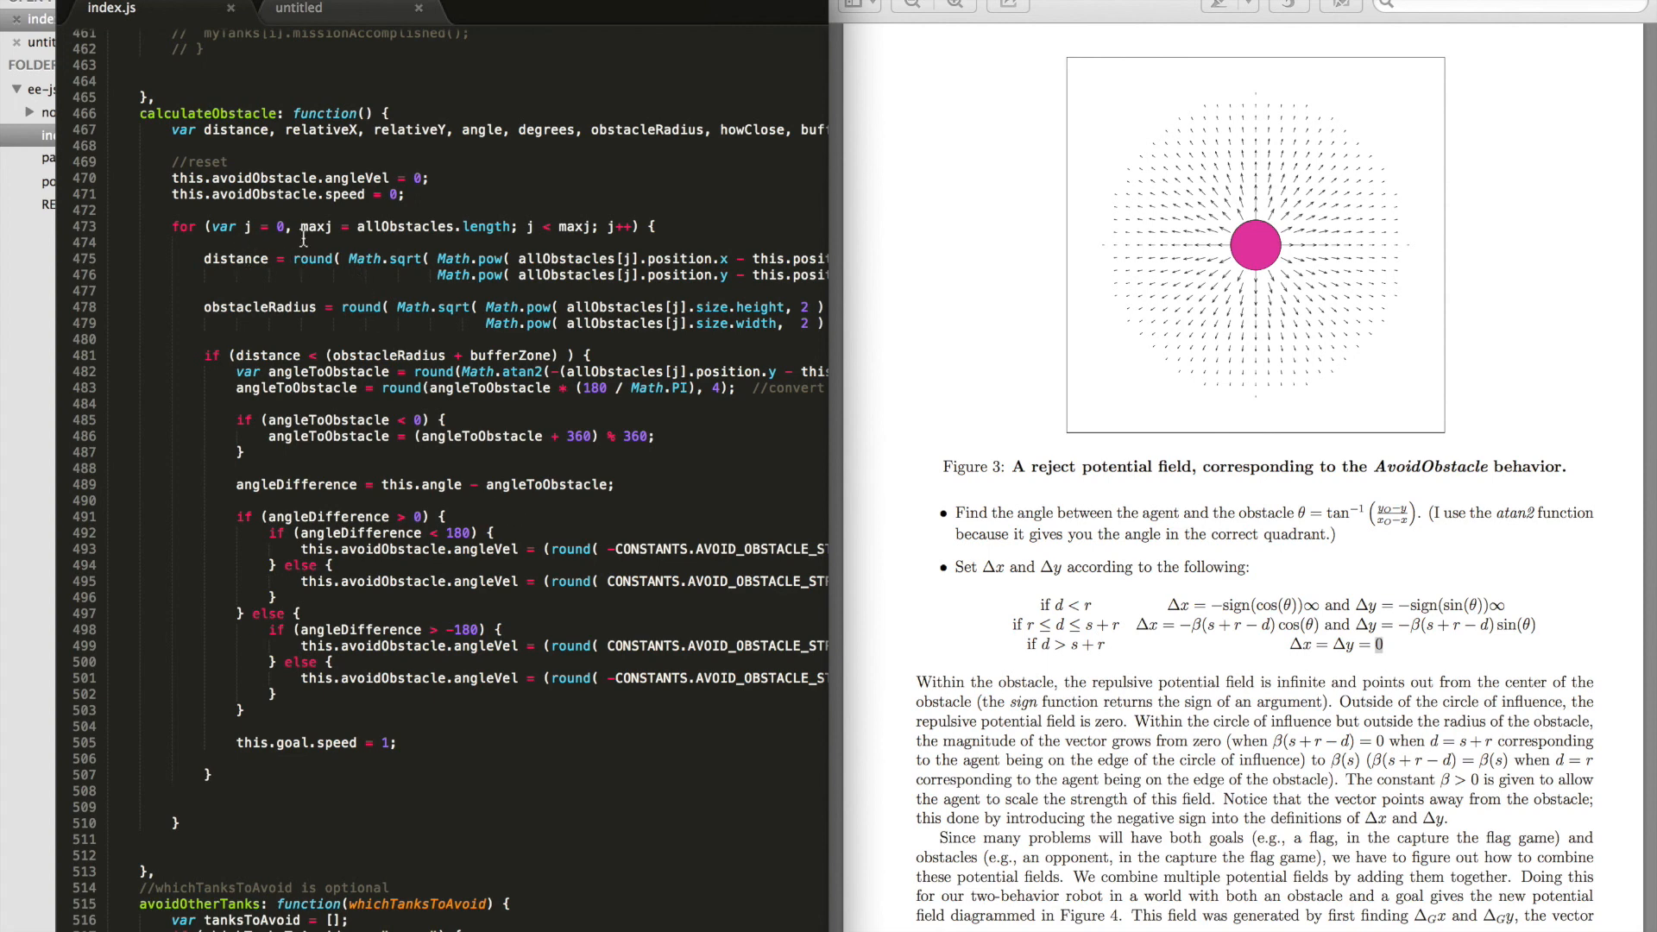
double_click(405, 226)
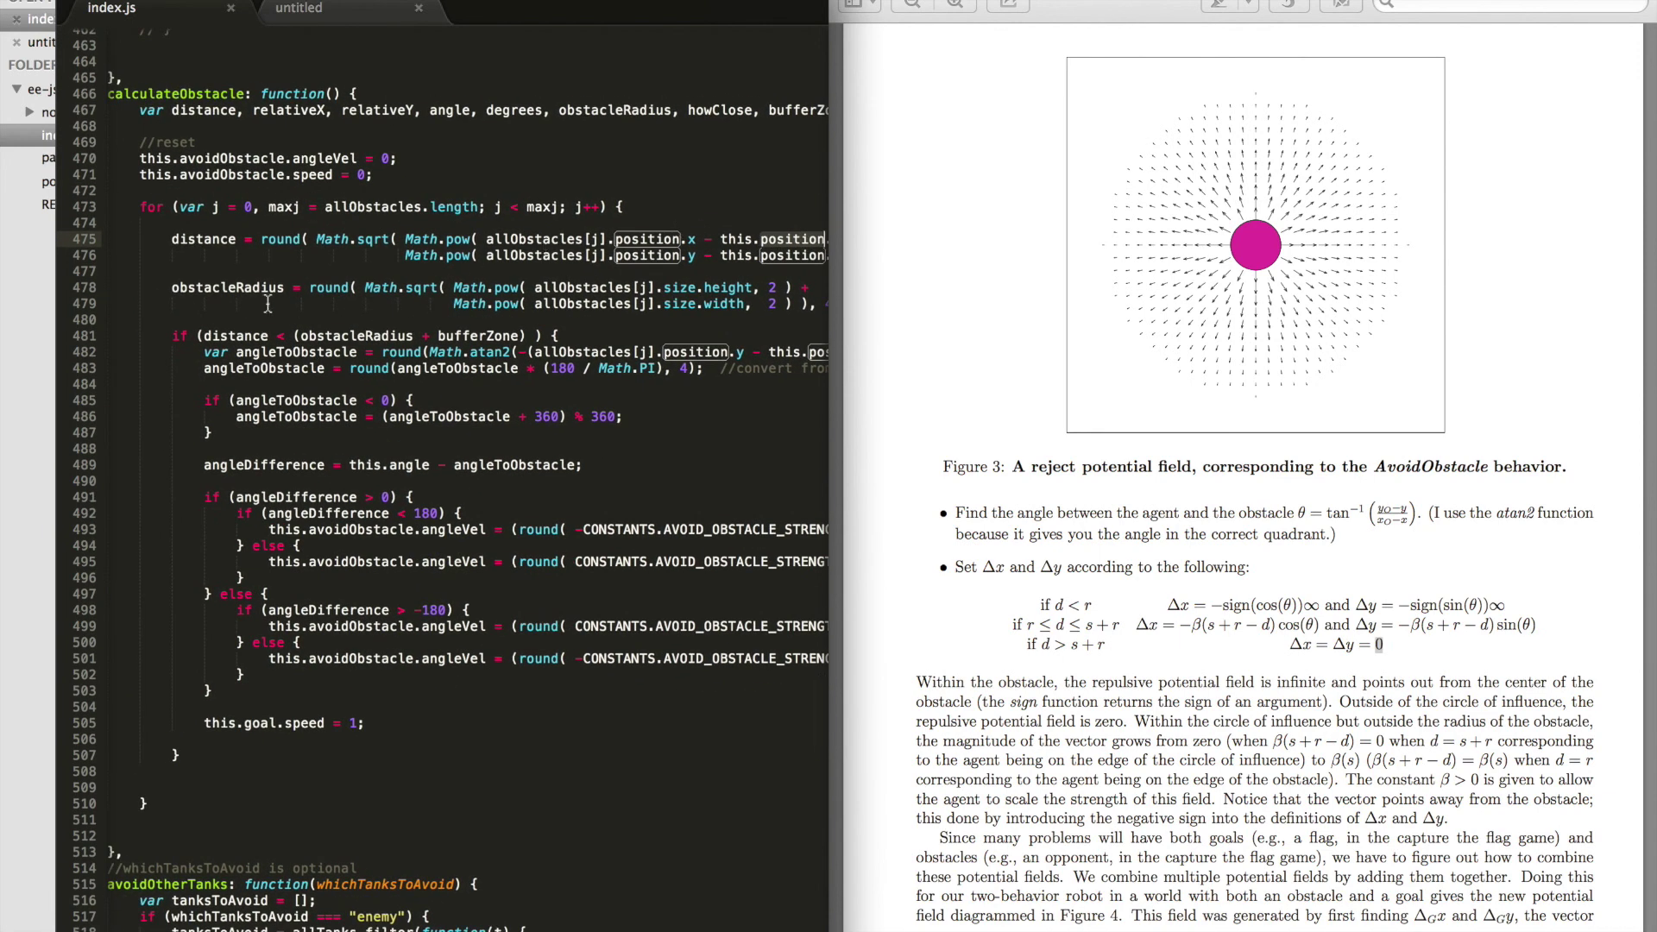
double_click(226, 288)
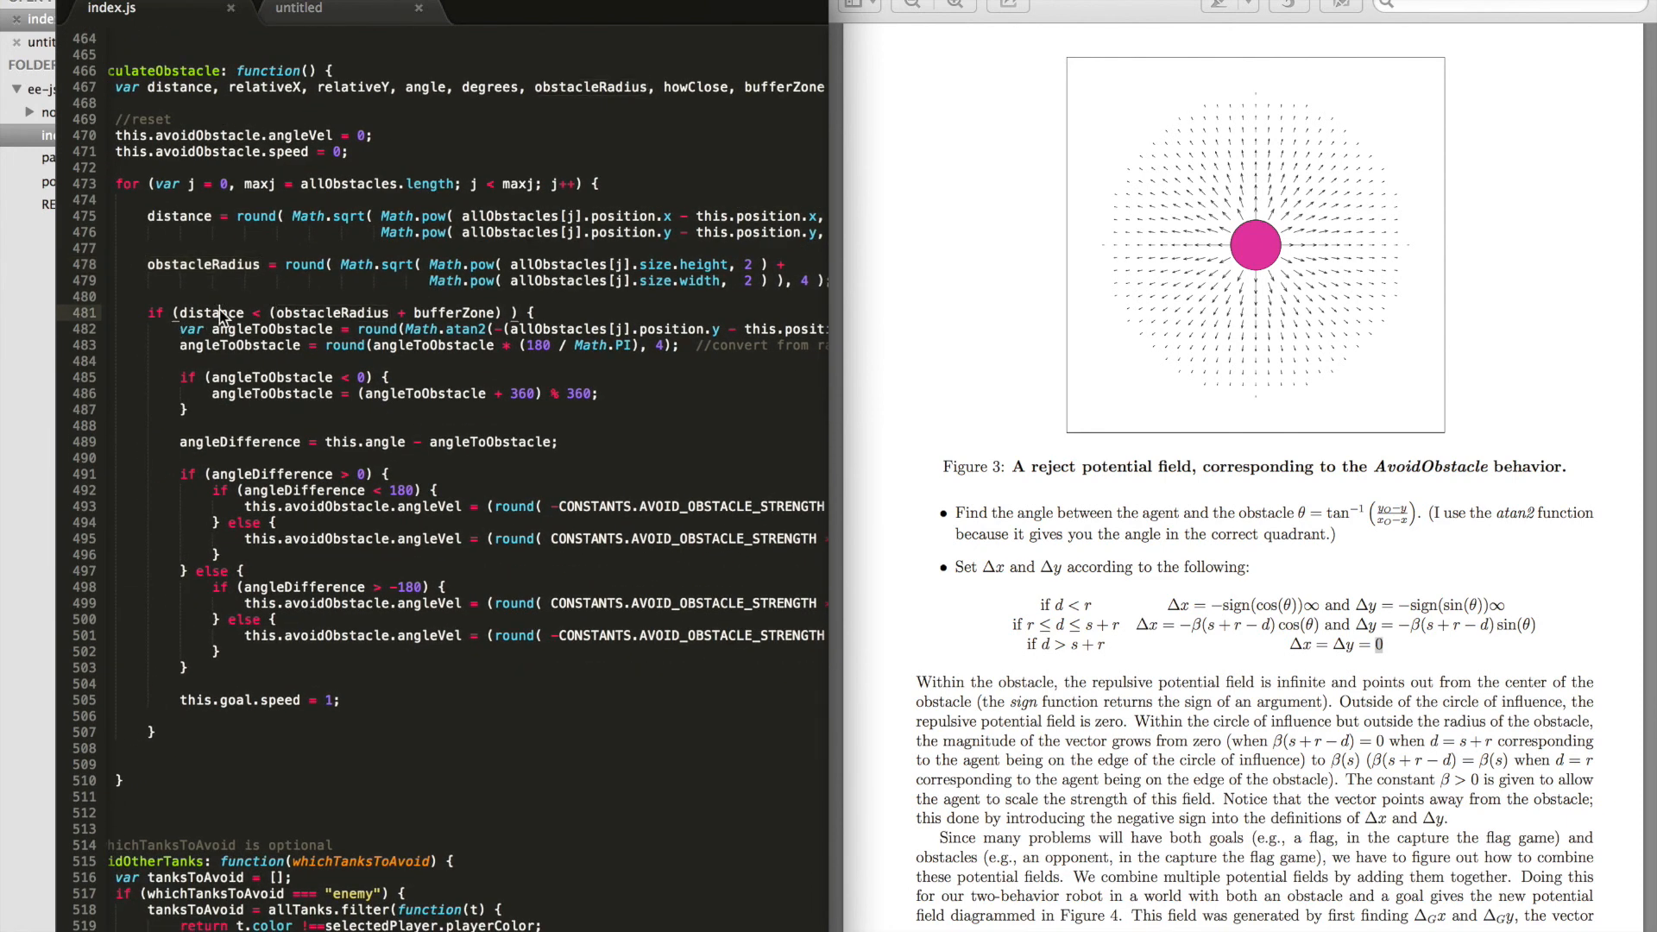
double_click(210, 313)
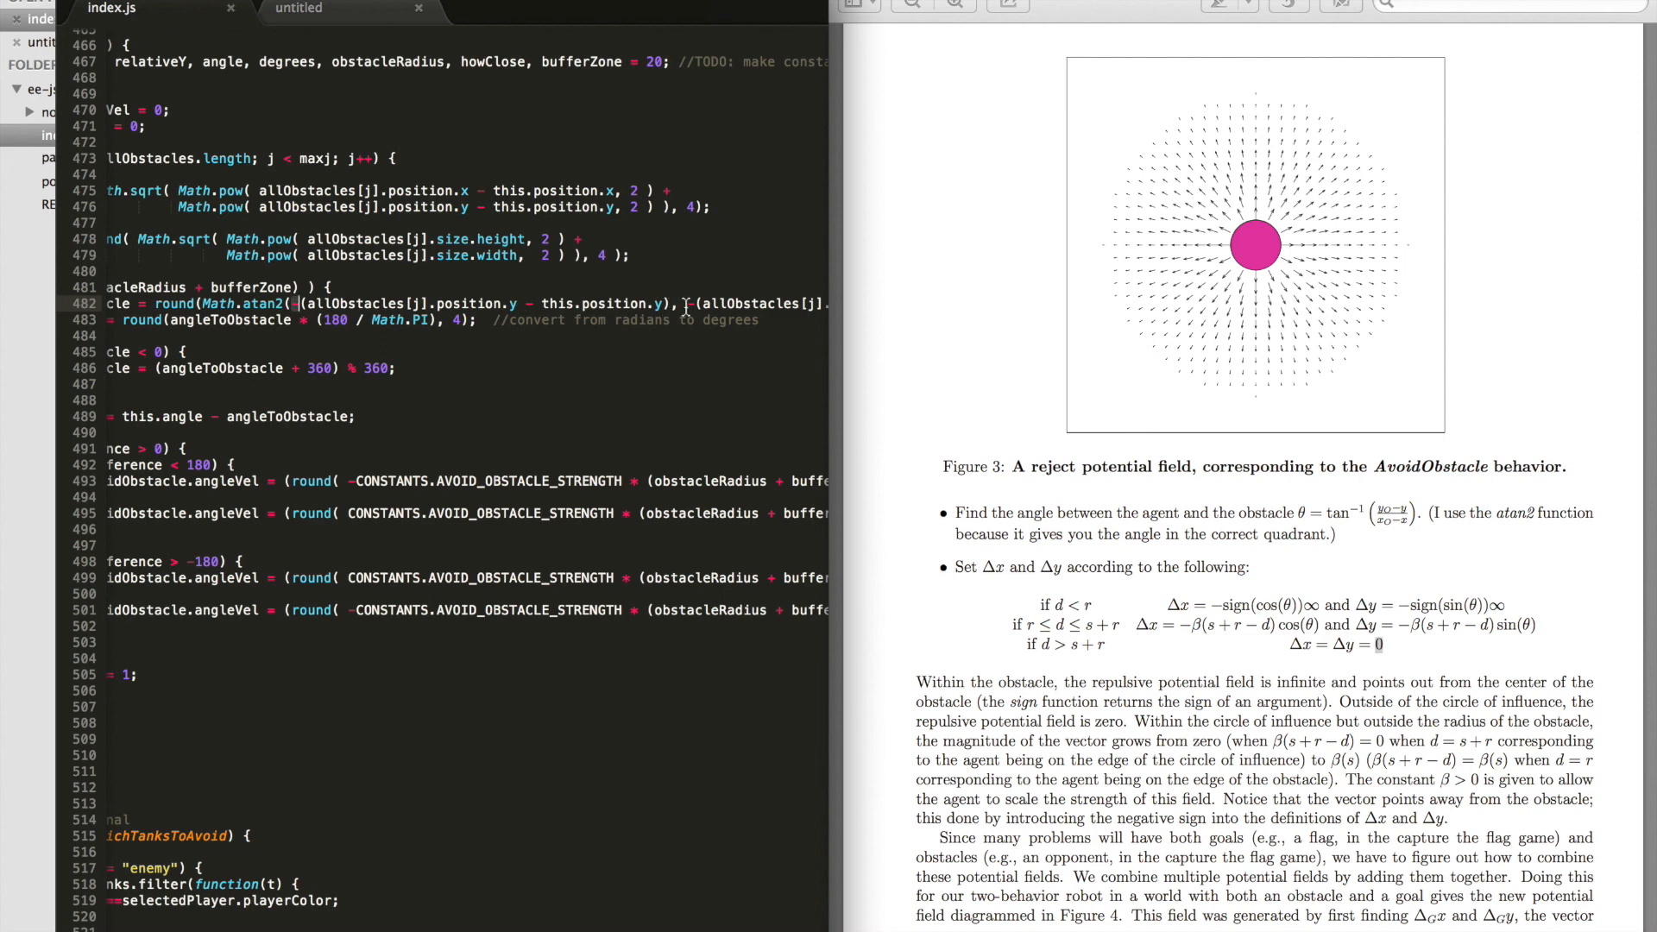
mouse_move(874, 324)
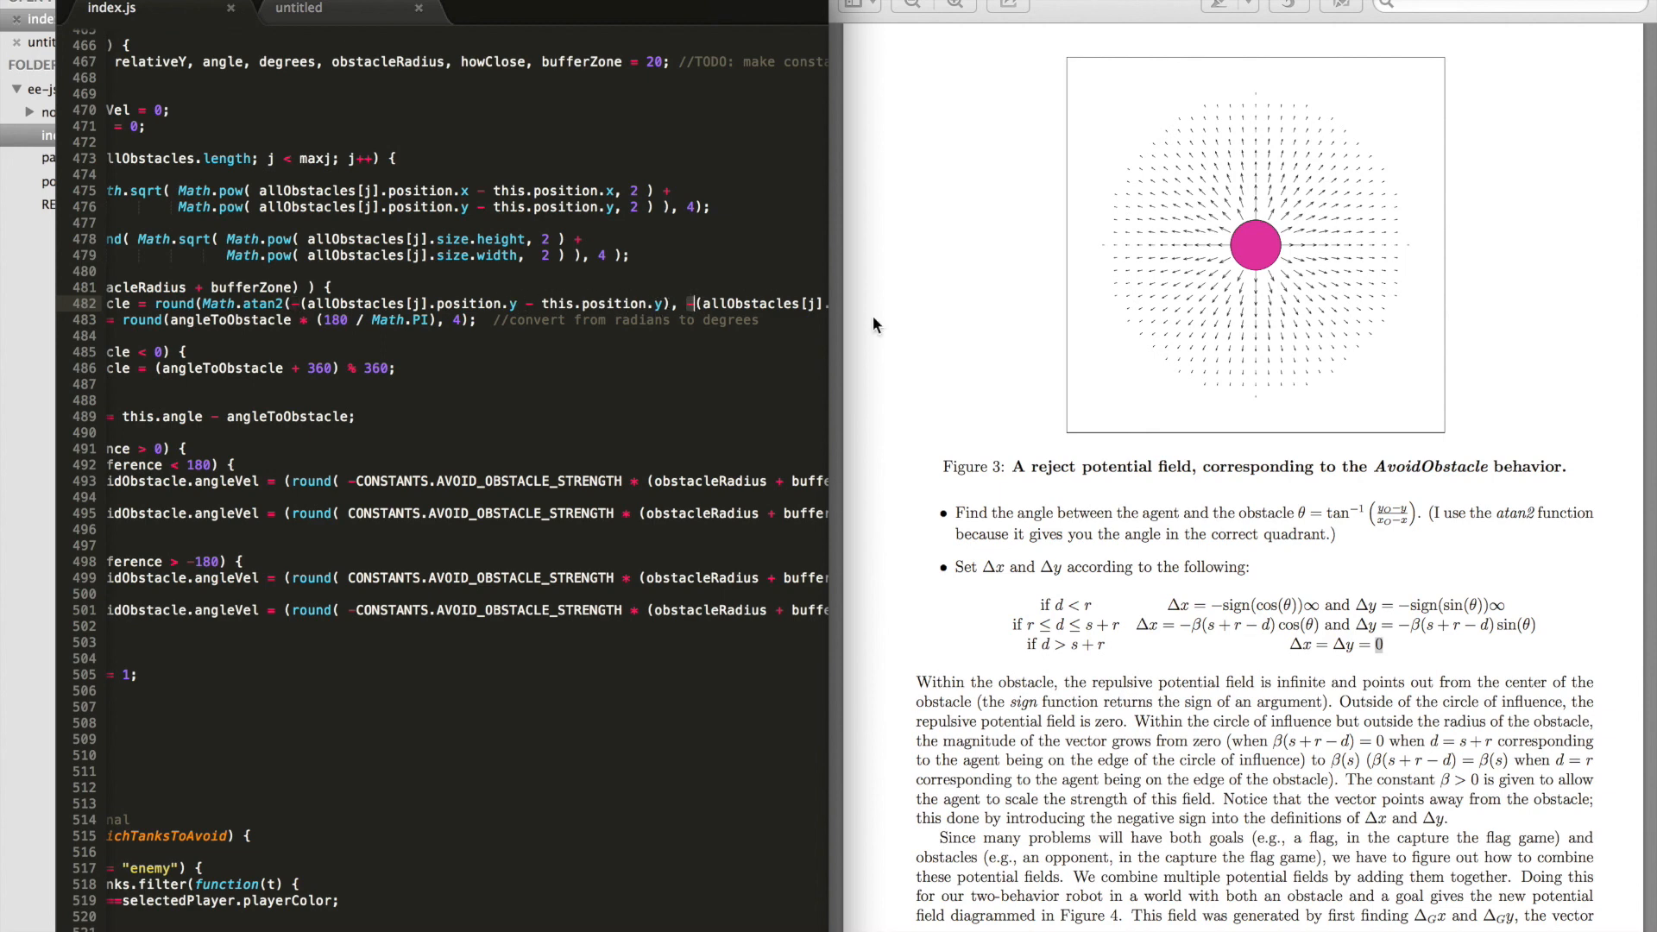
mouse_move(517, 371)
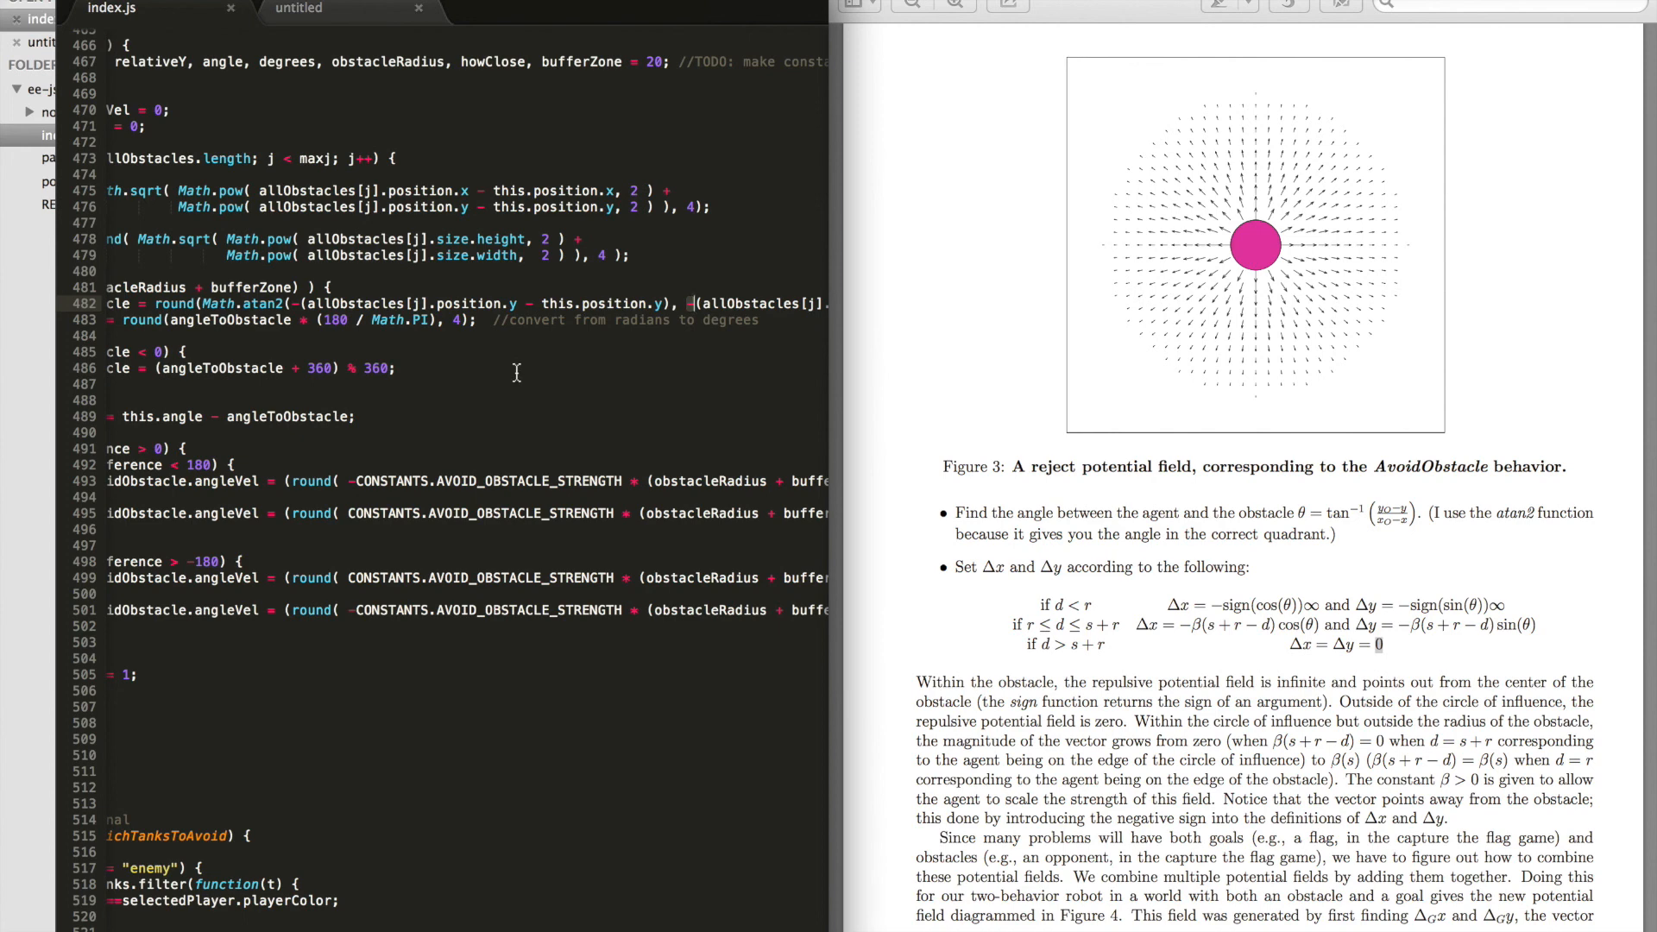
mouse_move(840, 323)
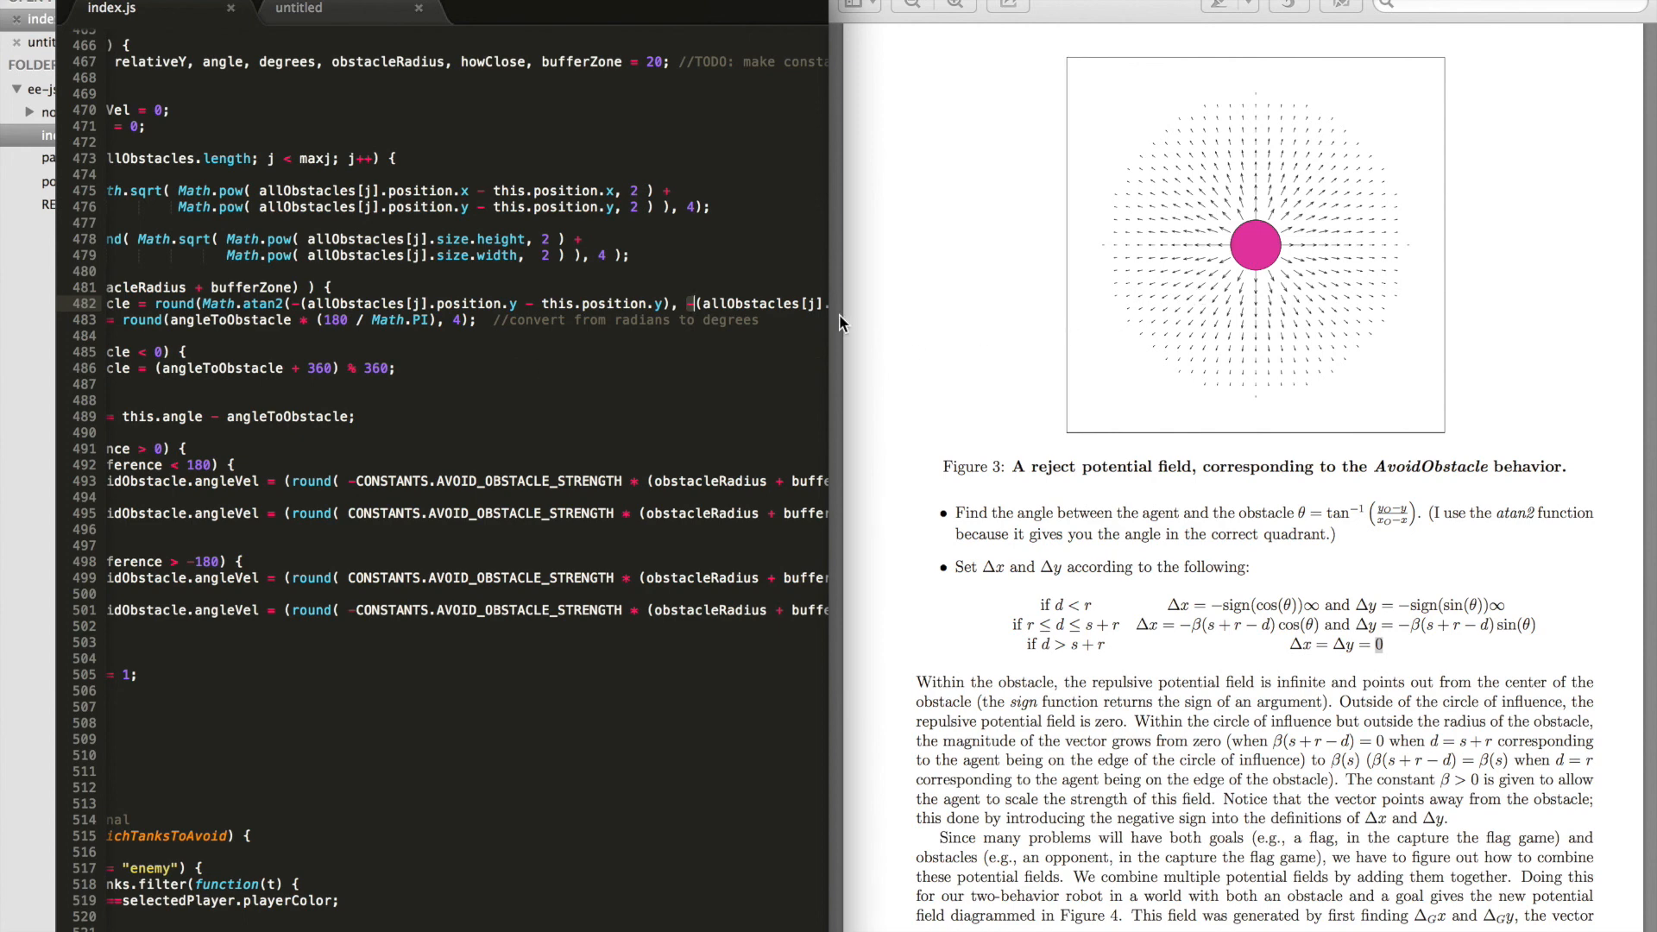
mouse_move(1248, 264)
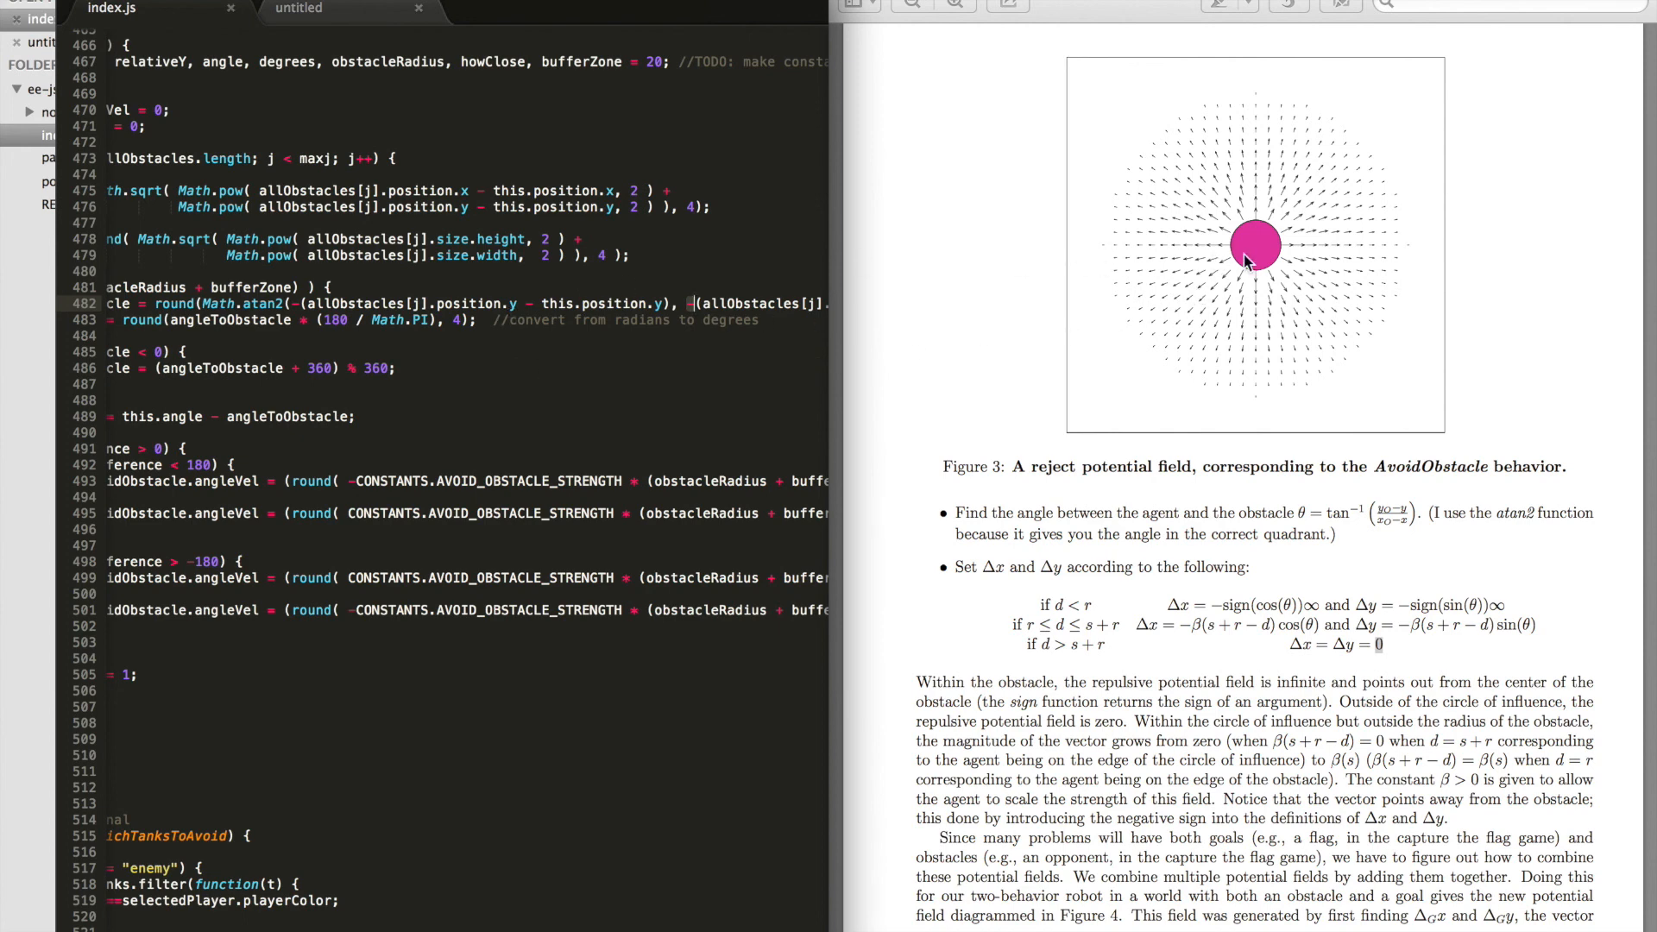
mouse_move(1228, 294)
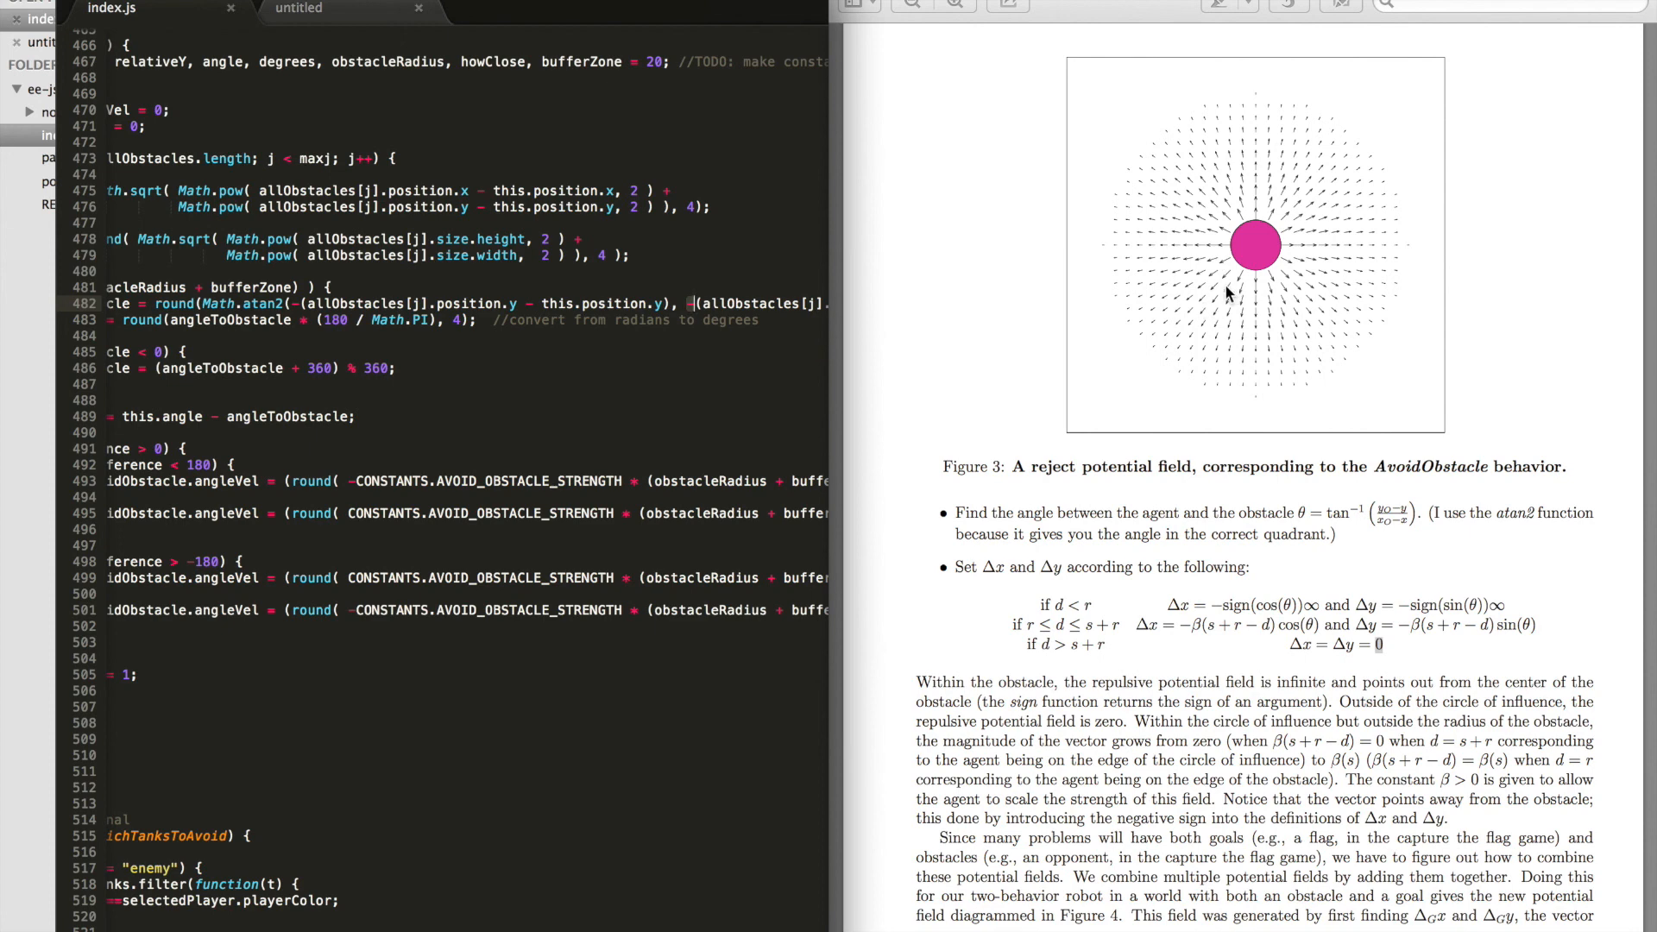
mouse_move(1183, 274)
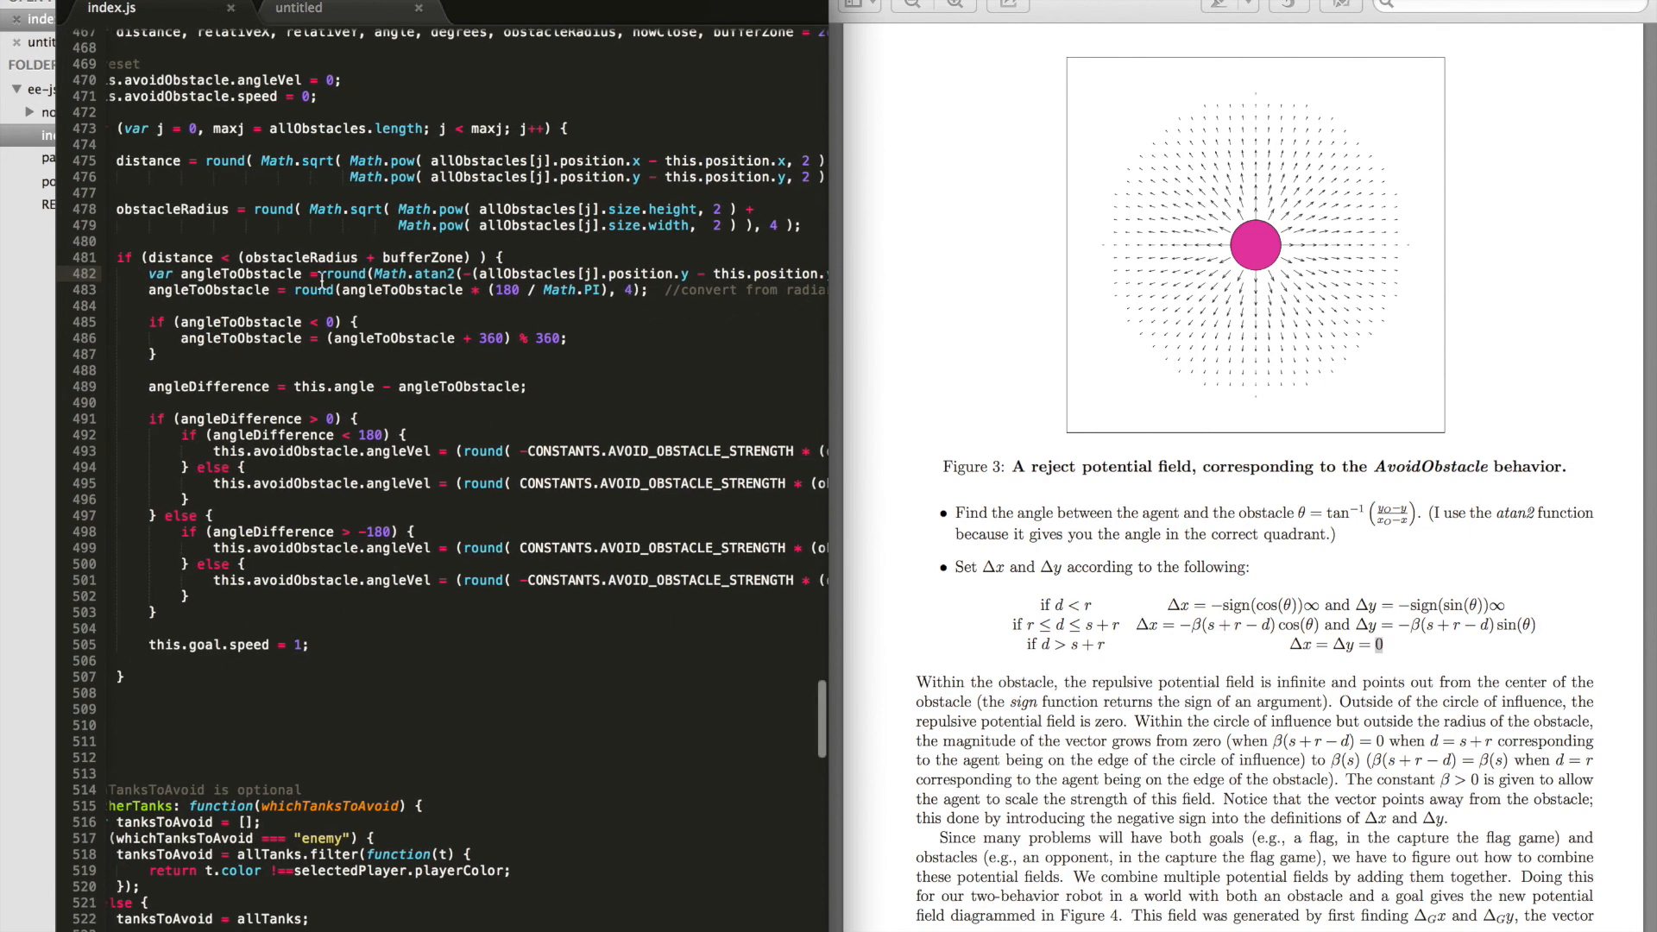
double_click(242, 275)
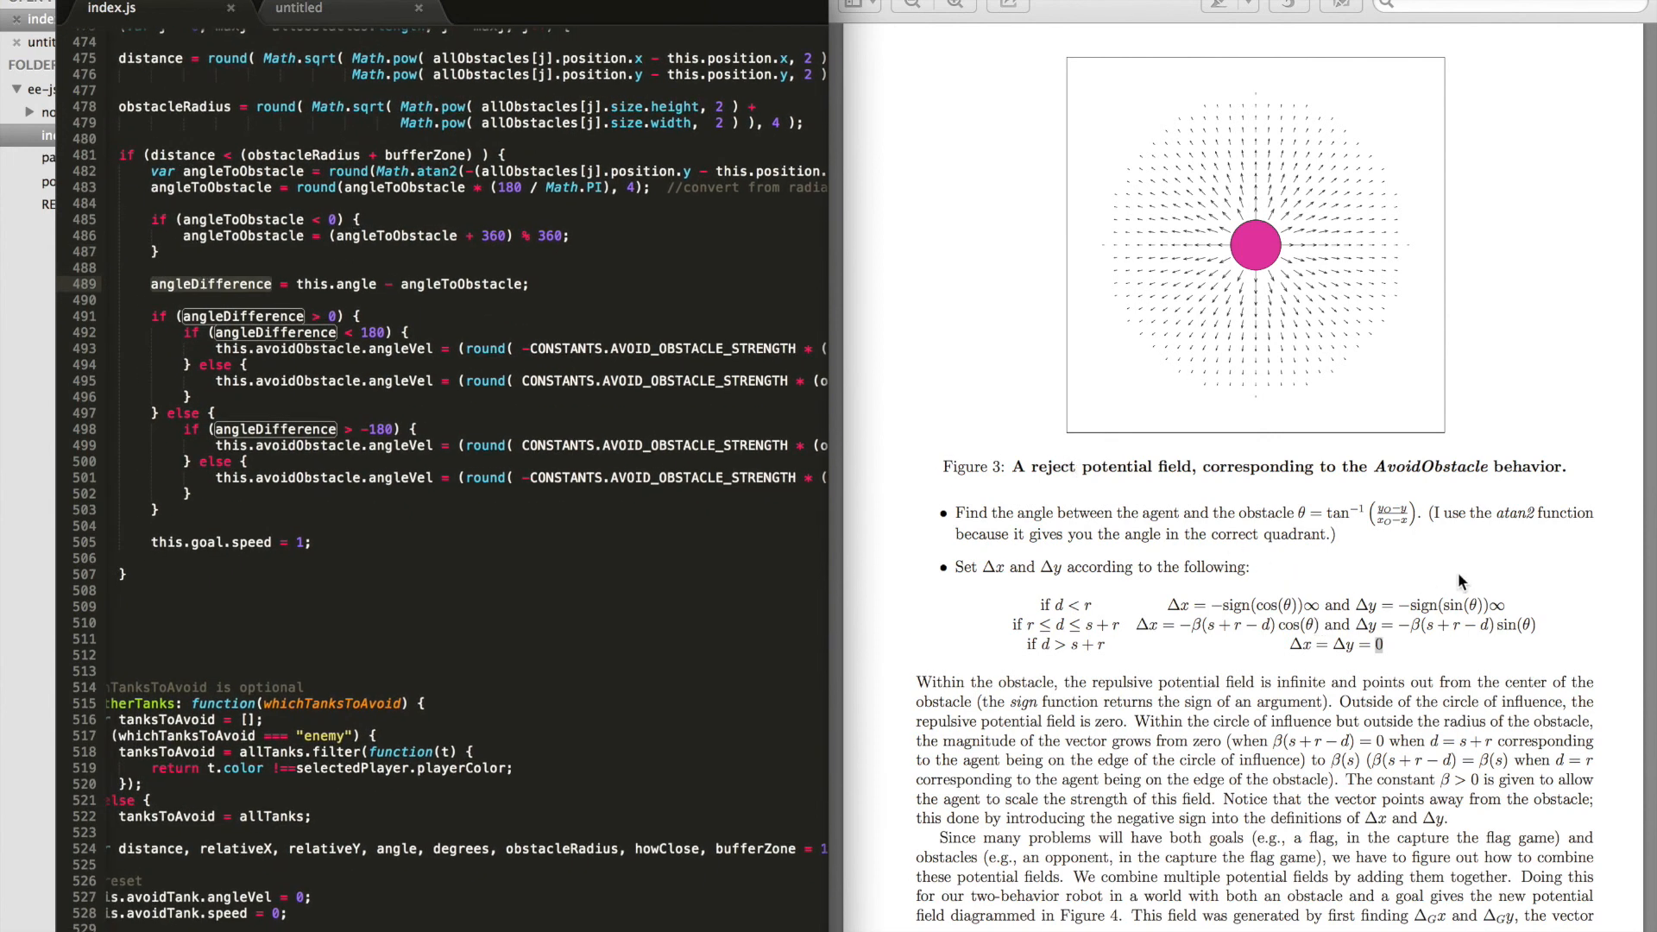
mouse_move(324, 309)
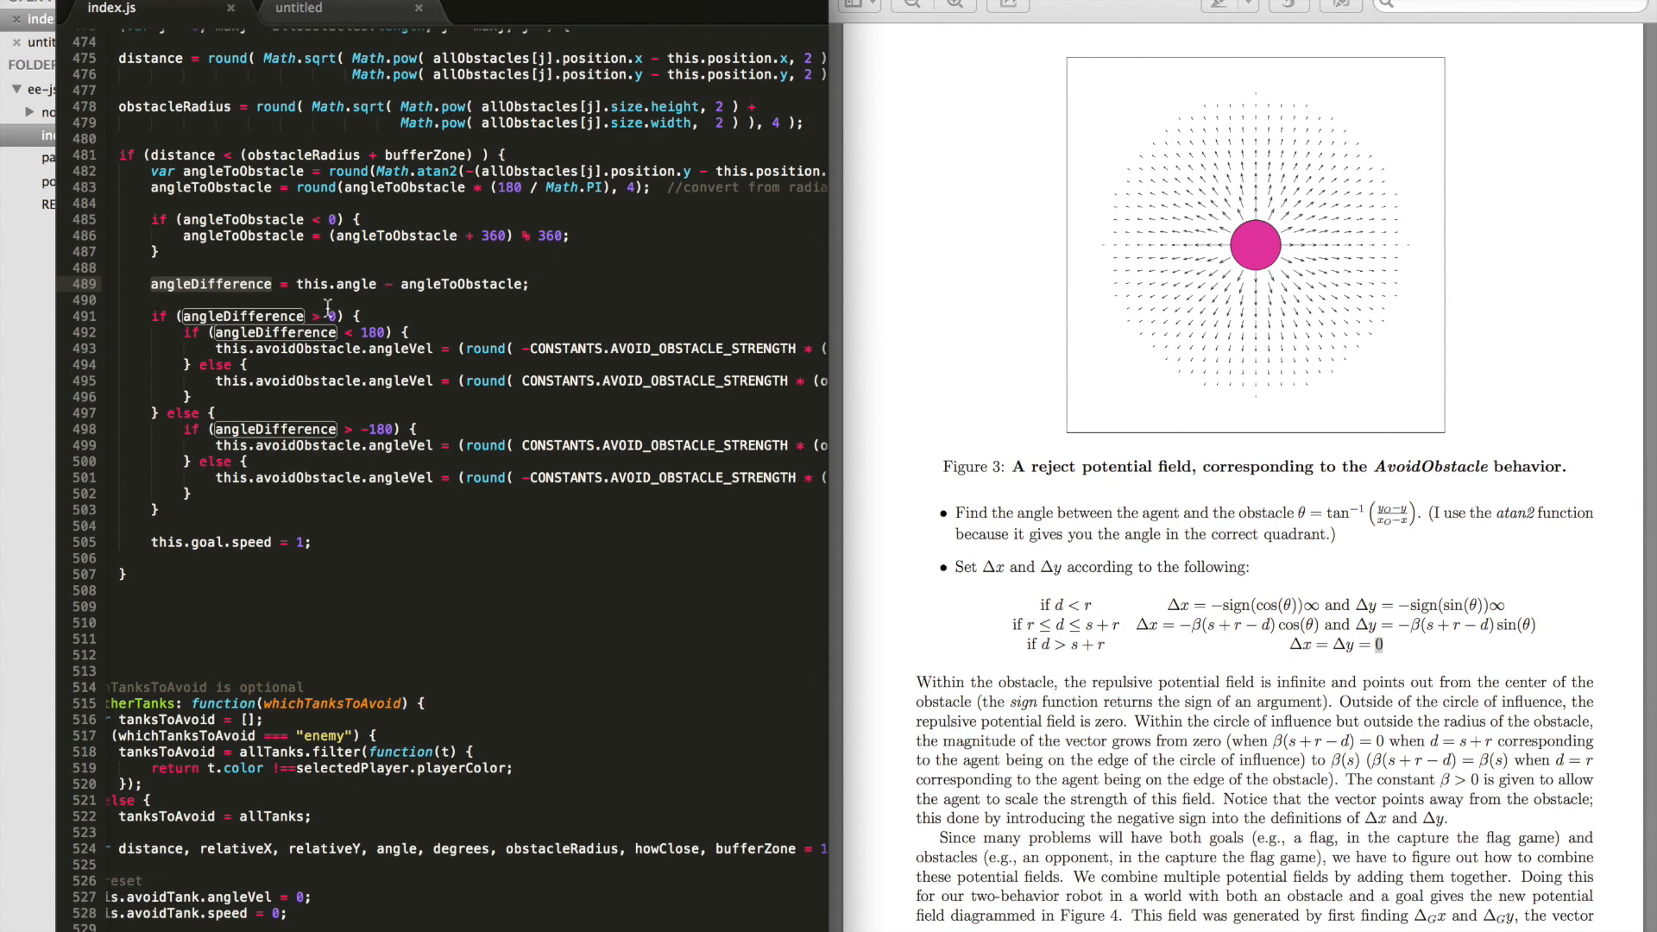
mouse_move(221, 298)
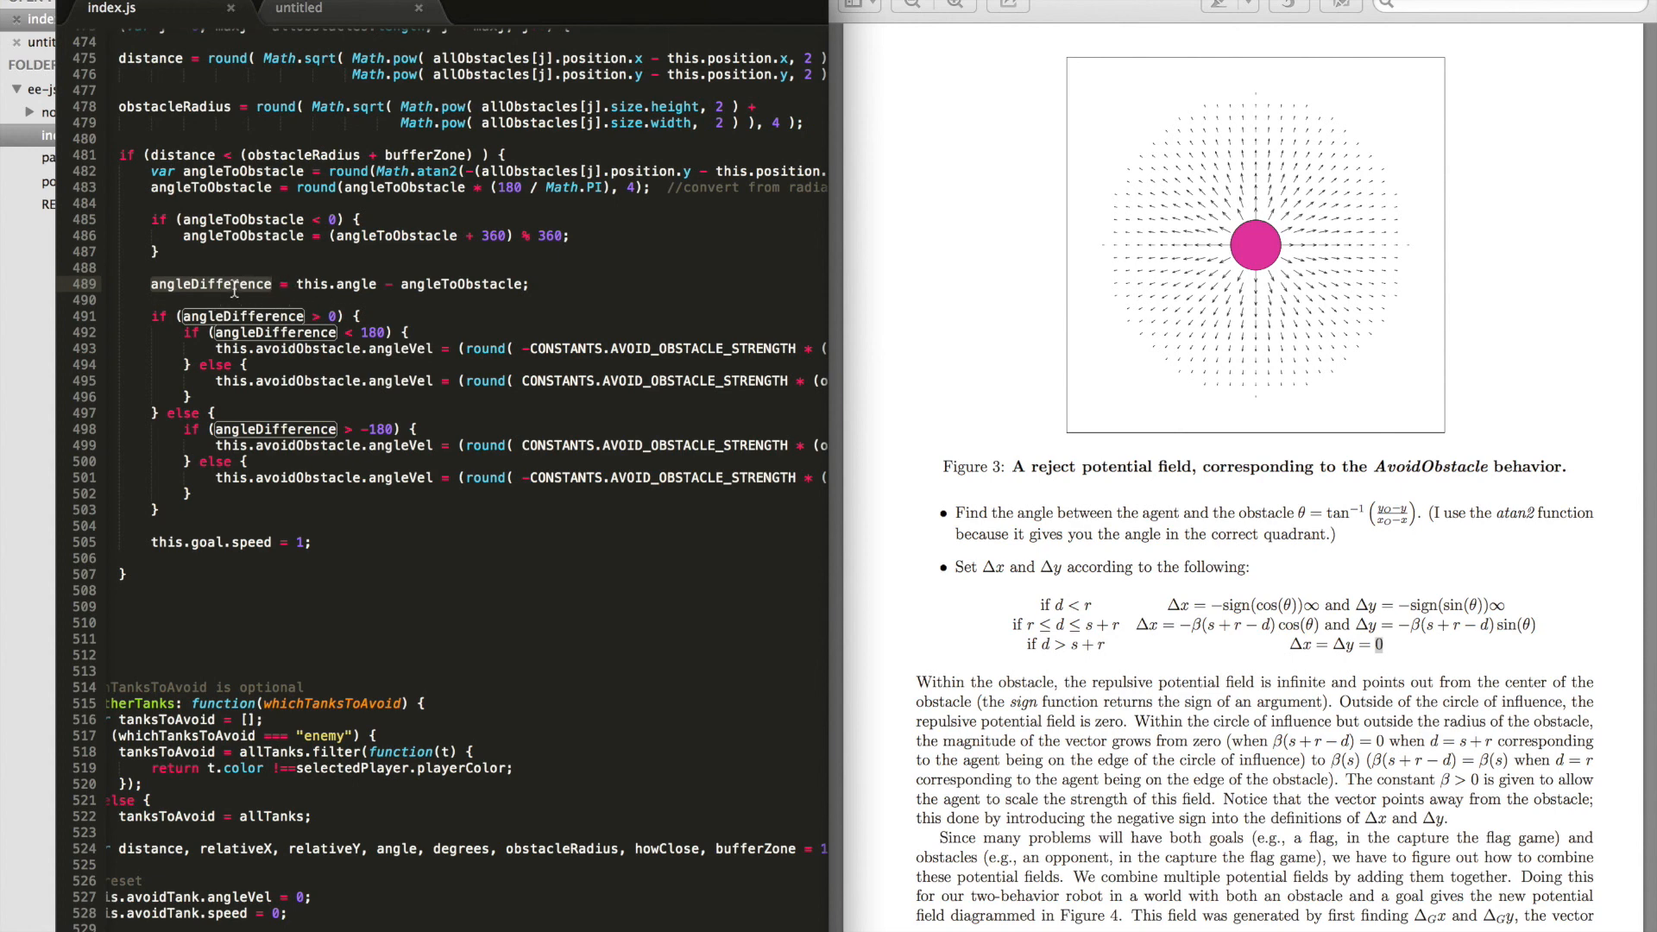
mouse_move(351, 291)
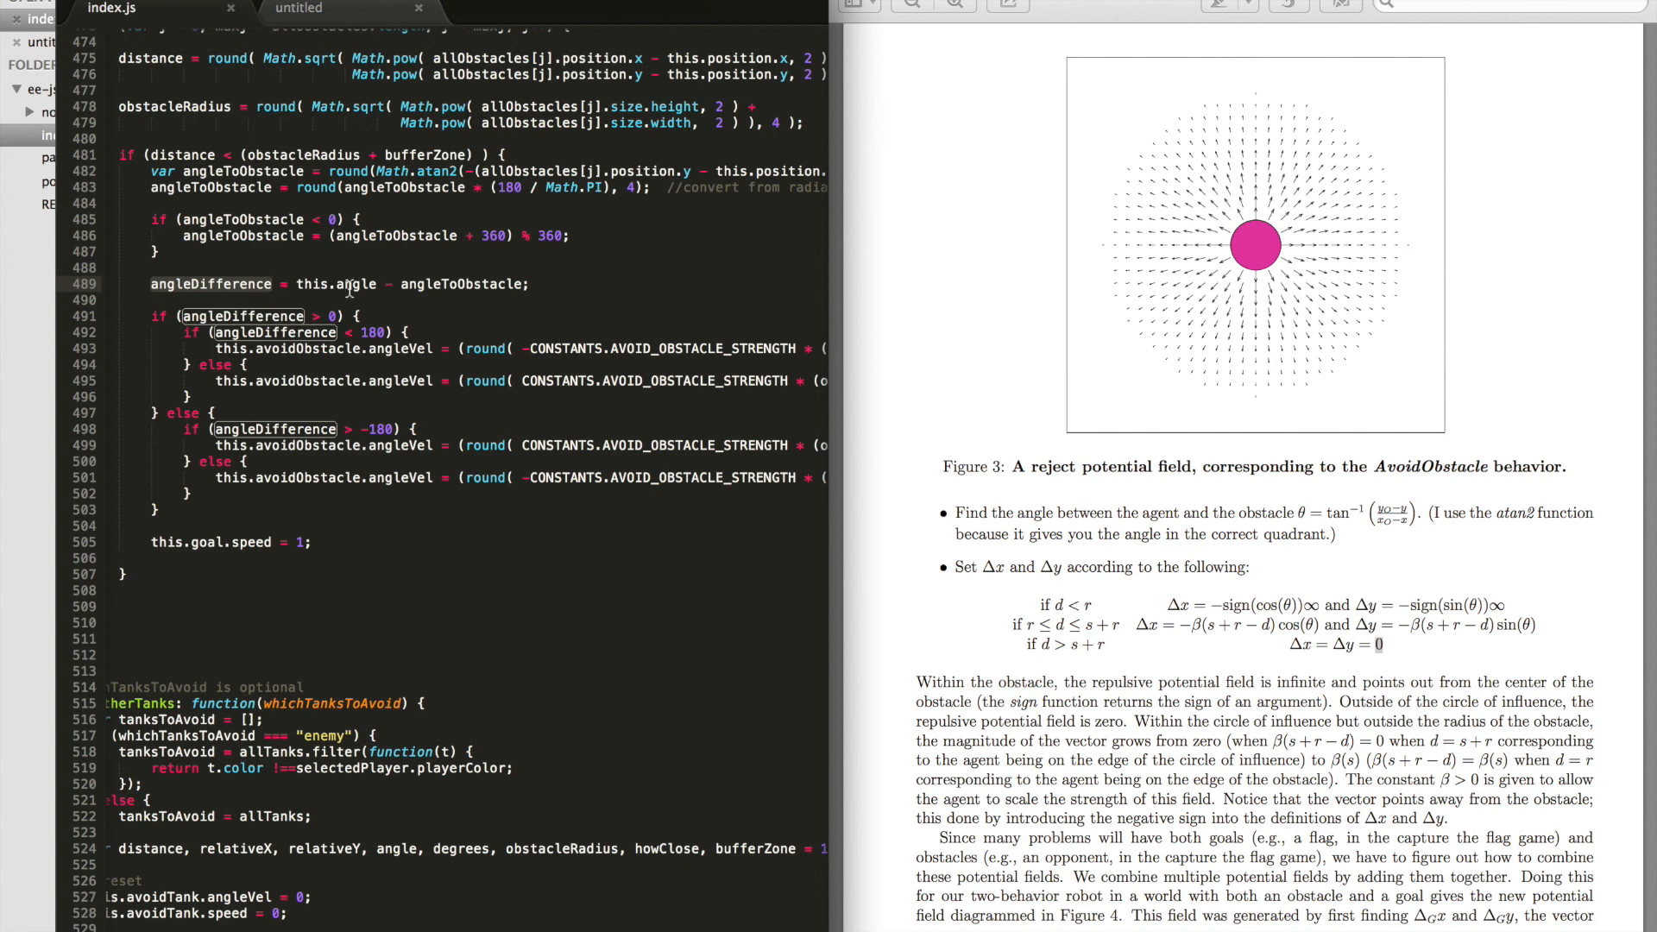
double_click(462, 284)
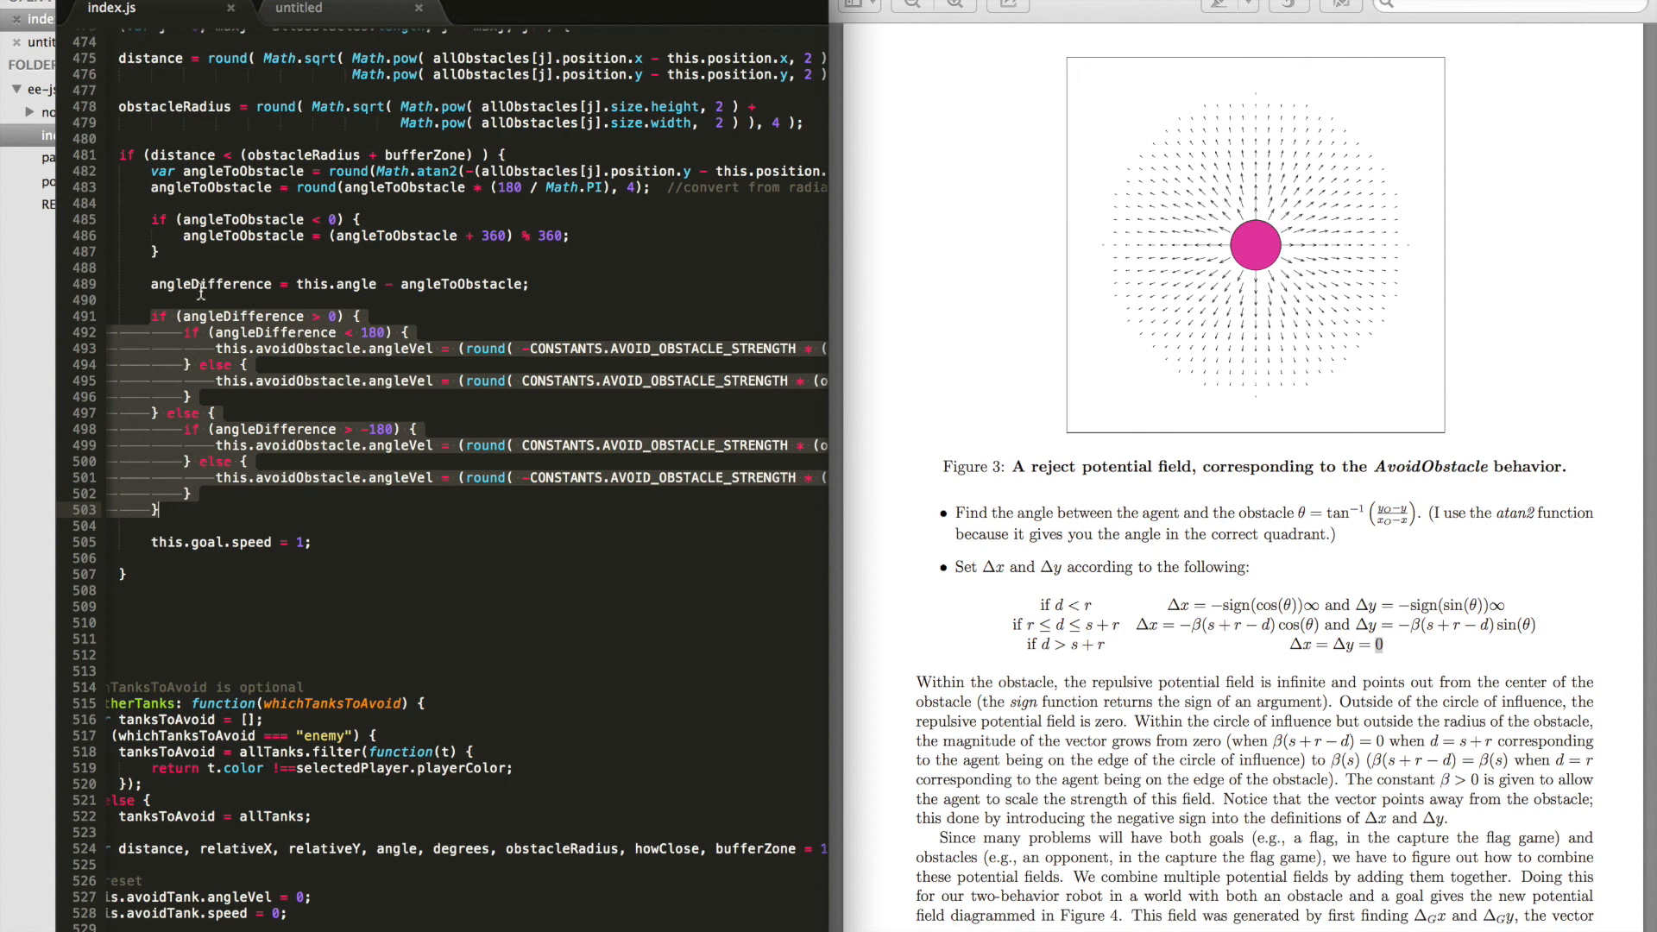
mouse_move(253, 373)
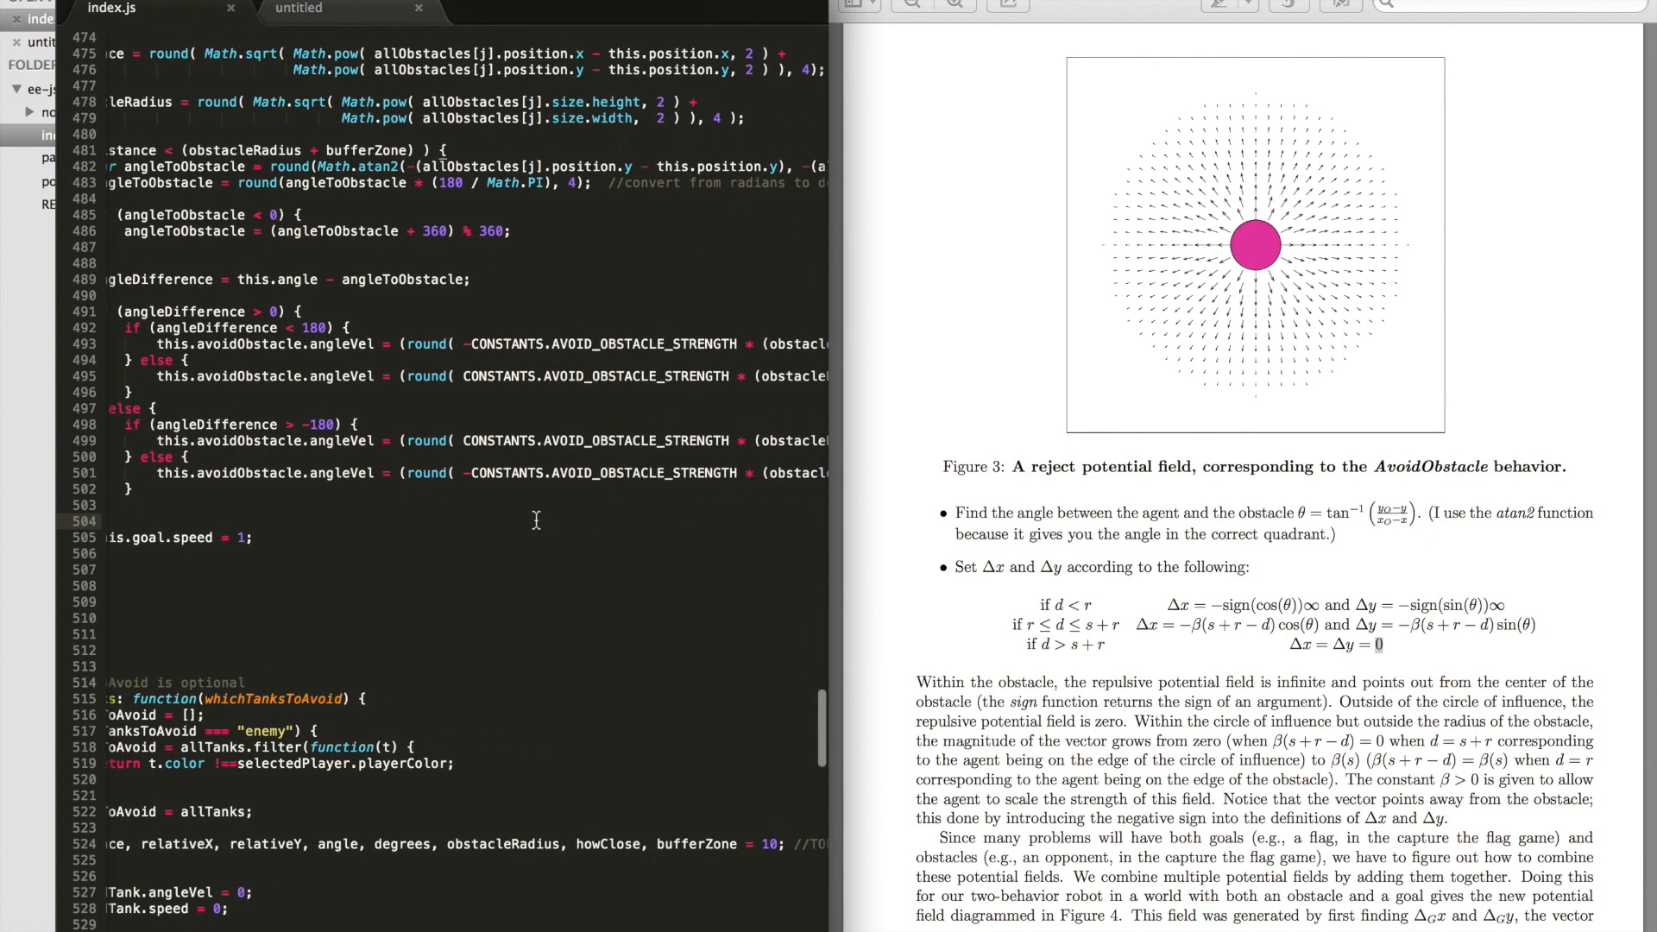
Step: Scroll right and highlight every AVOID_OBSTACLE_STRENGTH (1.15) on the obstacle angleVel lines
scroll("right", 3)
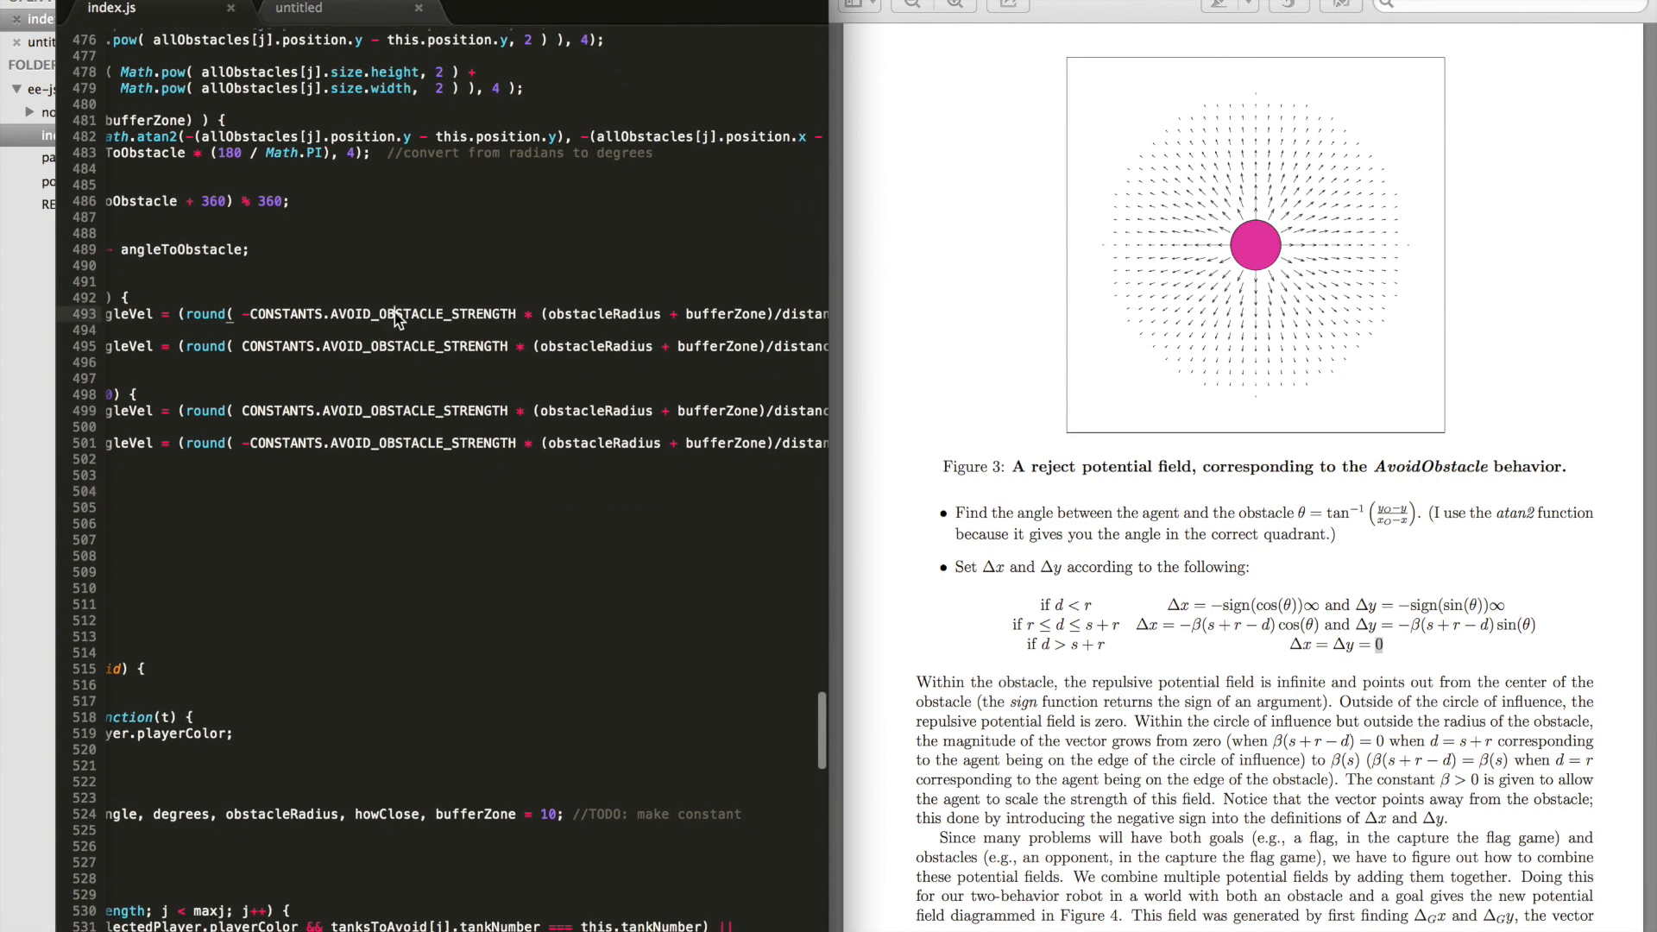
double_click(397, 313)
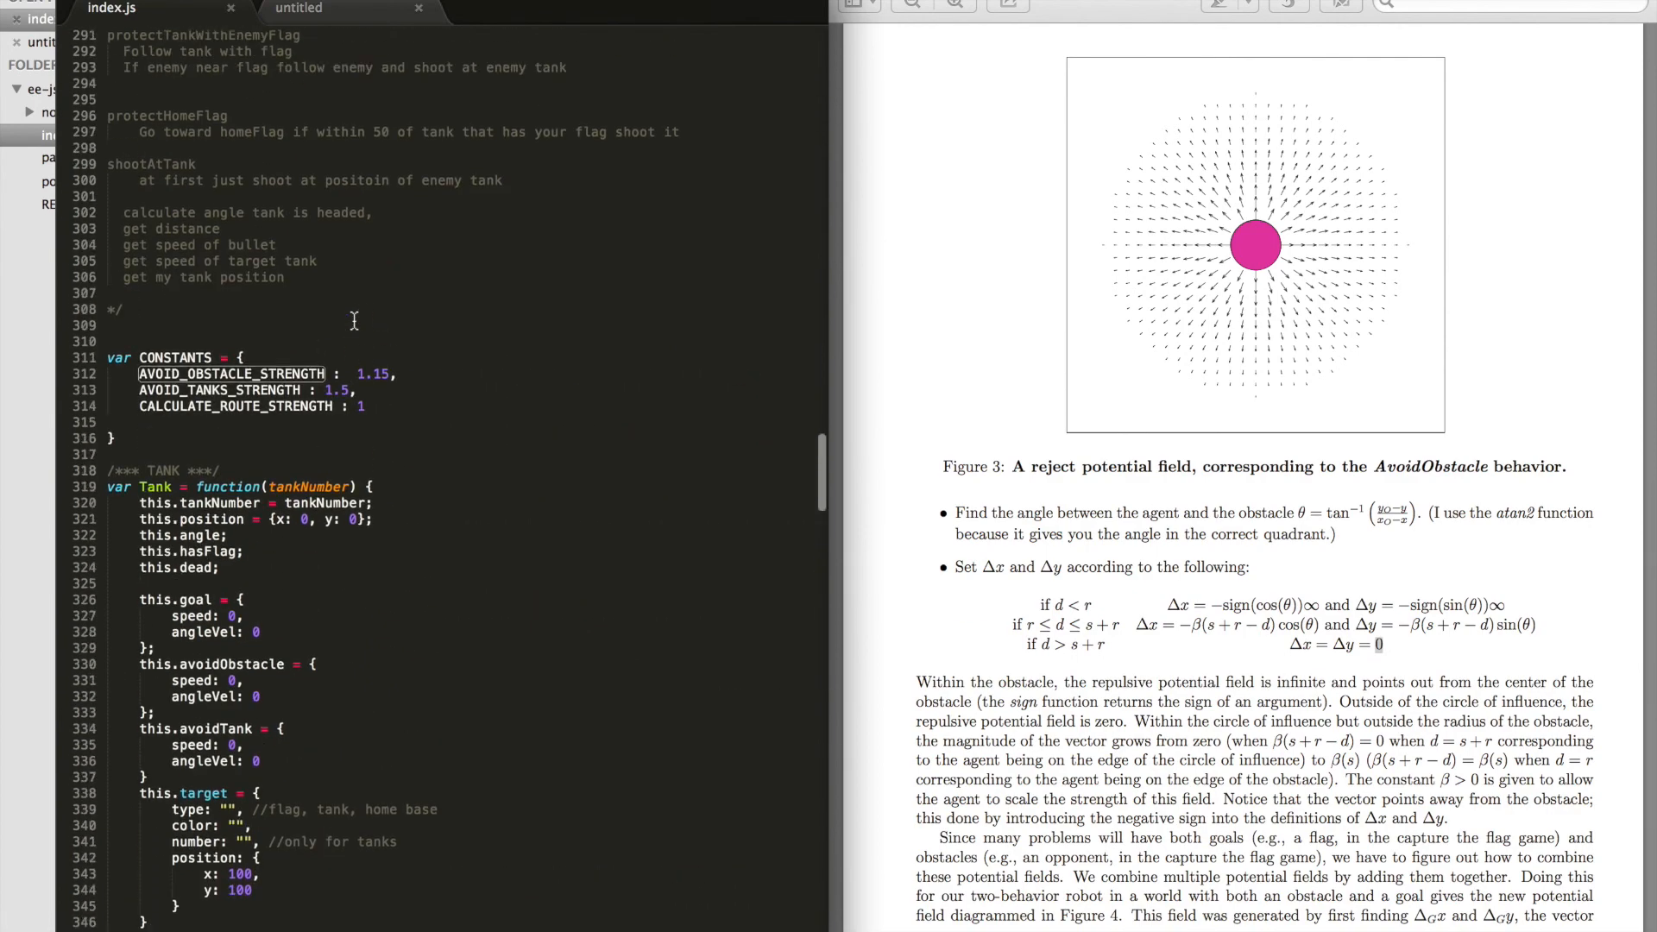
scroll("down", 3)
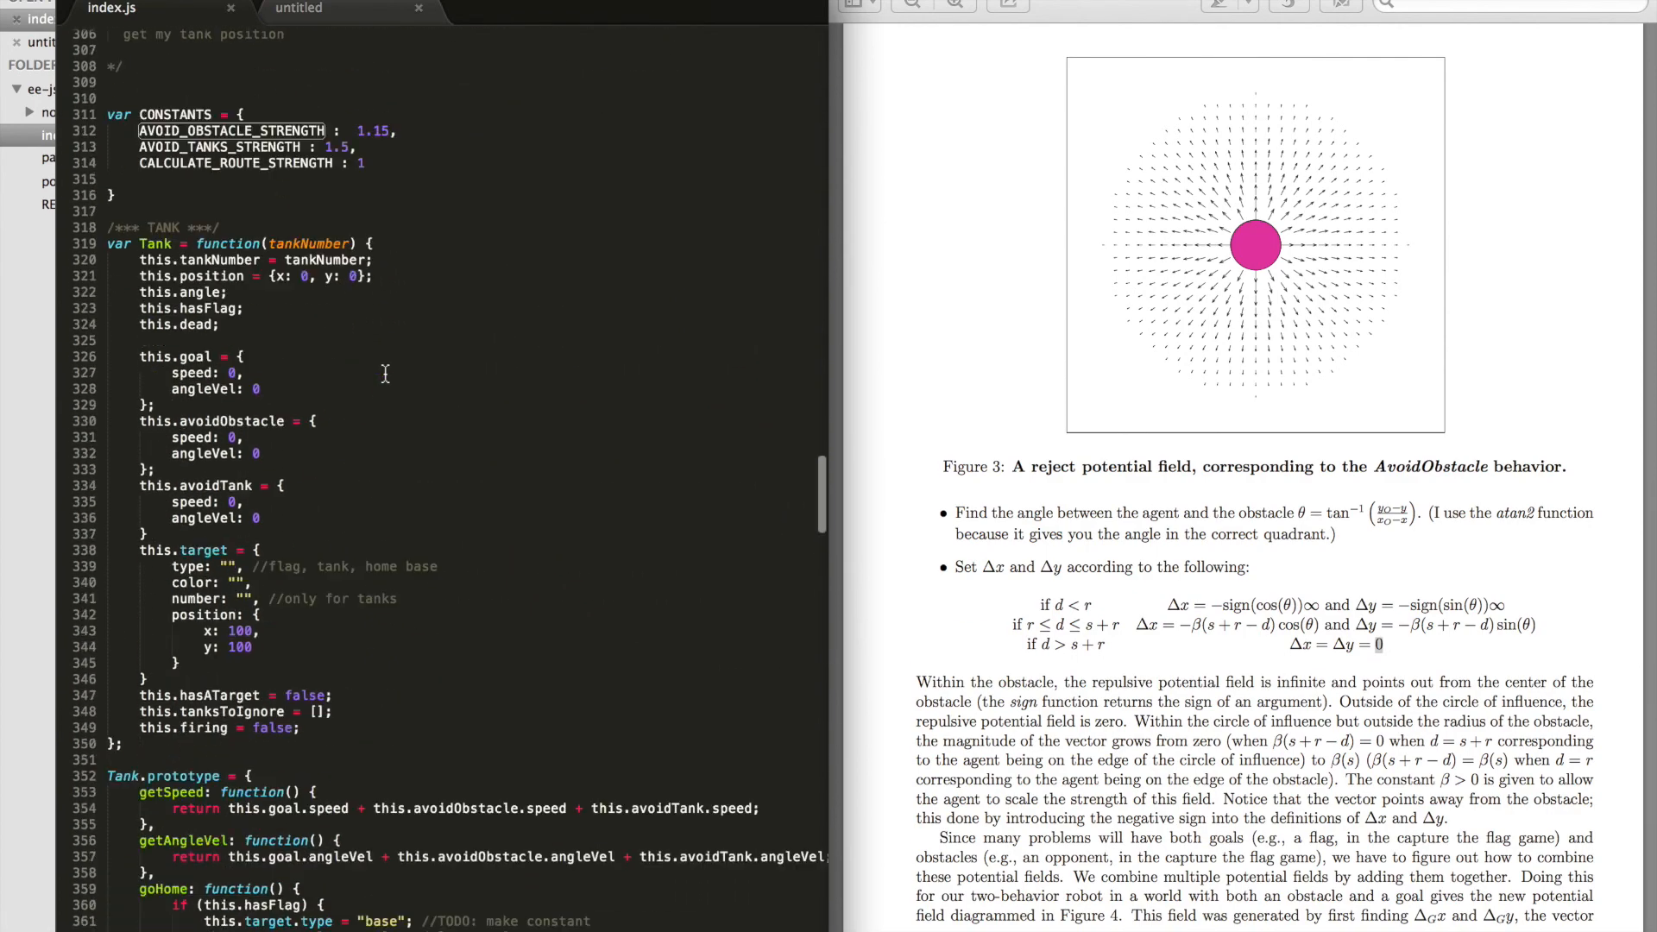
scroll("down", 3)
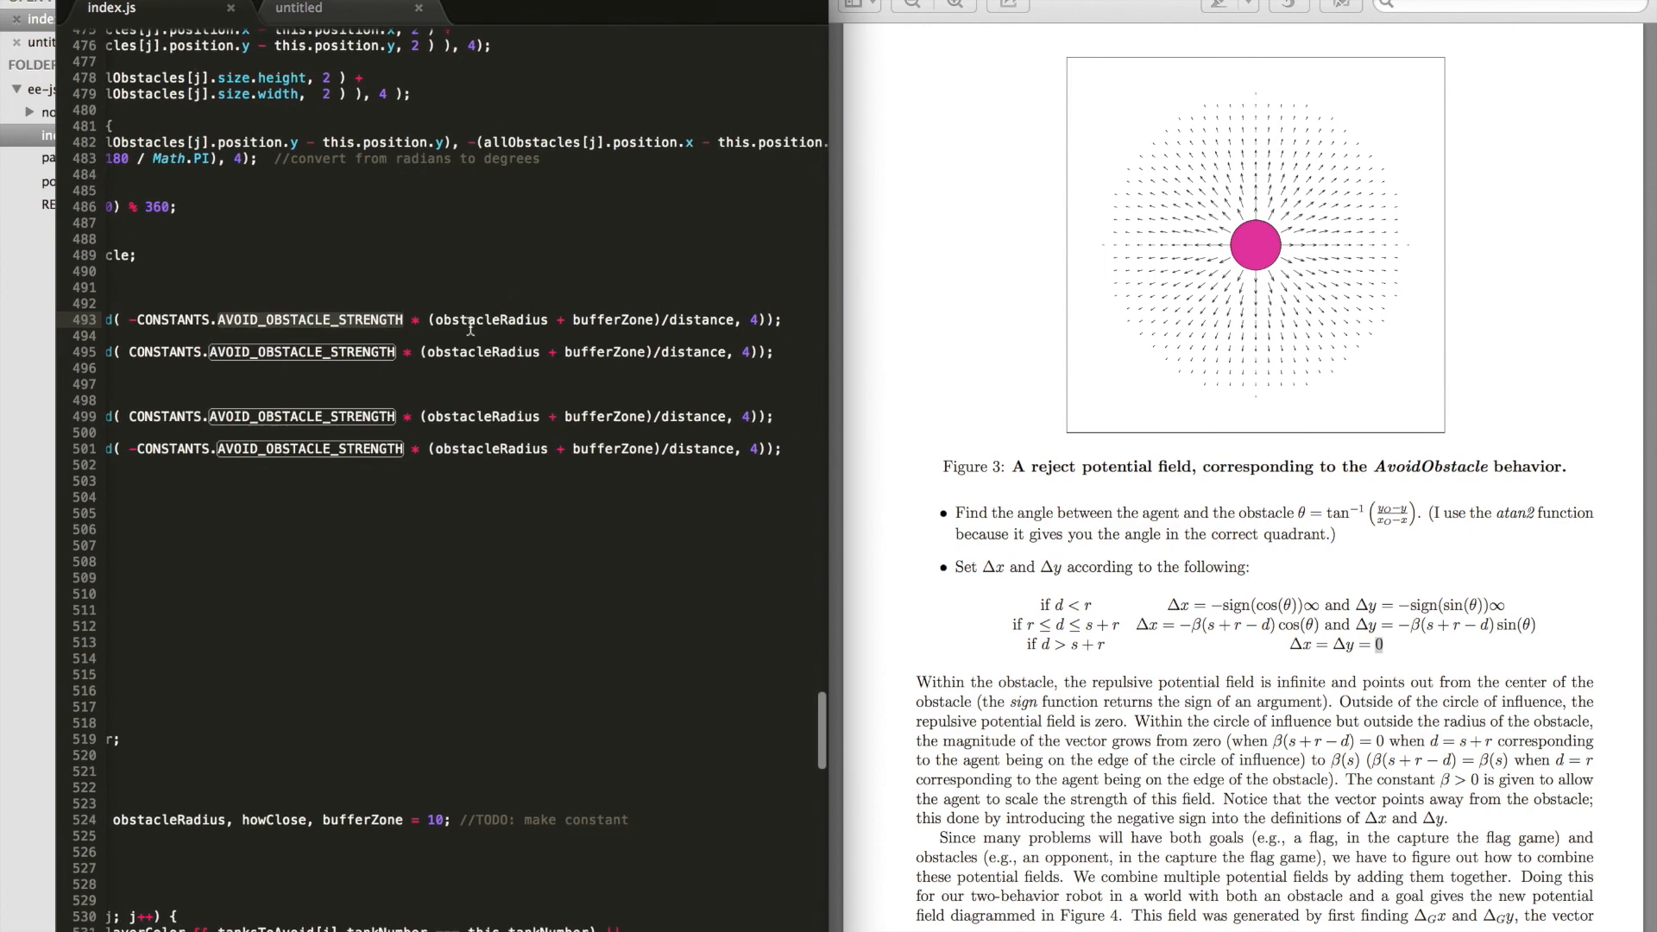
Step: Highlight obstacleRadius and distance in the obstacle strength formula, then view calculateObstacle whole
double_click(489, 320)
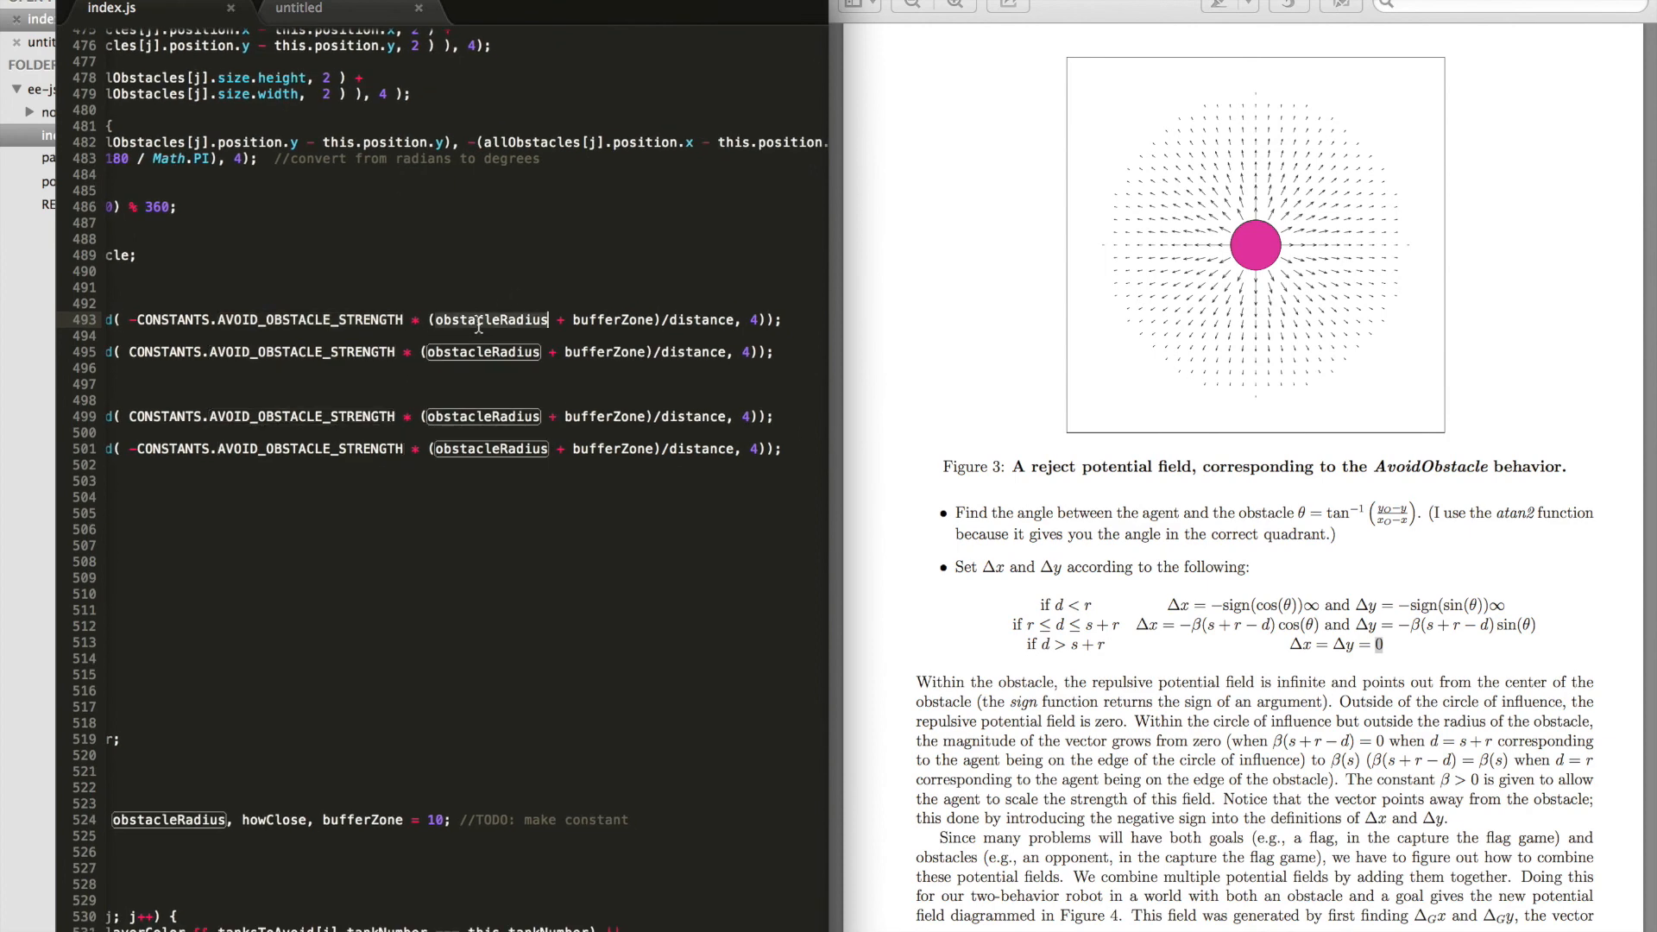
mouse_move(602, 319)
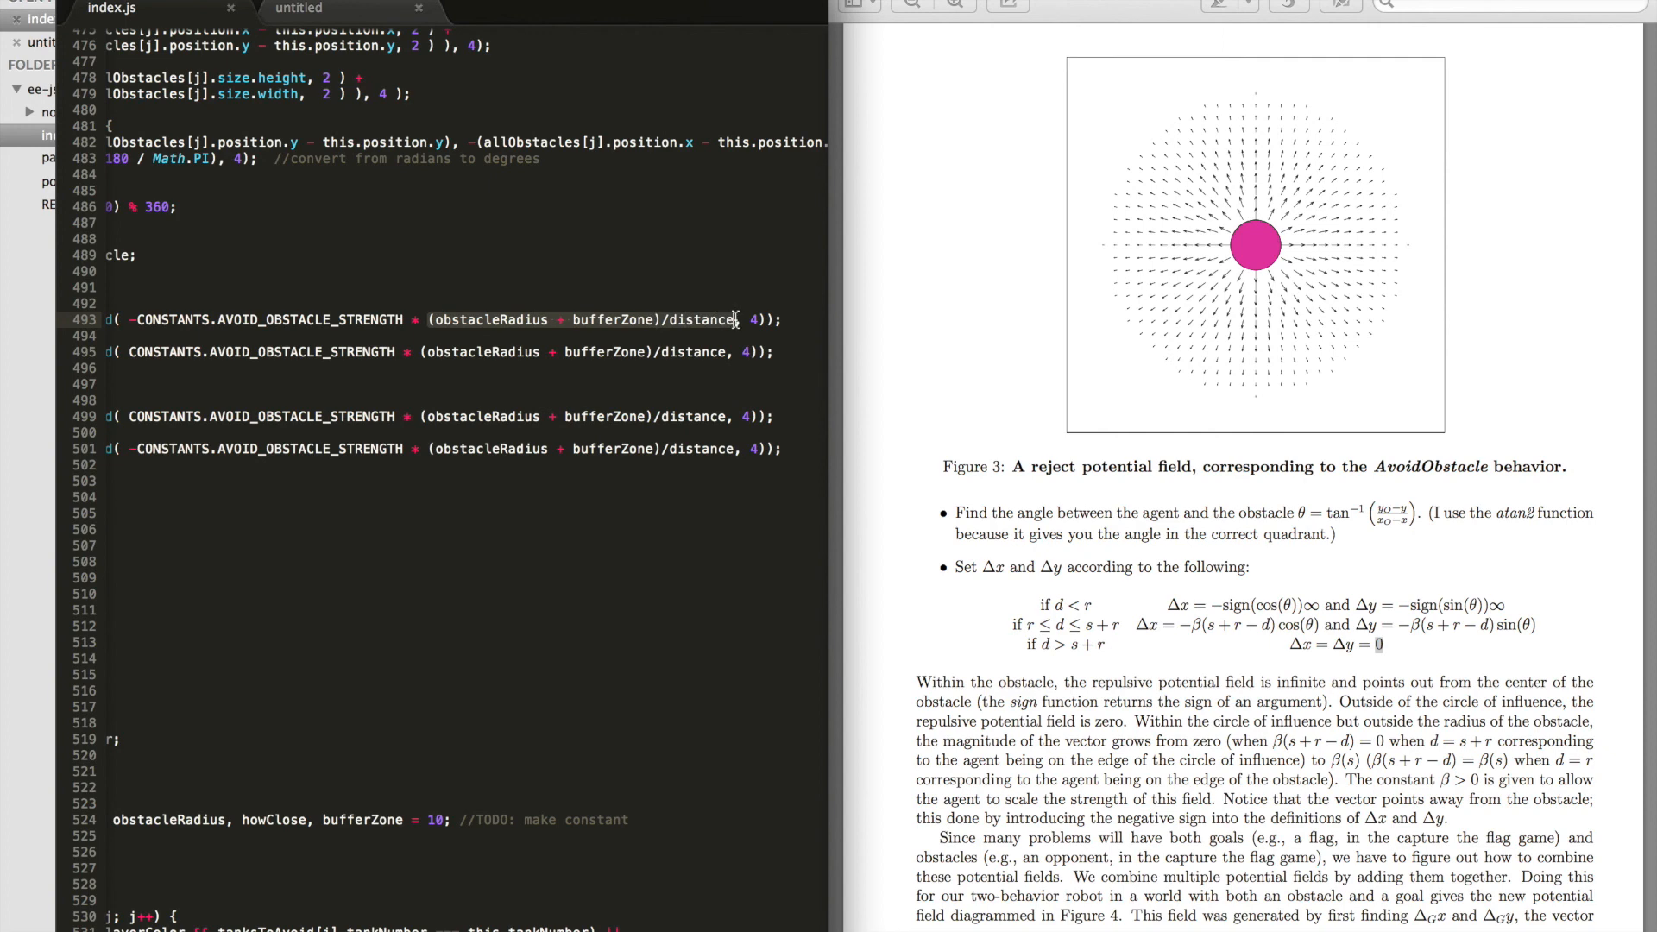
mouse_move(602, 320)
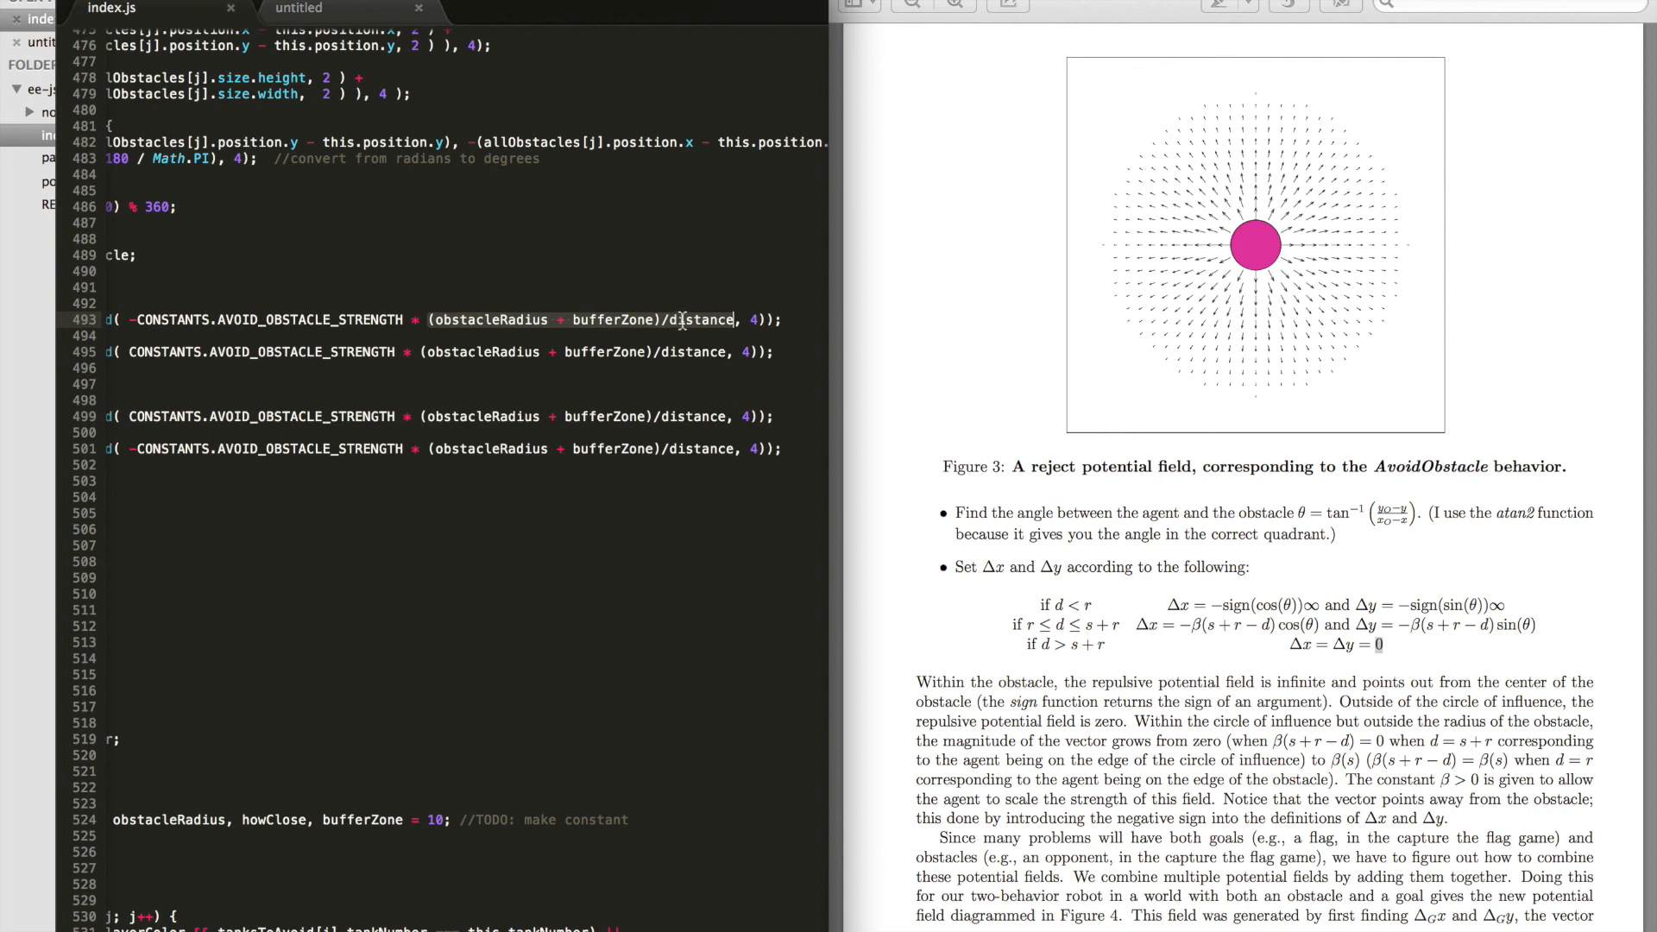
double_click(703, 319)
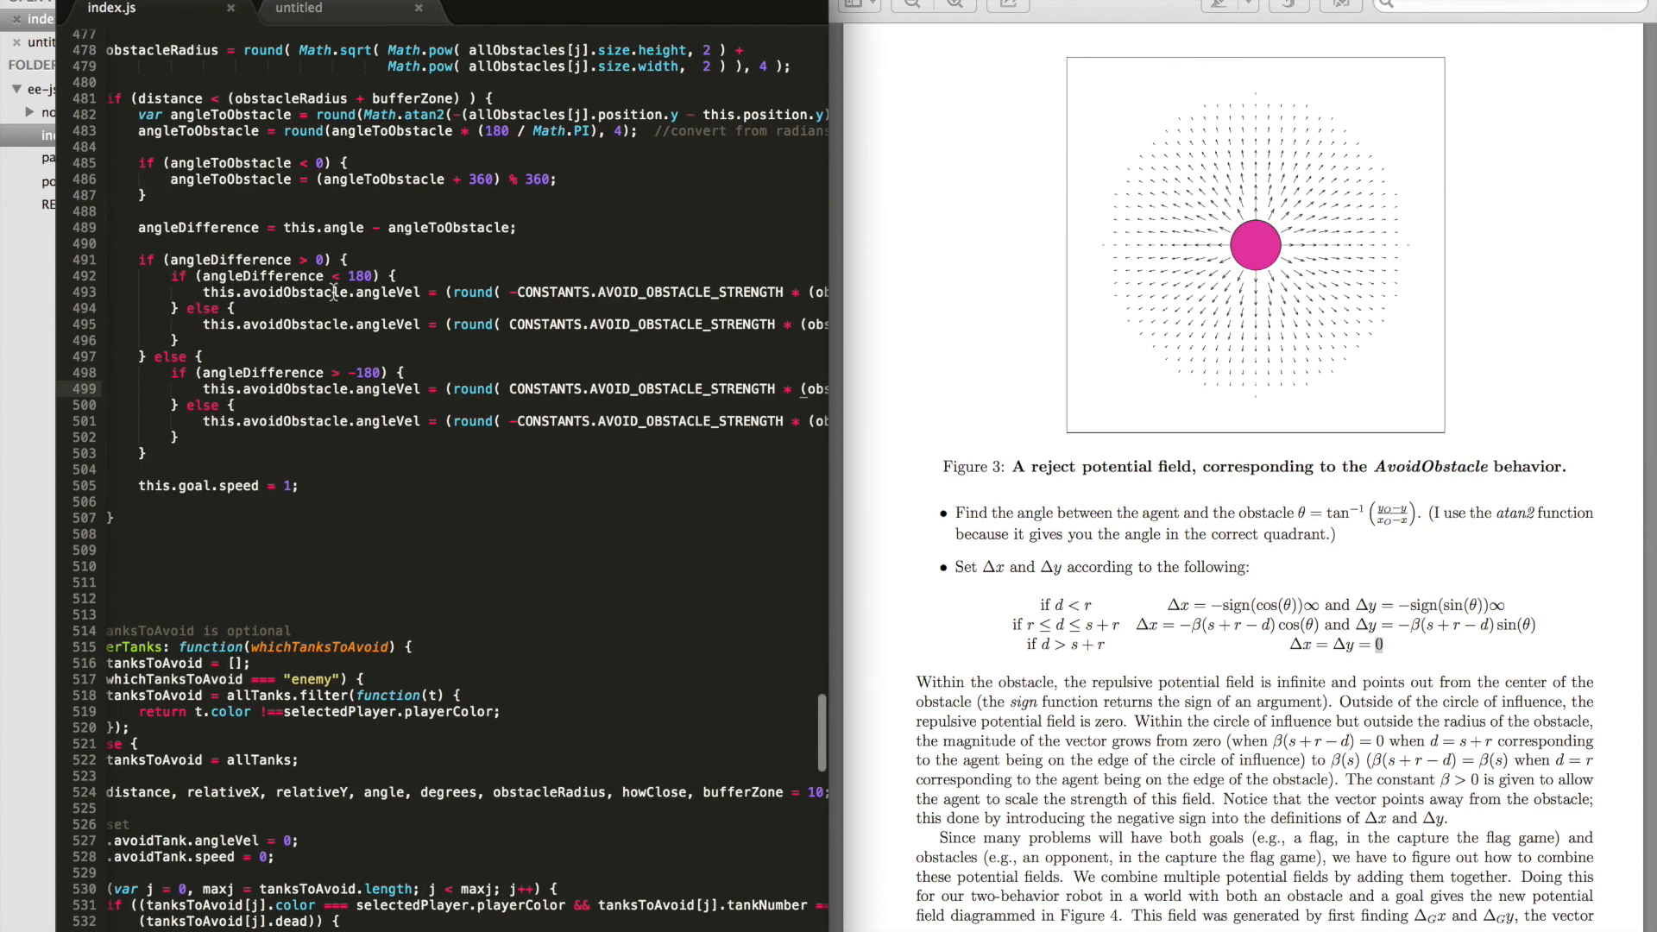
Step: Highlight angleVel and goal, then select goal on line 505 to replace with avoidObstacle
double_click(385, 293)
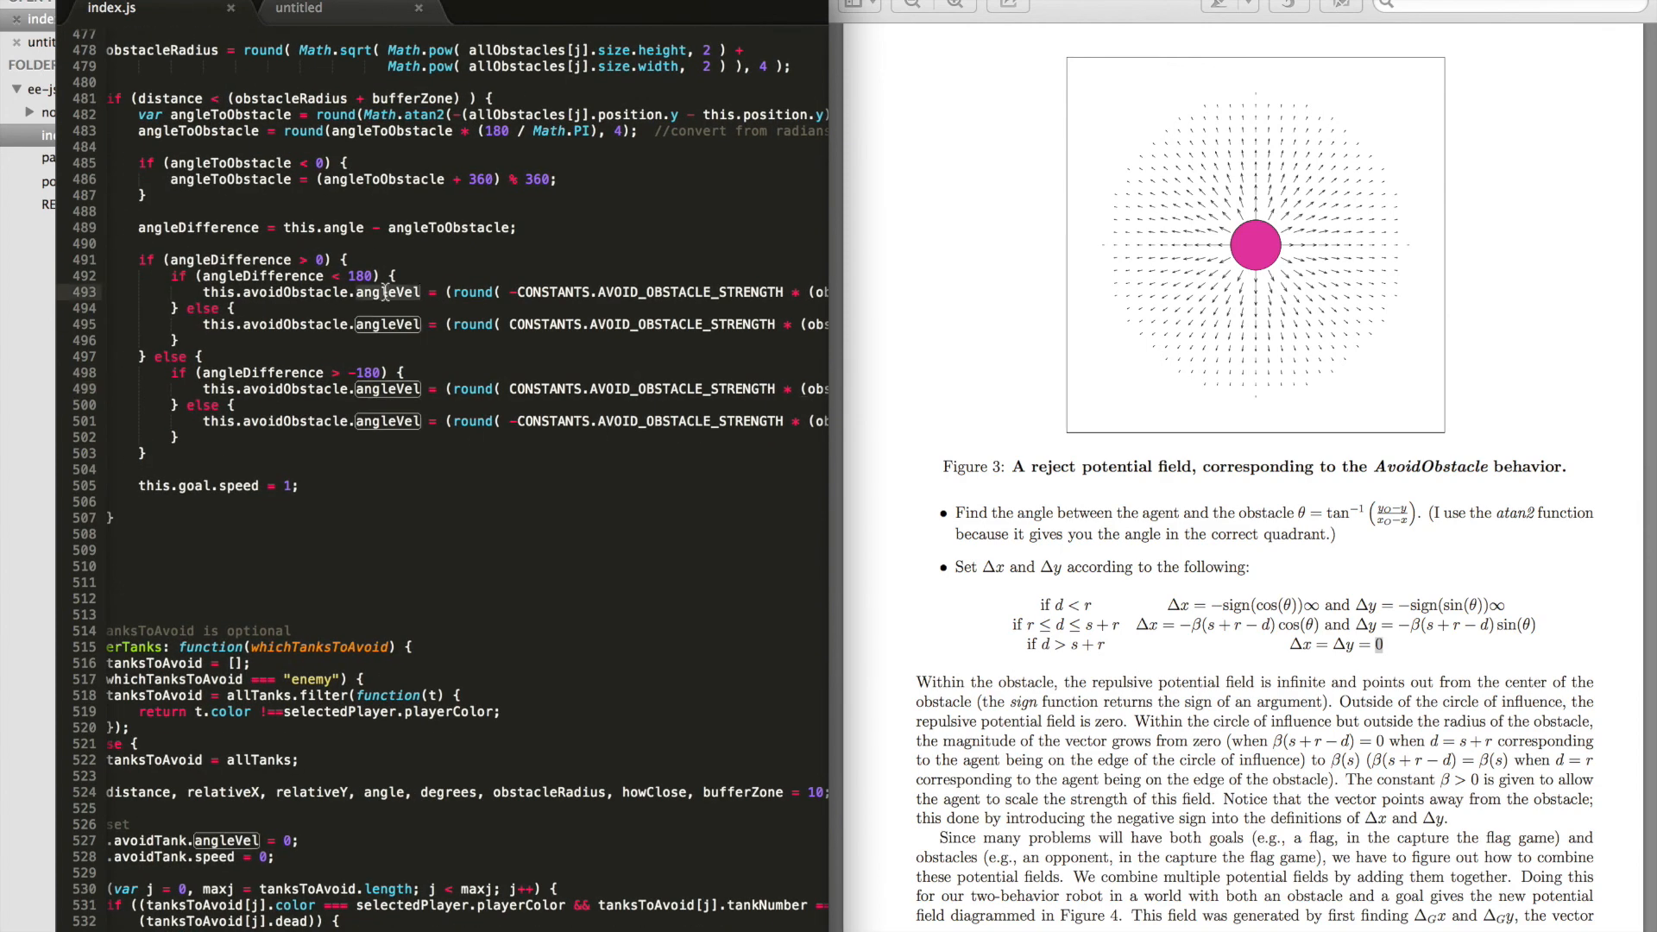
double_click(295, 292)
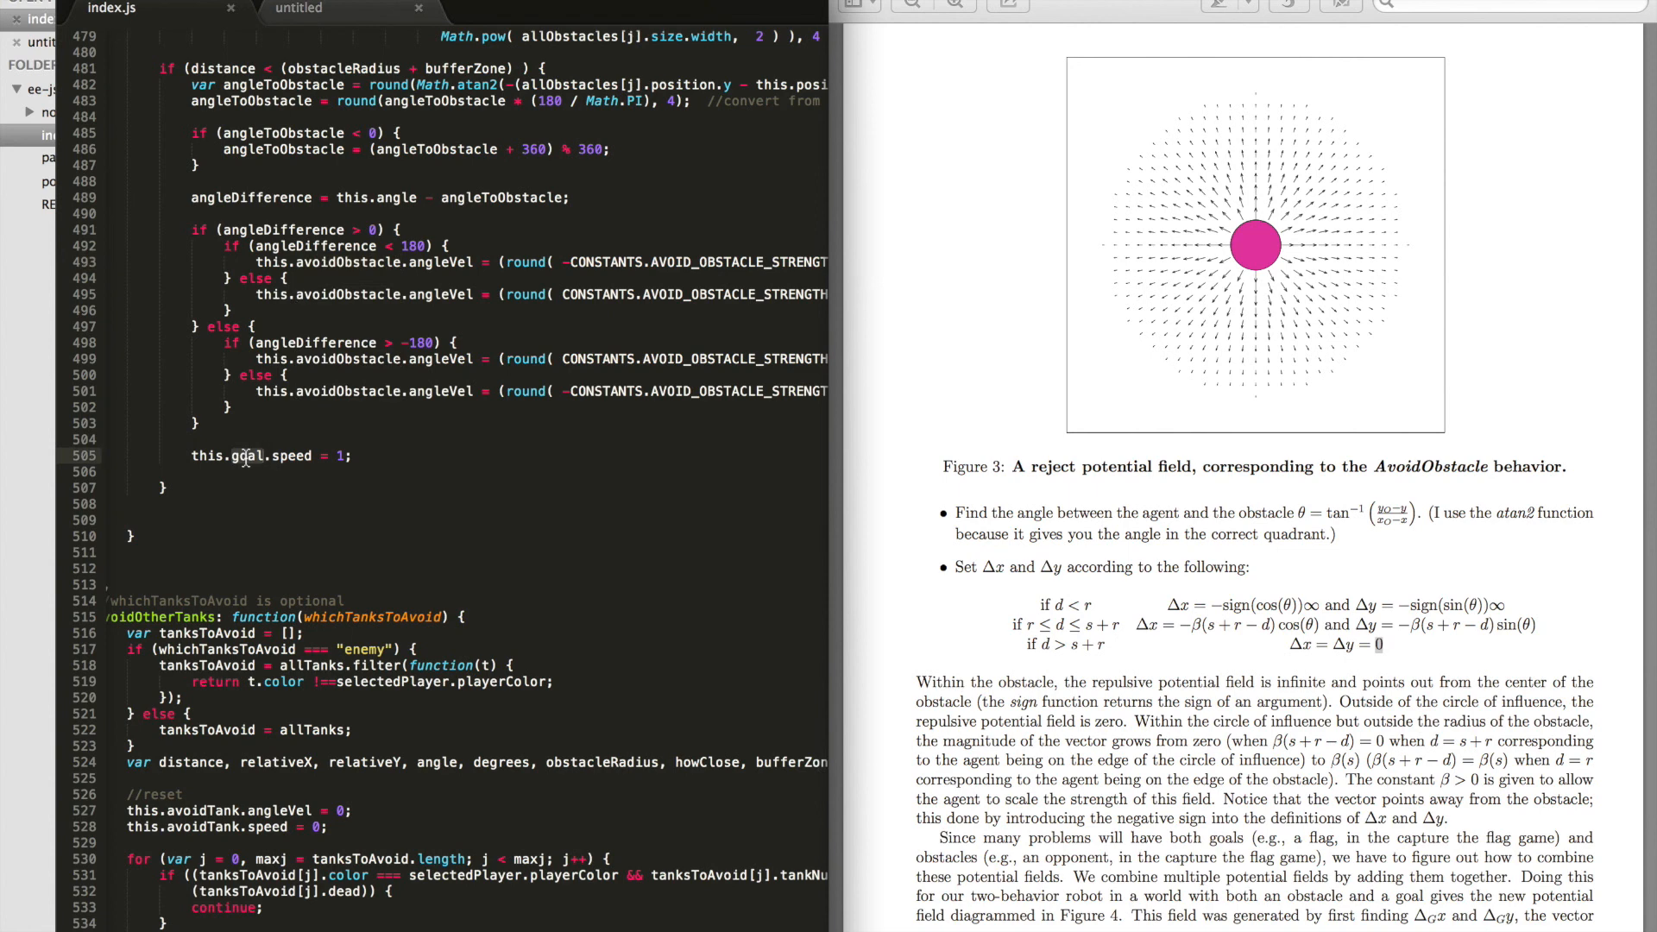
mouse_move(329, 311)
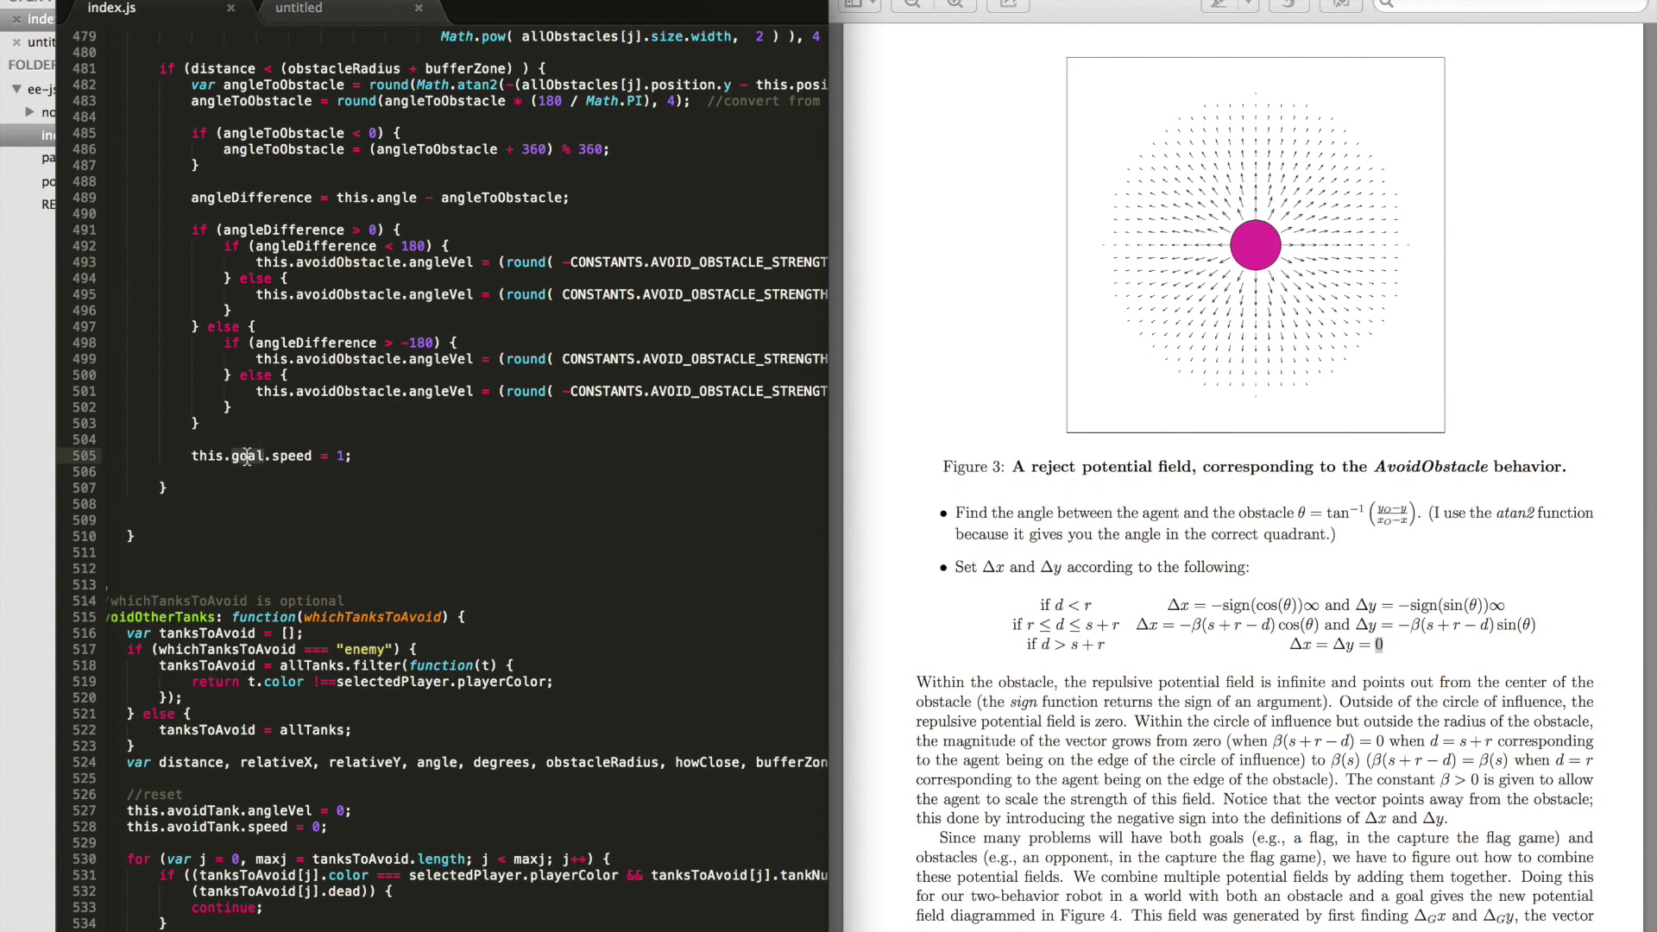
double_click(347, 391)
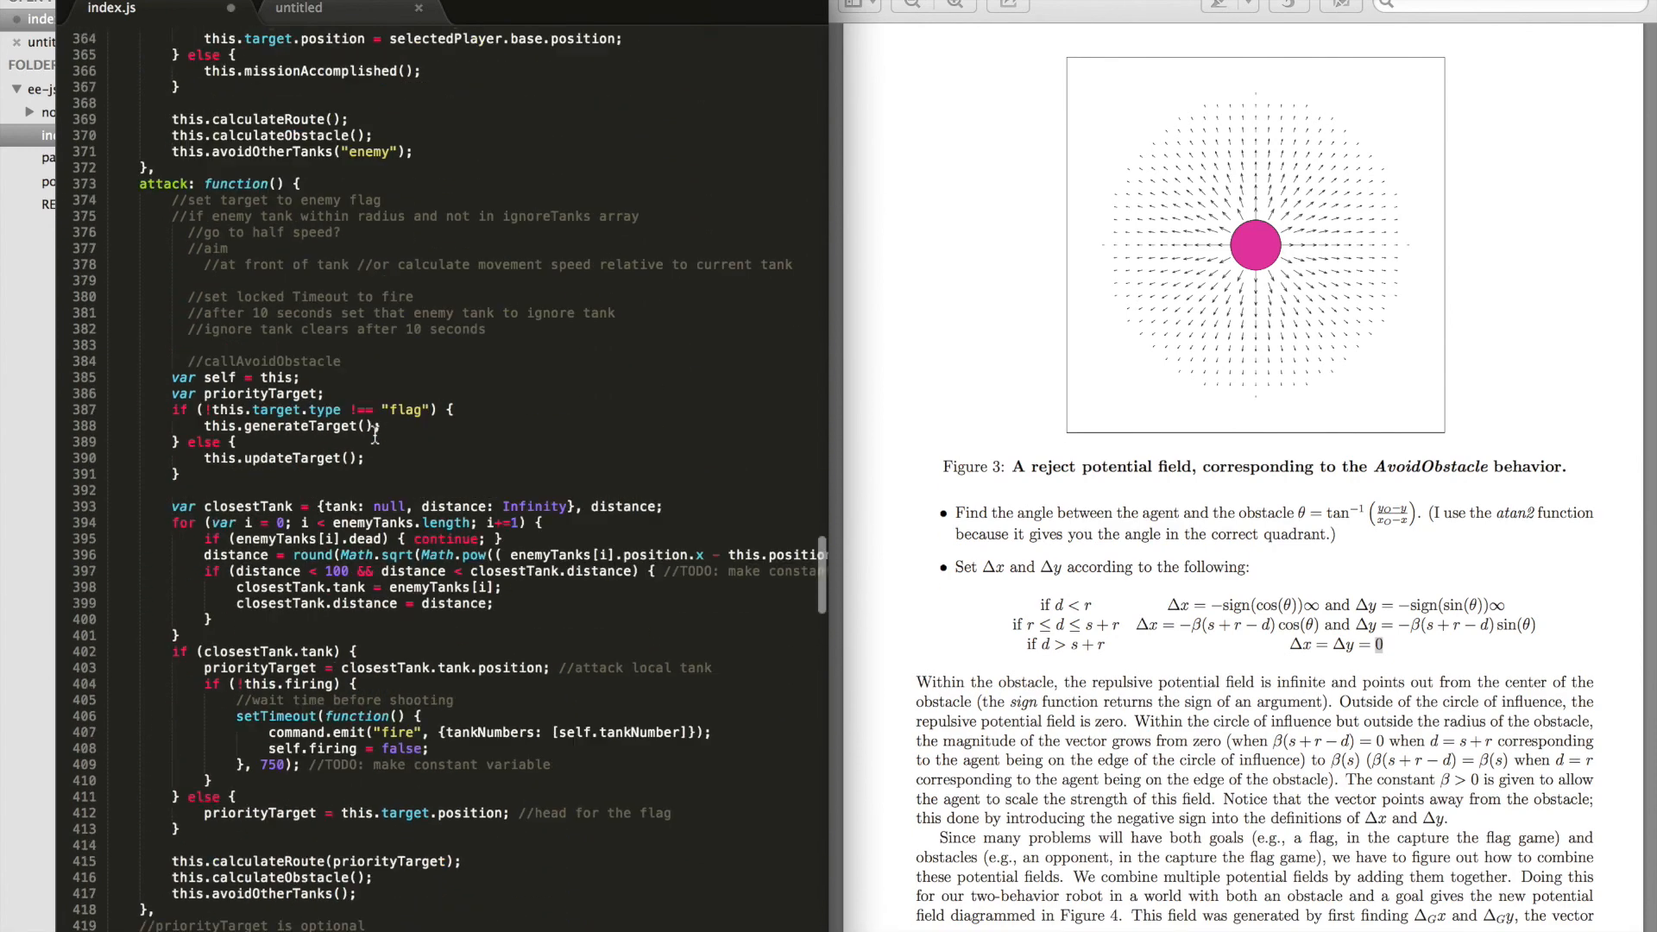
Step: Scroll up to getSpeed, highlight its summed speed terms, and right-click line 357
scroll("up", 3)
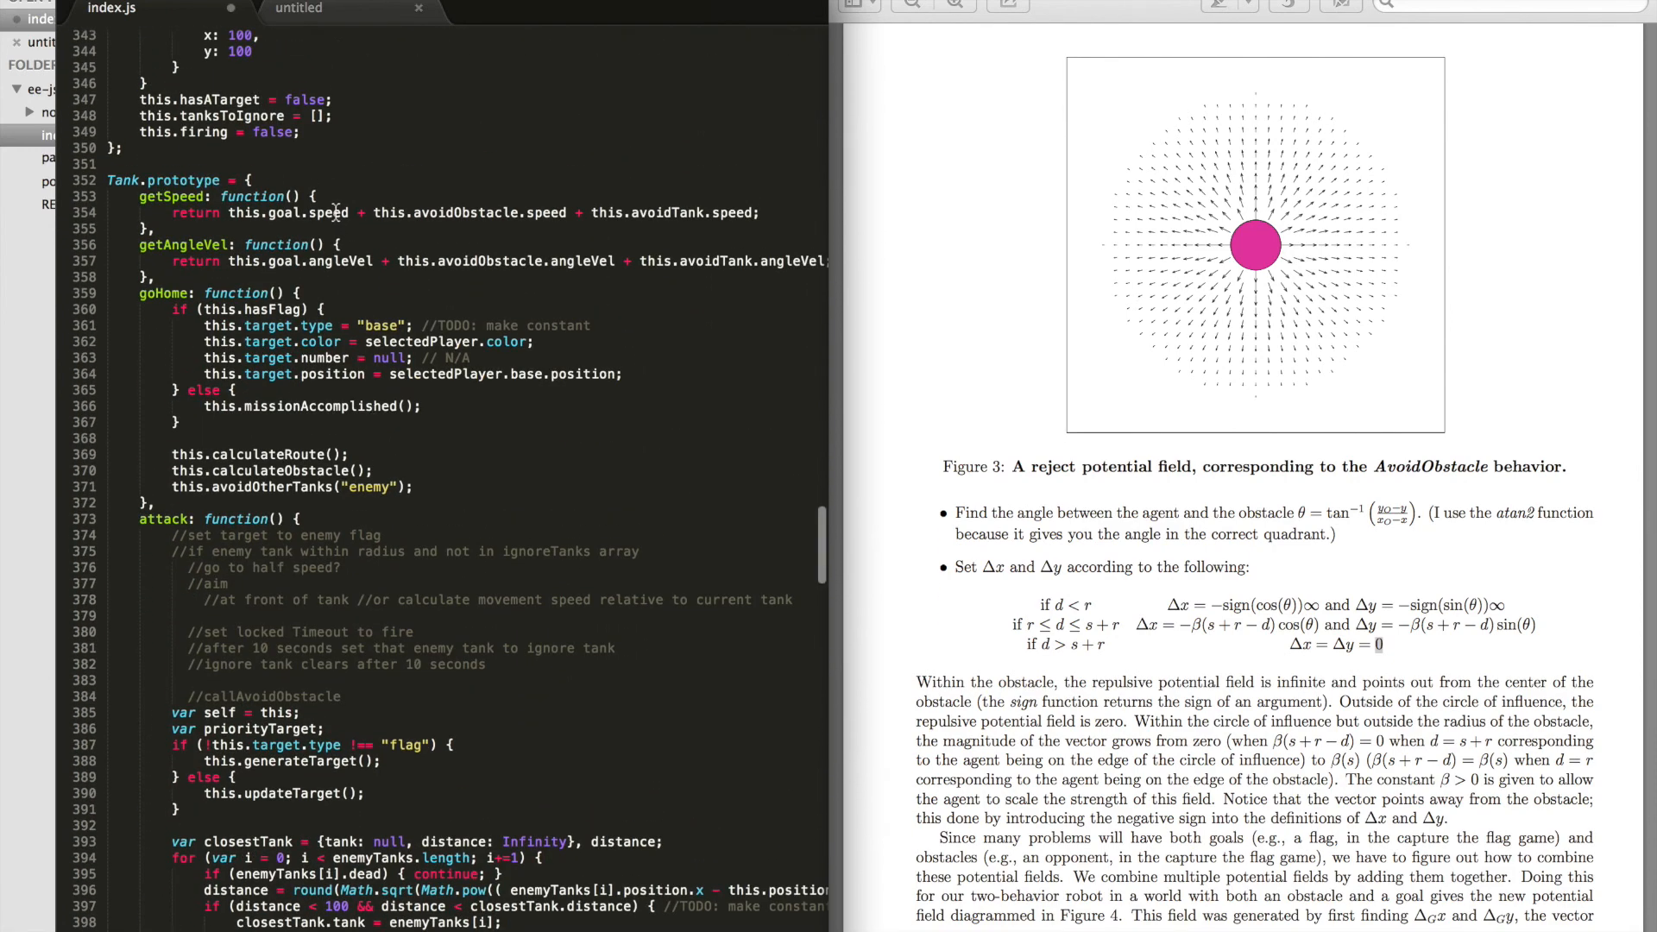
double_click(329, 212)
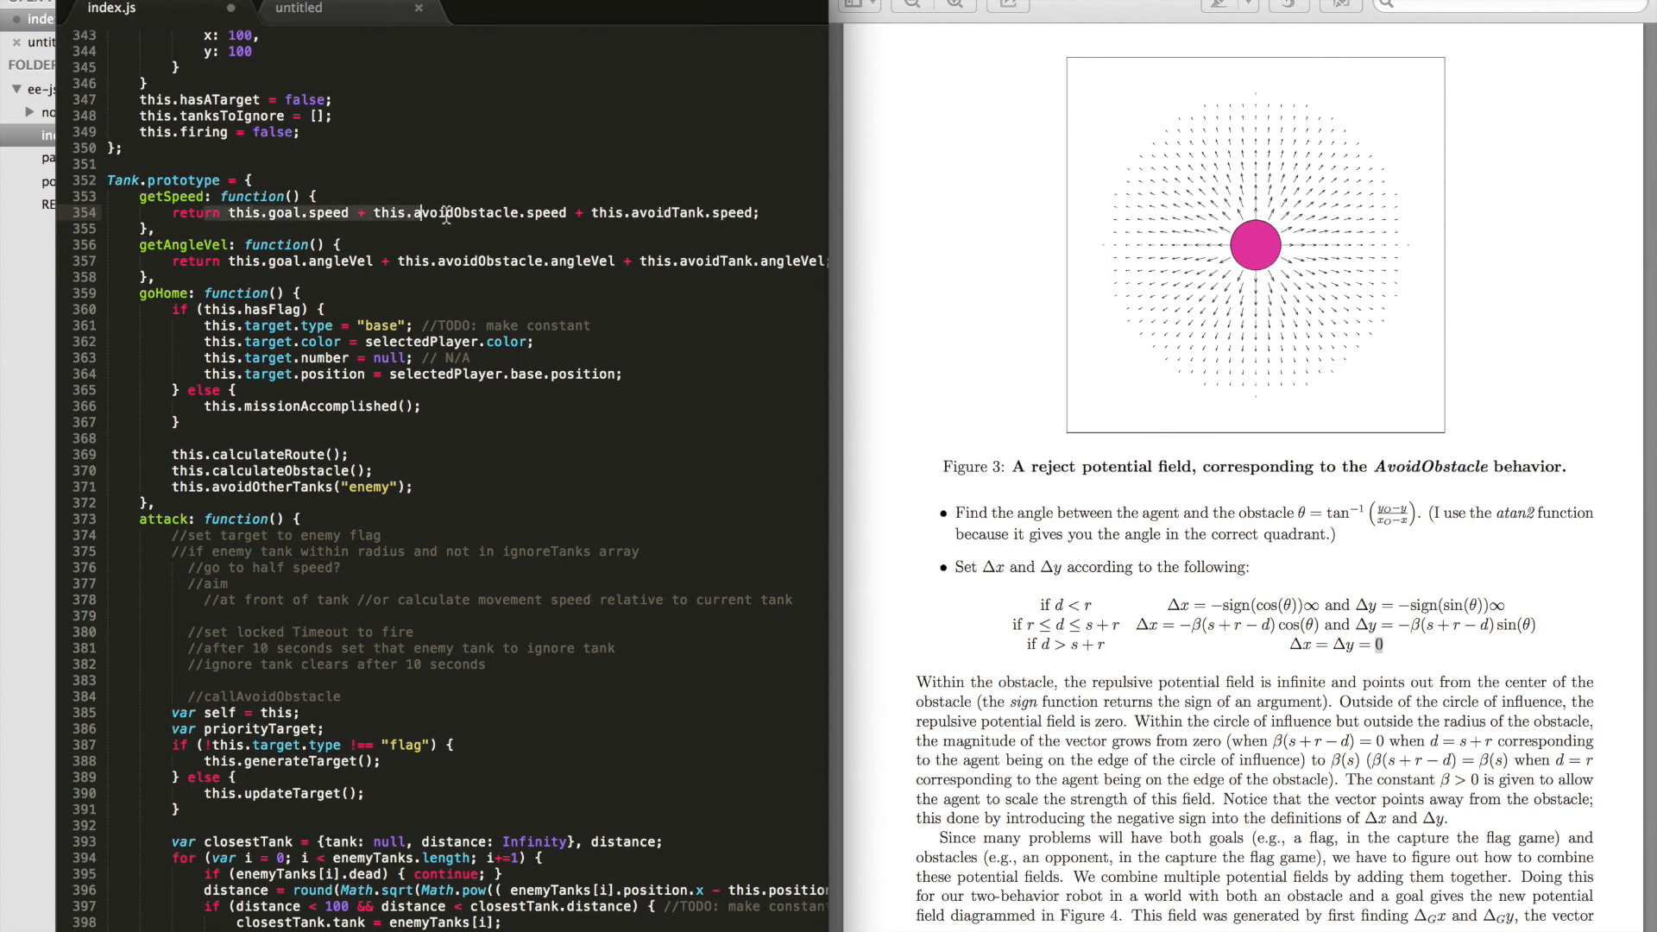
mouse_move(613, 212)
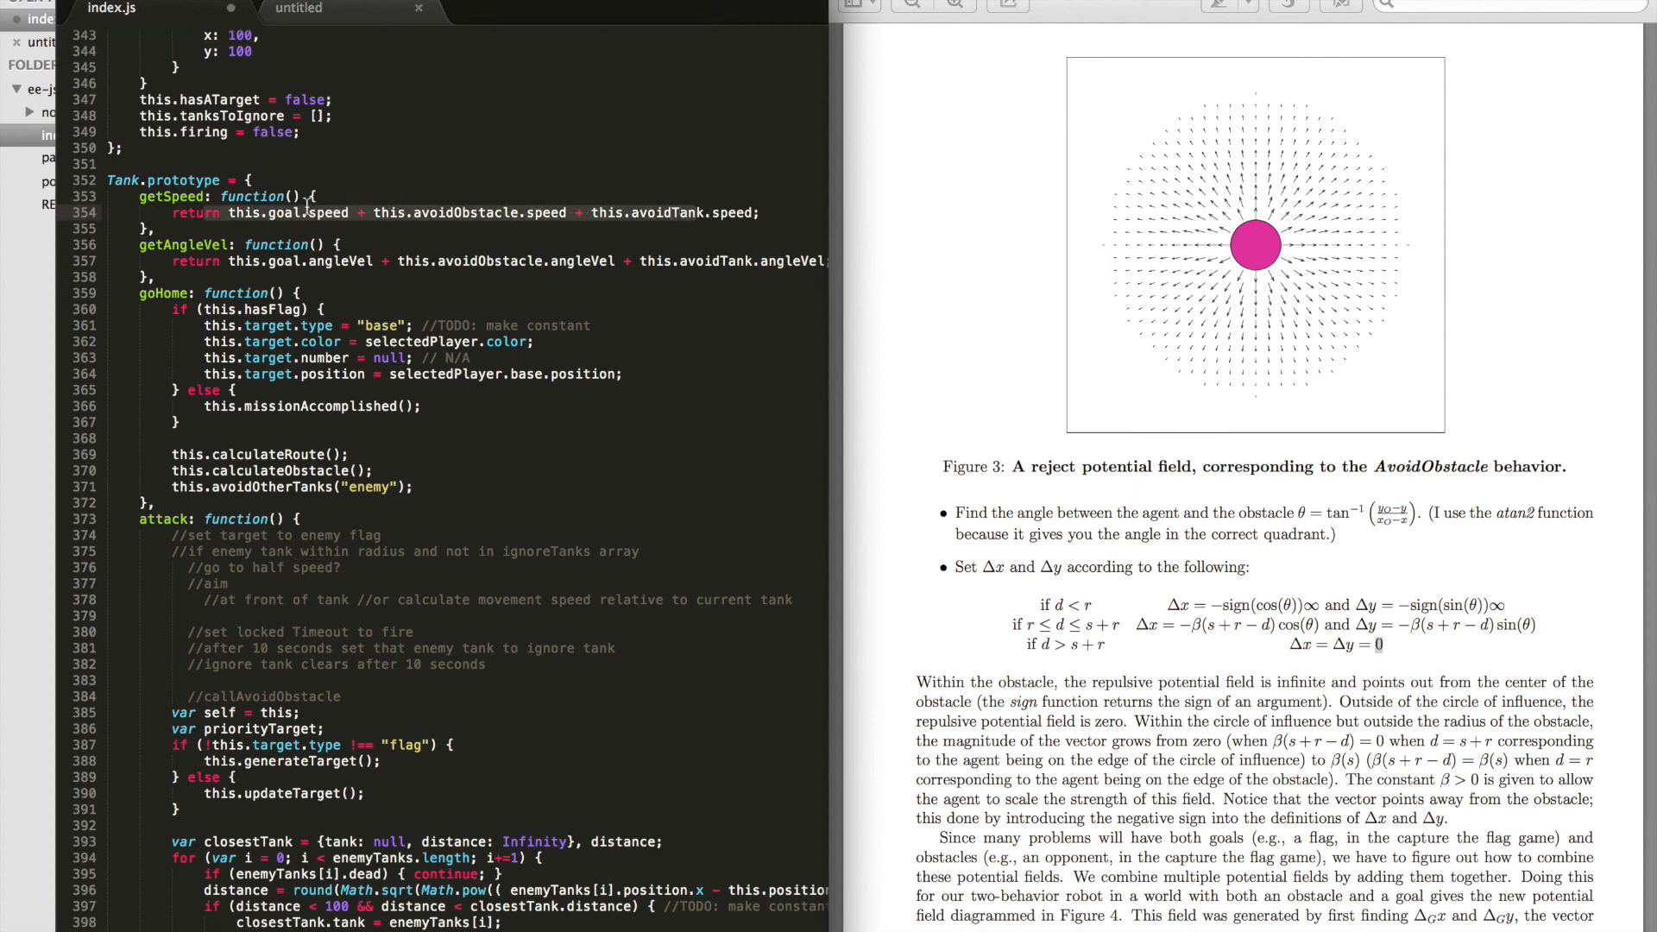
mouse_move(570, 183)
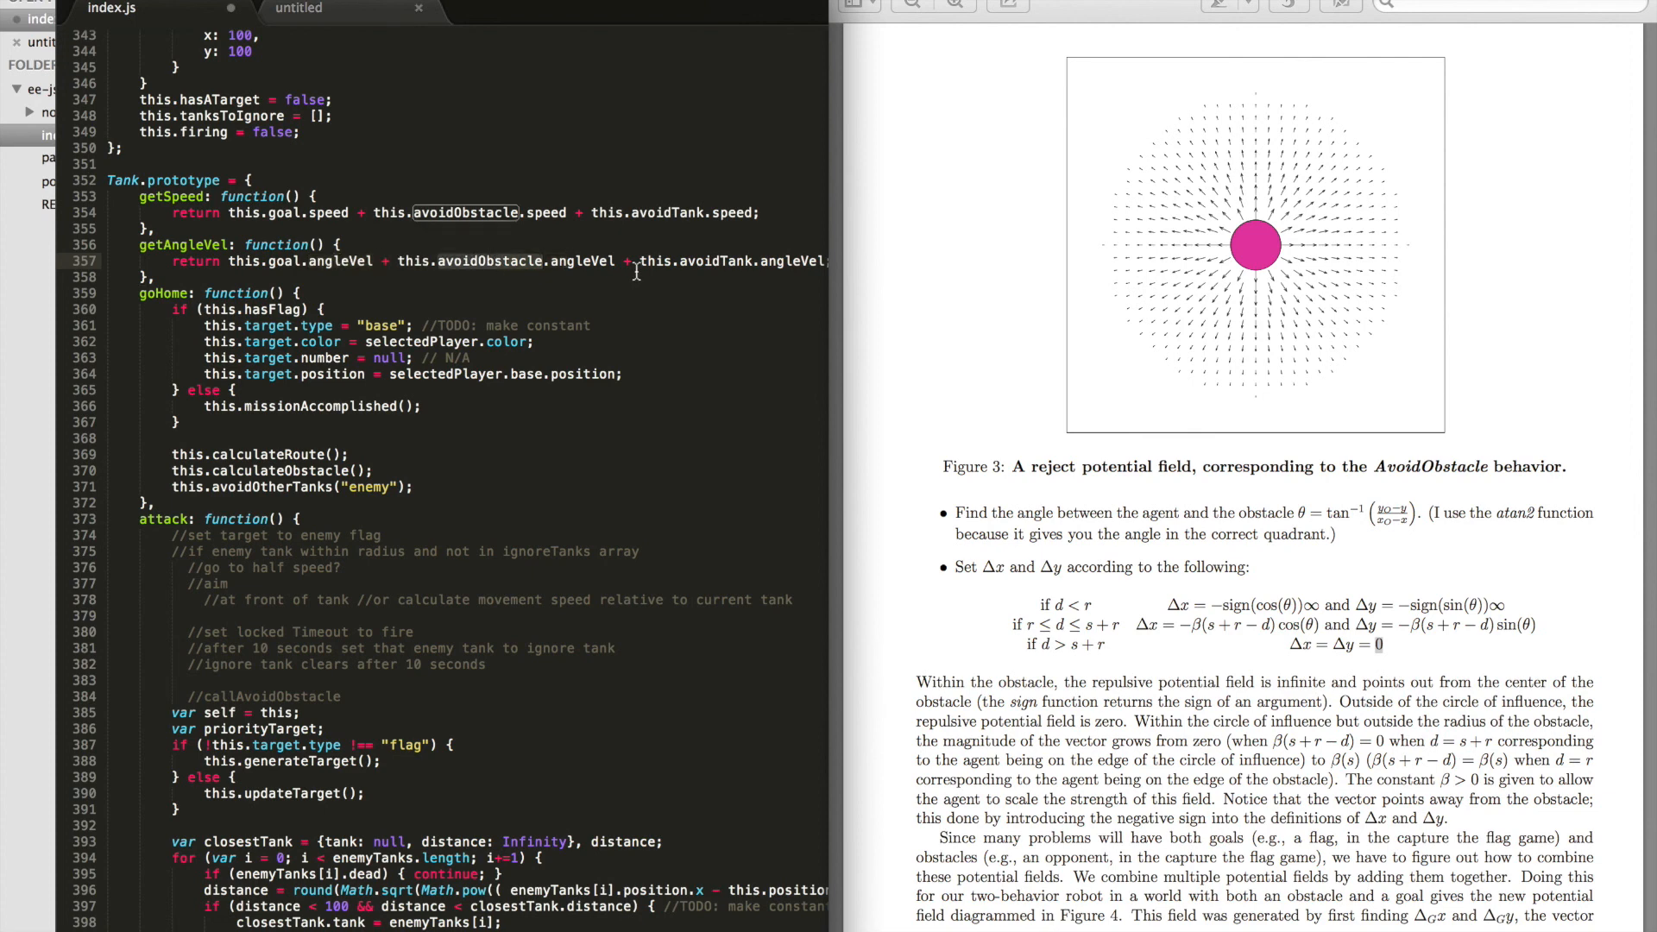
right_click(724, 265)
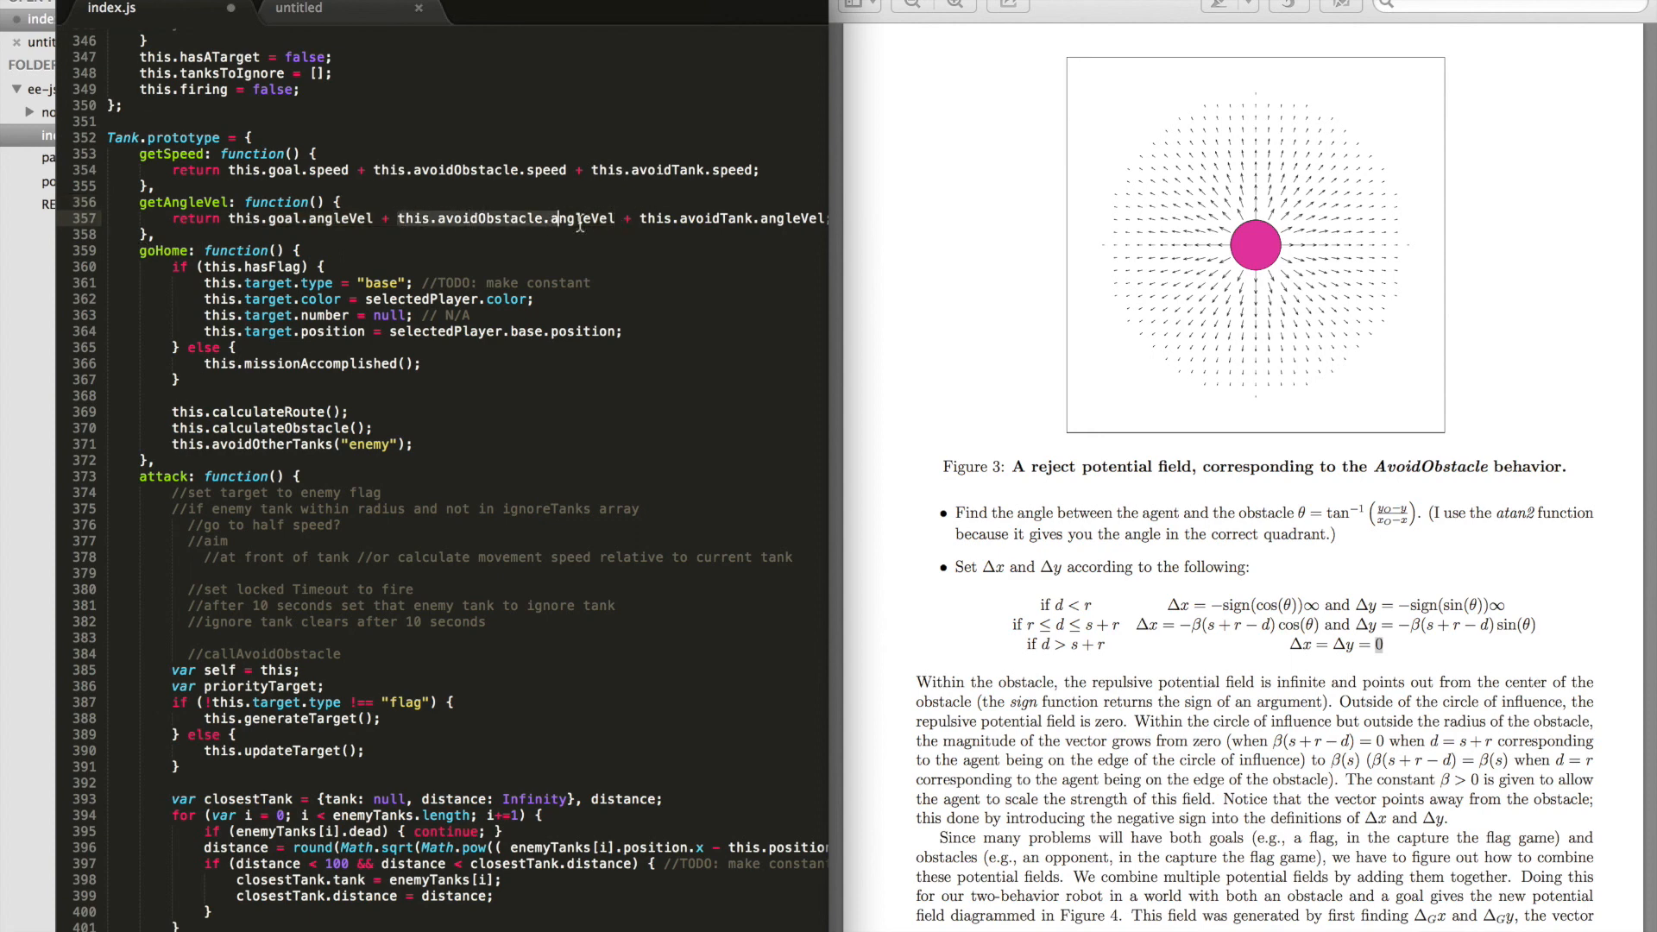
scroll("down", 3)
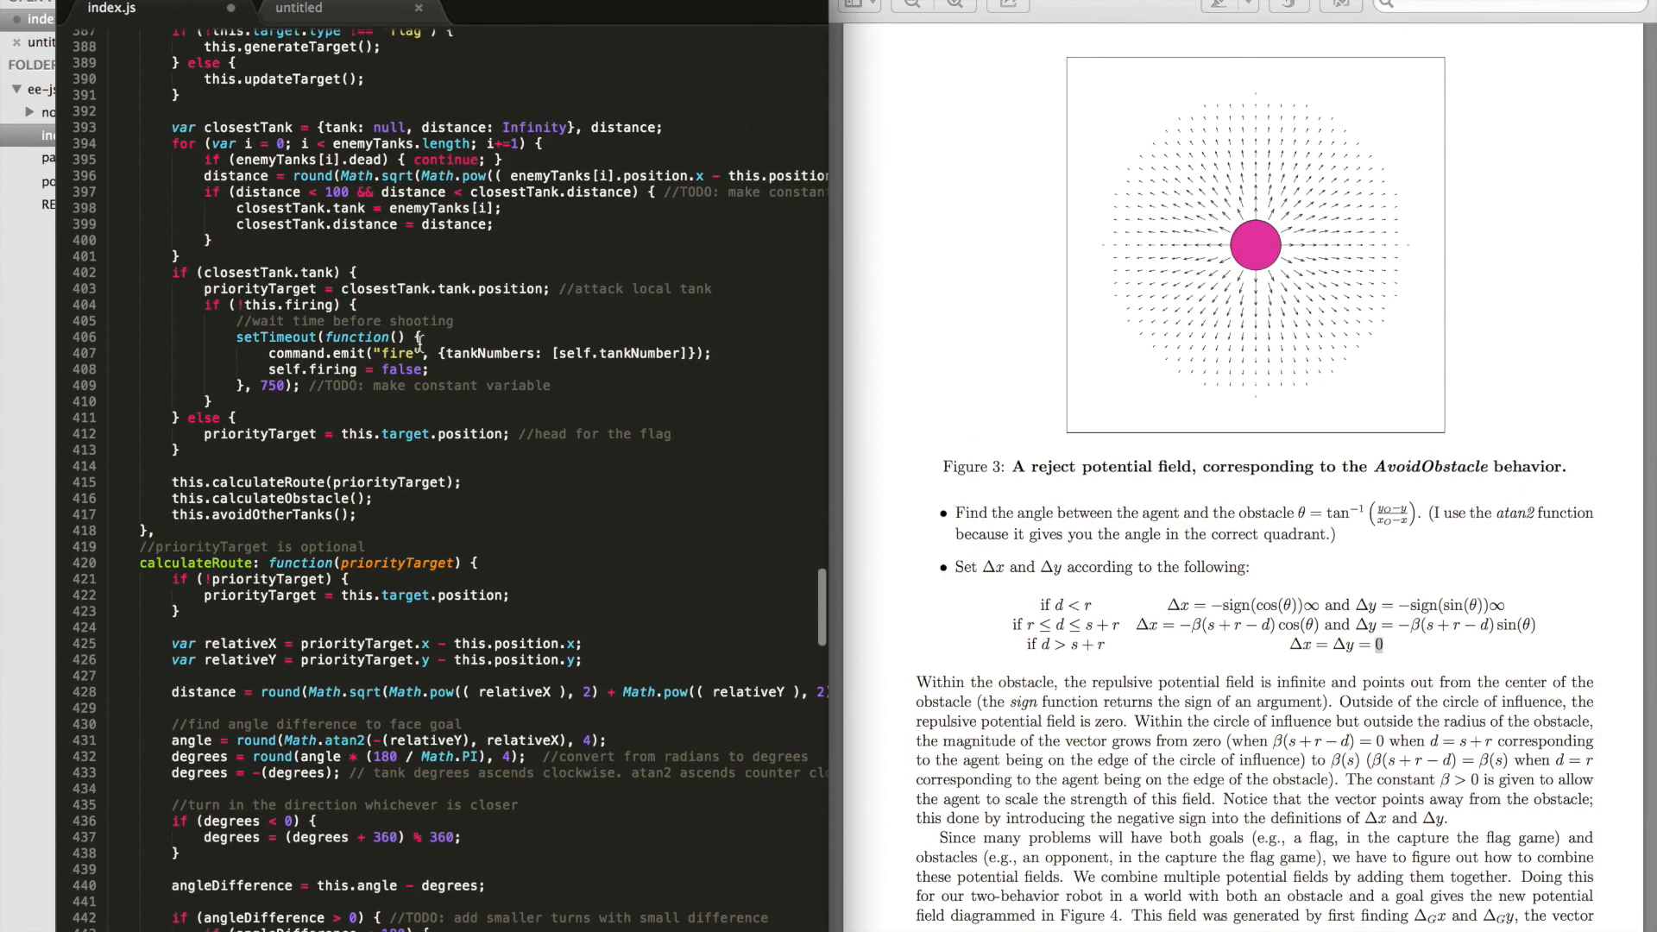
scroll("down", 3)
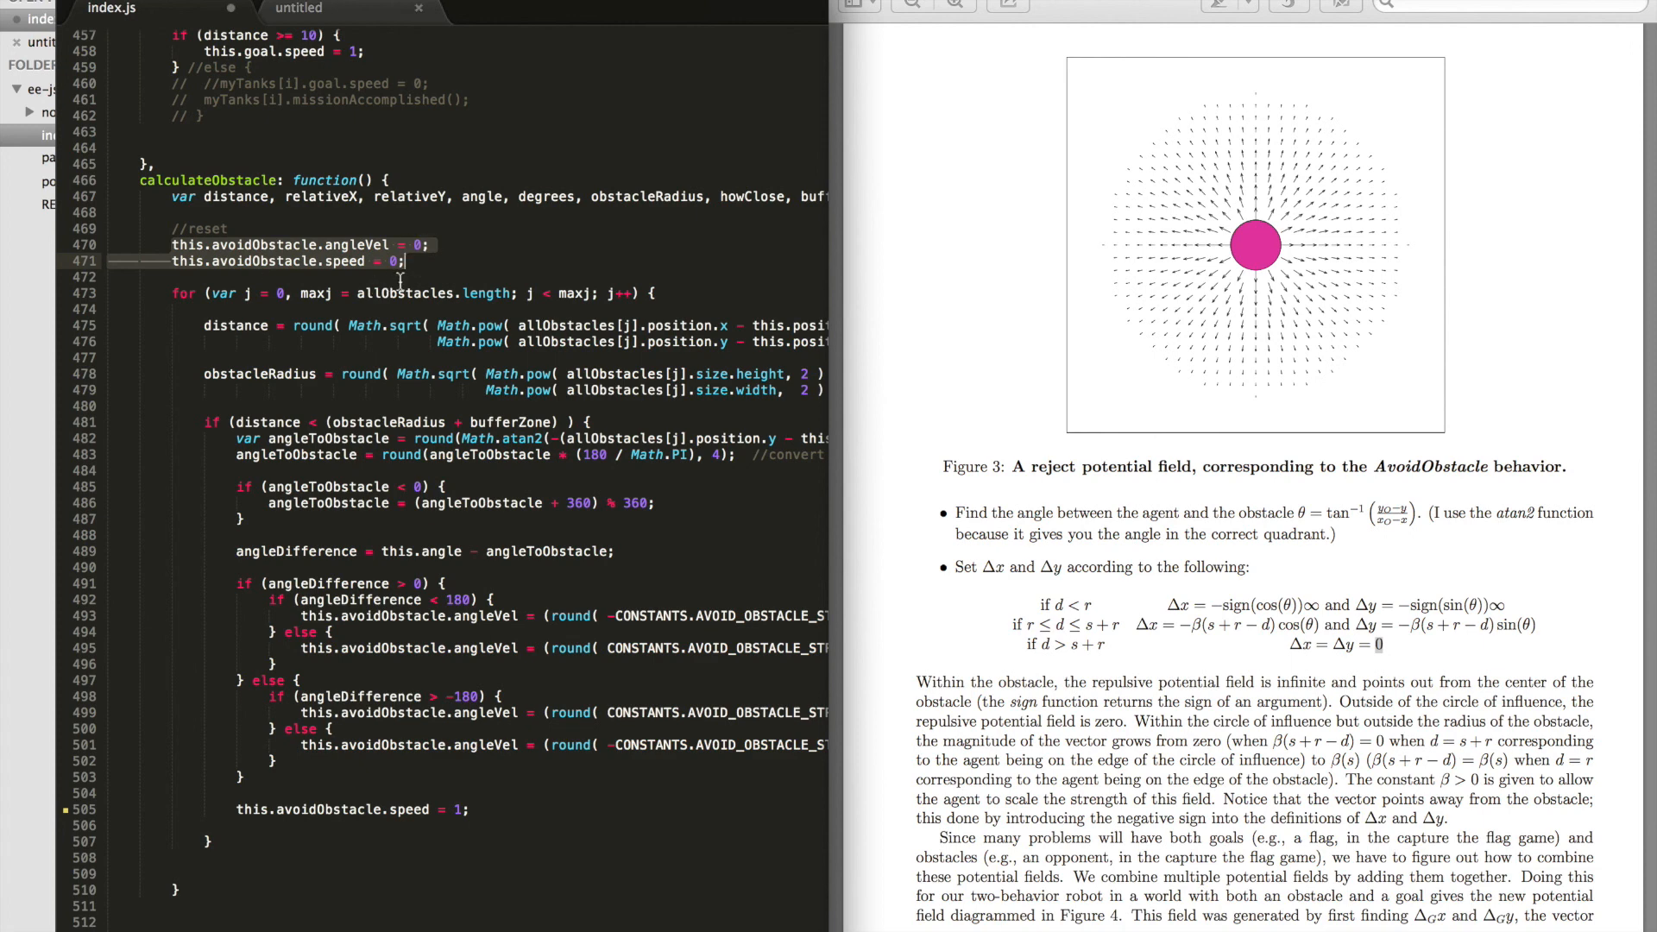
mouse_move(392, 352)
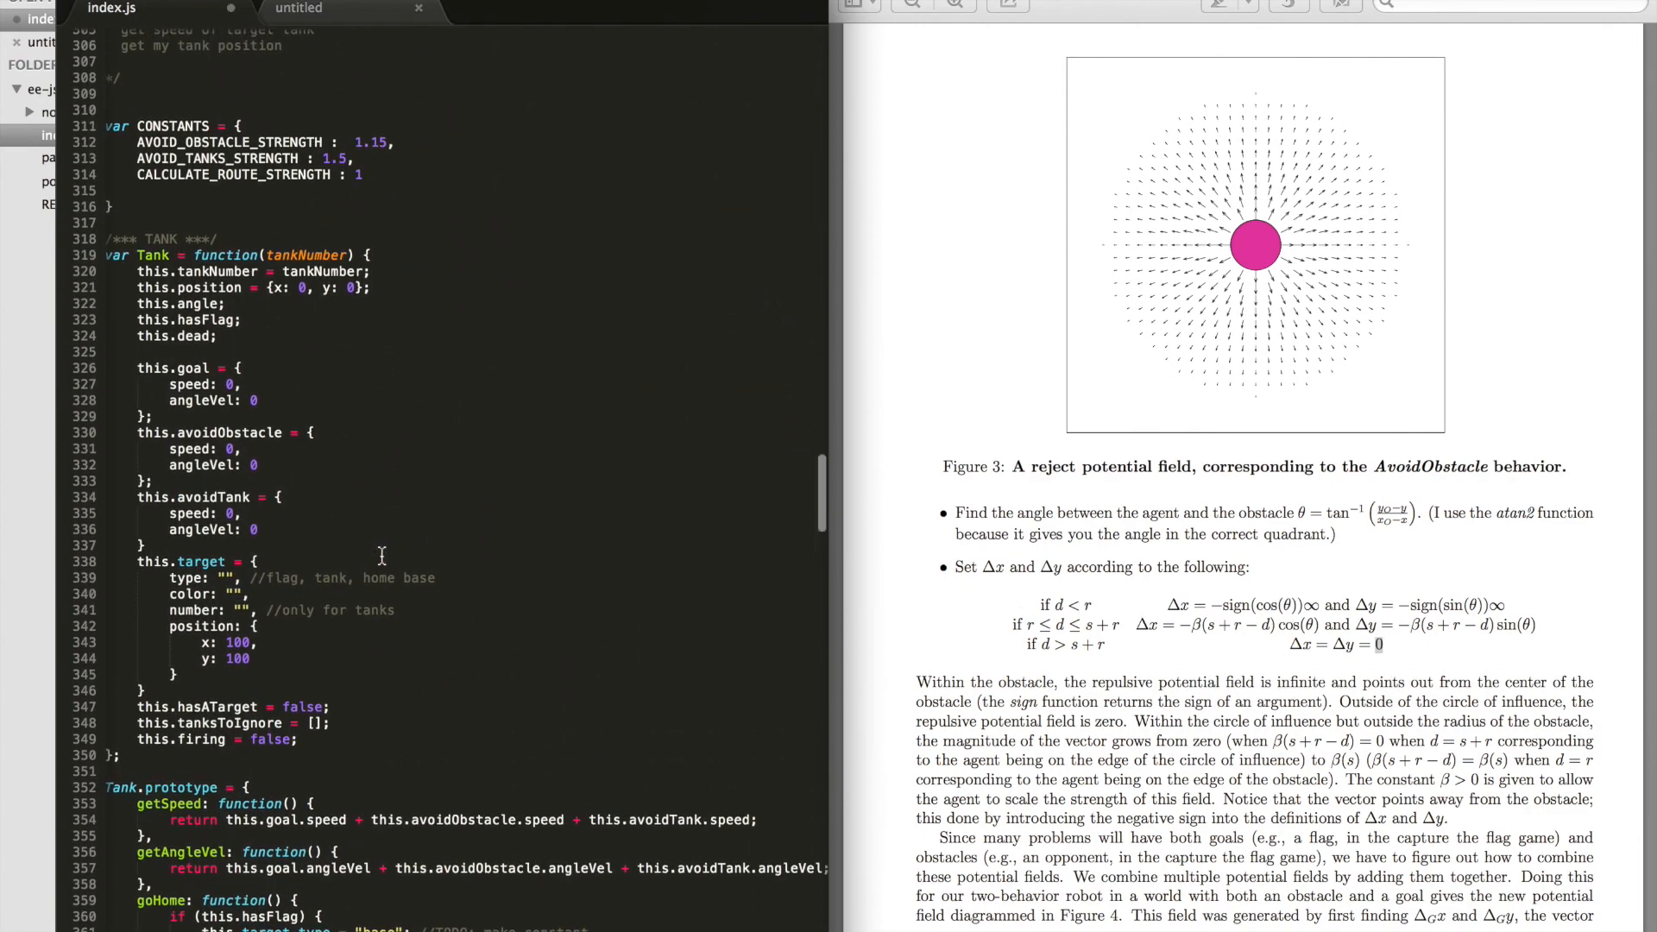
scroll("down", 3)
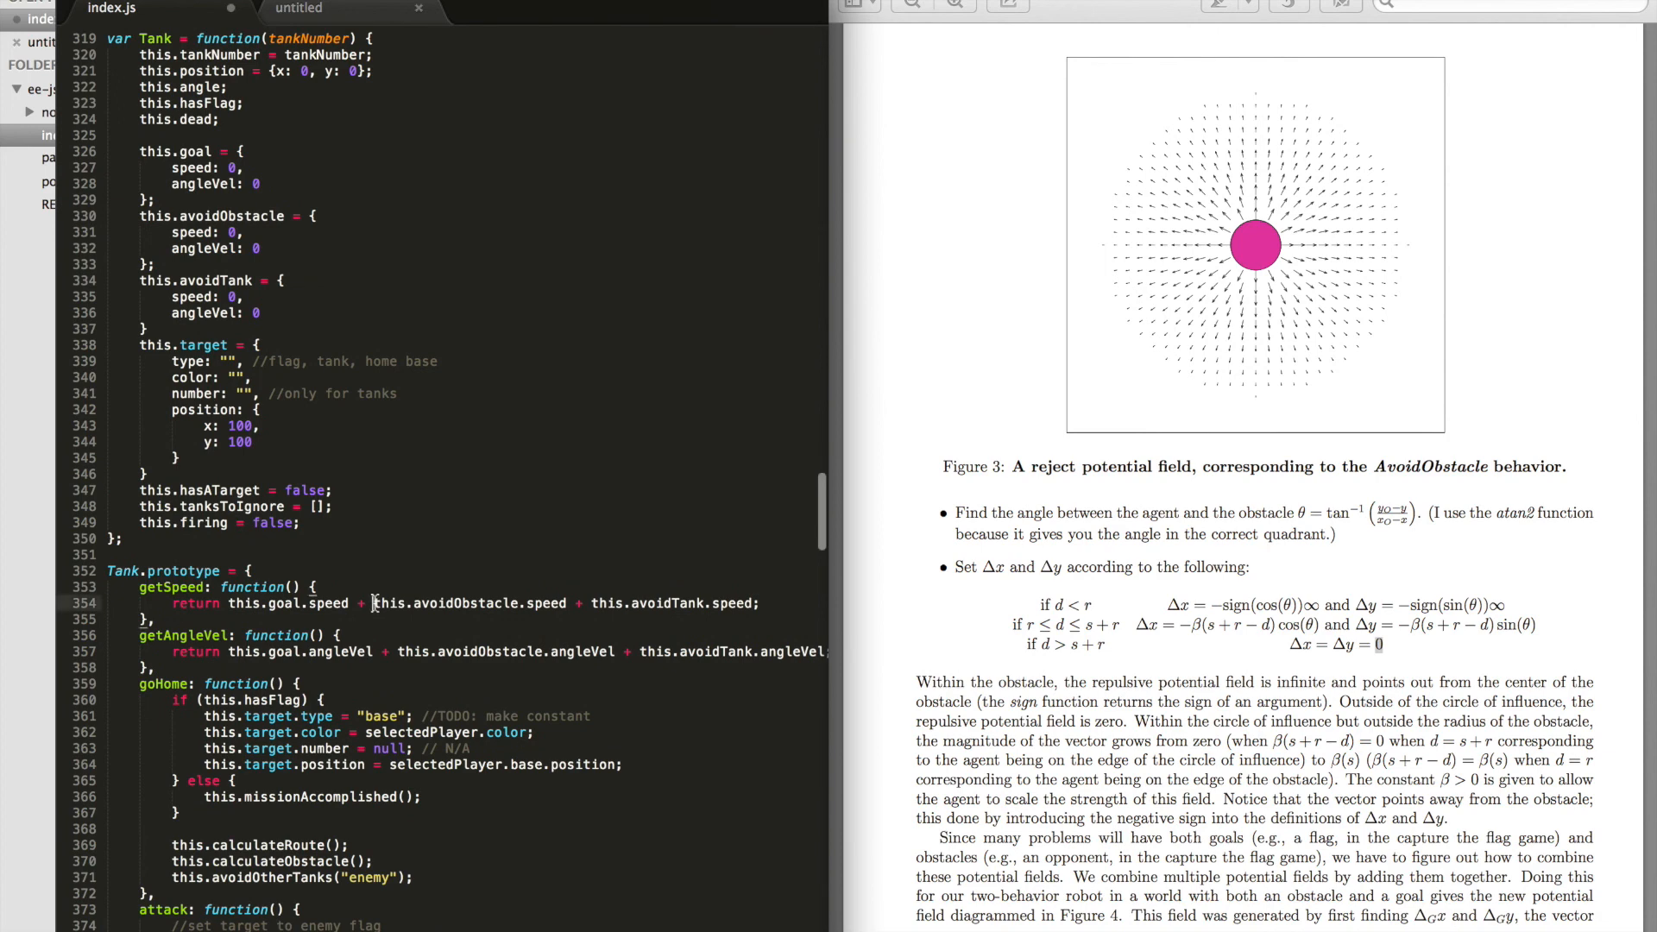
double_click(470, 604)
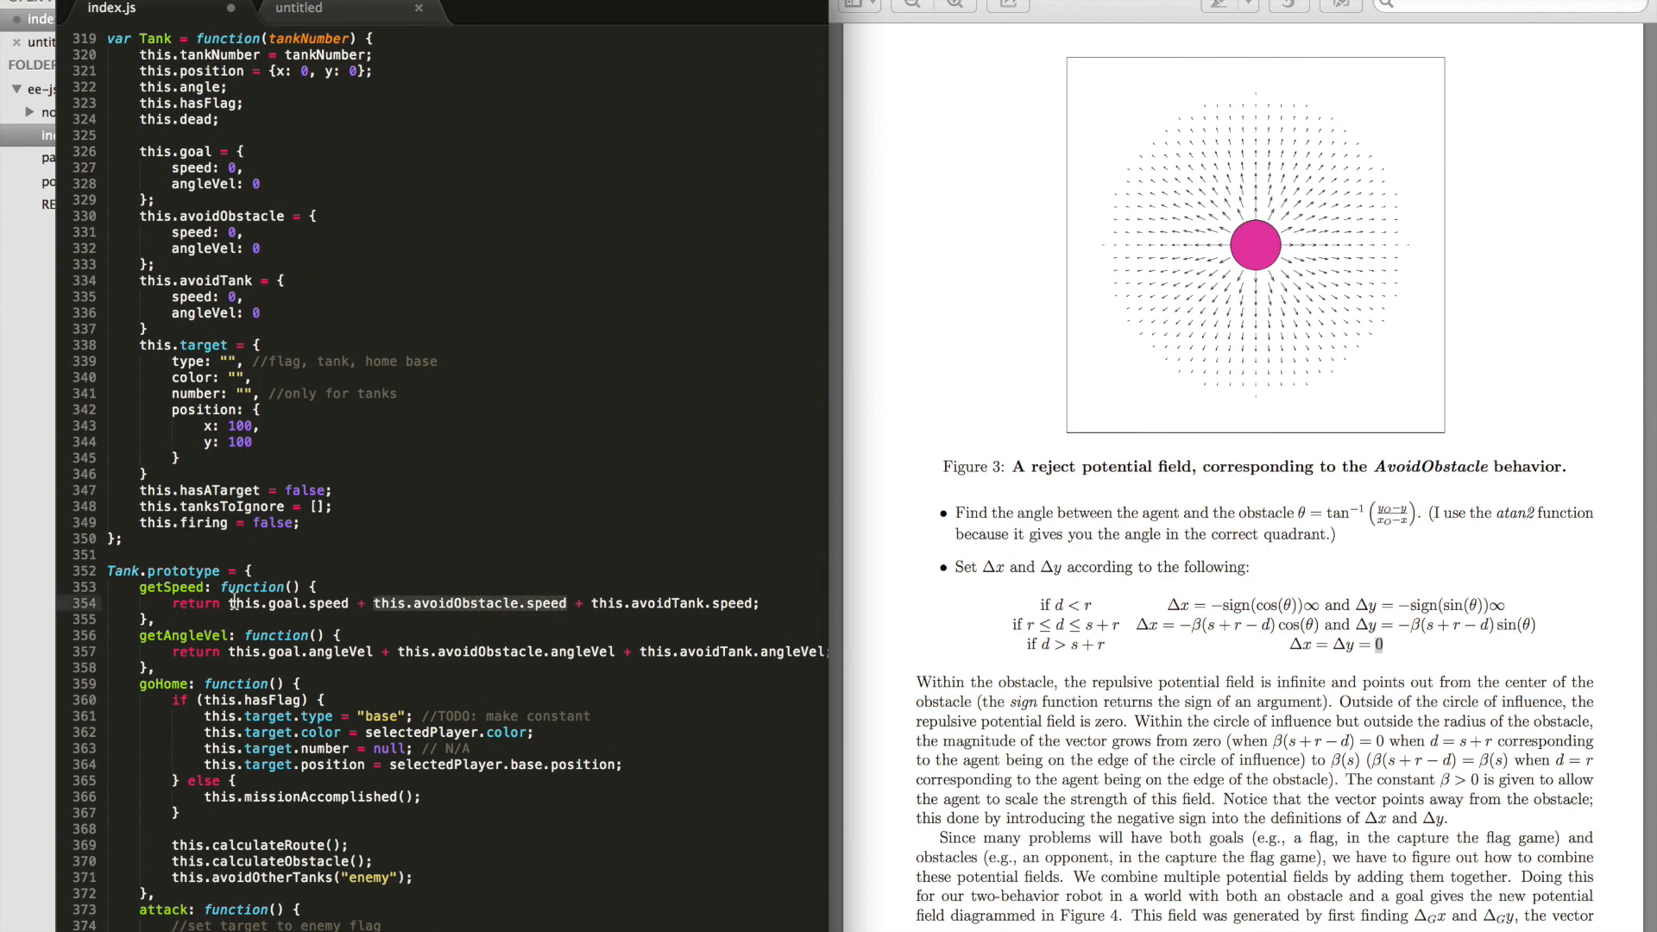